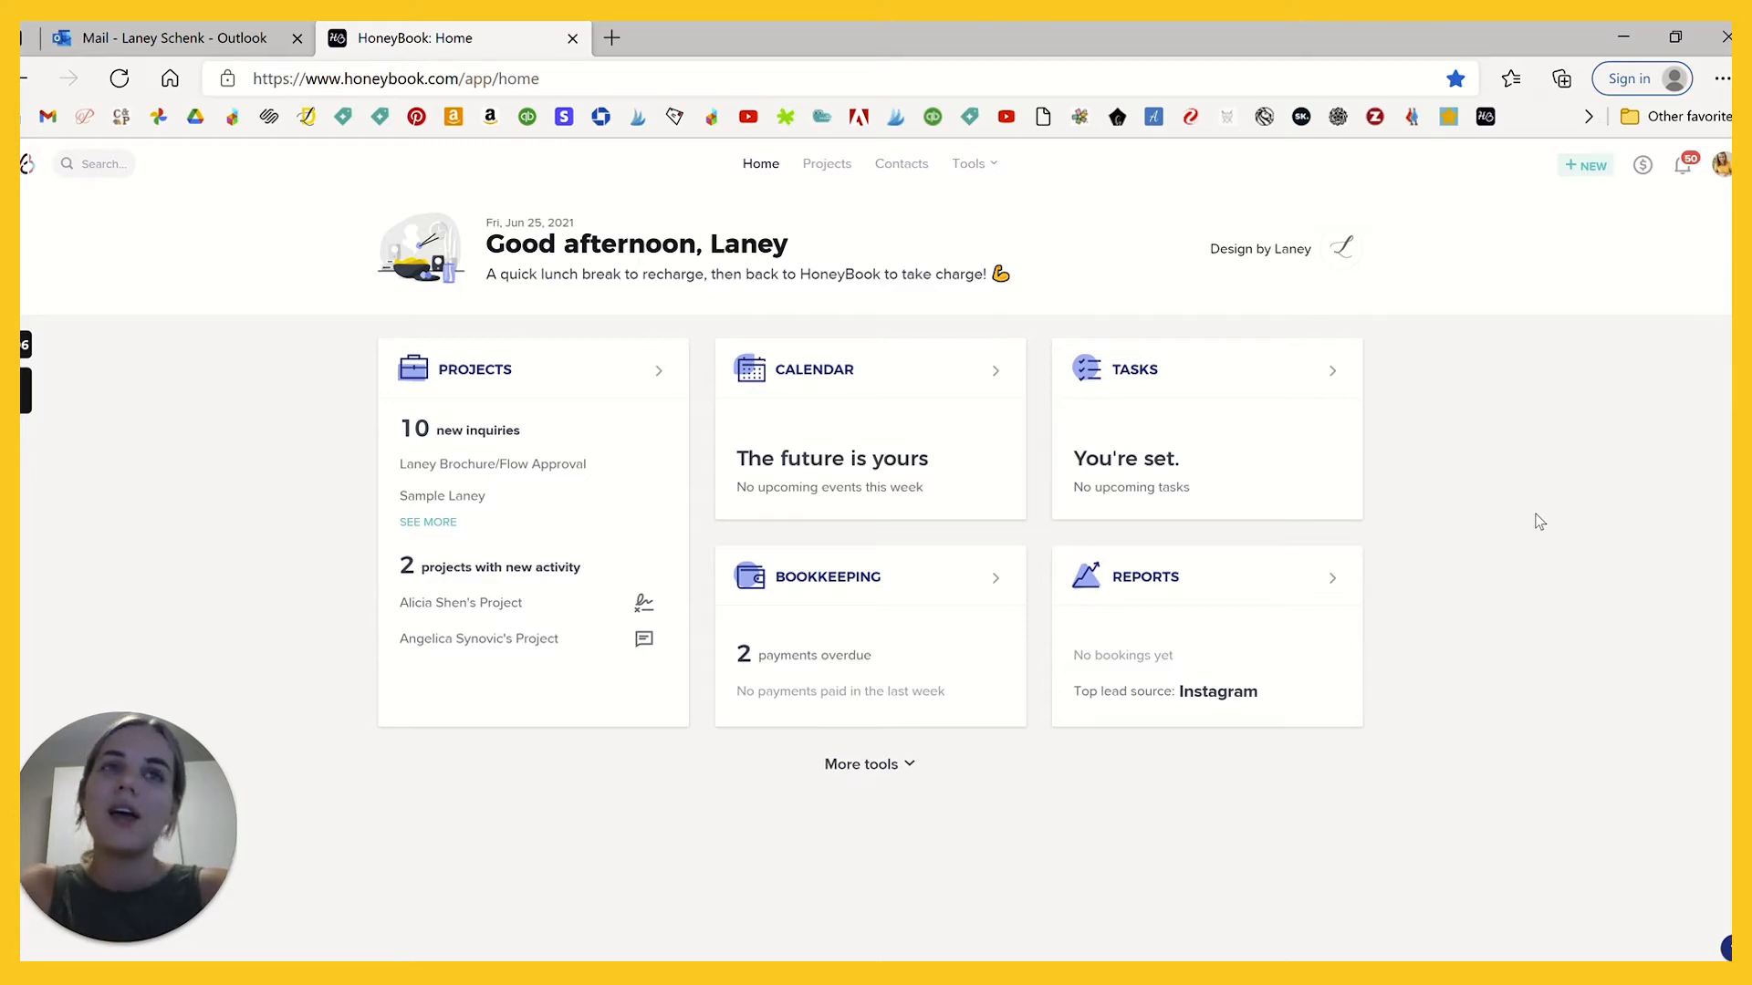
Open the Reports overview and browse its lead-source chart and yearly and monthly analytics tables.
click(870, 492)
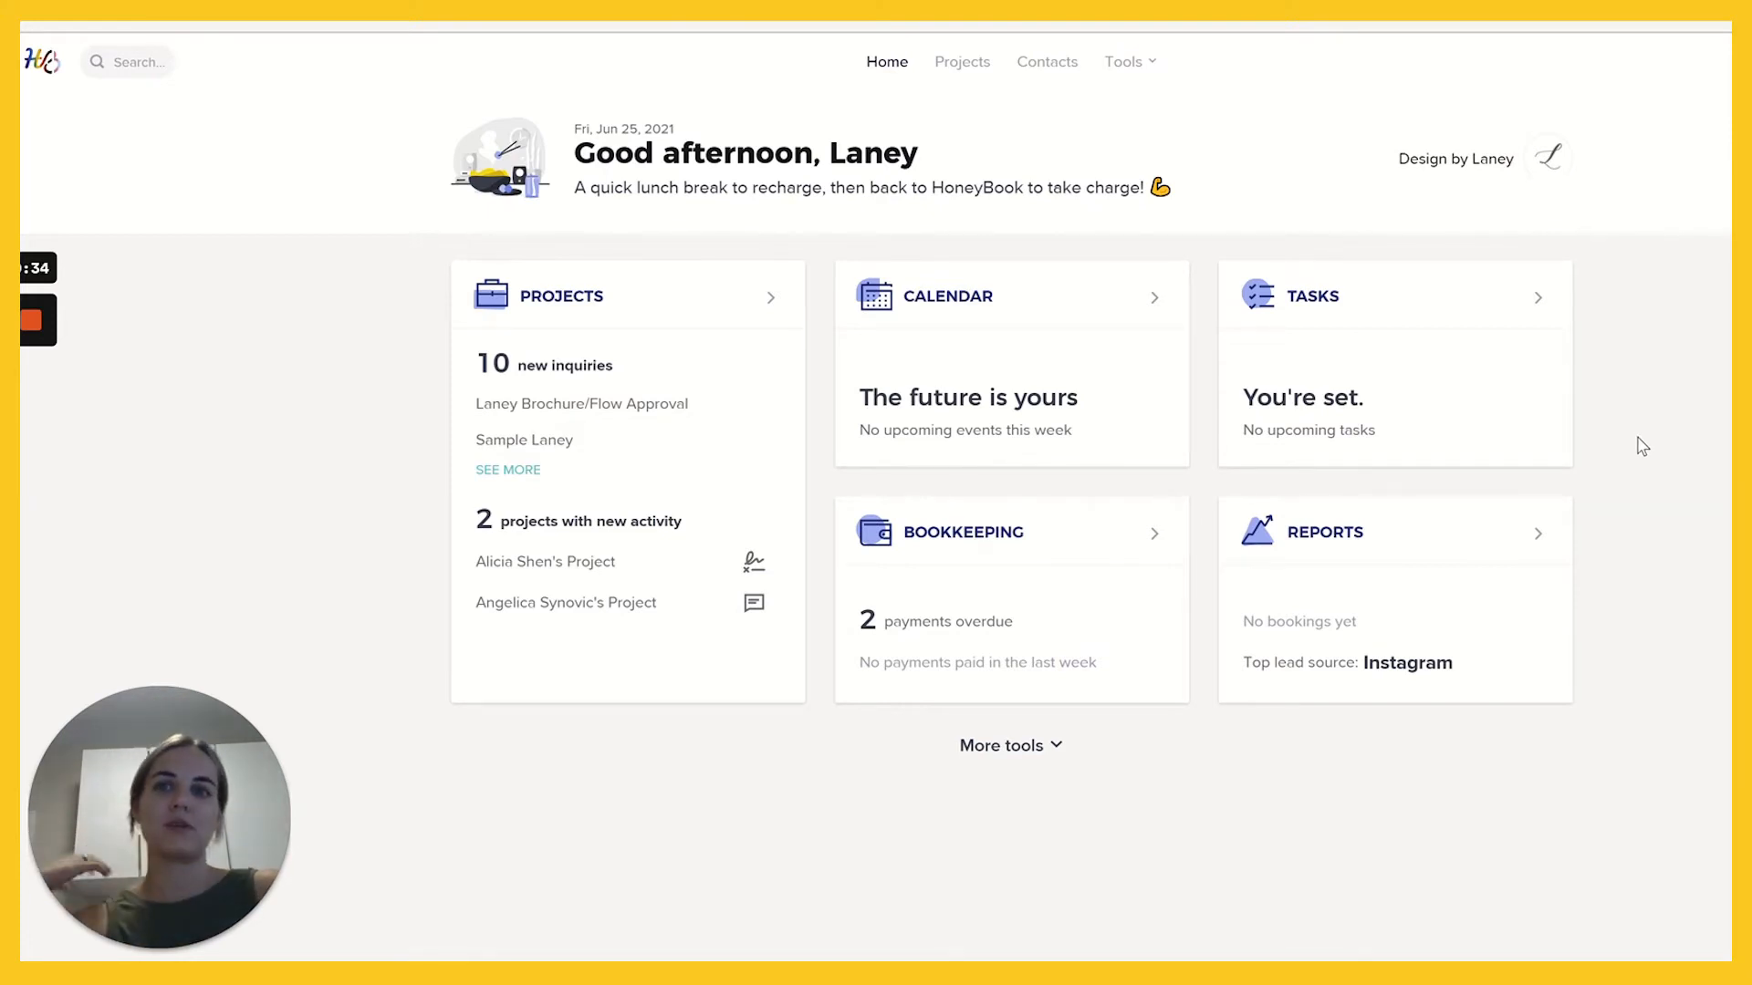
mouse_move(1621, 468)
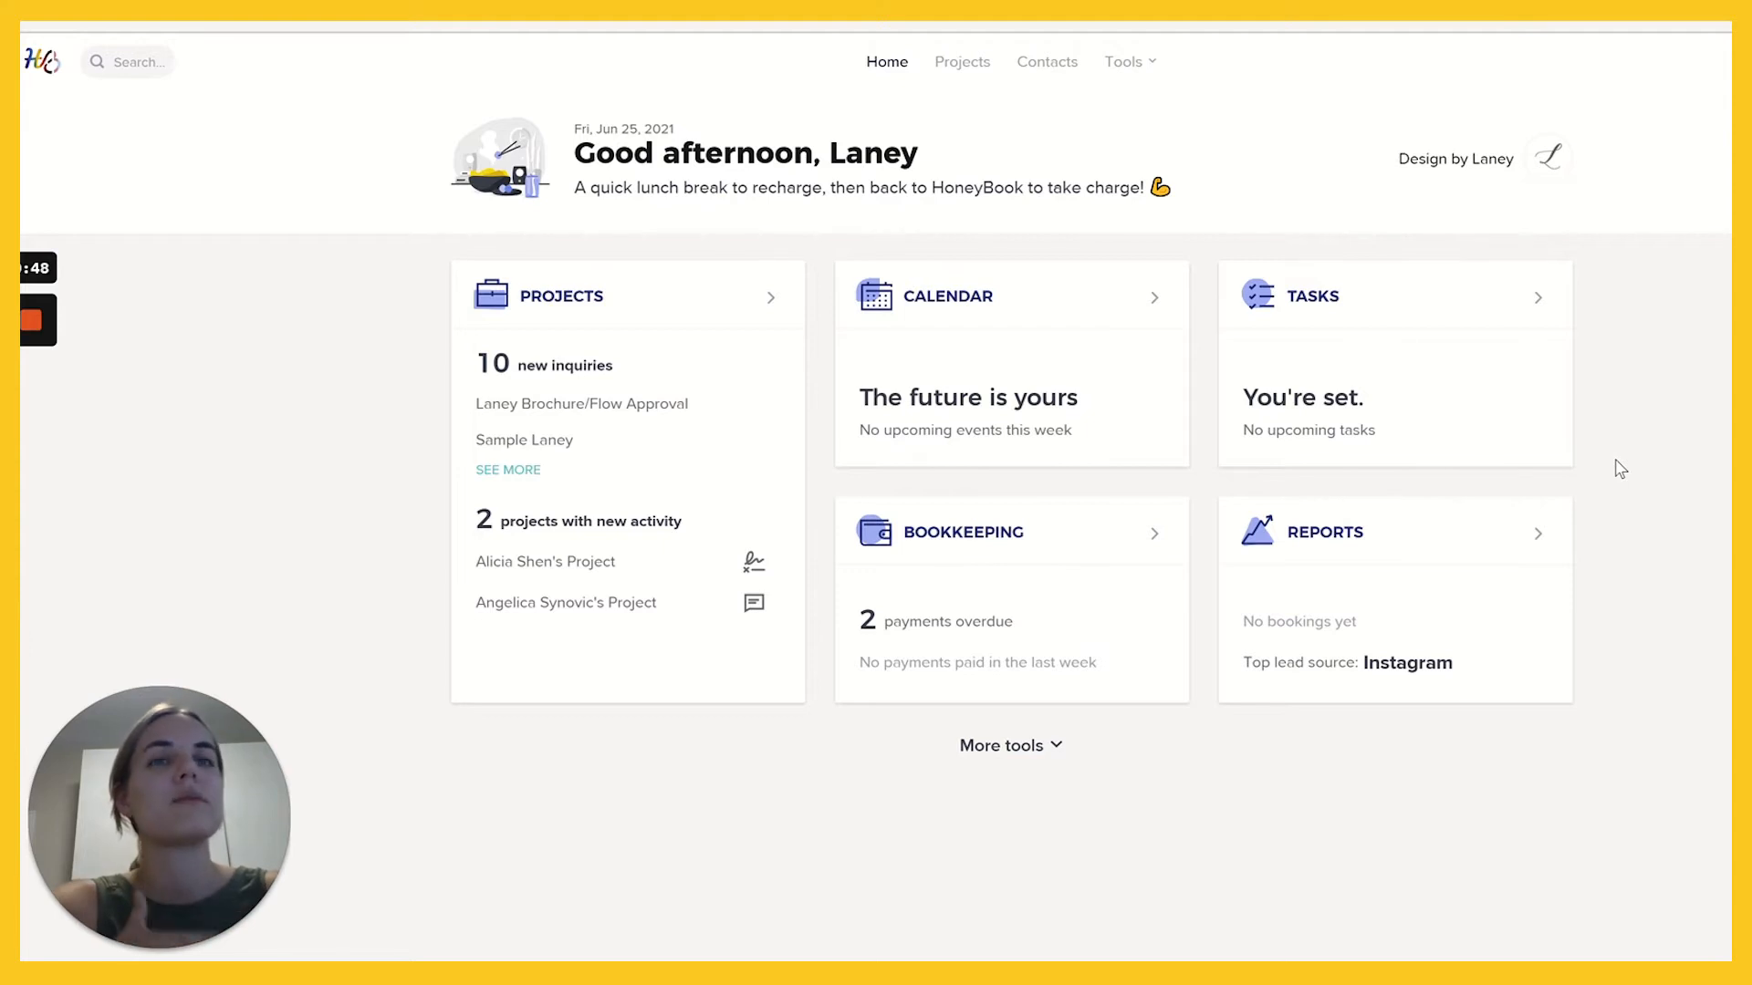
mouse_move(1379, 226)
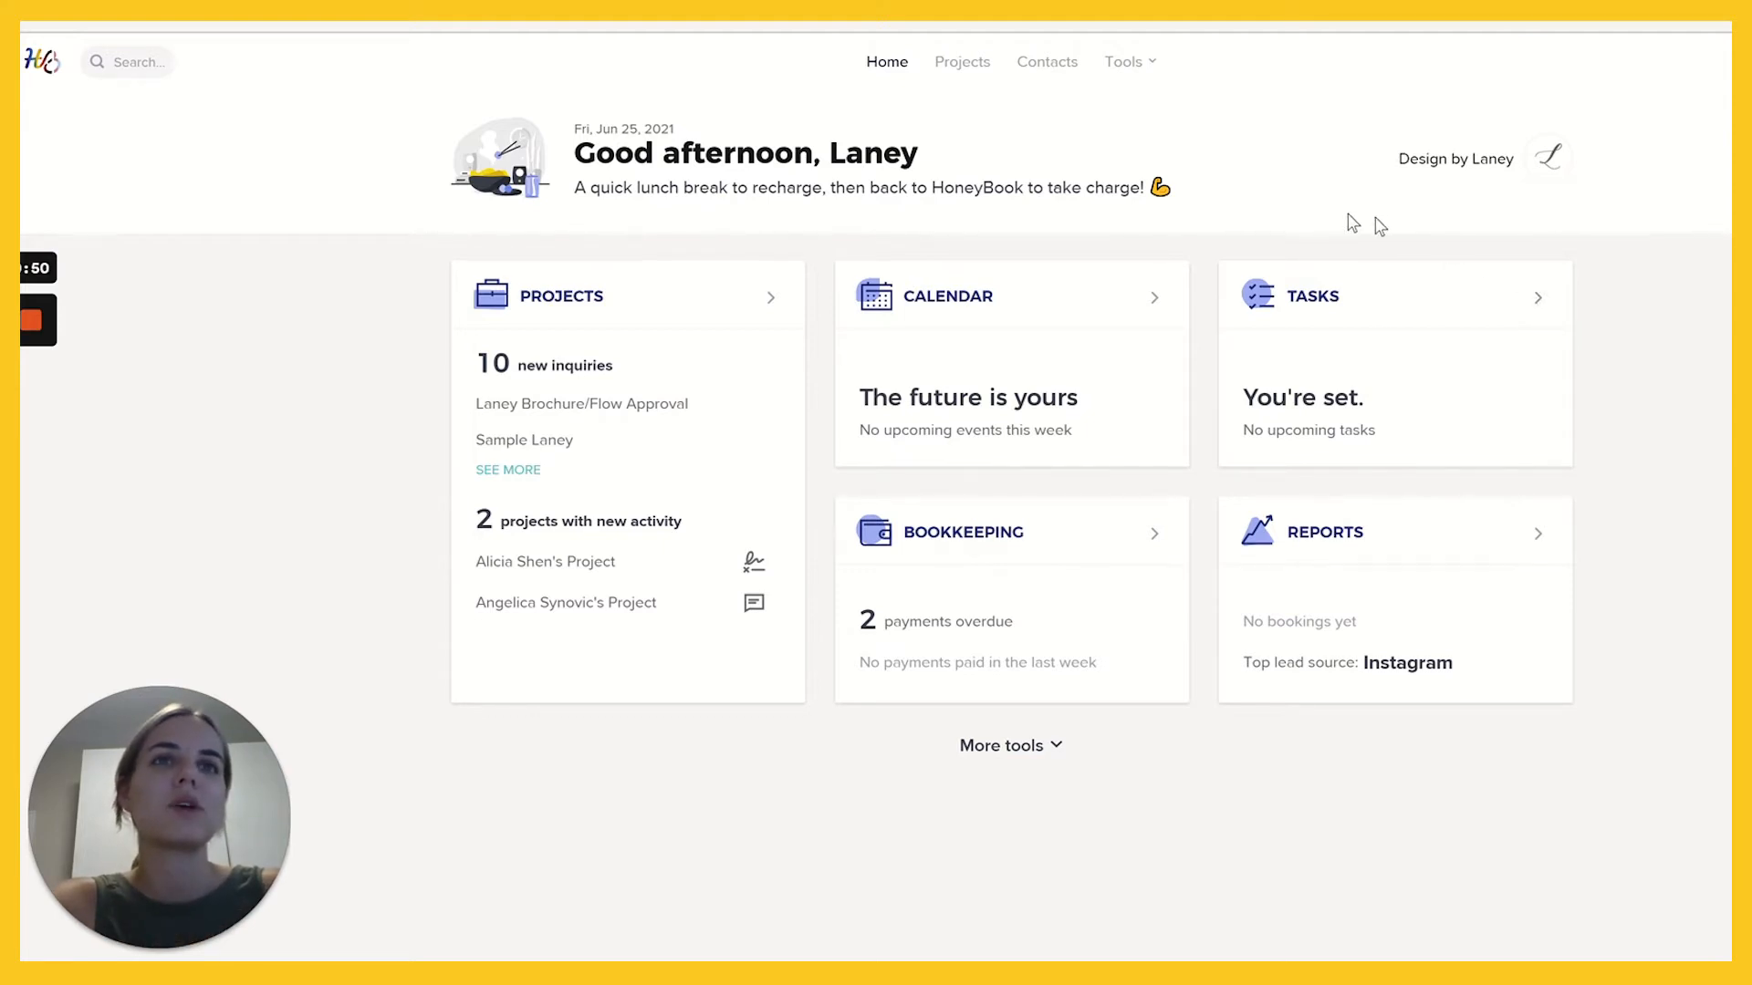
mouse_move(310, 464)
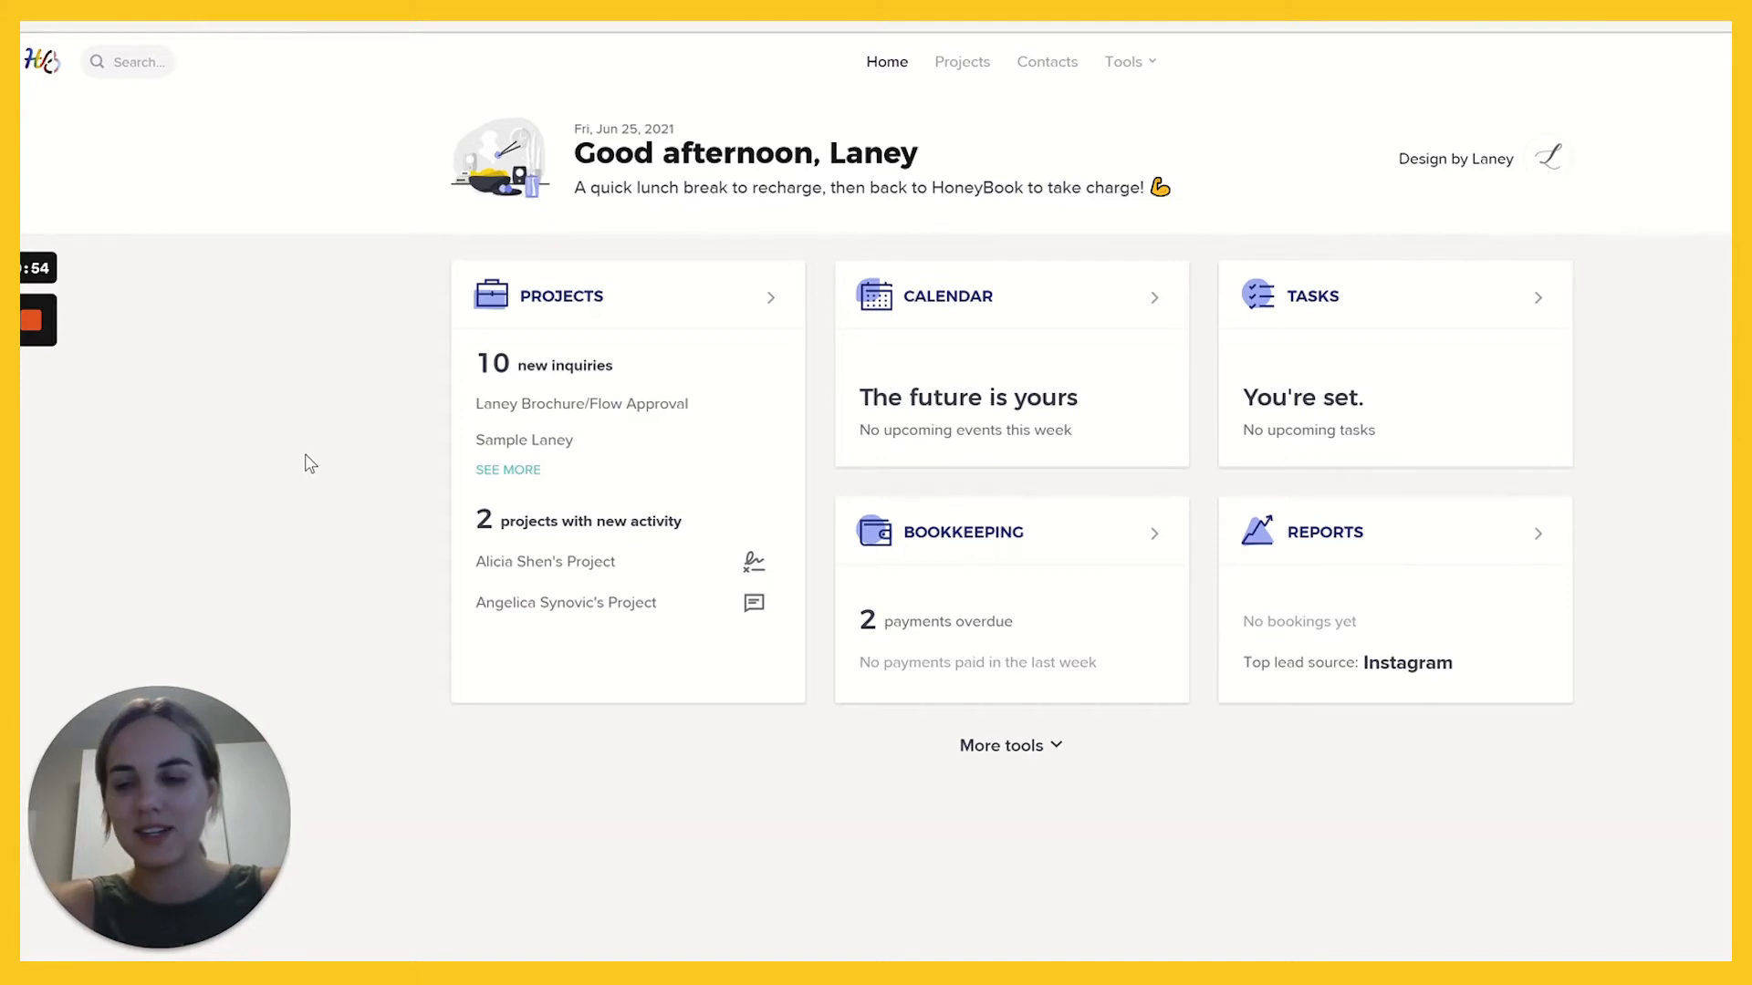
mouse_move(384, 433)
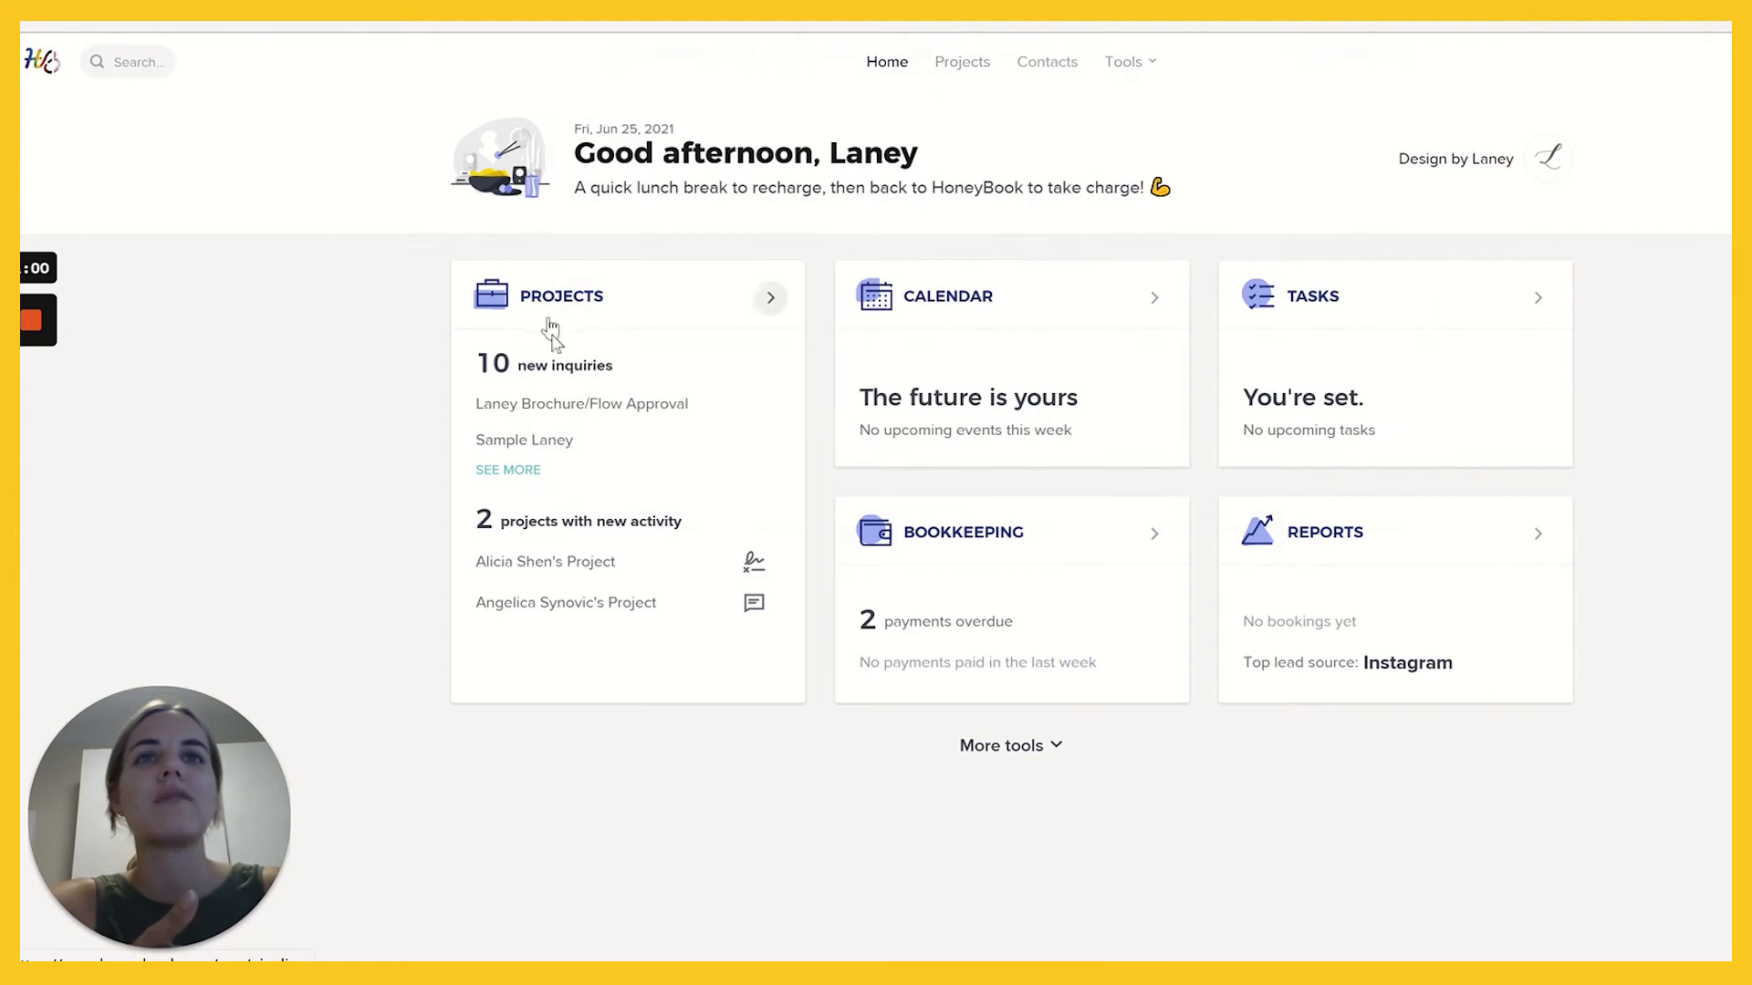
mouse_move(1314, 312)
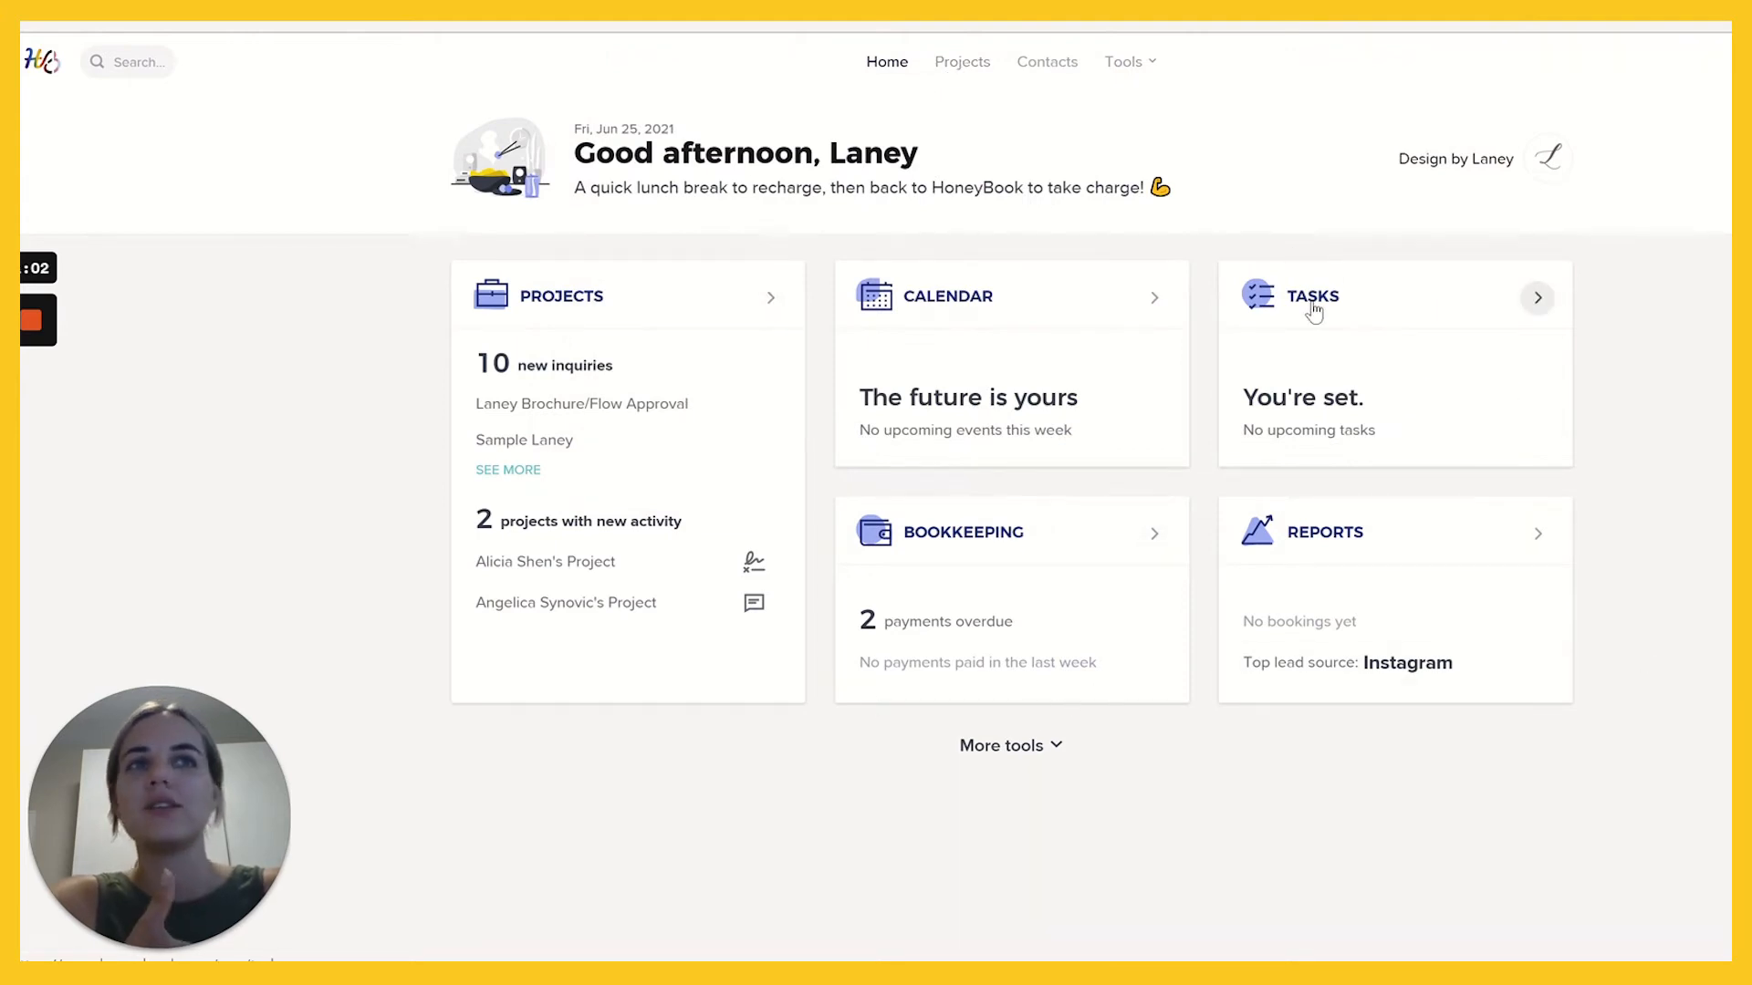
mouse_move(995, 309)
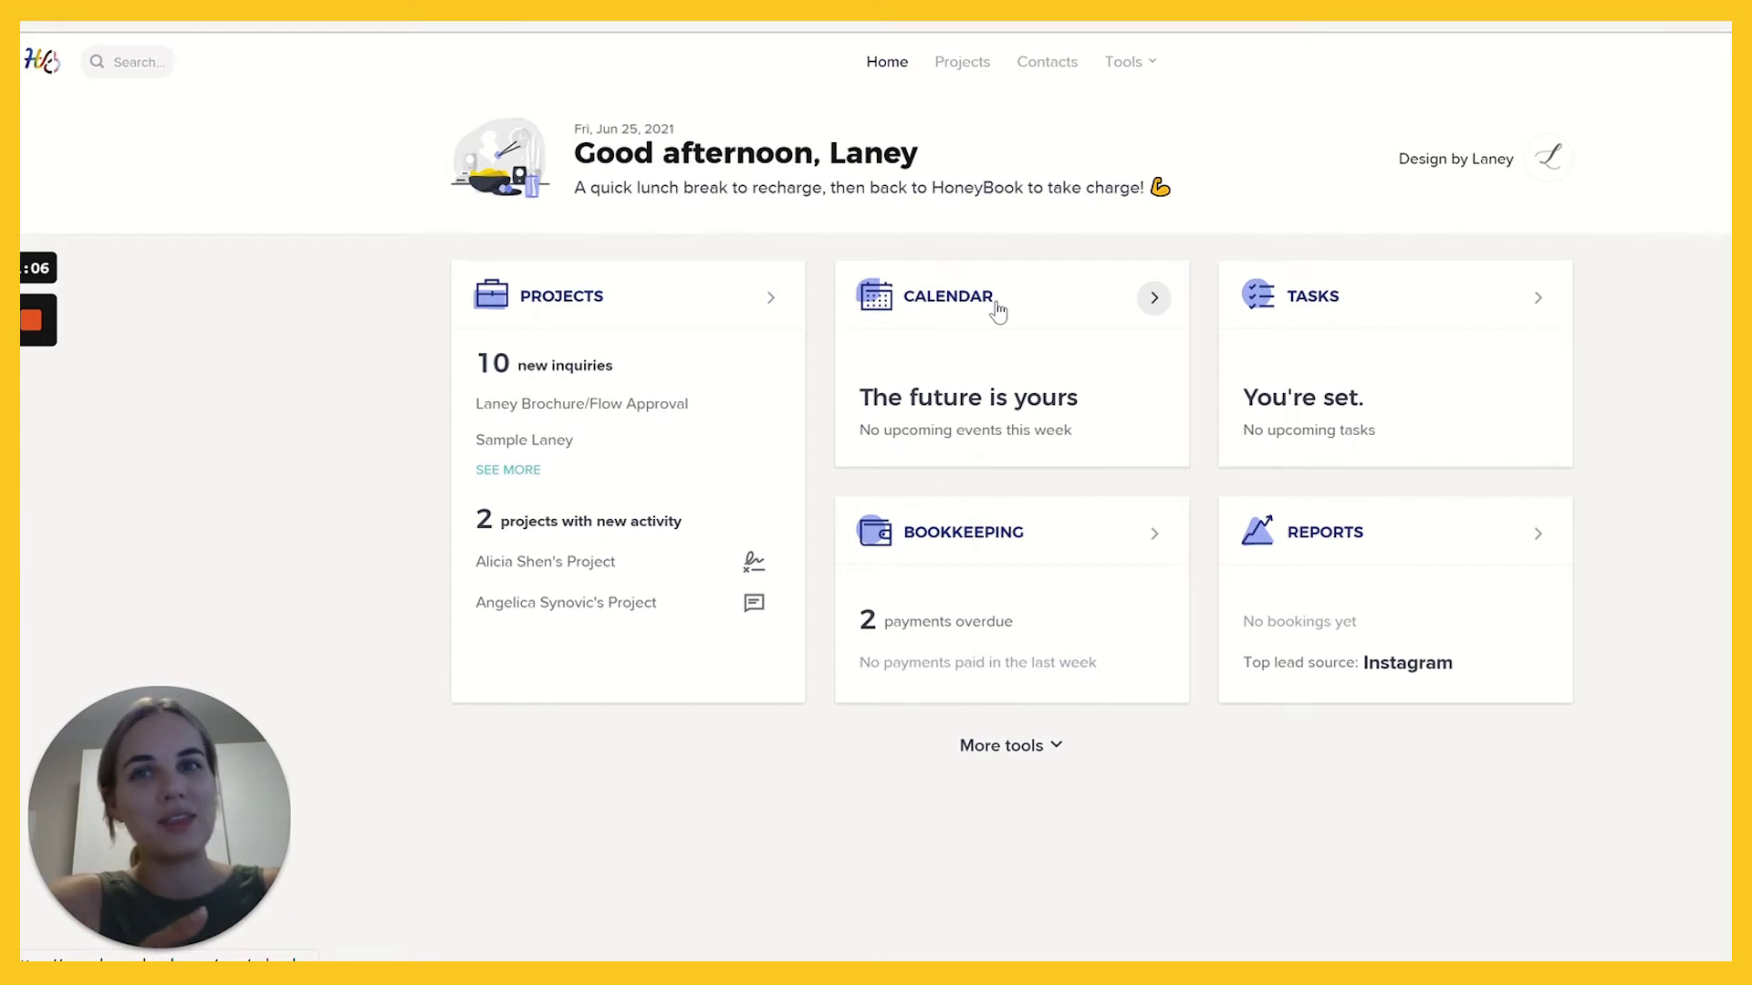
mouse_move(1017, 309)
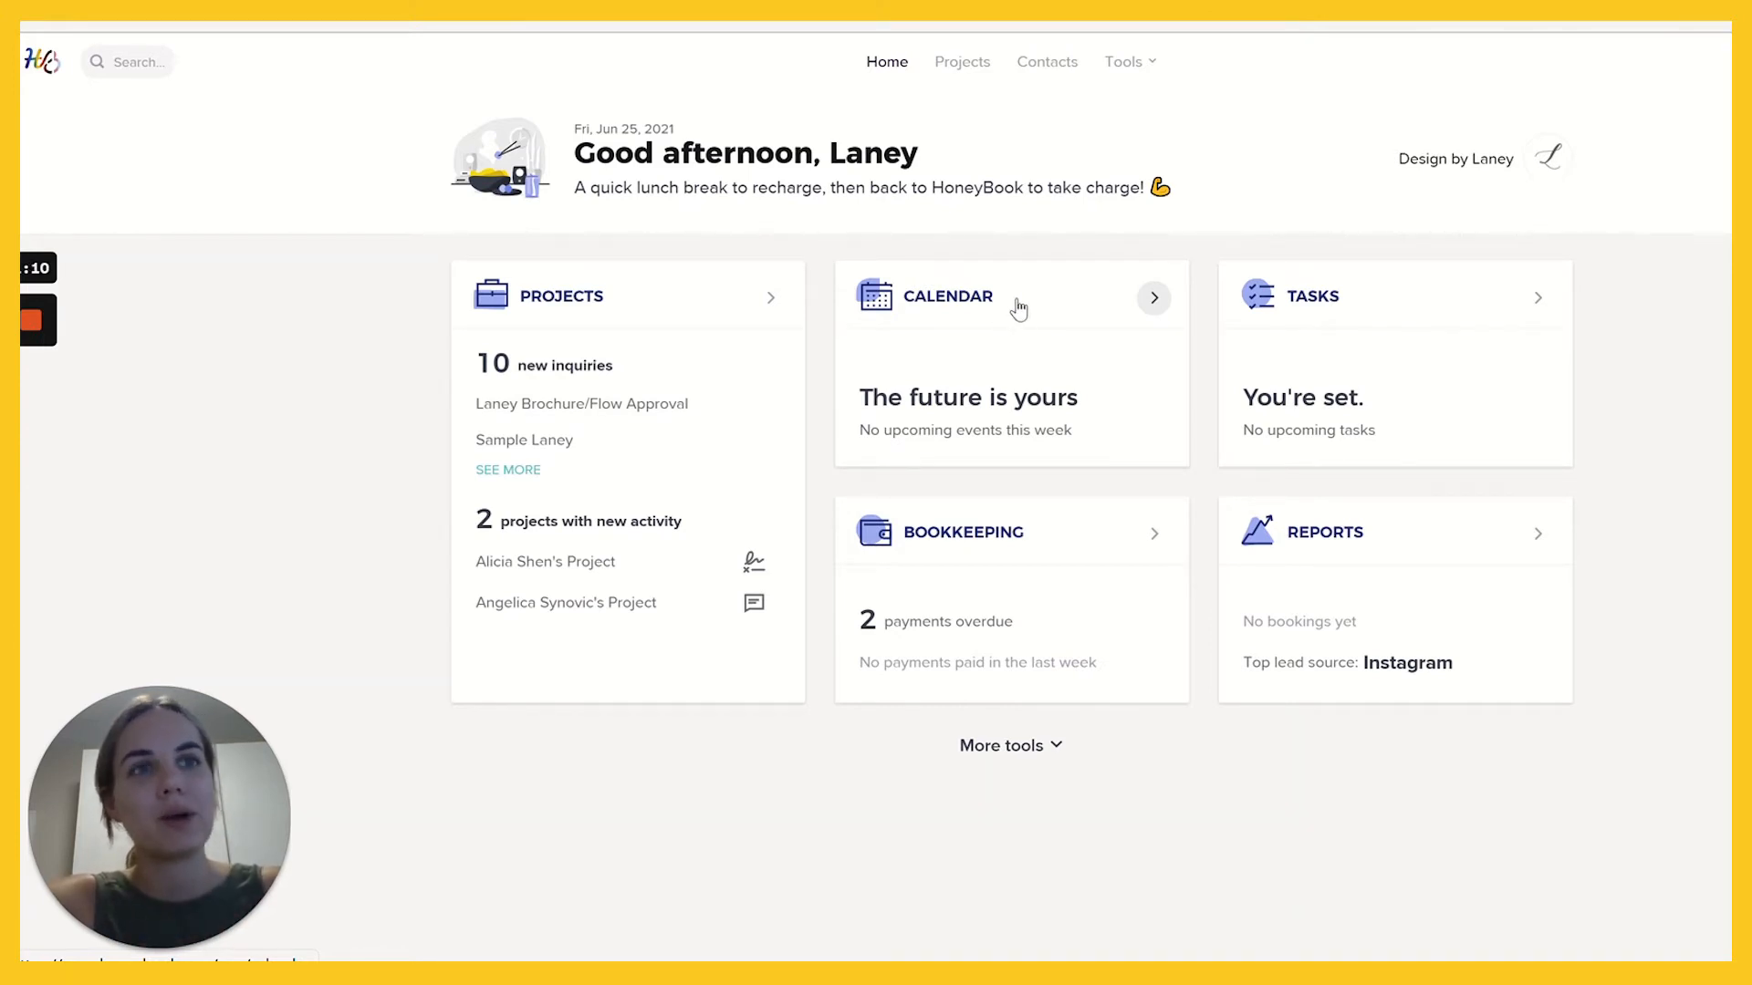
mouse_move(1392, 532)
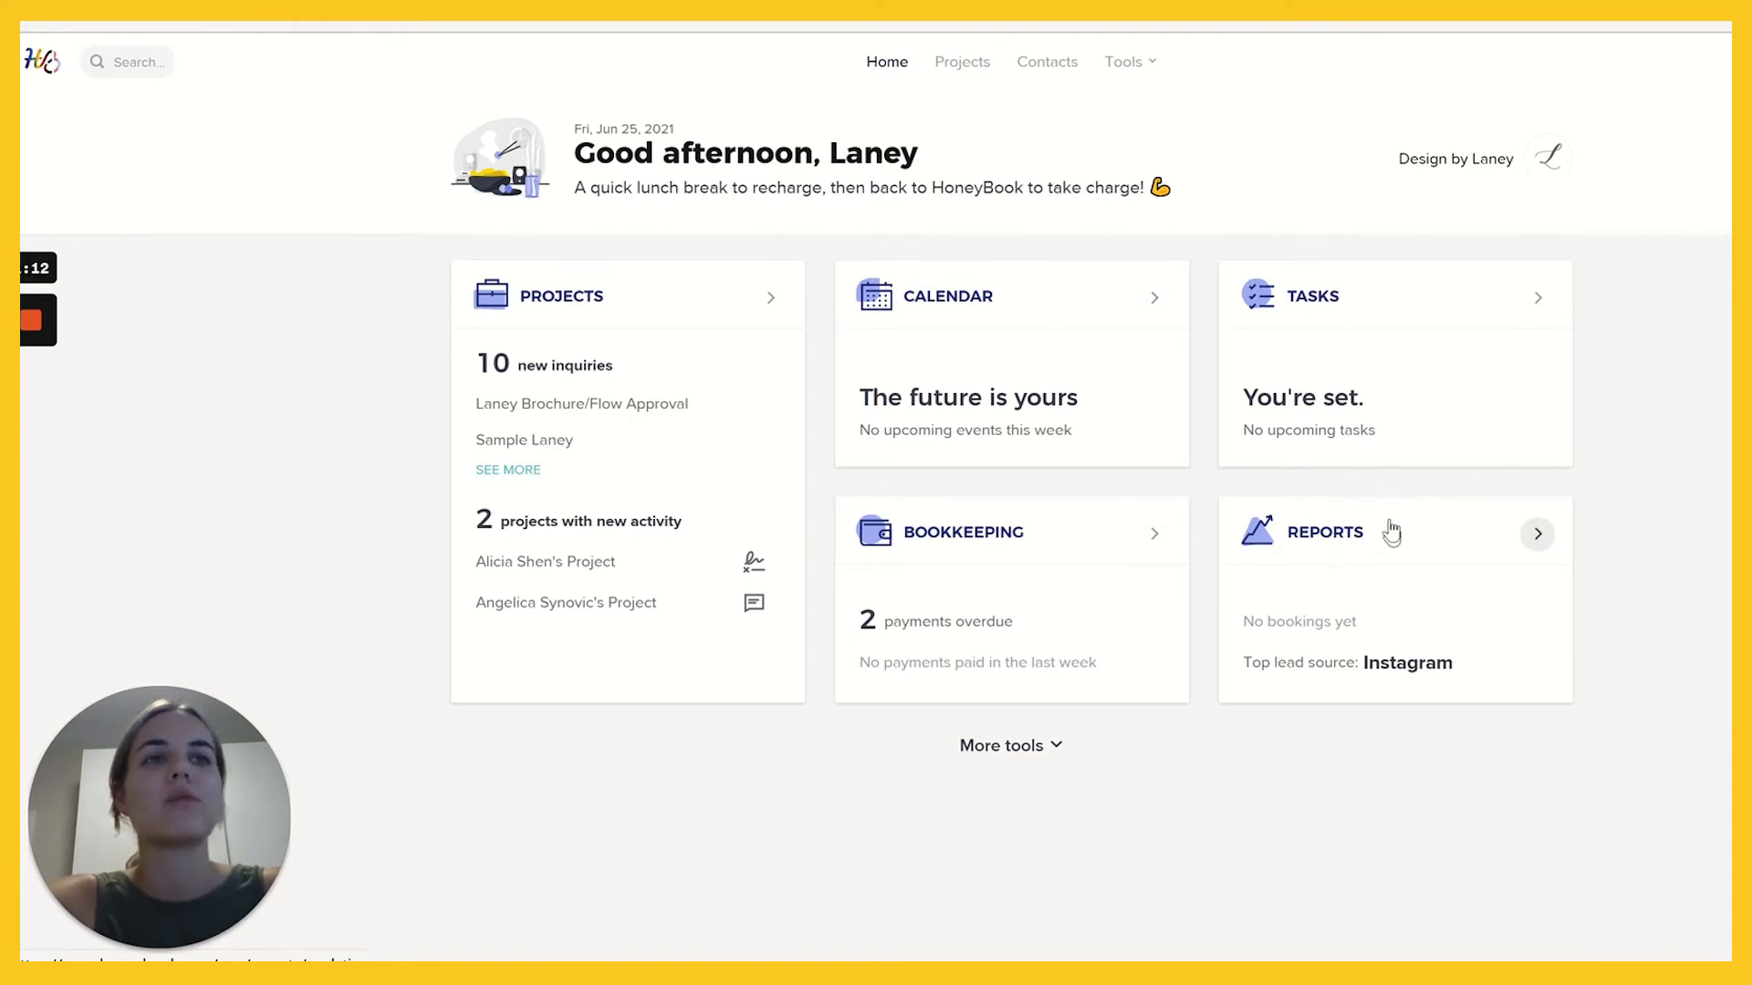
mouse_move(1553, 546)
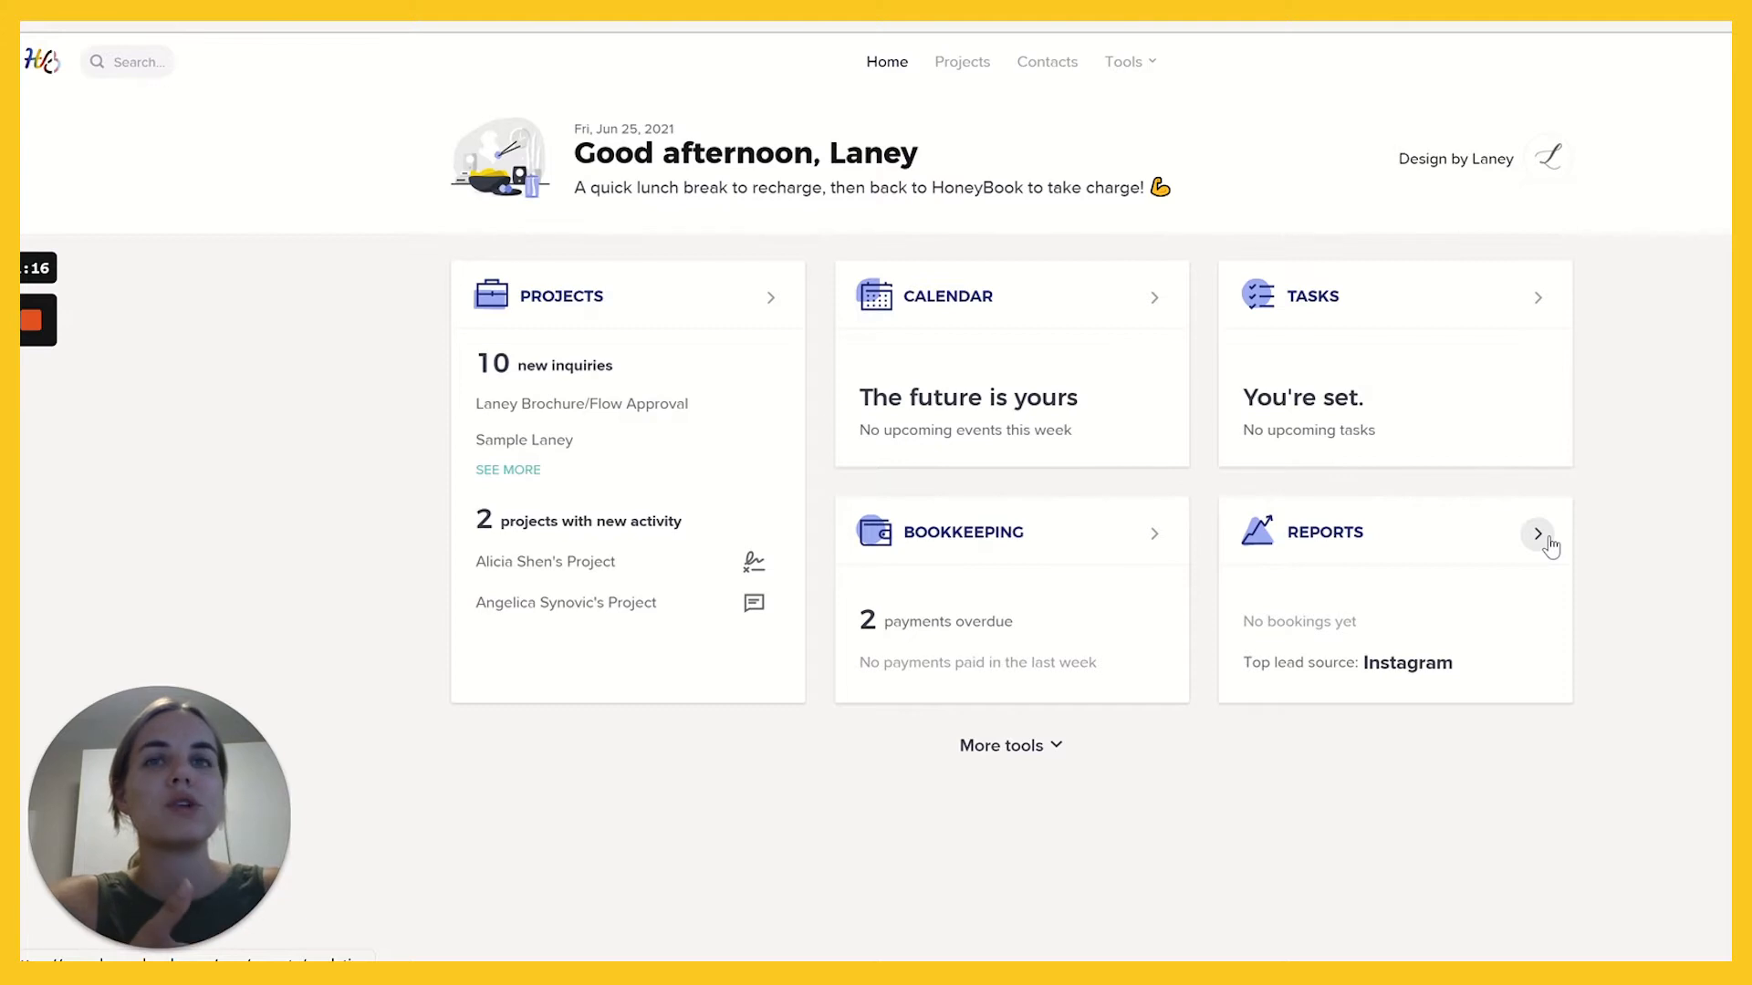
click(1537, 532)
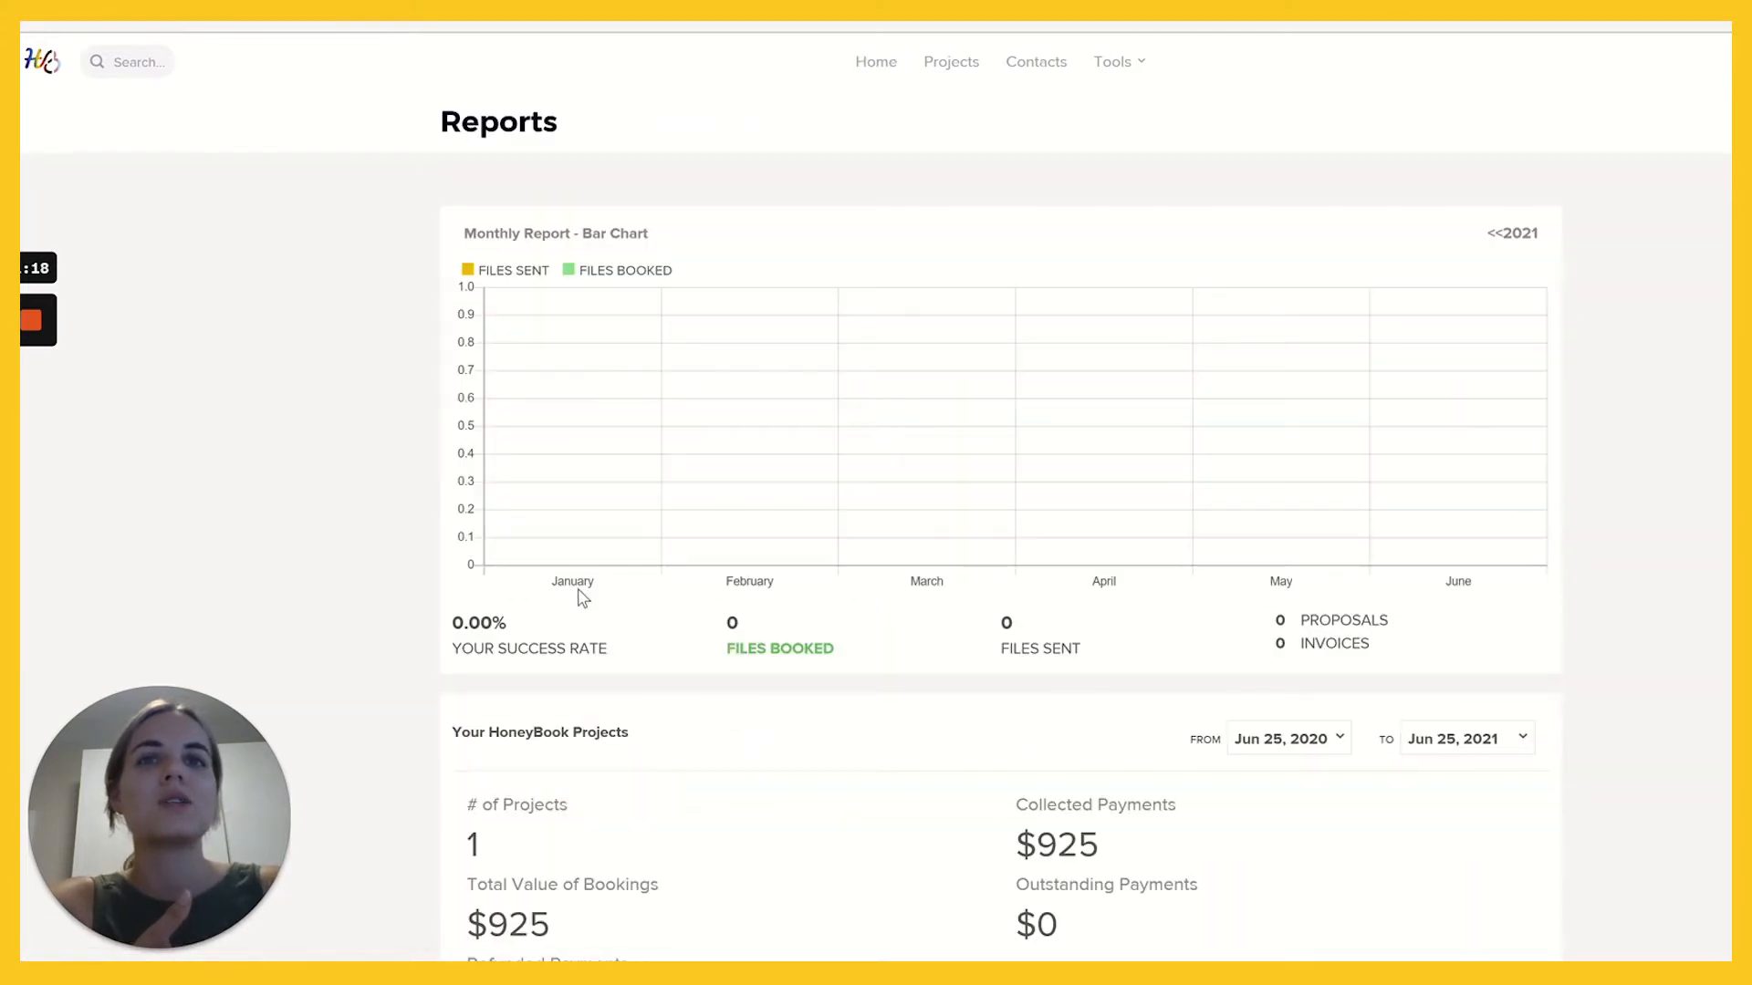
mouse_move(581, 596)
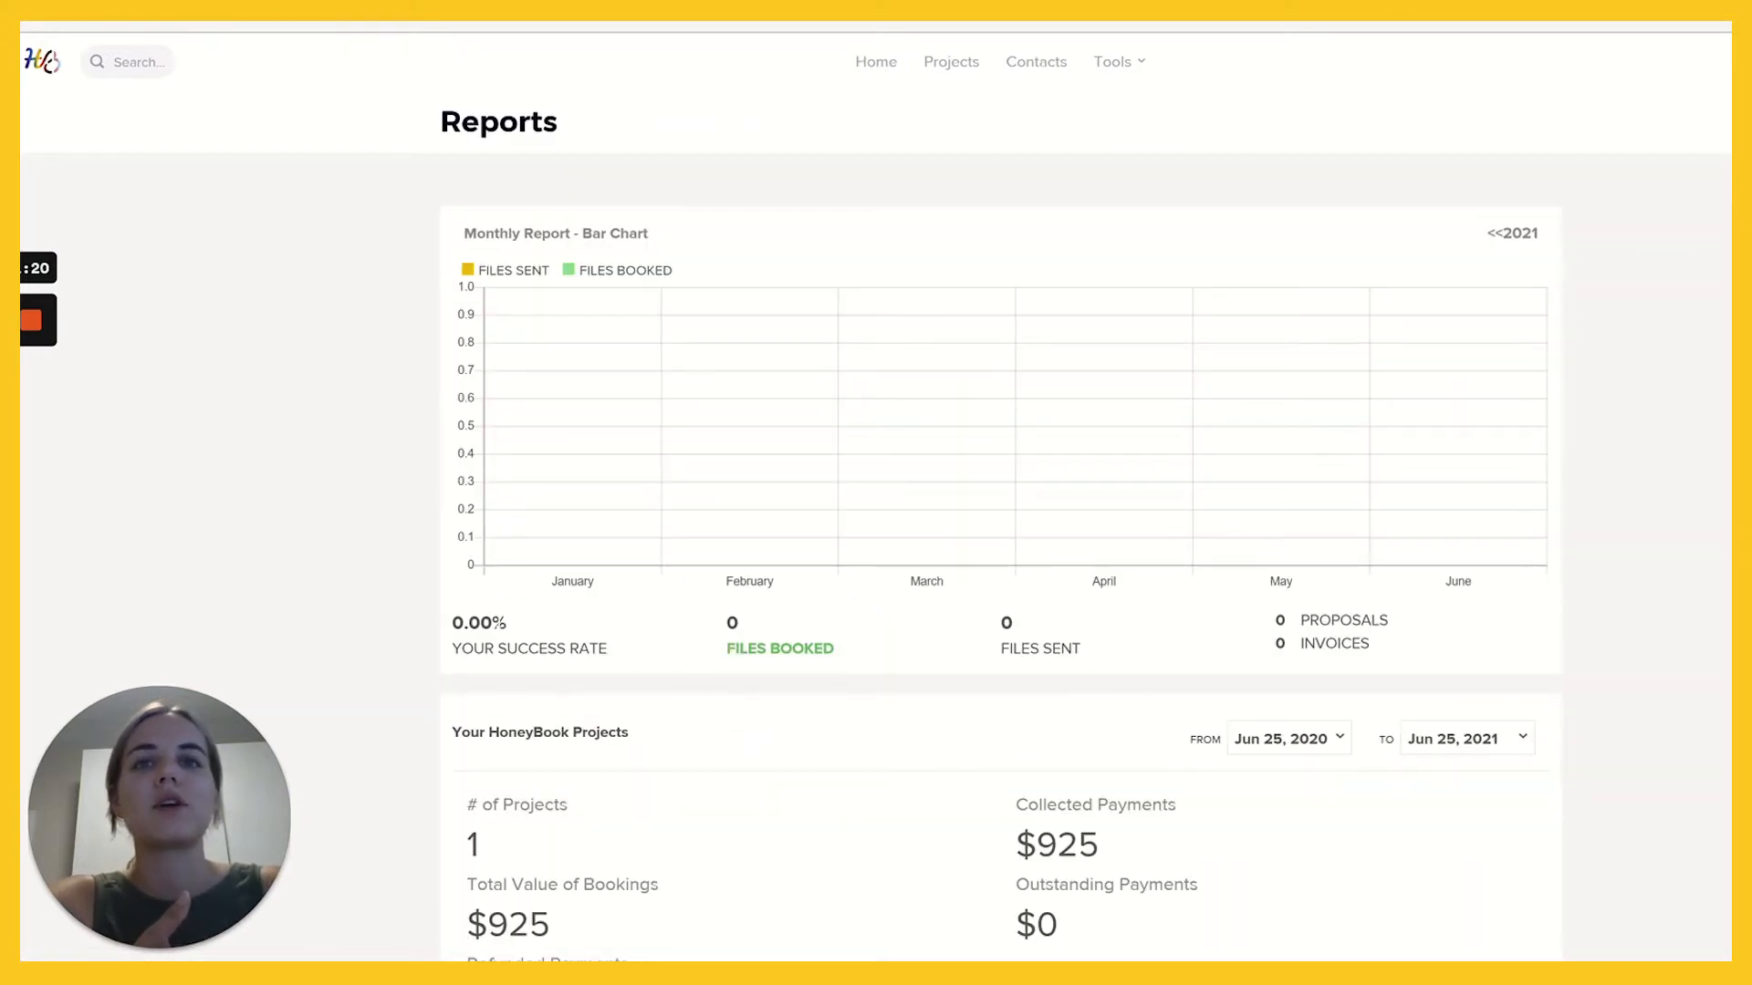
scroll(down, 3)
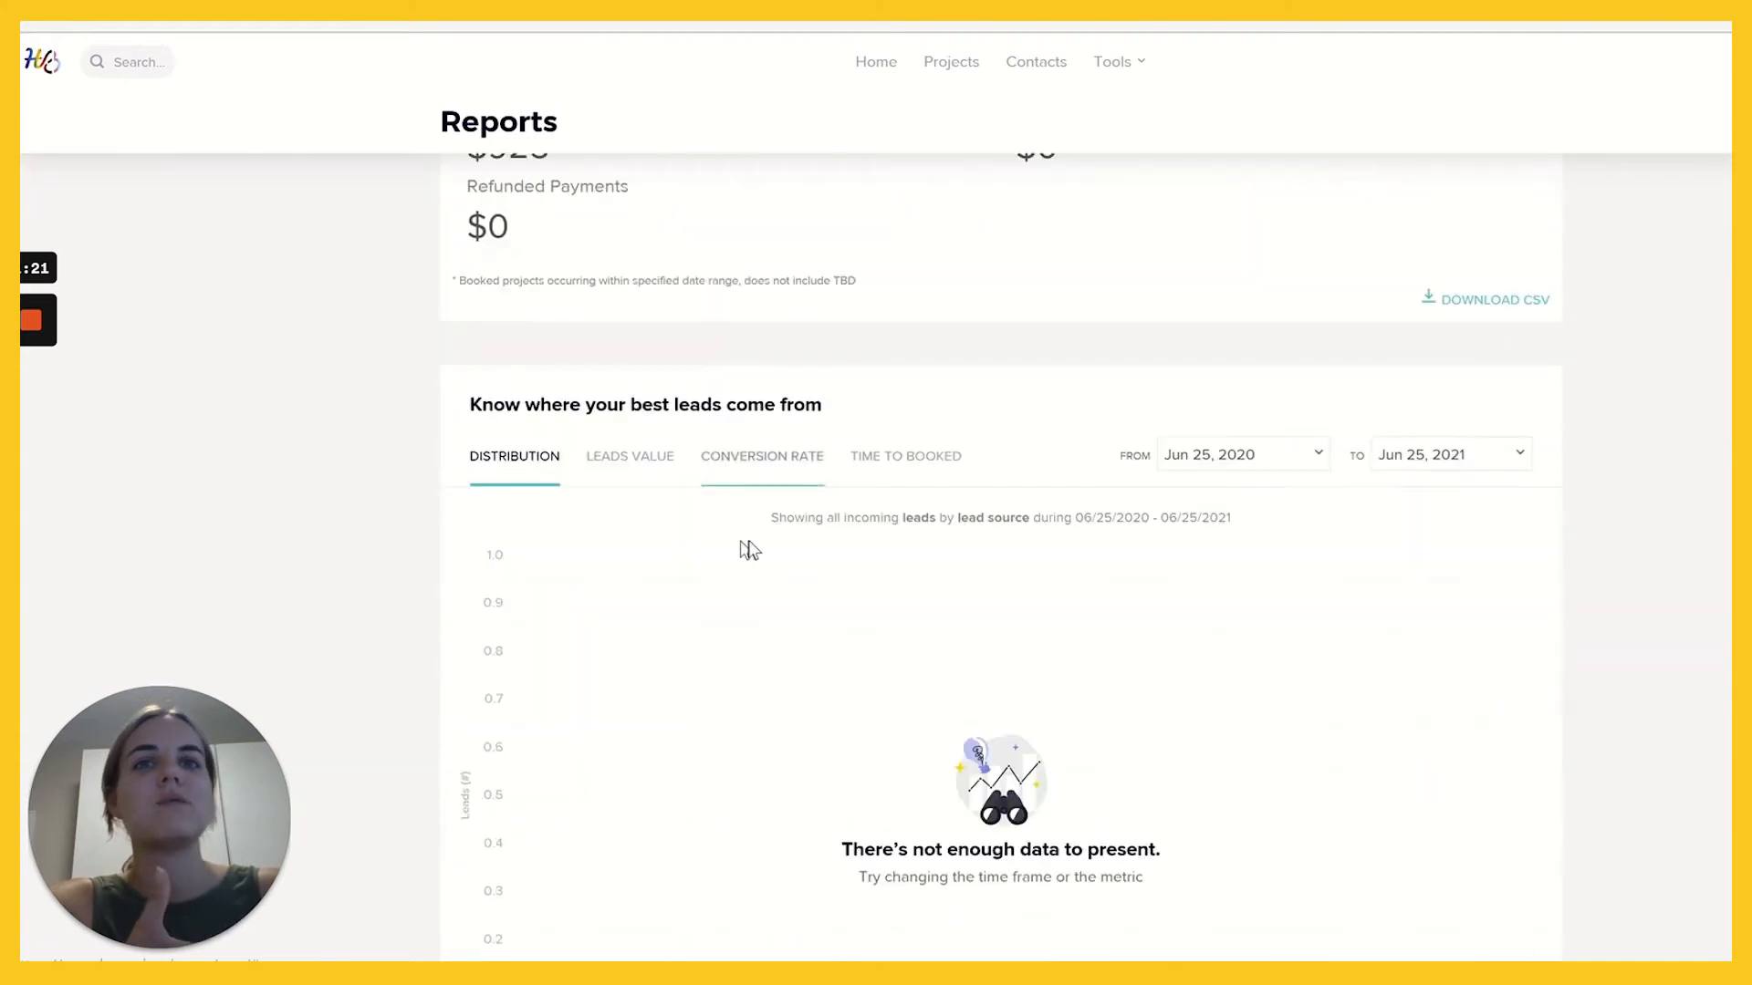
scroll(down, 3)
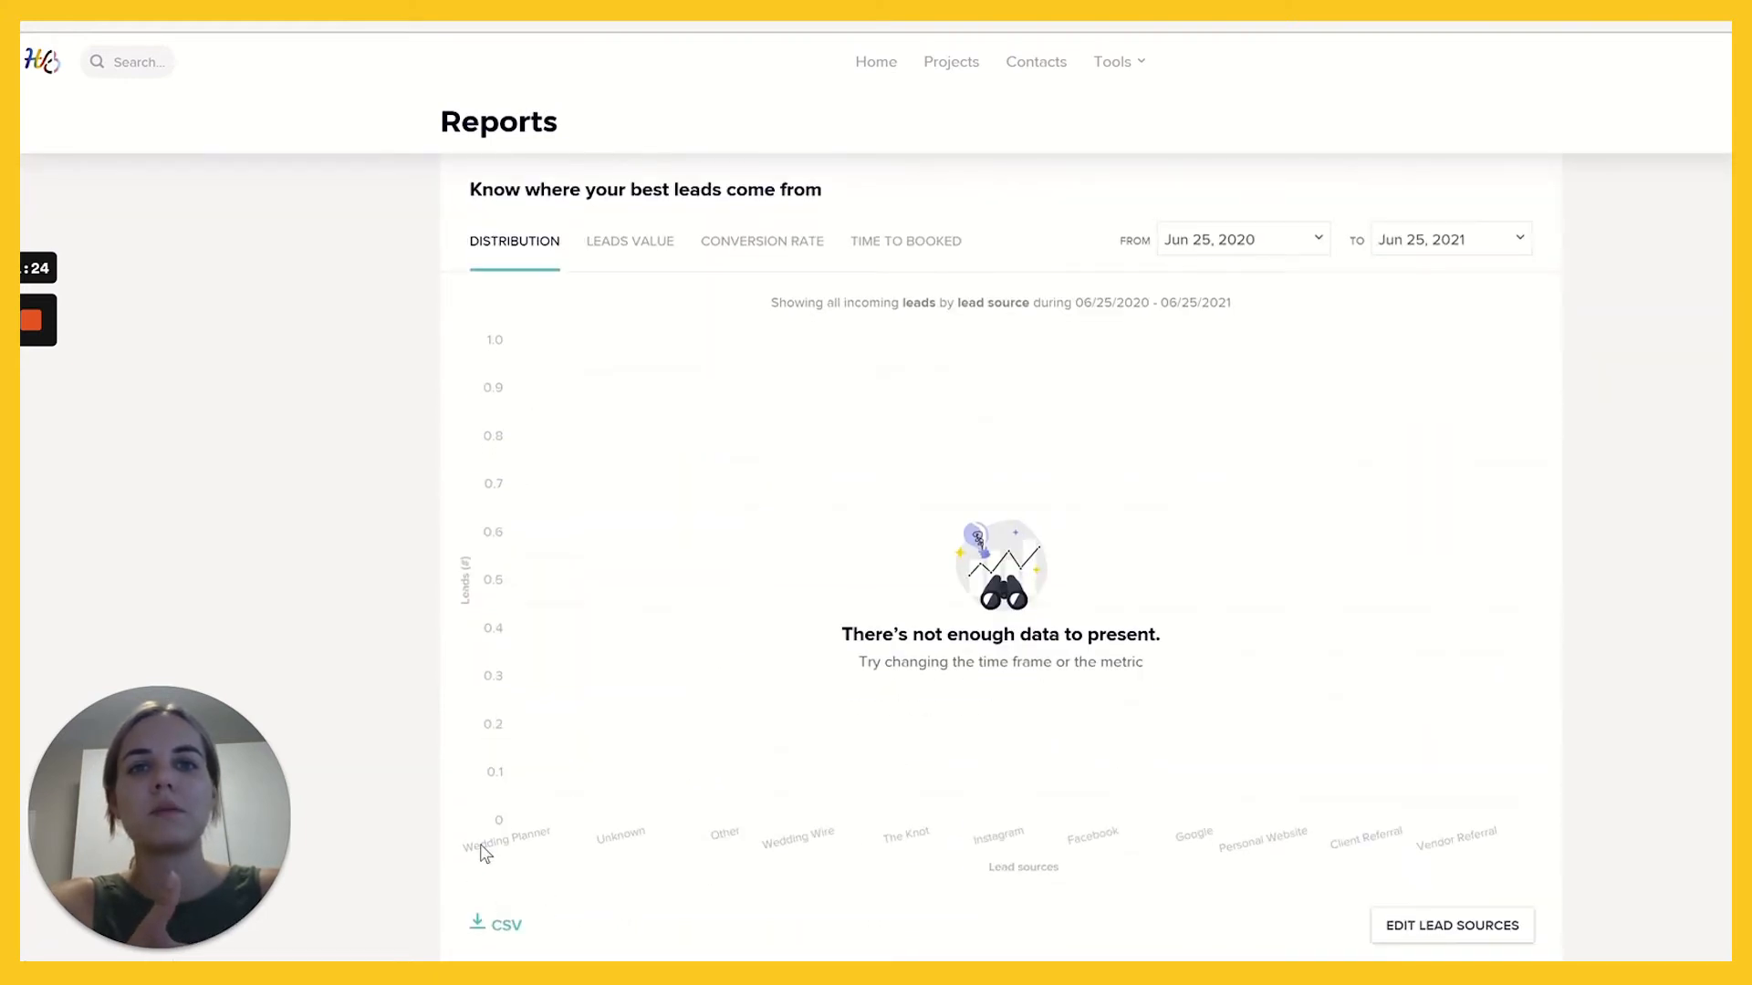
mouse_move(1000, 855)
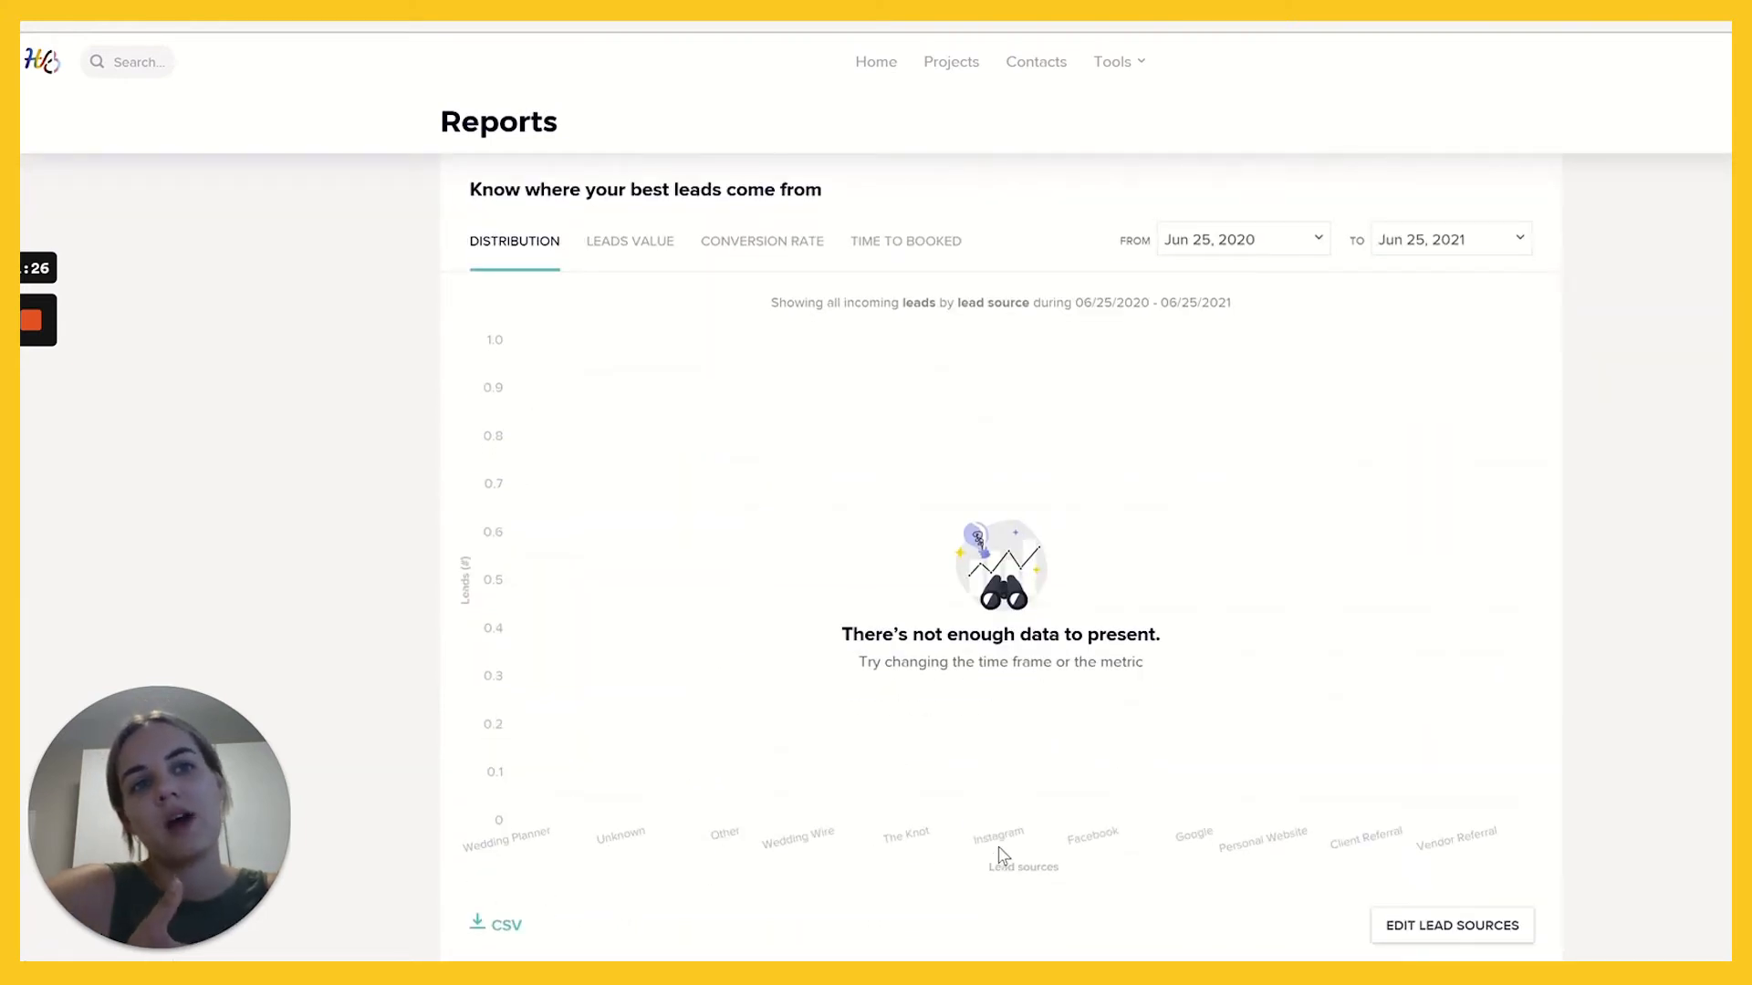
mouse_move(1444, 850)
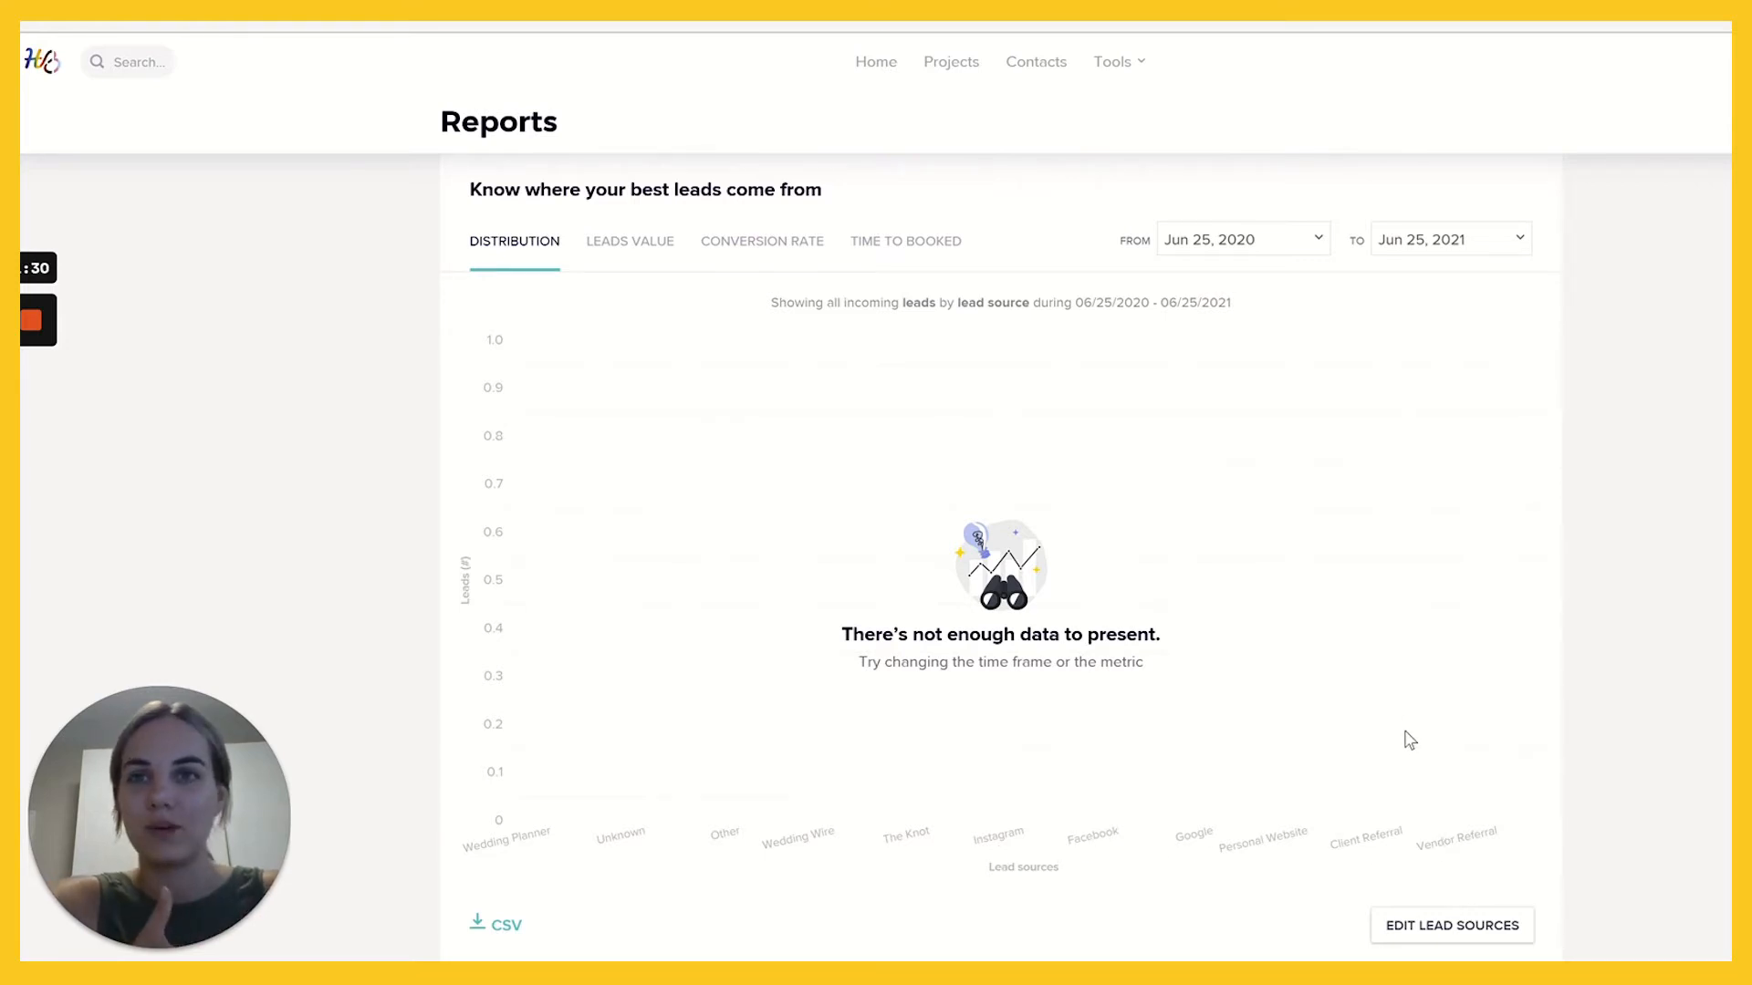
scroll(up, 3)
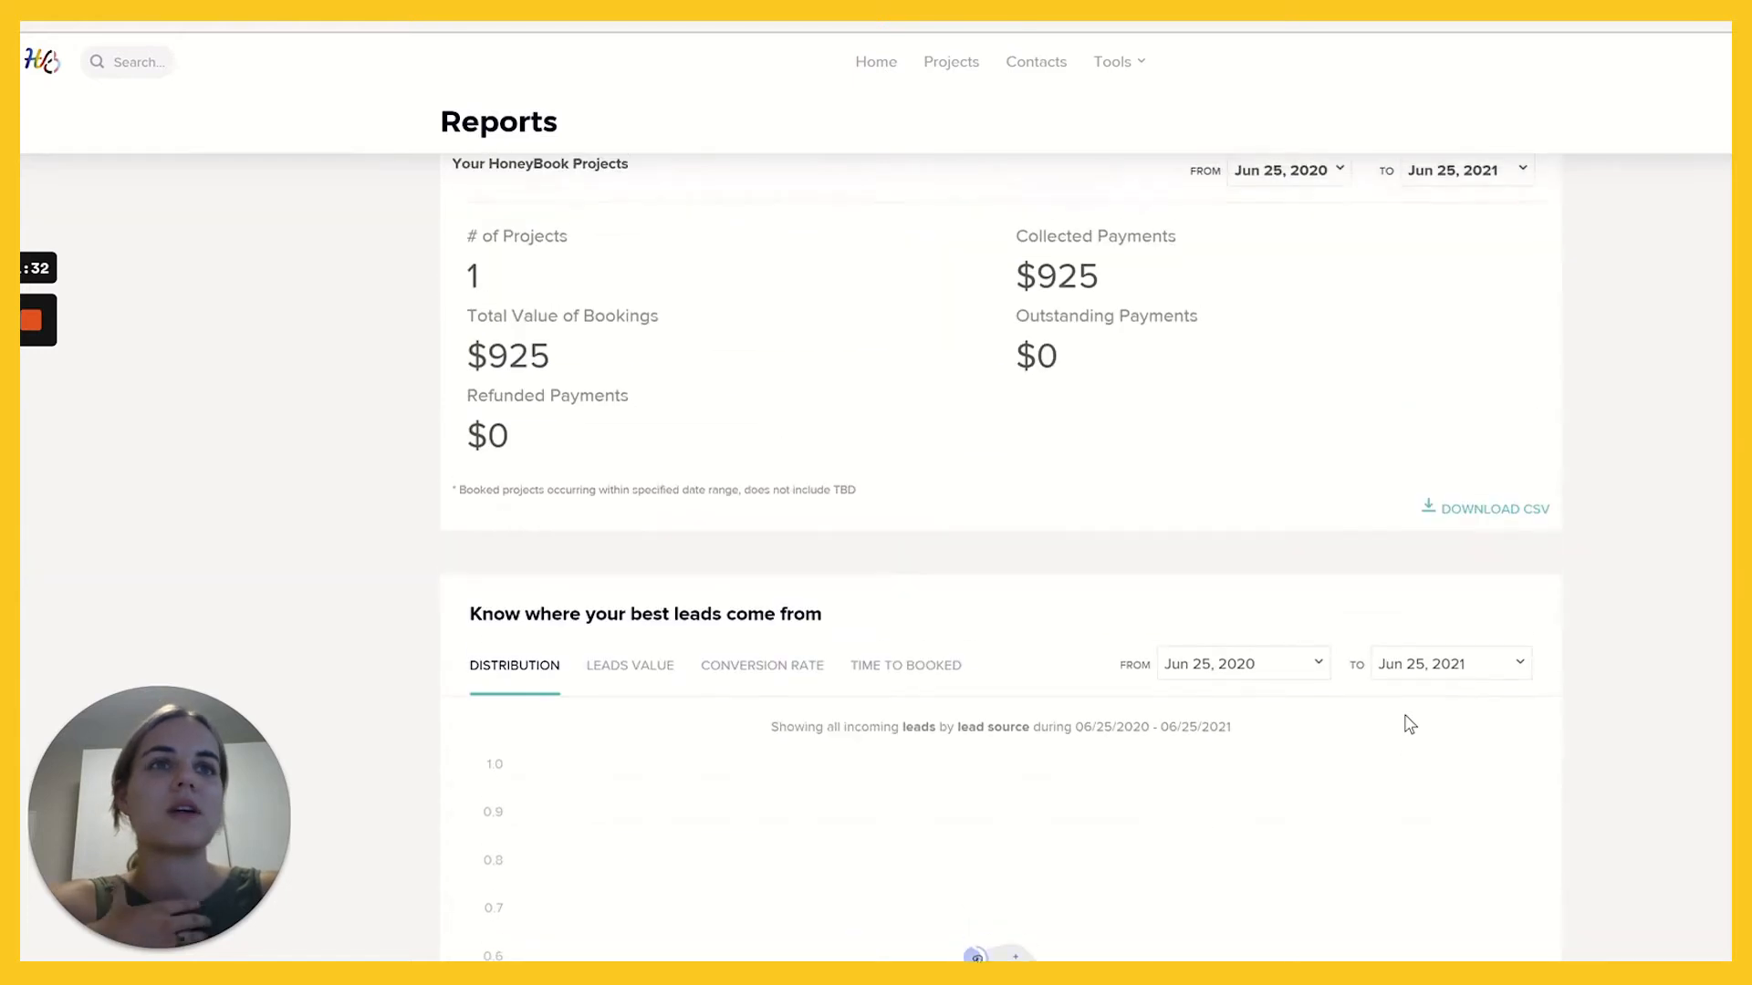
scroll(down, 3)
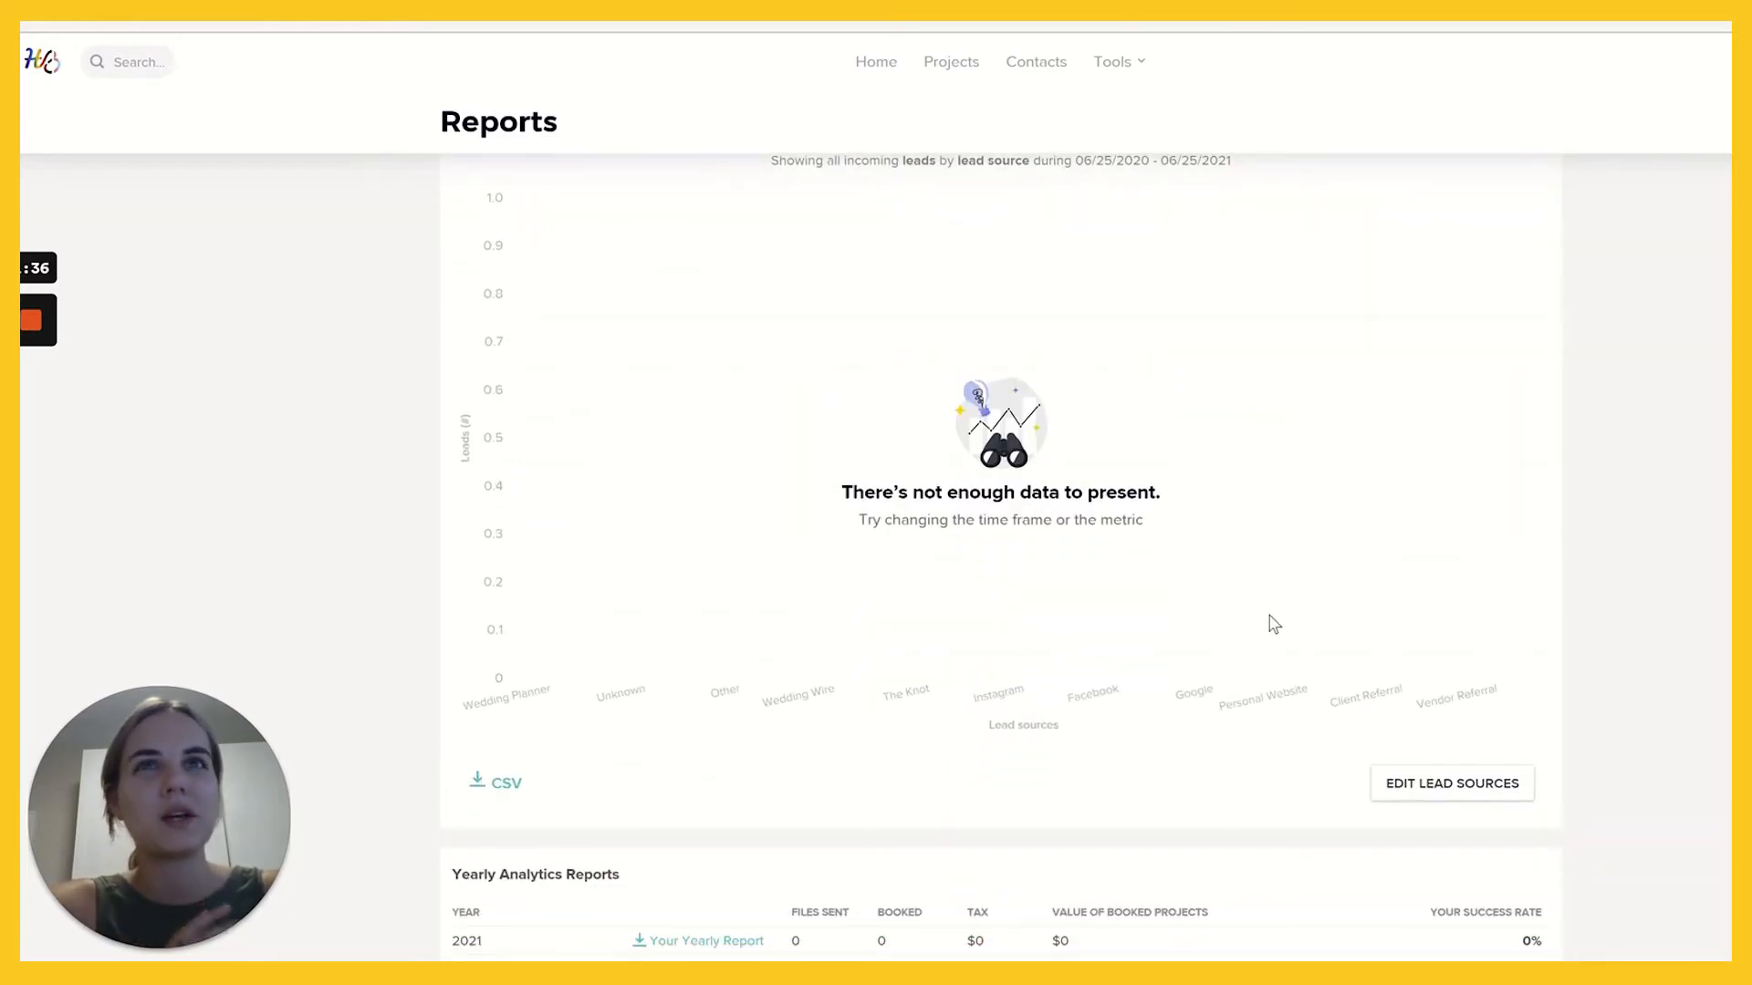
scroll(up, 3)
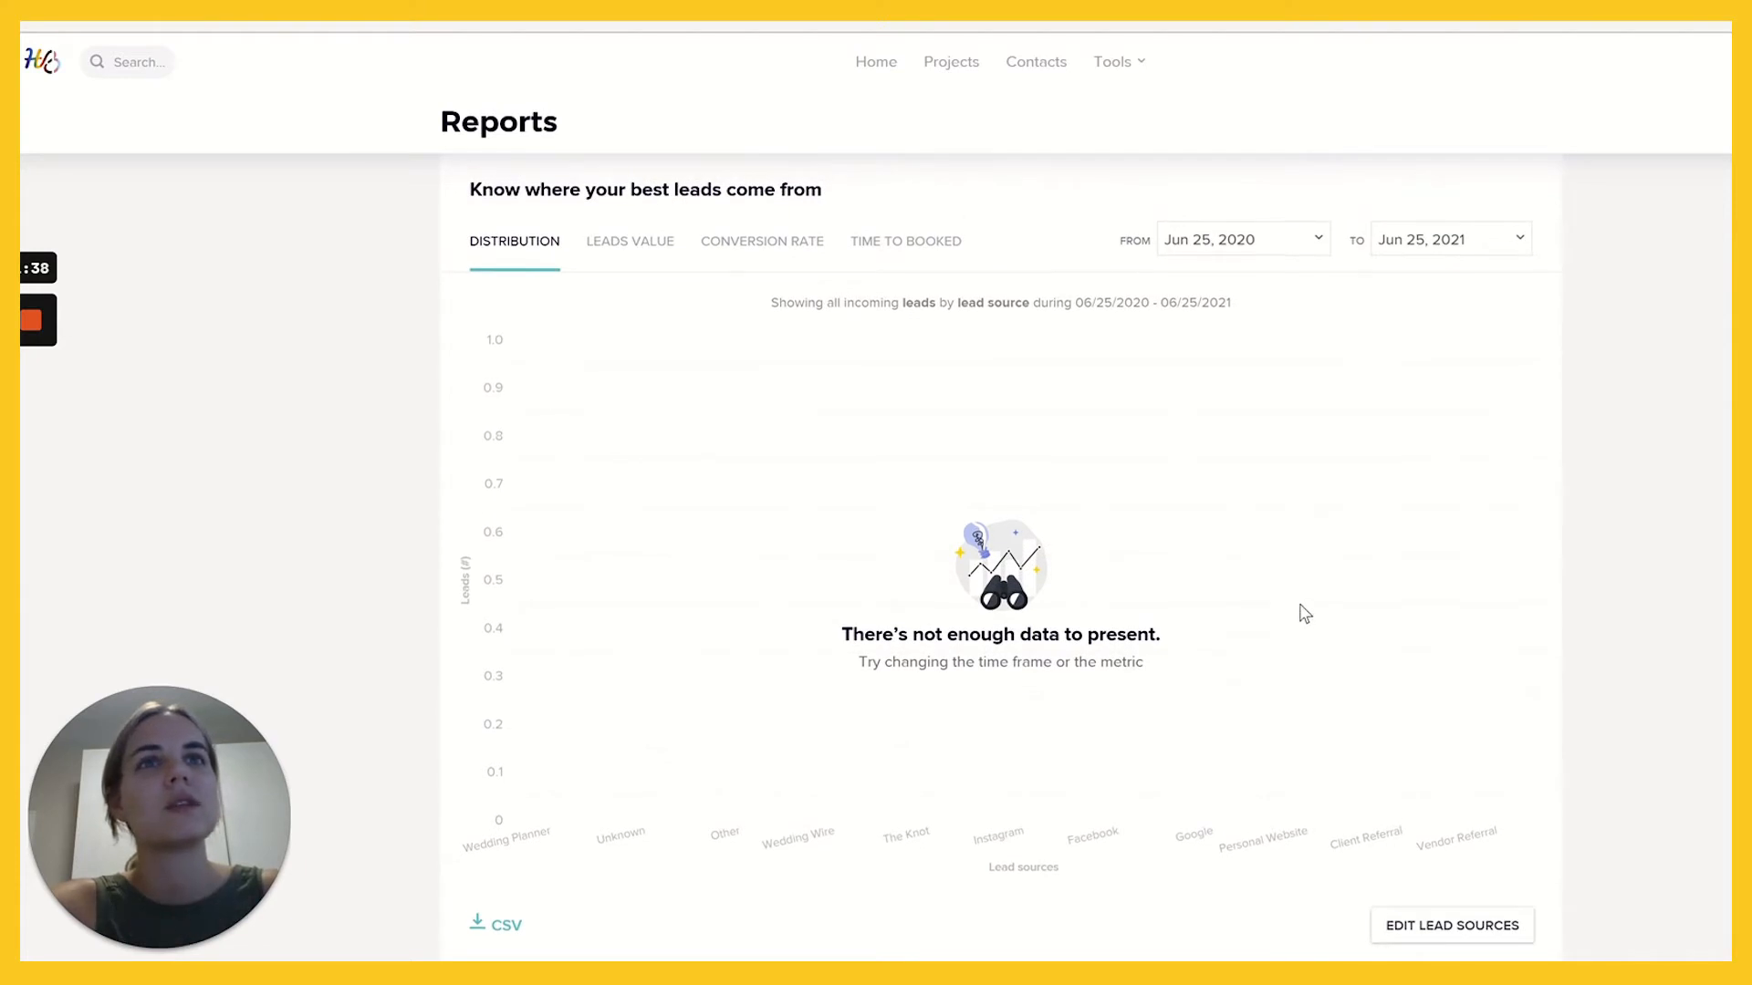
mouse_move(637, 226)
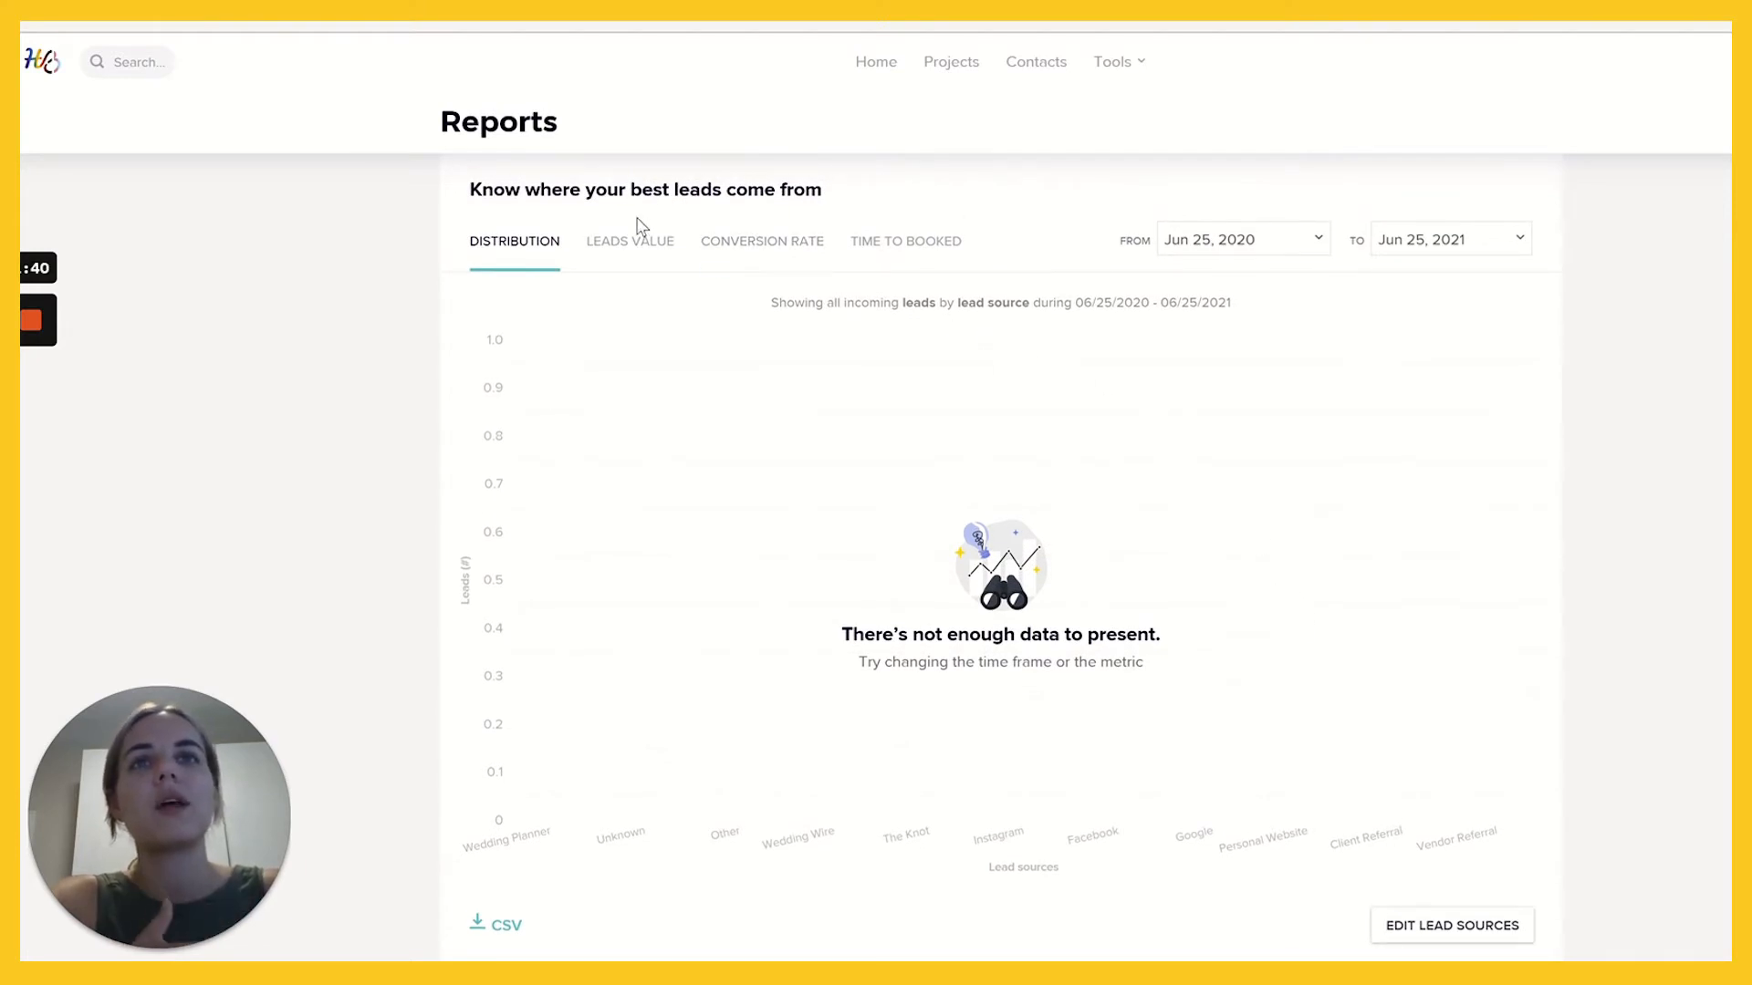
mouse_move(939, 387)
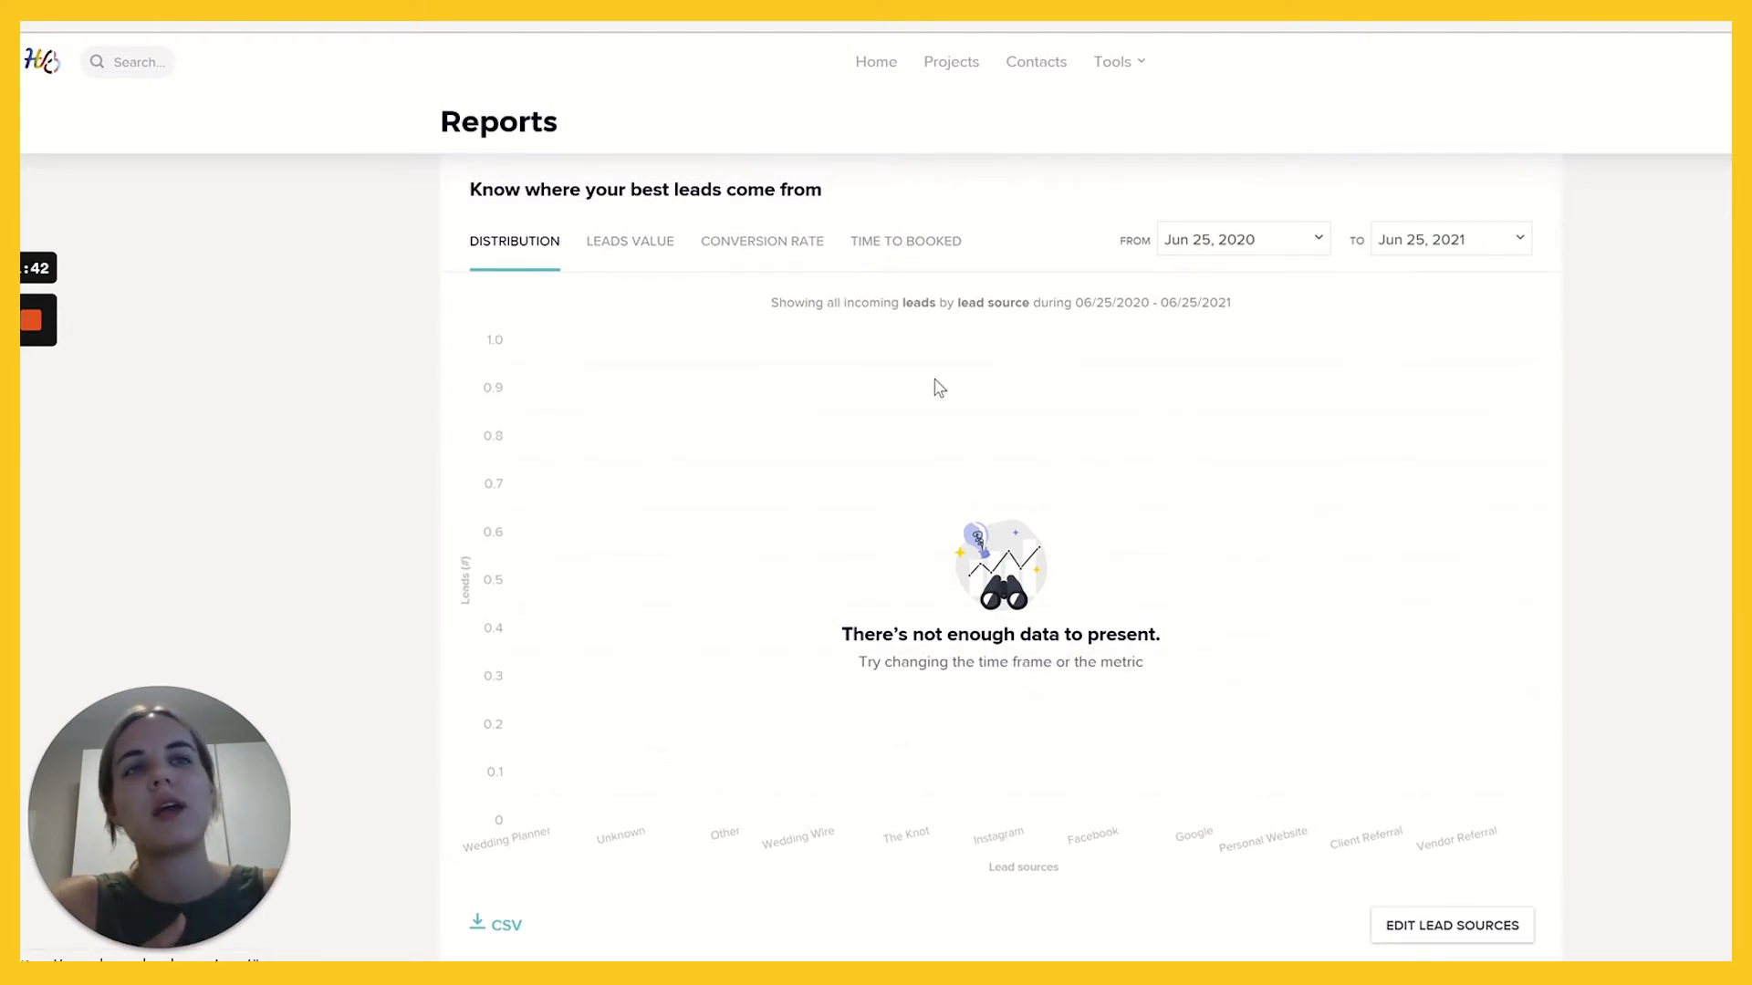
scroll(down, 3)
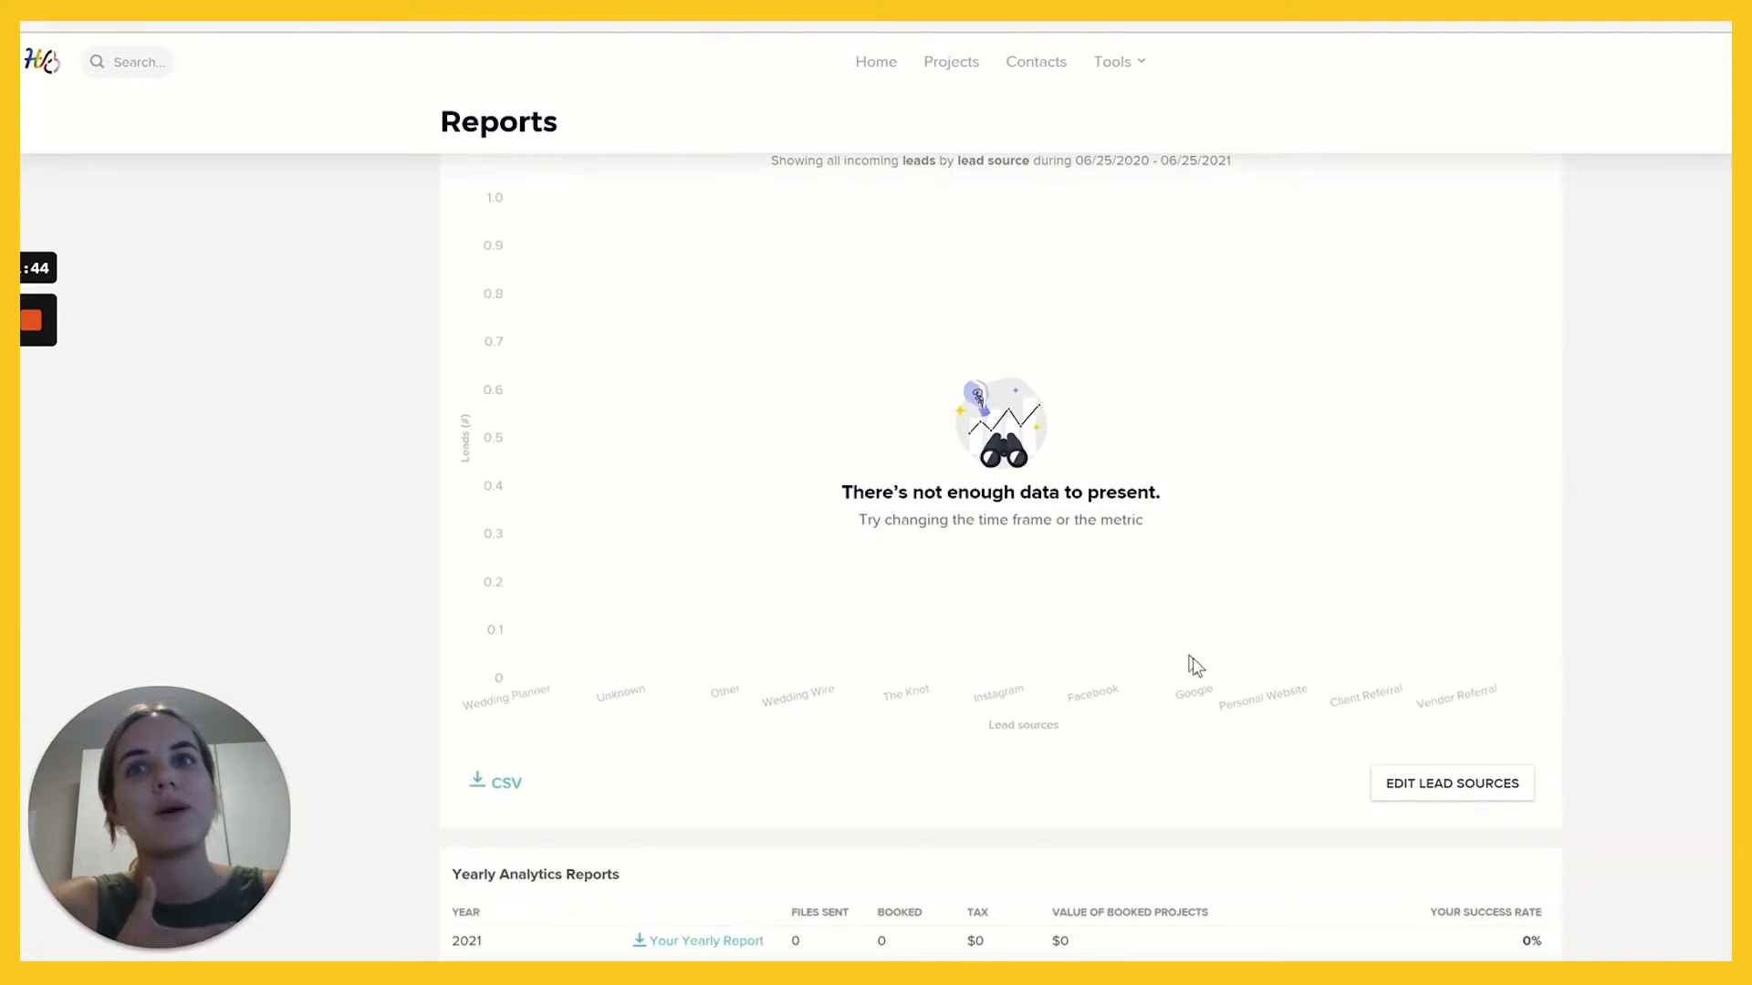
scroll(up, 3)
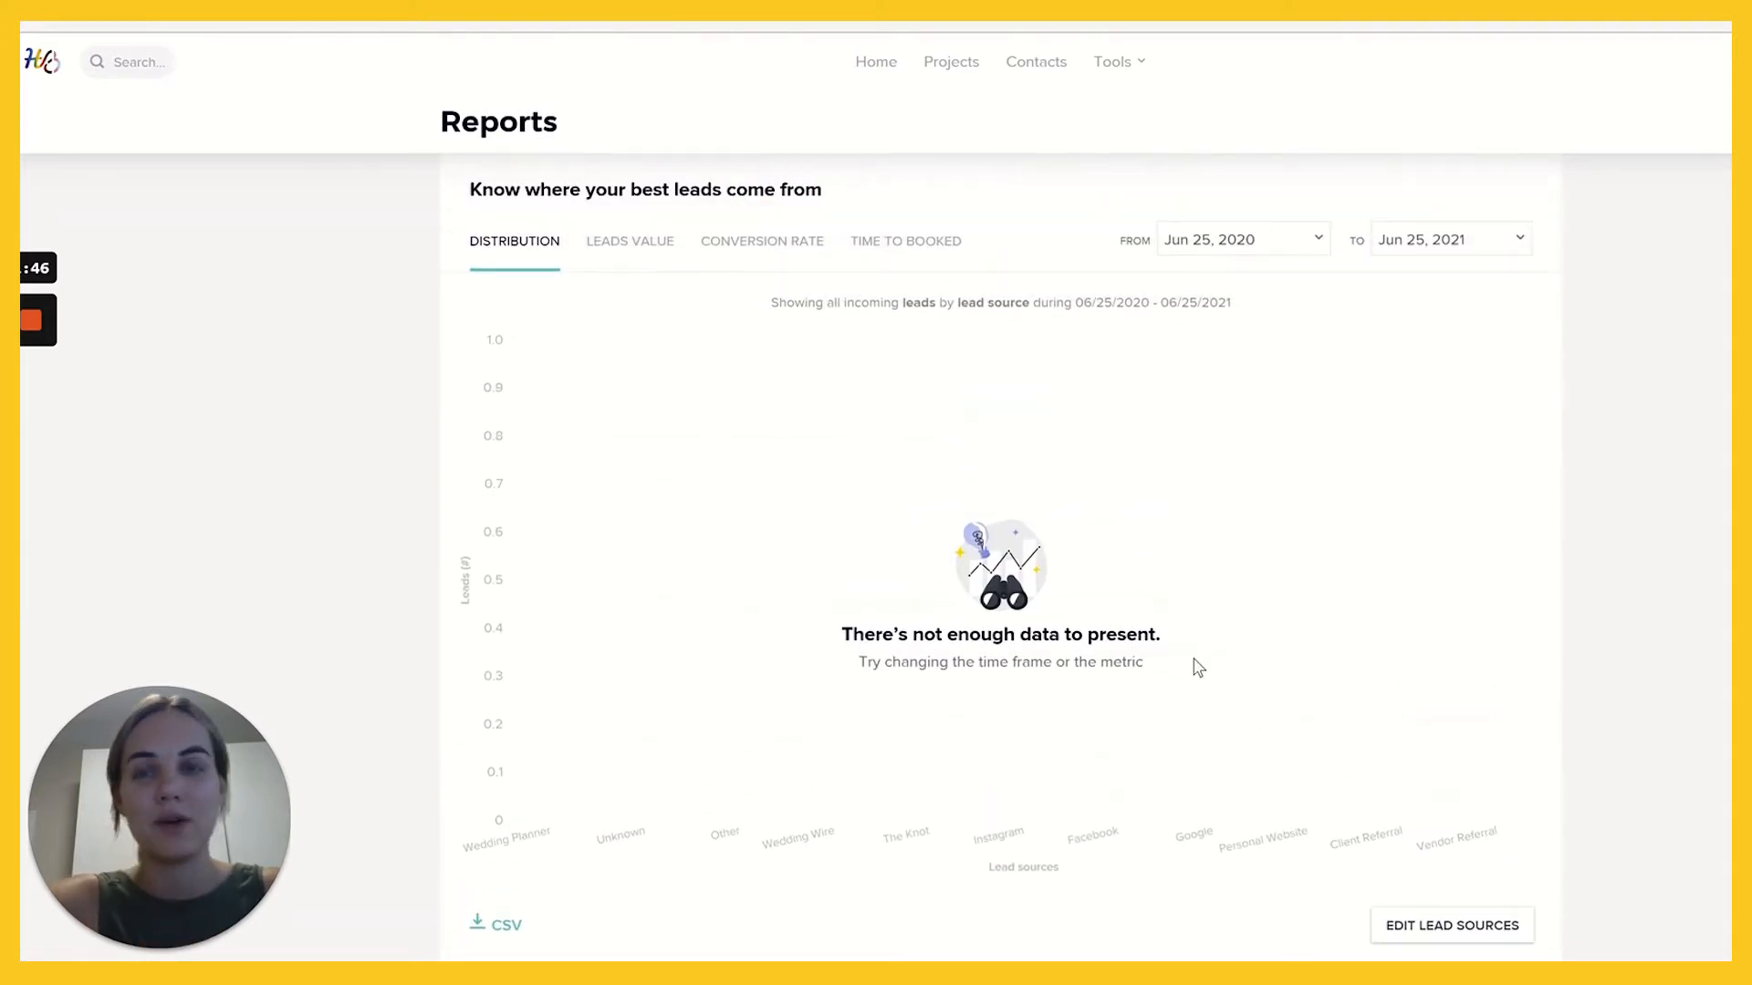
mouse_move(1415, 674)
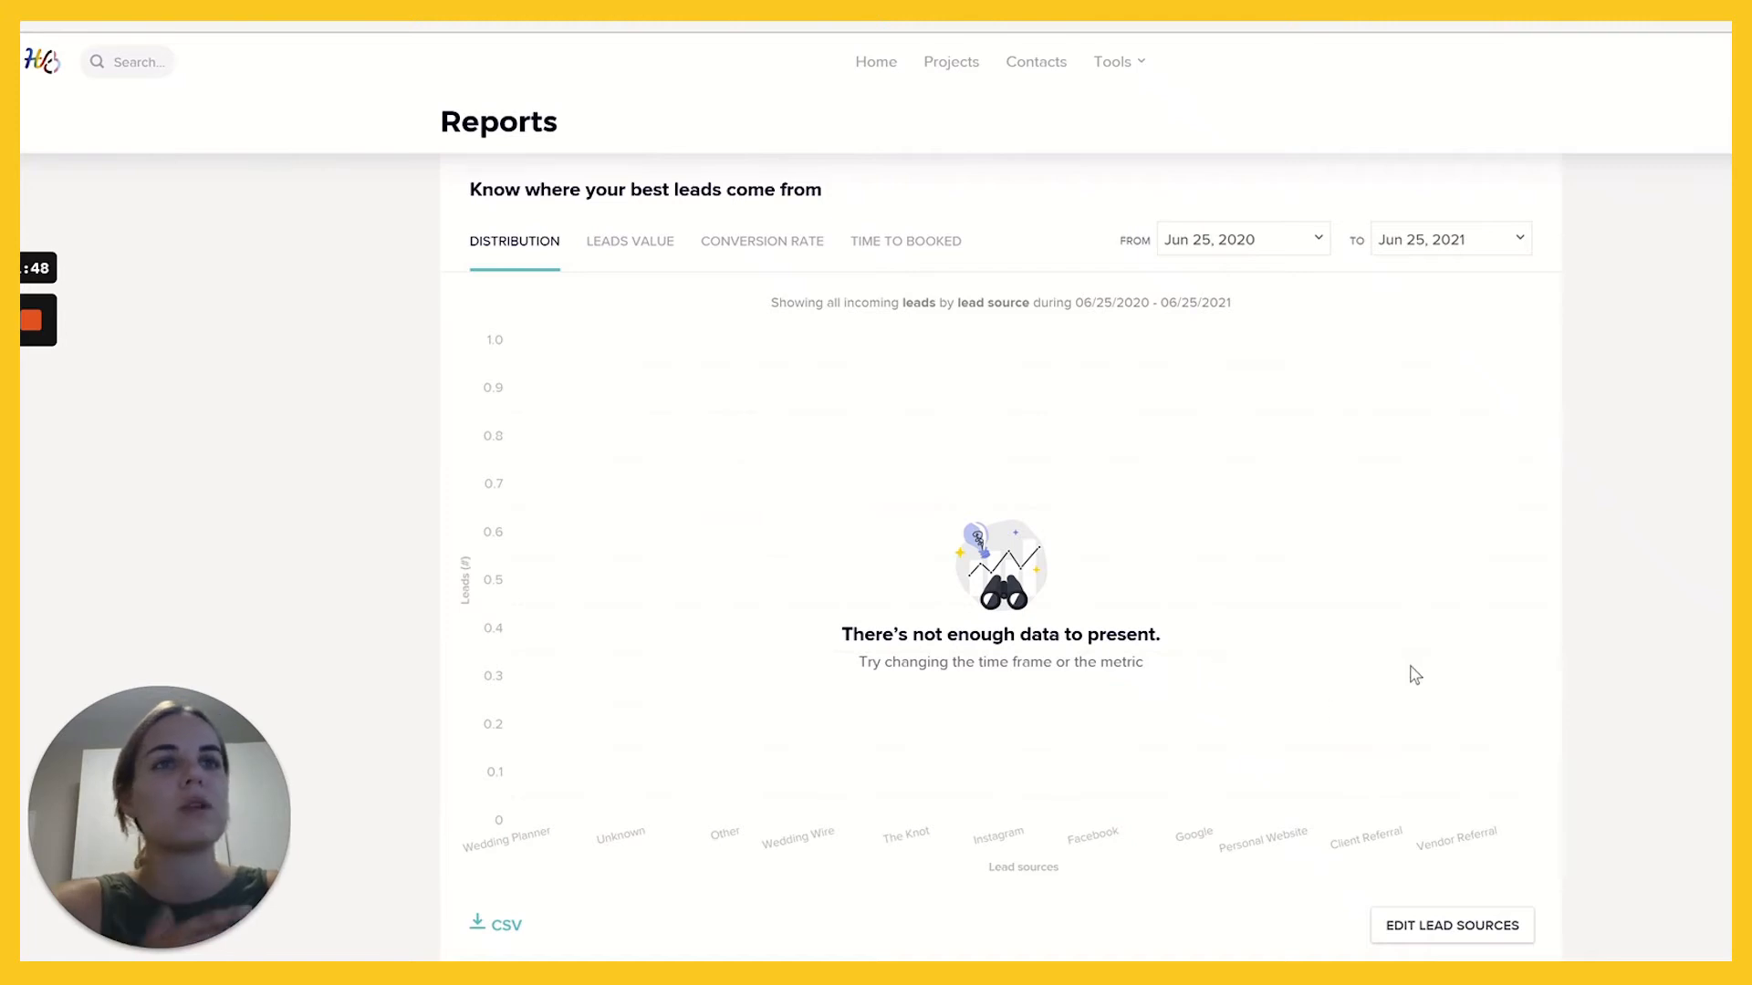
scroll(down, 3)
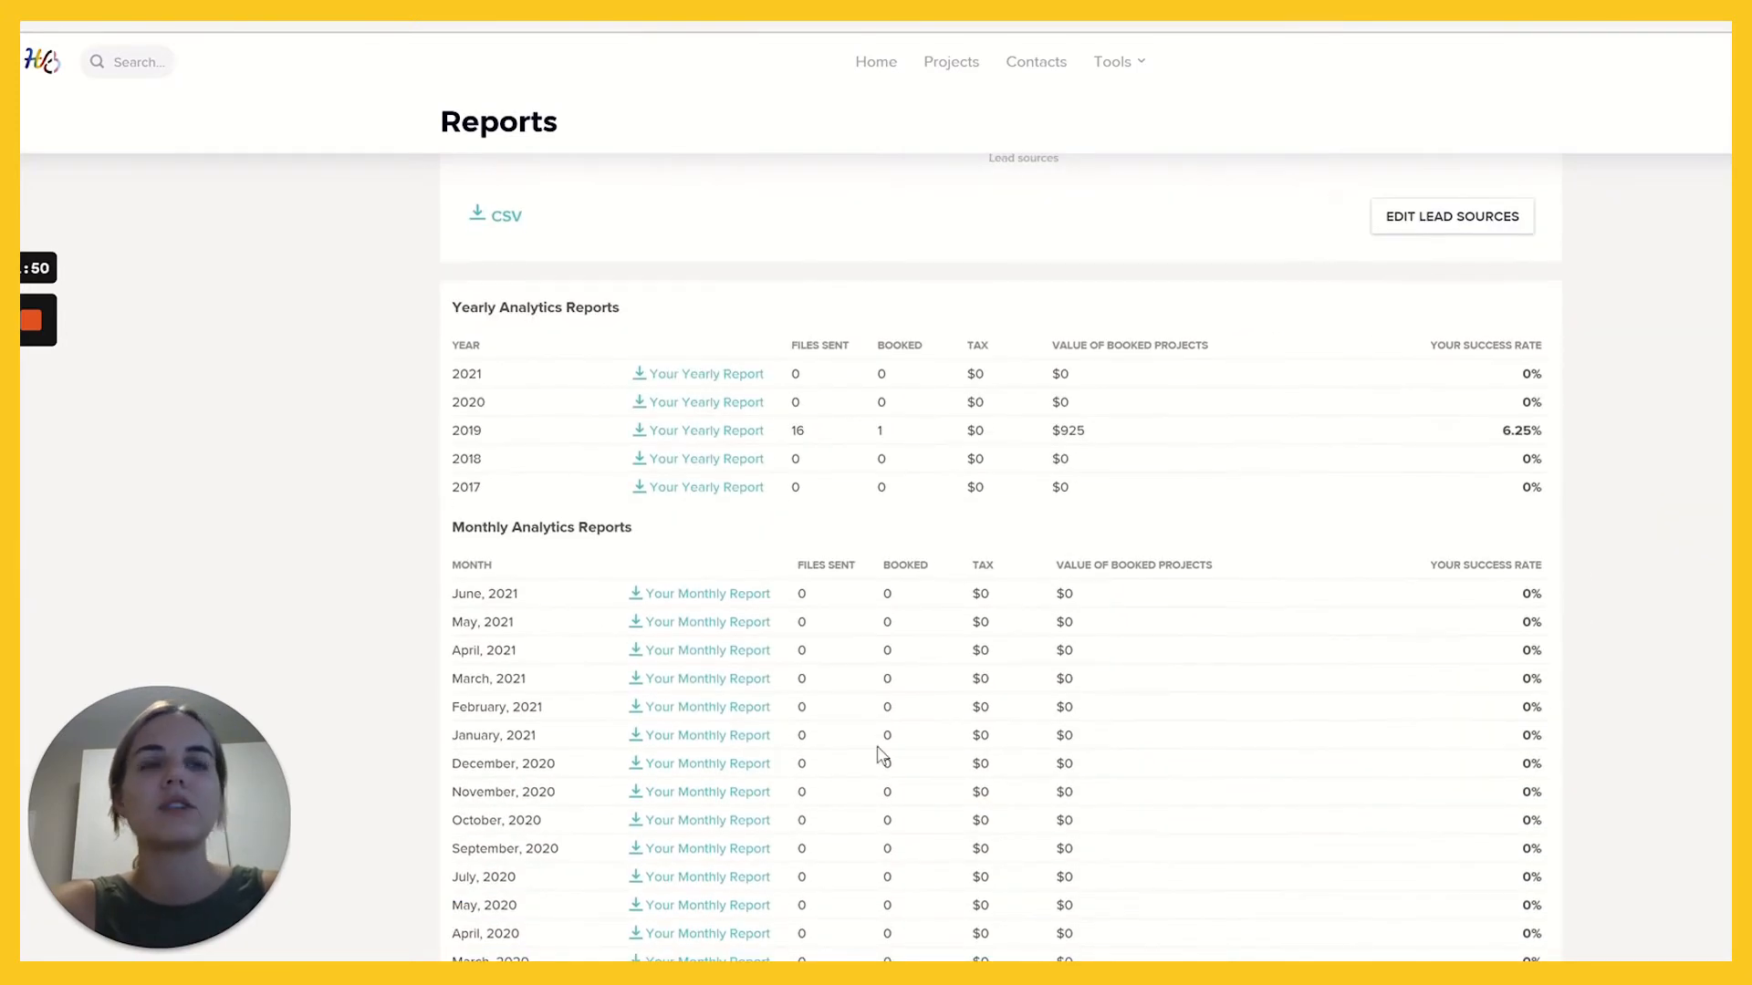
mouse_move(648, 195)
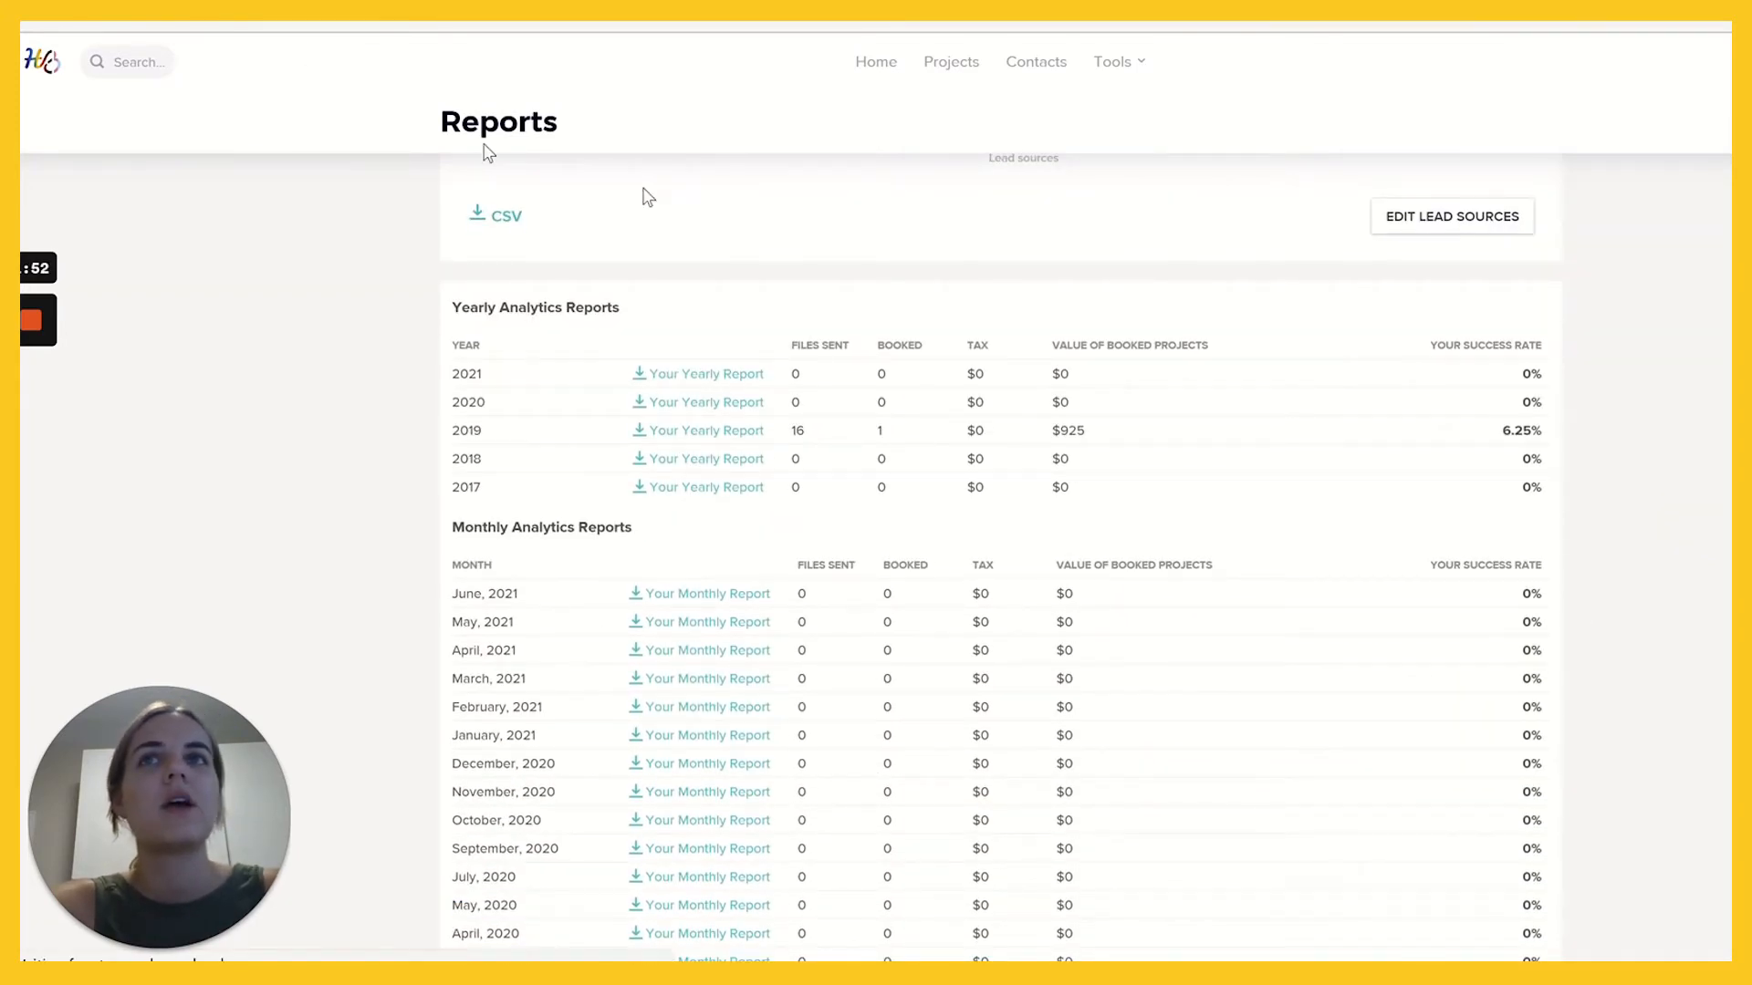
Open Bookkeeping, view the QuickBooks integration, then return to the Payments overview.
click(886, 61)
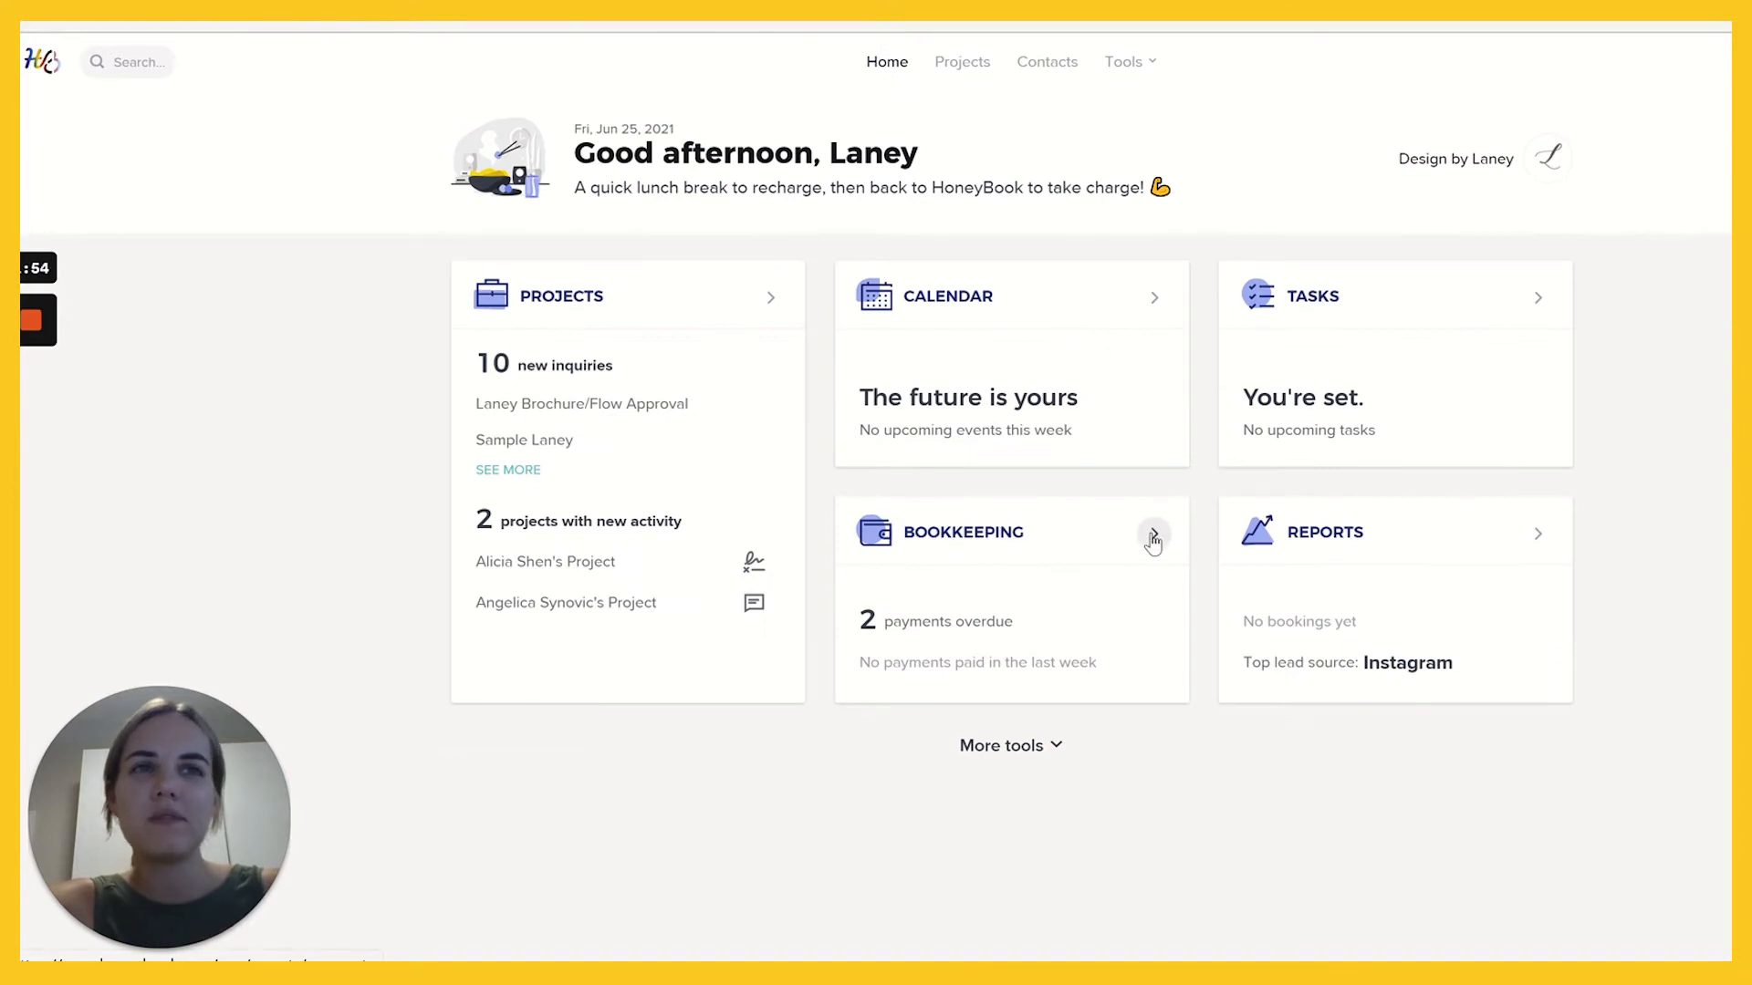
click(1154, 533)
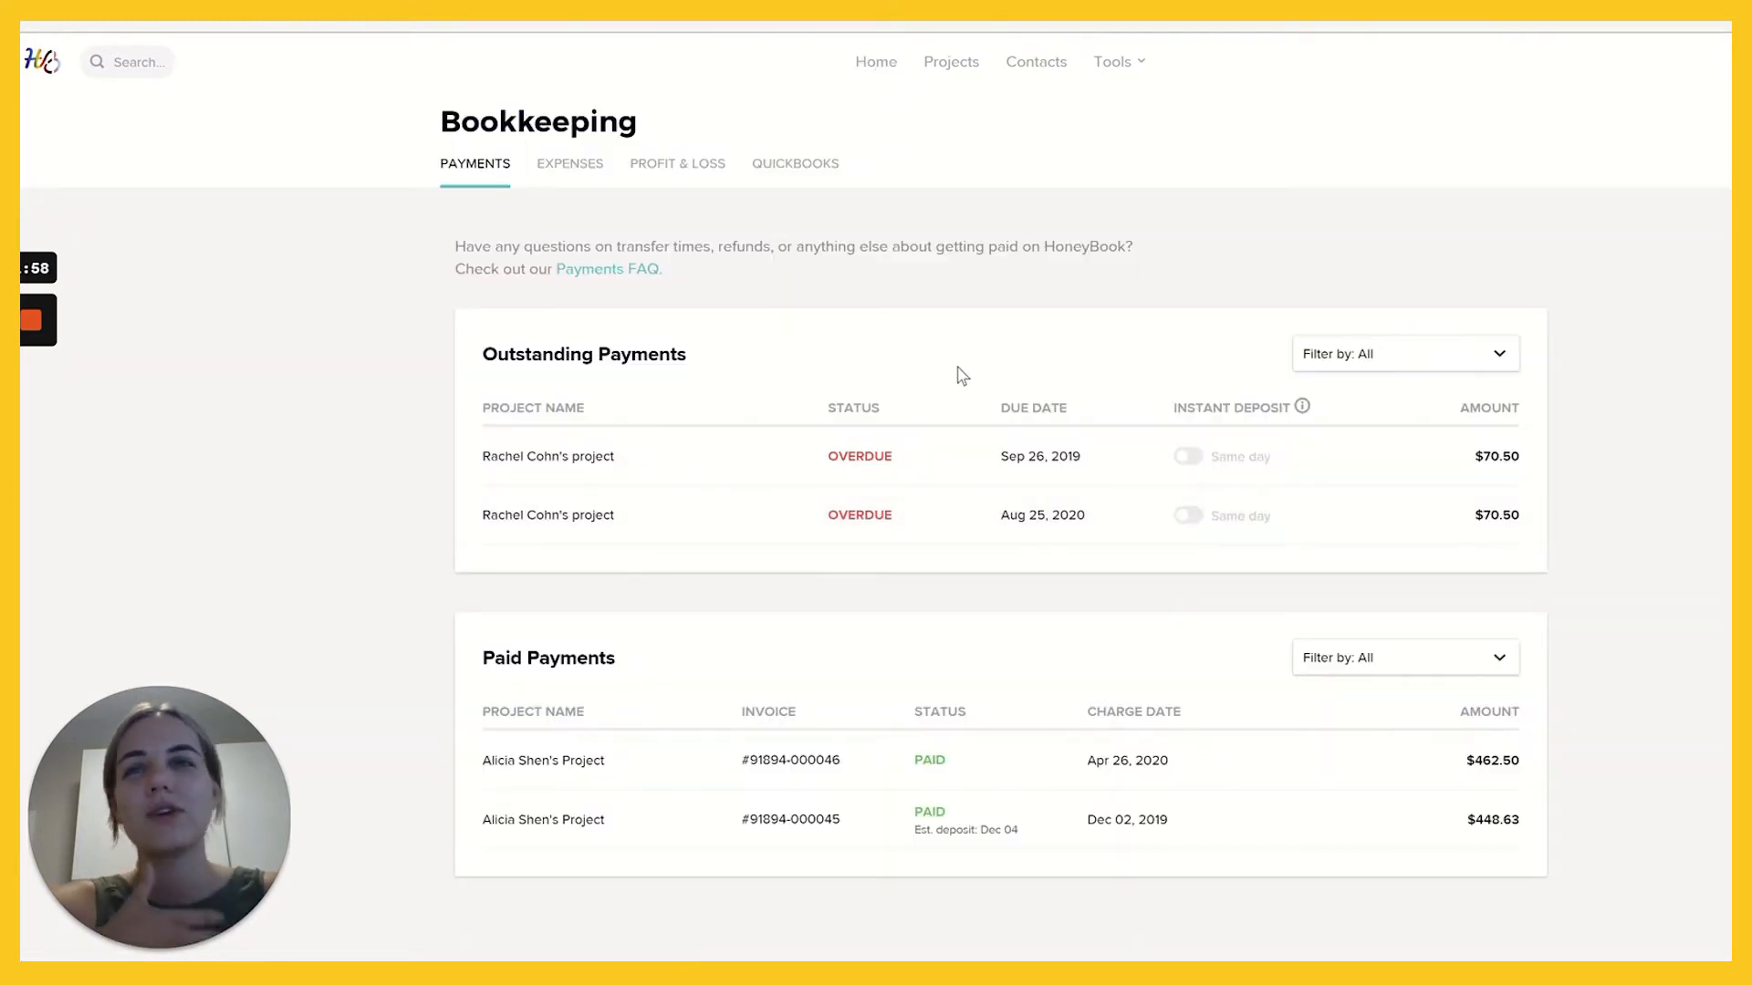
mouse_move(778, 283)
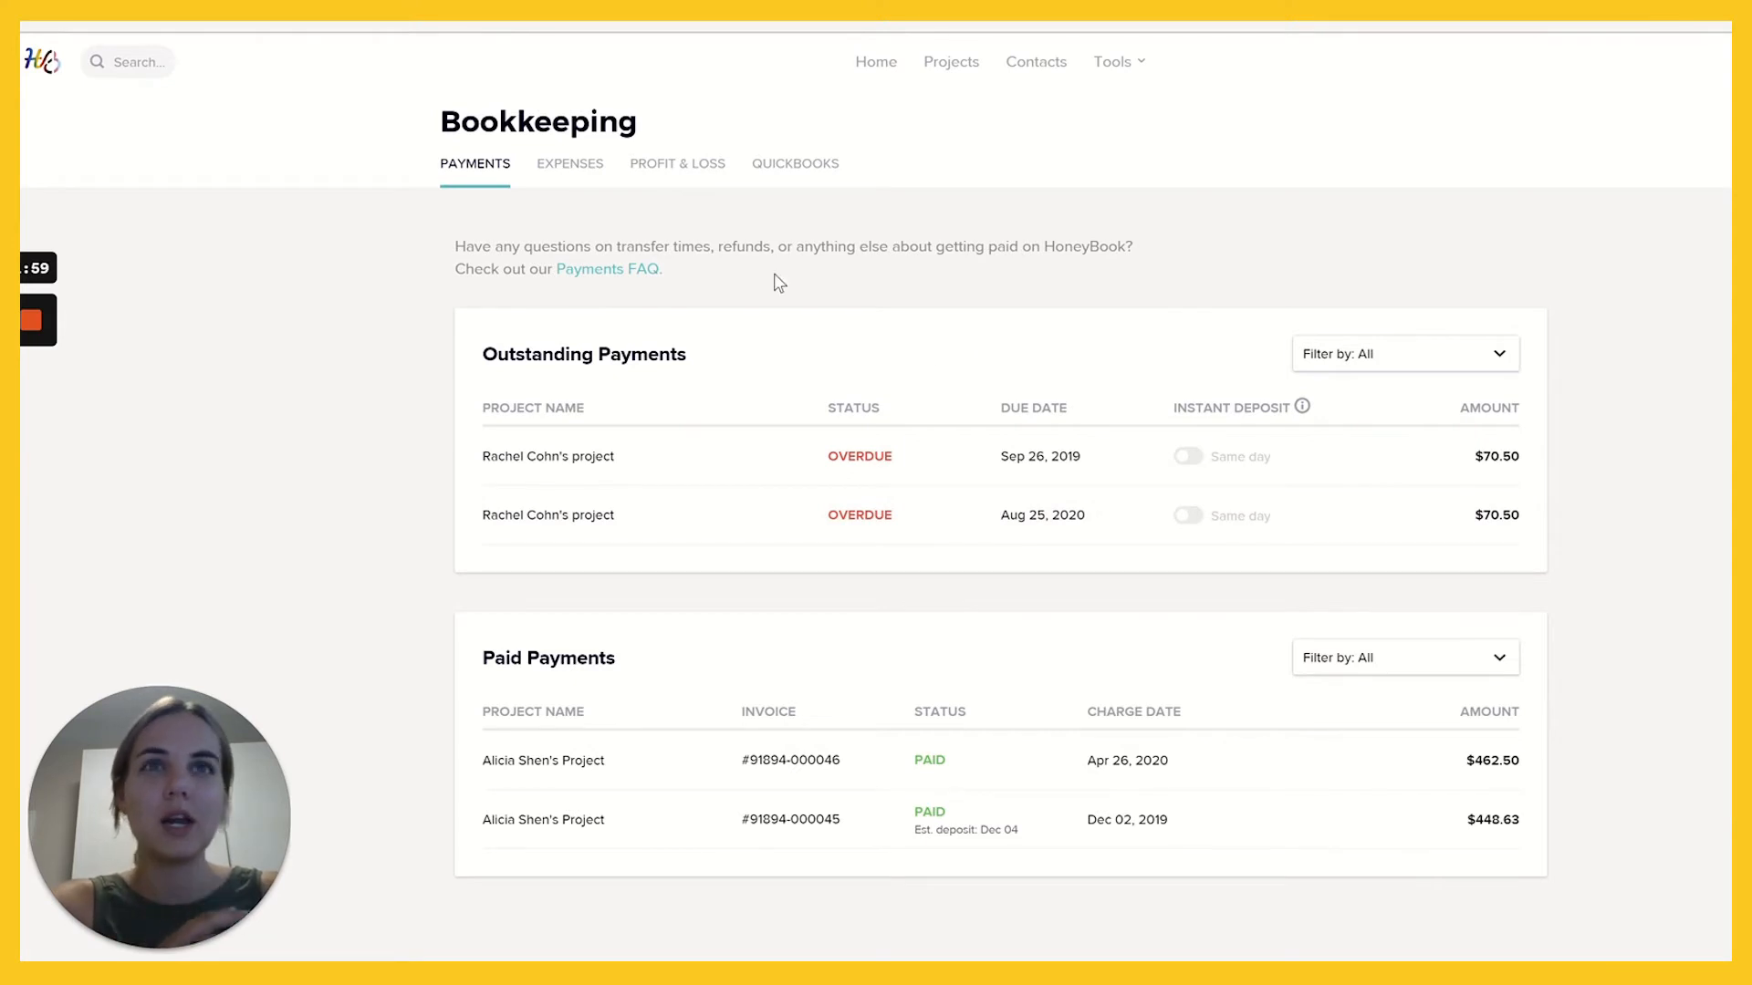
mouse_move(795, 164)
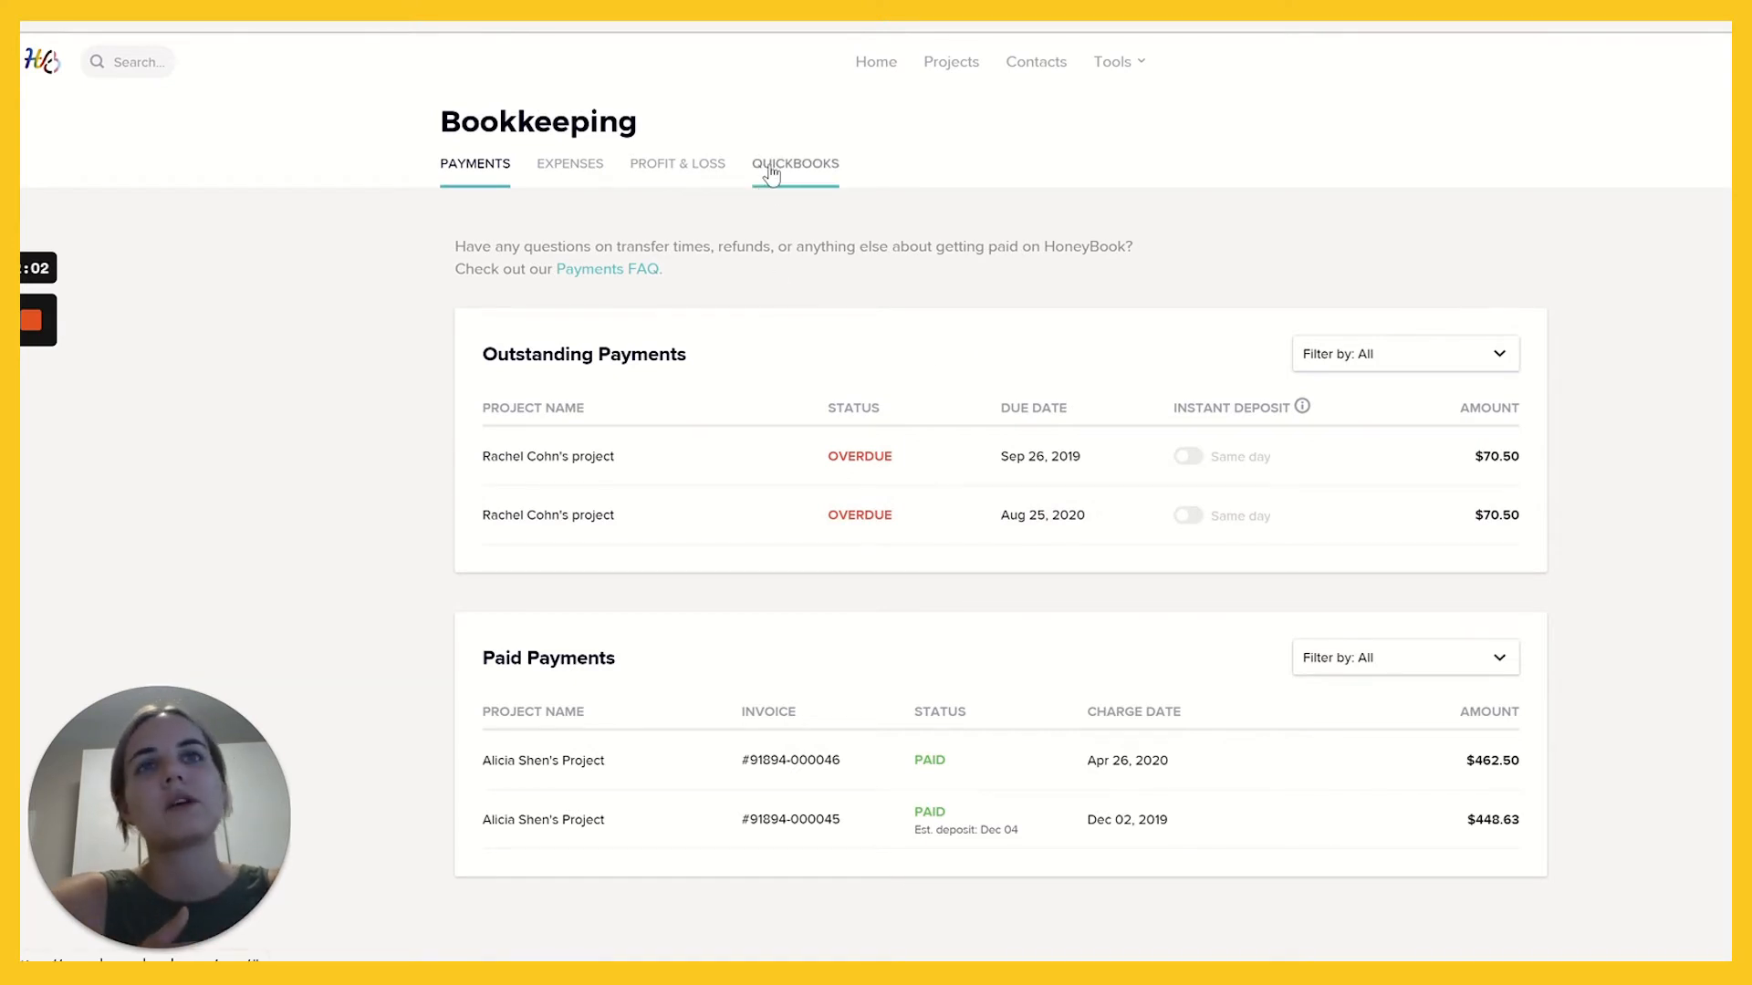
click(795, 164)
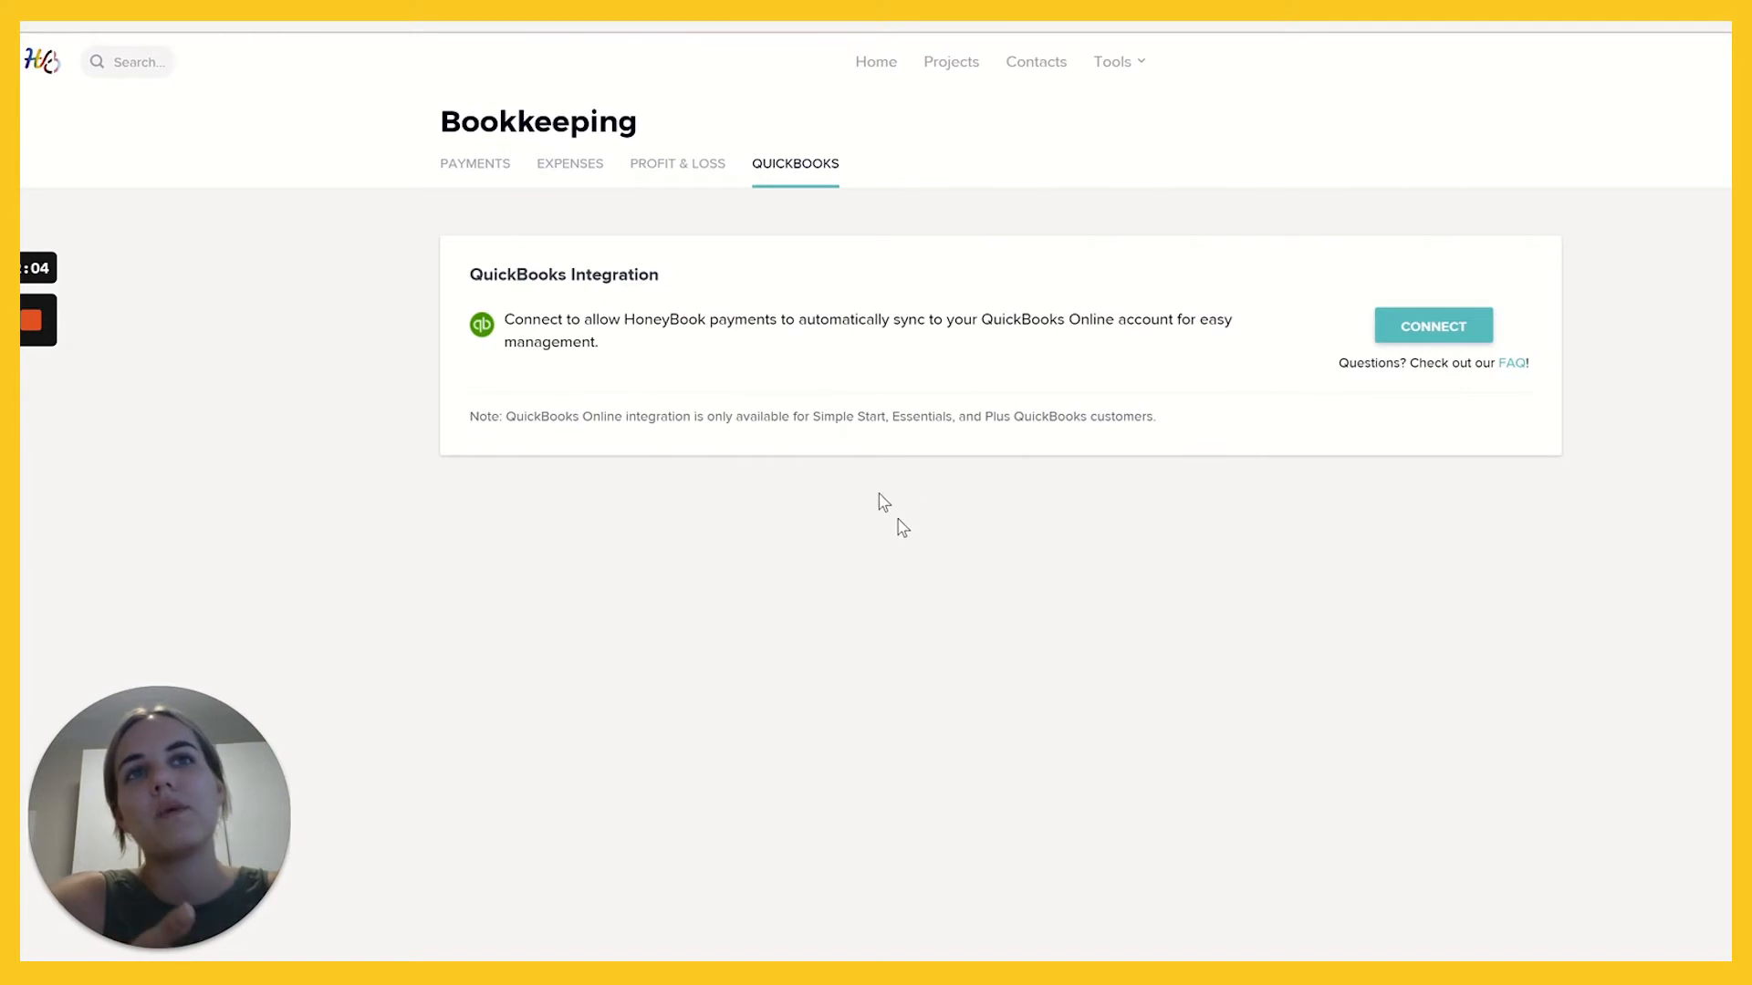
mouse_move(694, 239)
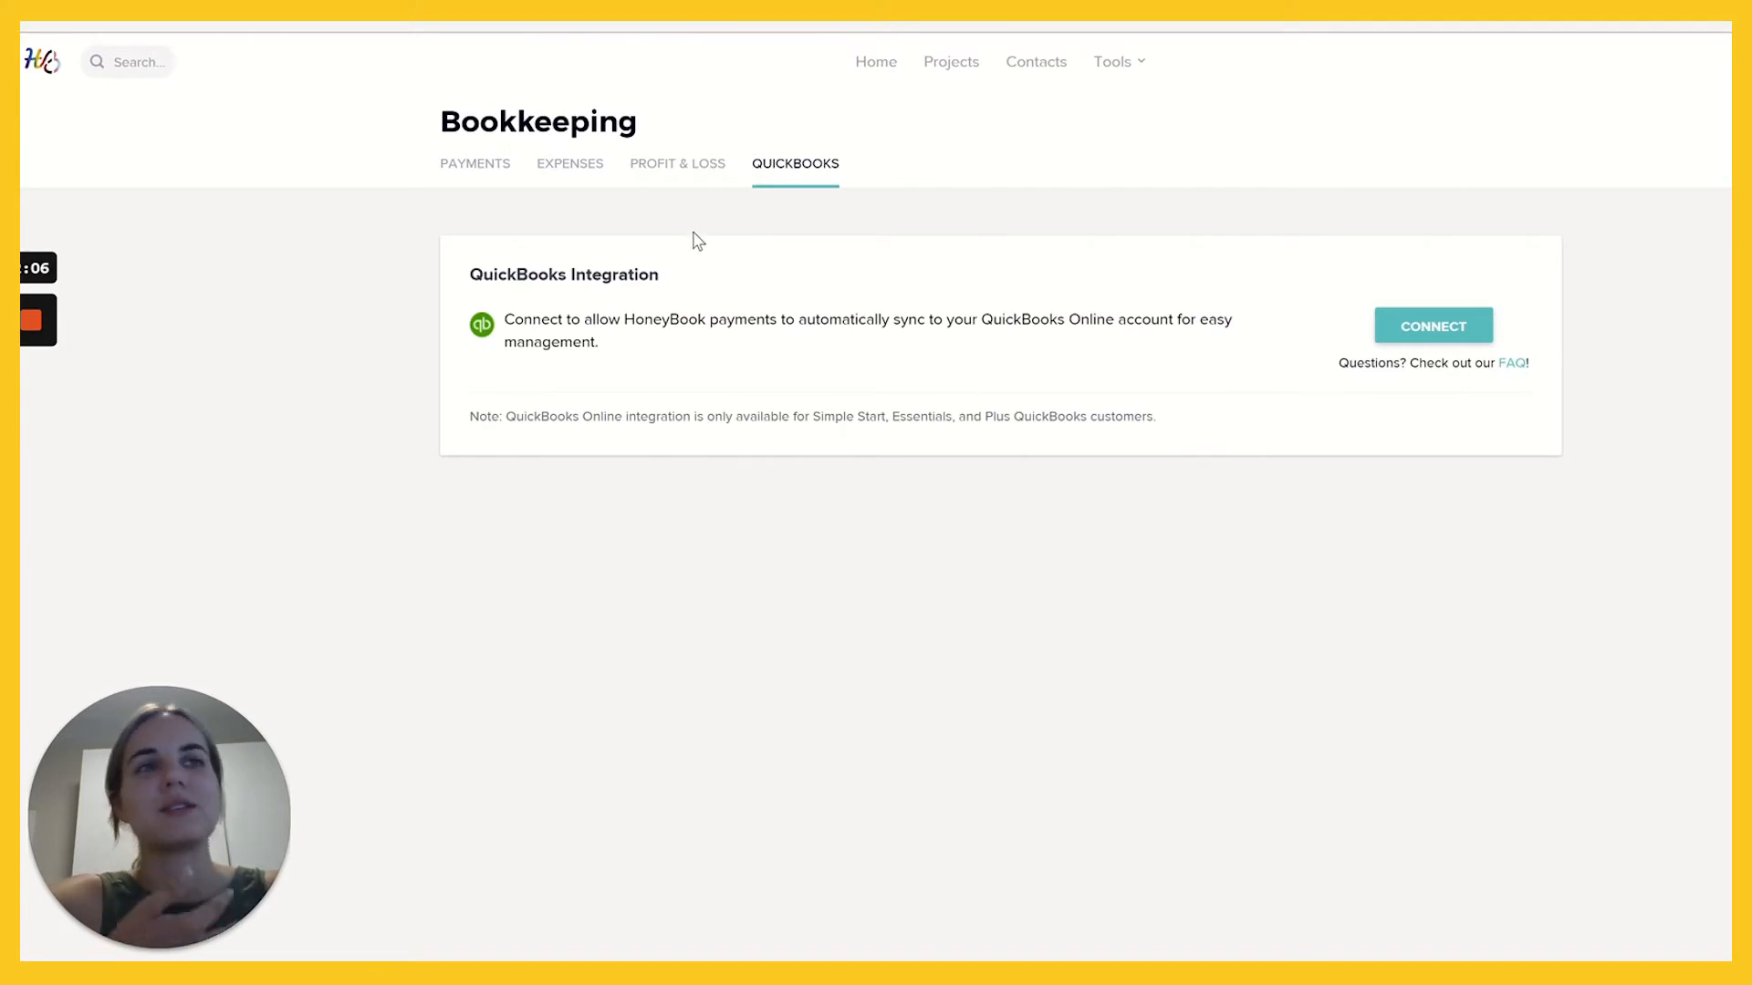
click(473, 163)
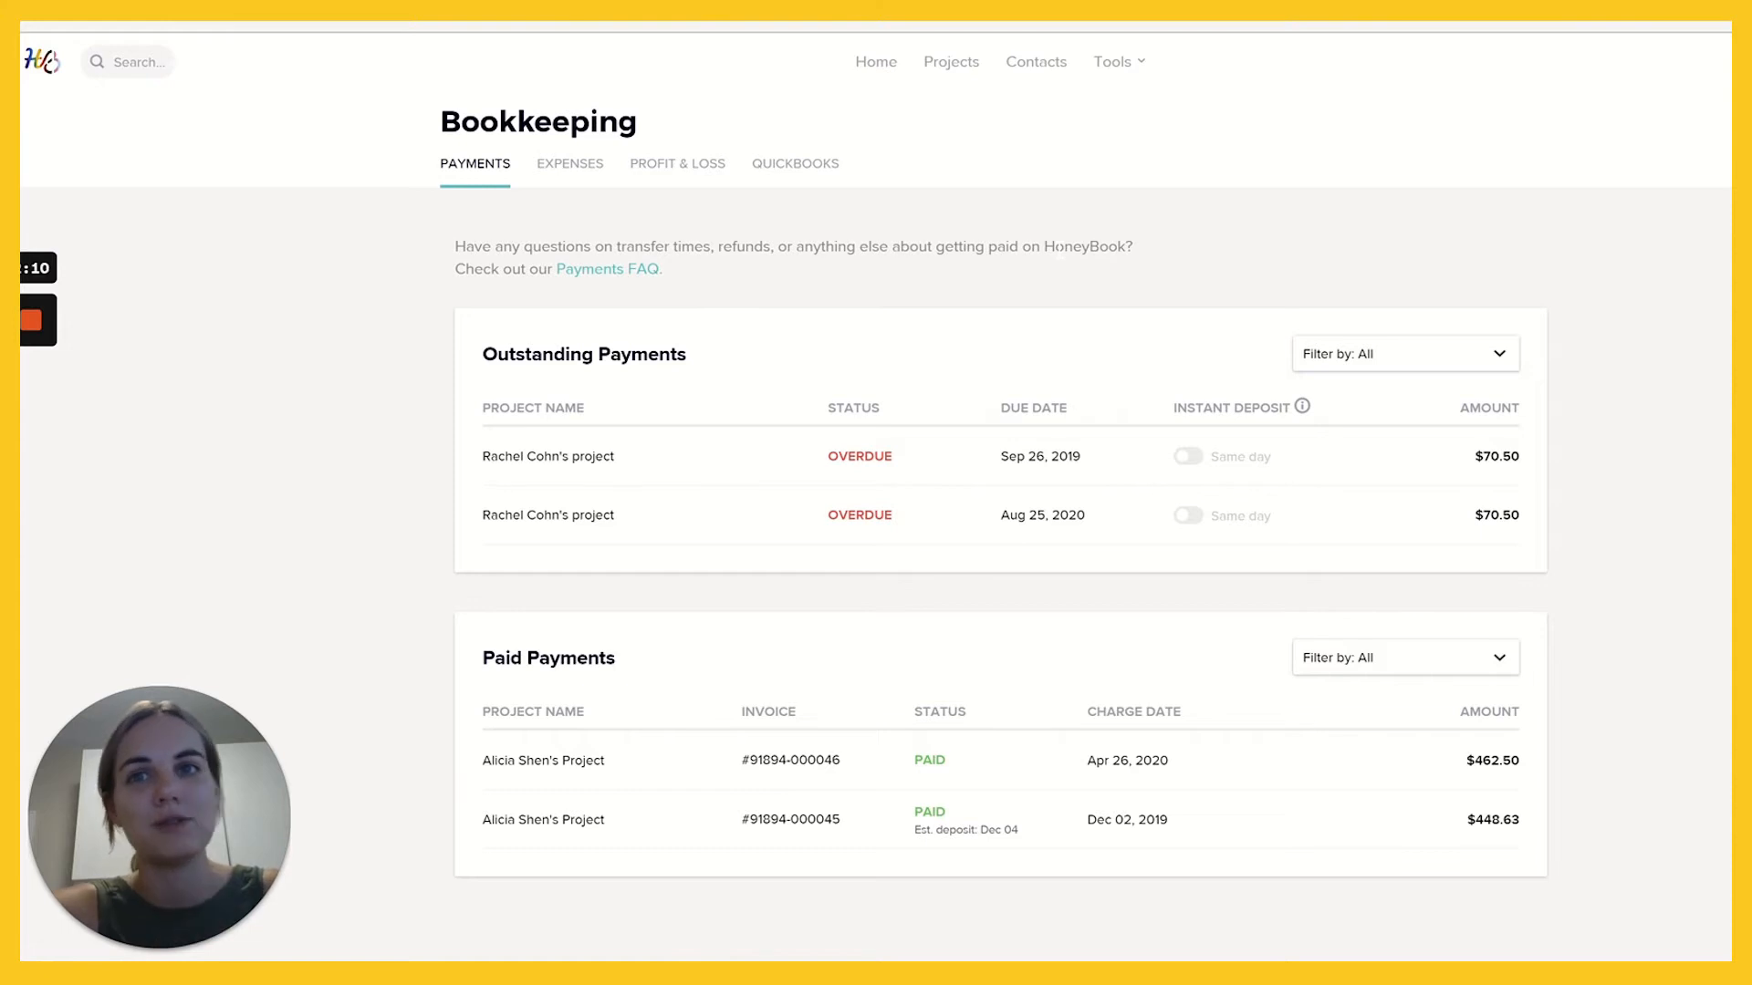
mouse_move(677, 163)
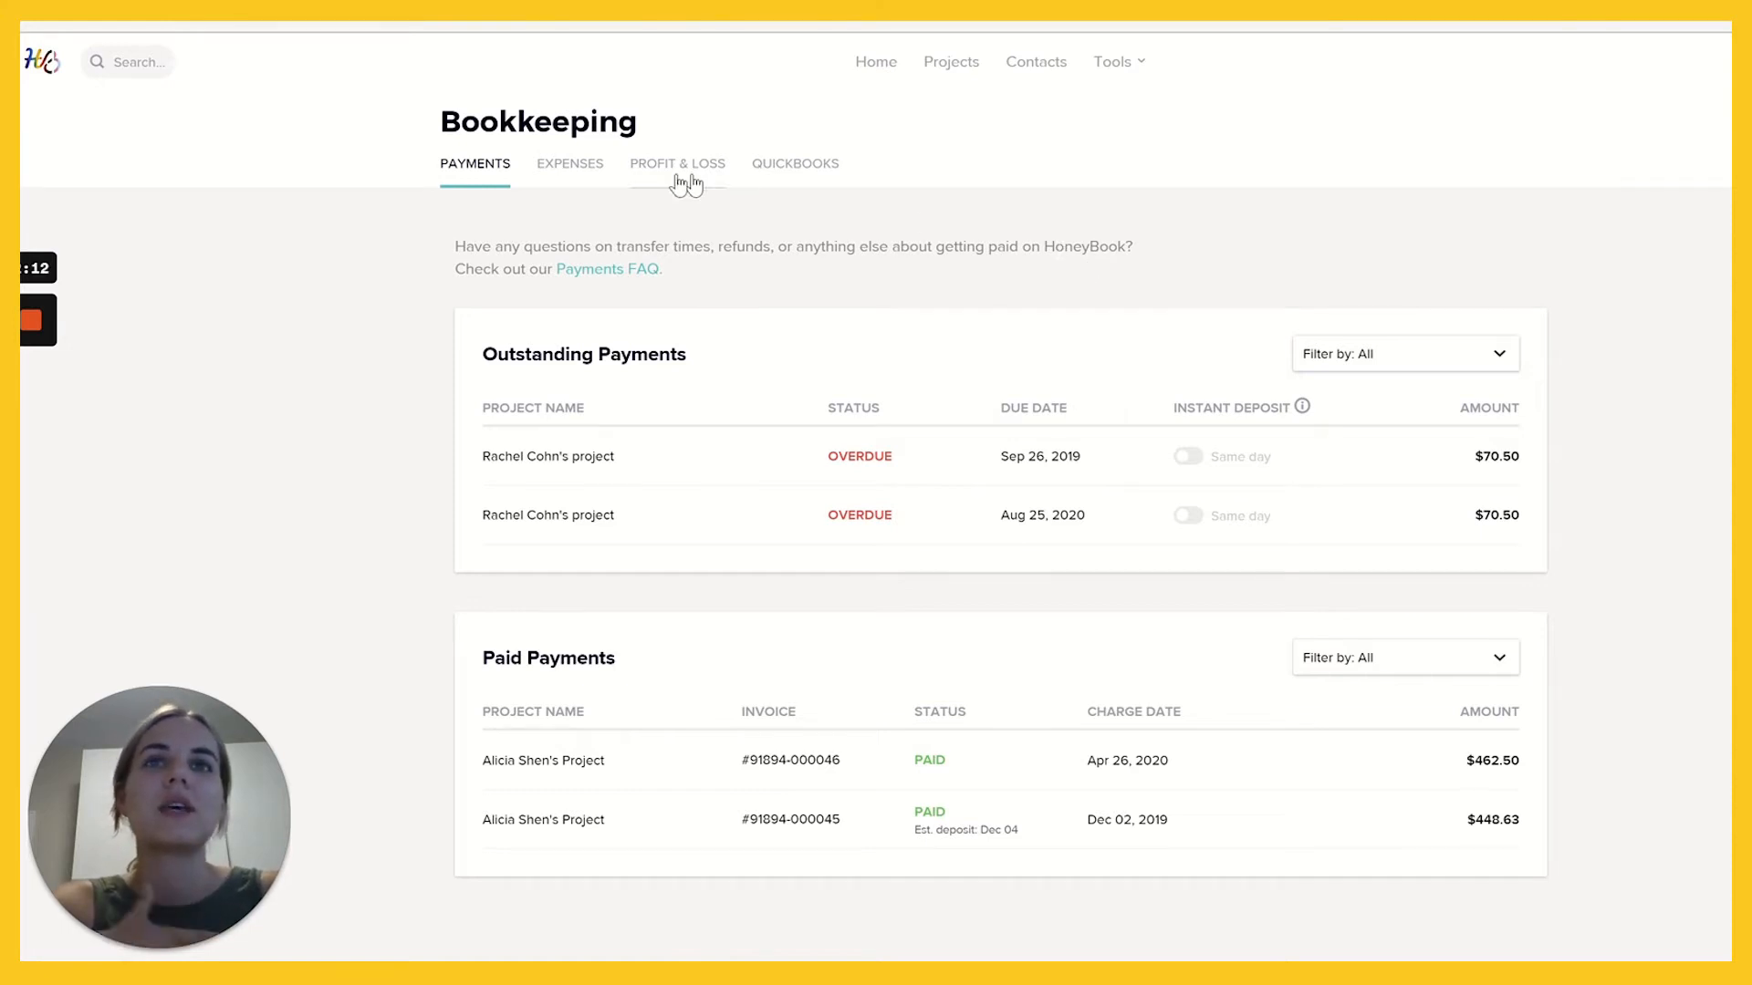
mouse_move(474, 168)
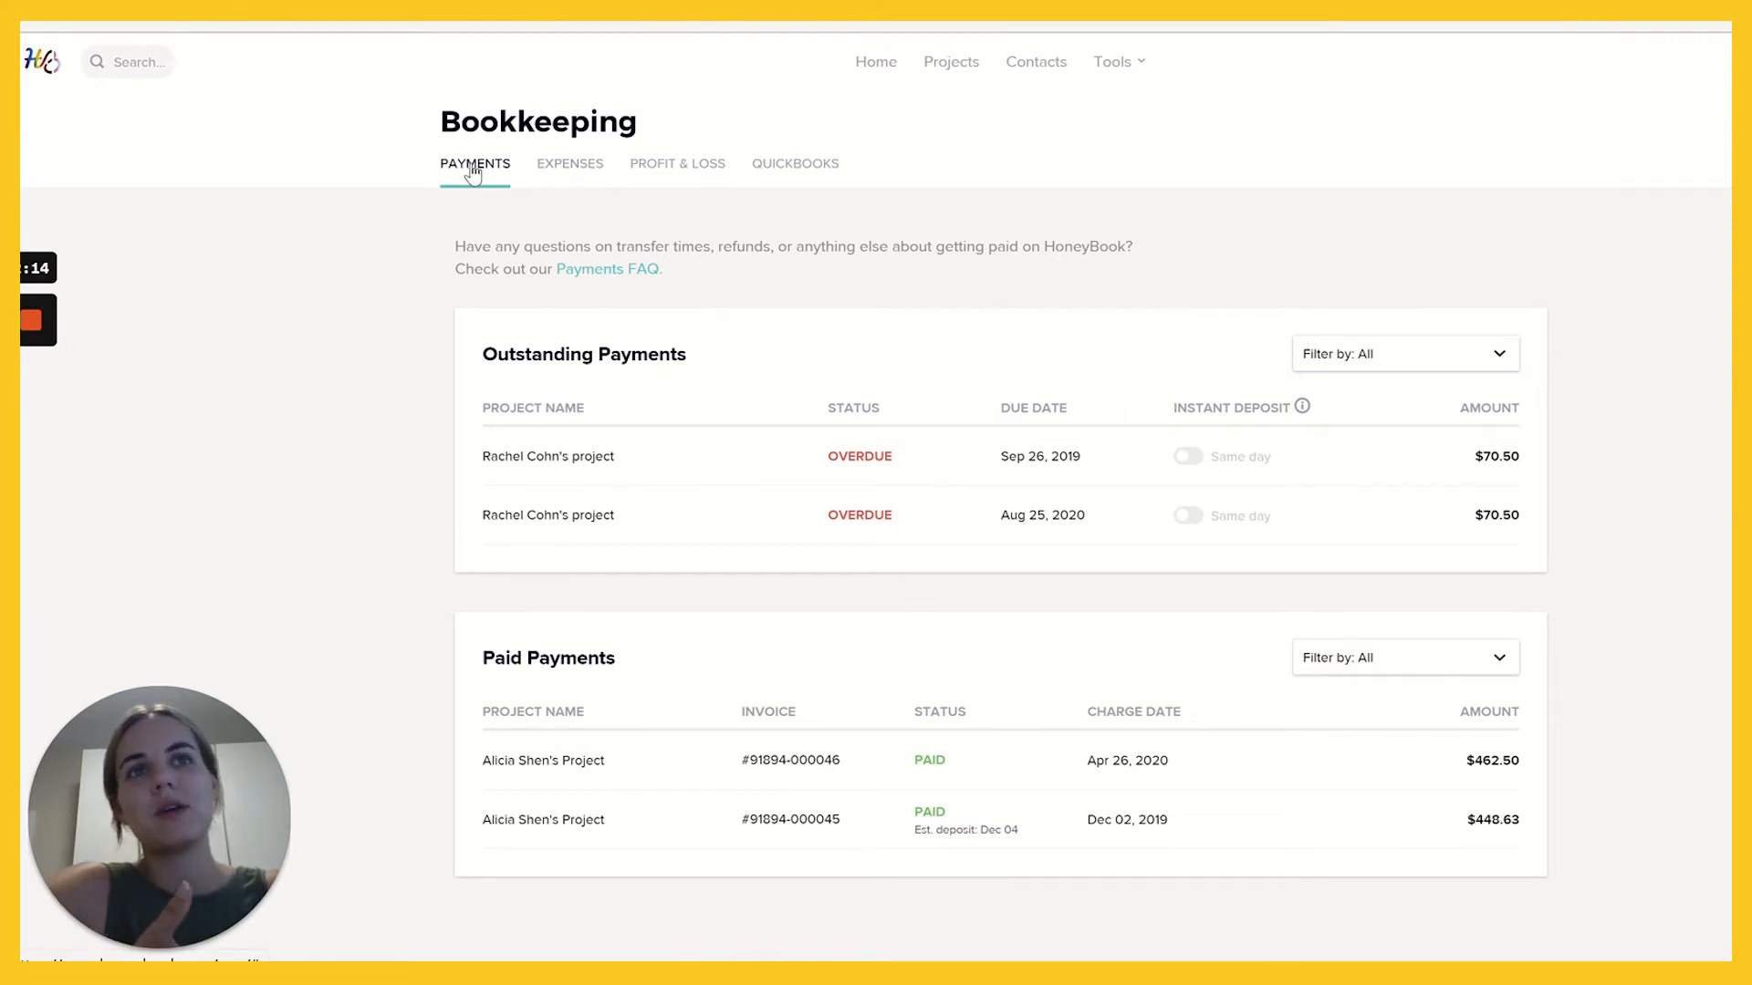
mouse_move(800, 265)
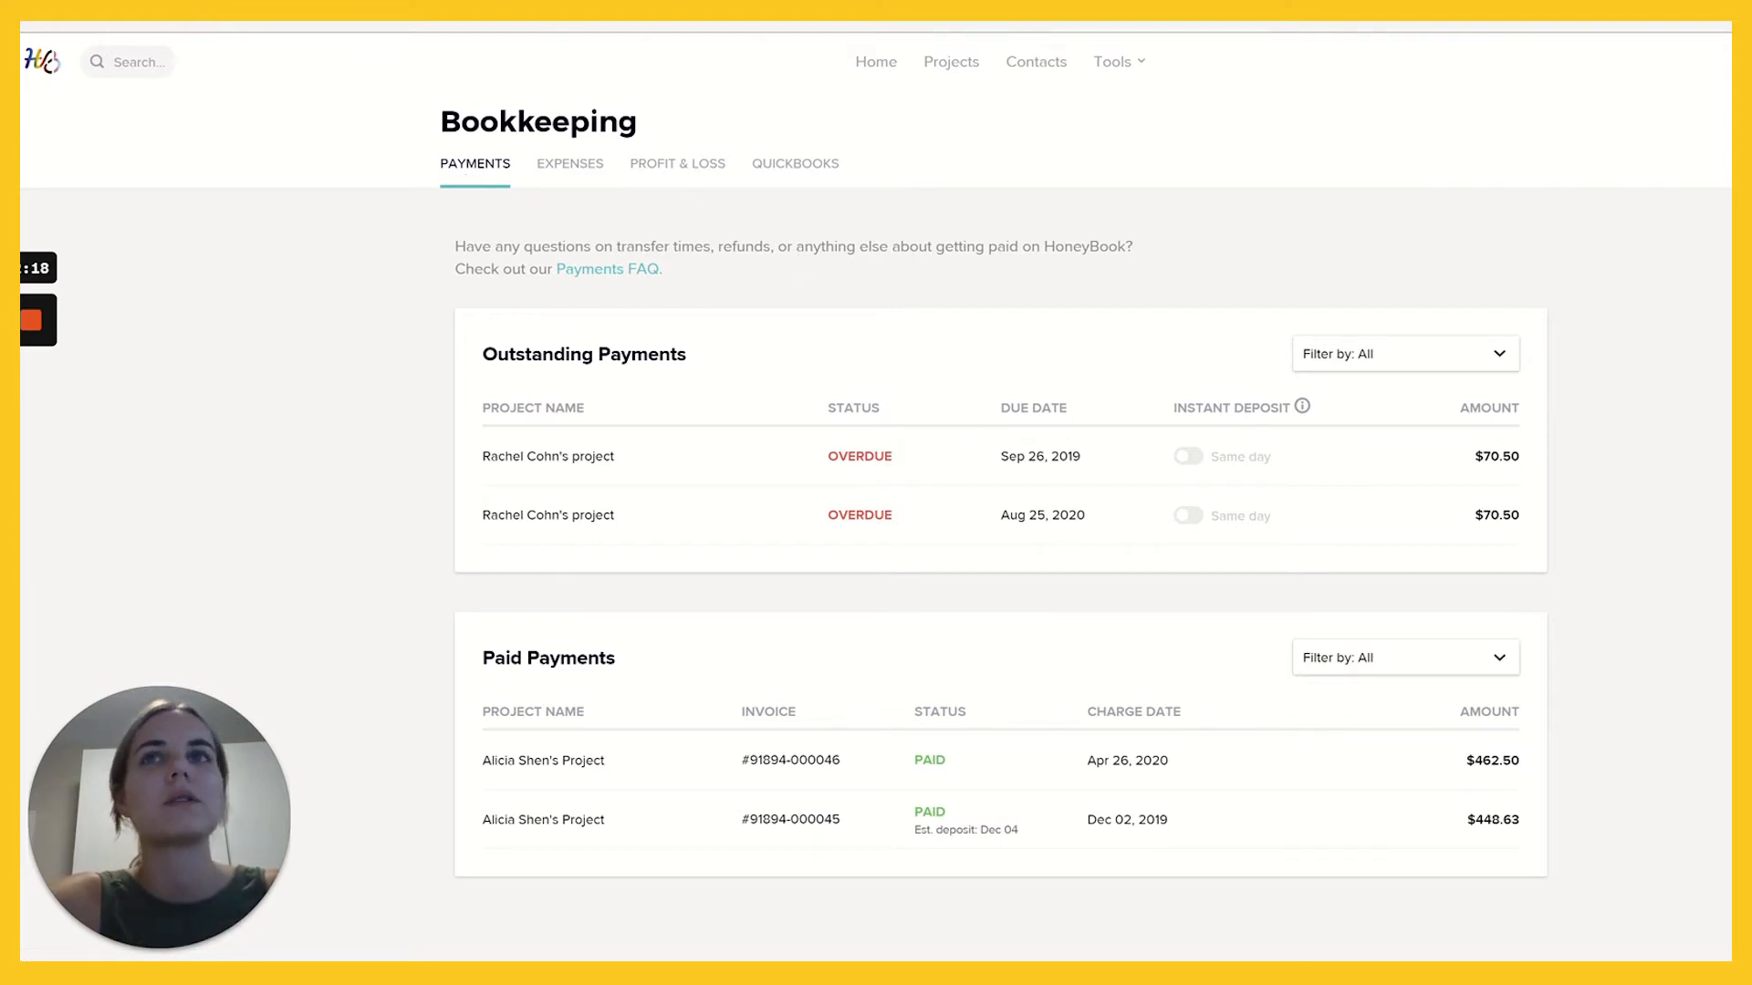
Go Home, then open the Projects pipeline listing all 31 active projects.
click(876, 62)
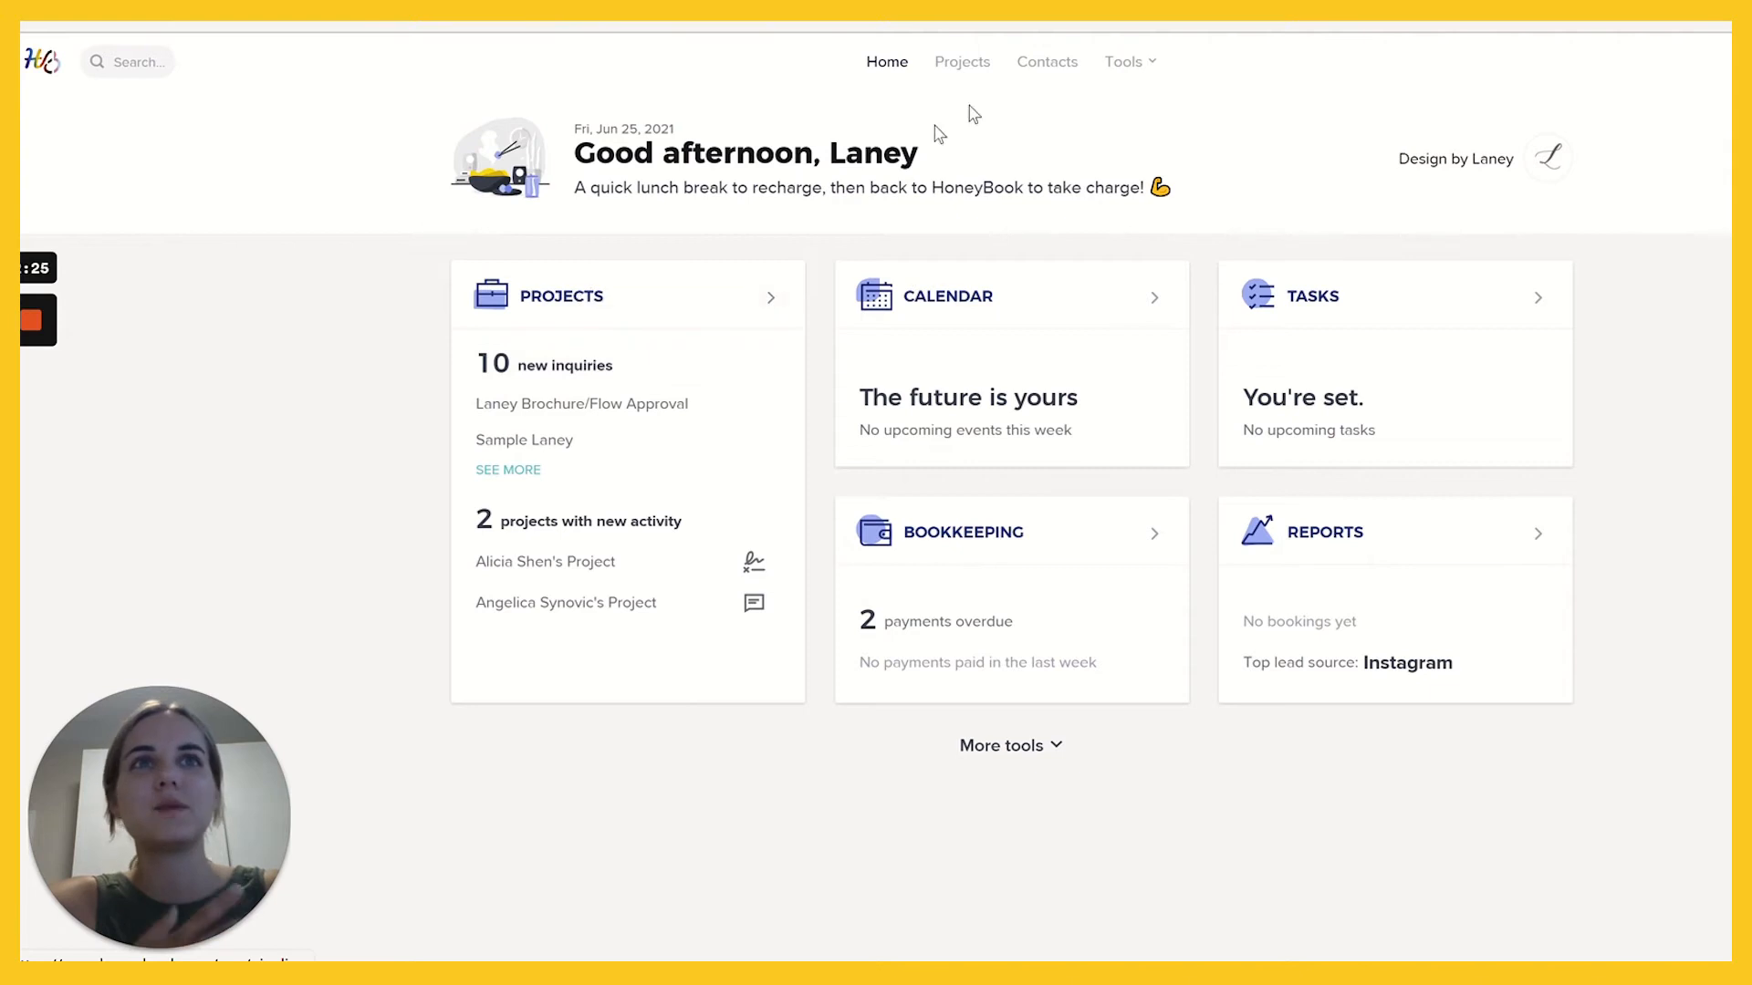
click(960, 62)
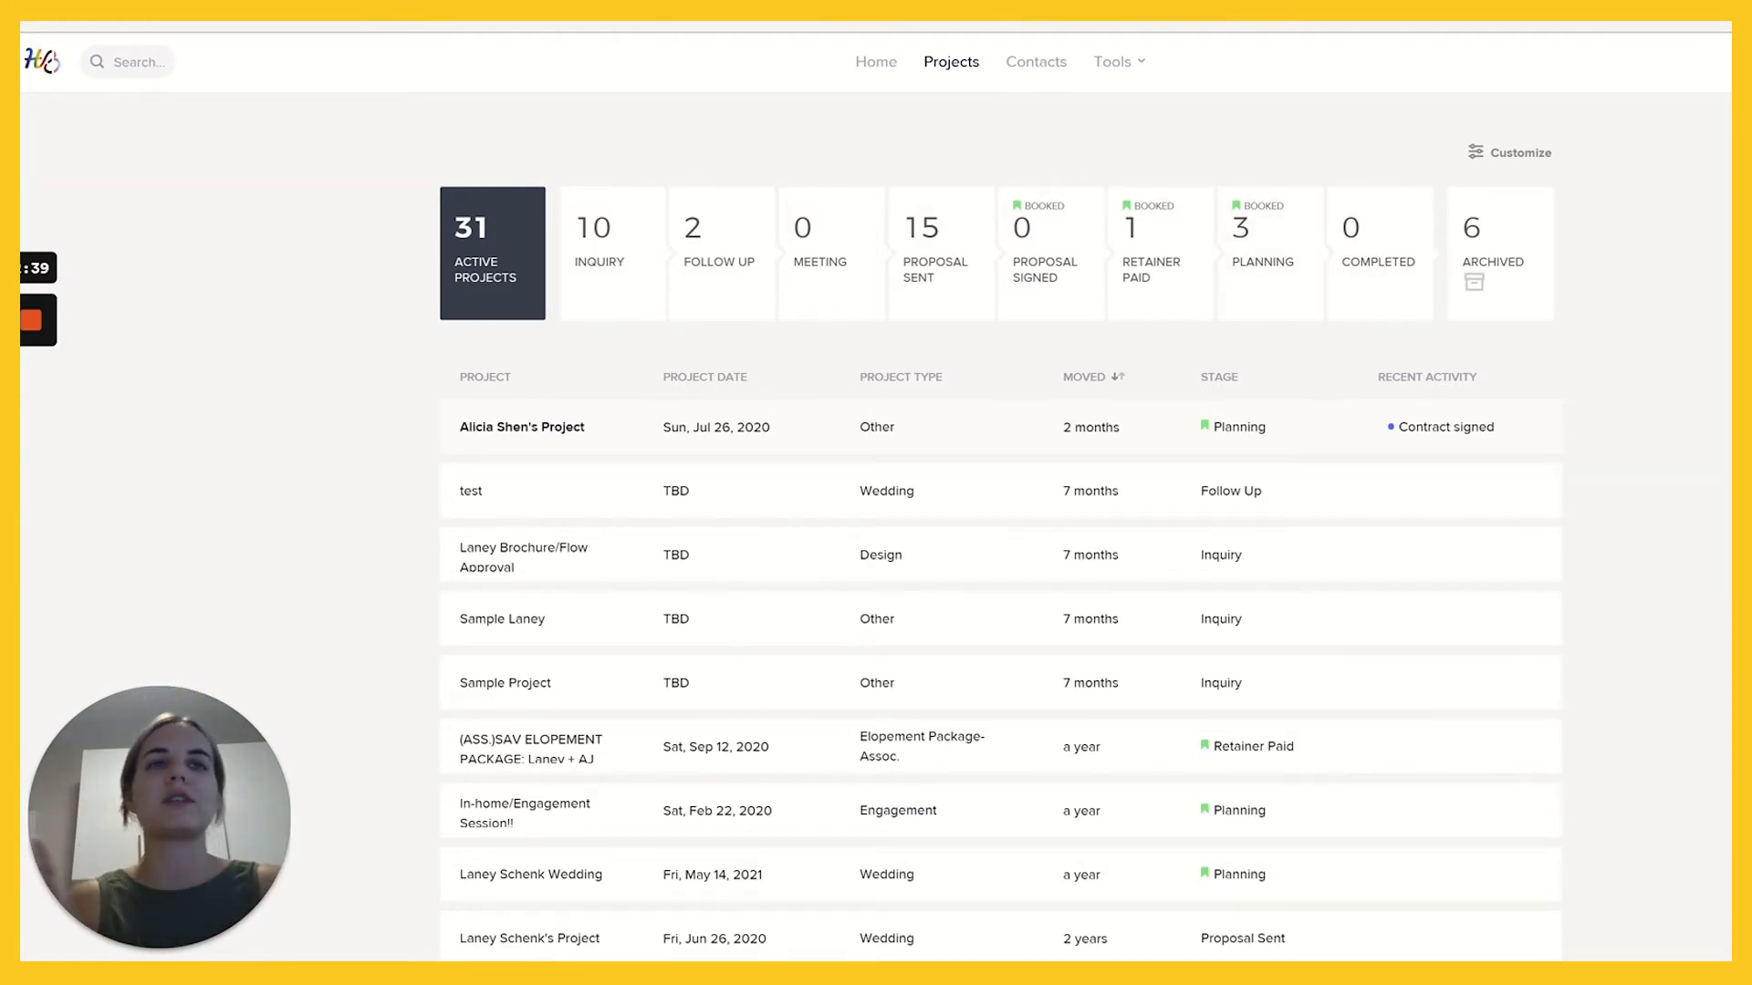
mouse_move(1254, 295)
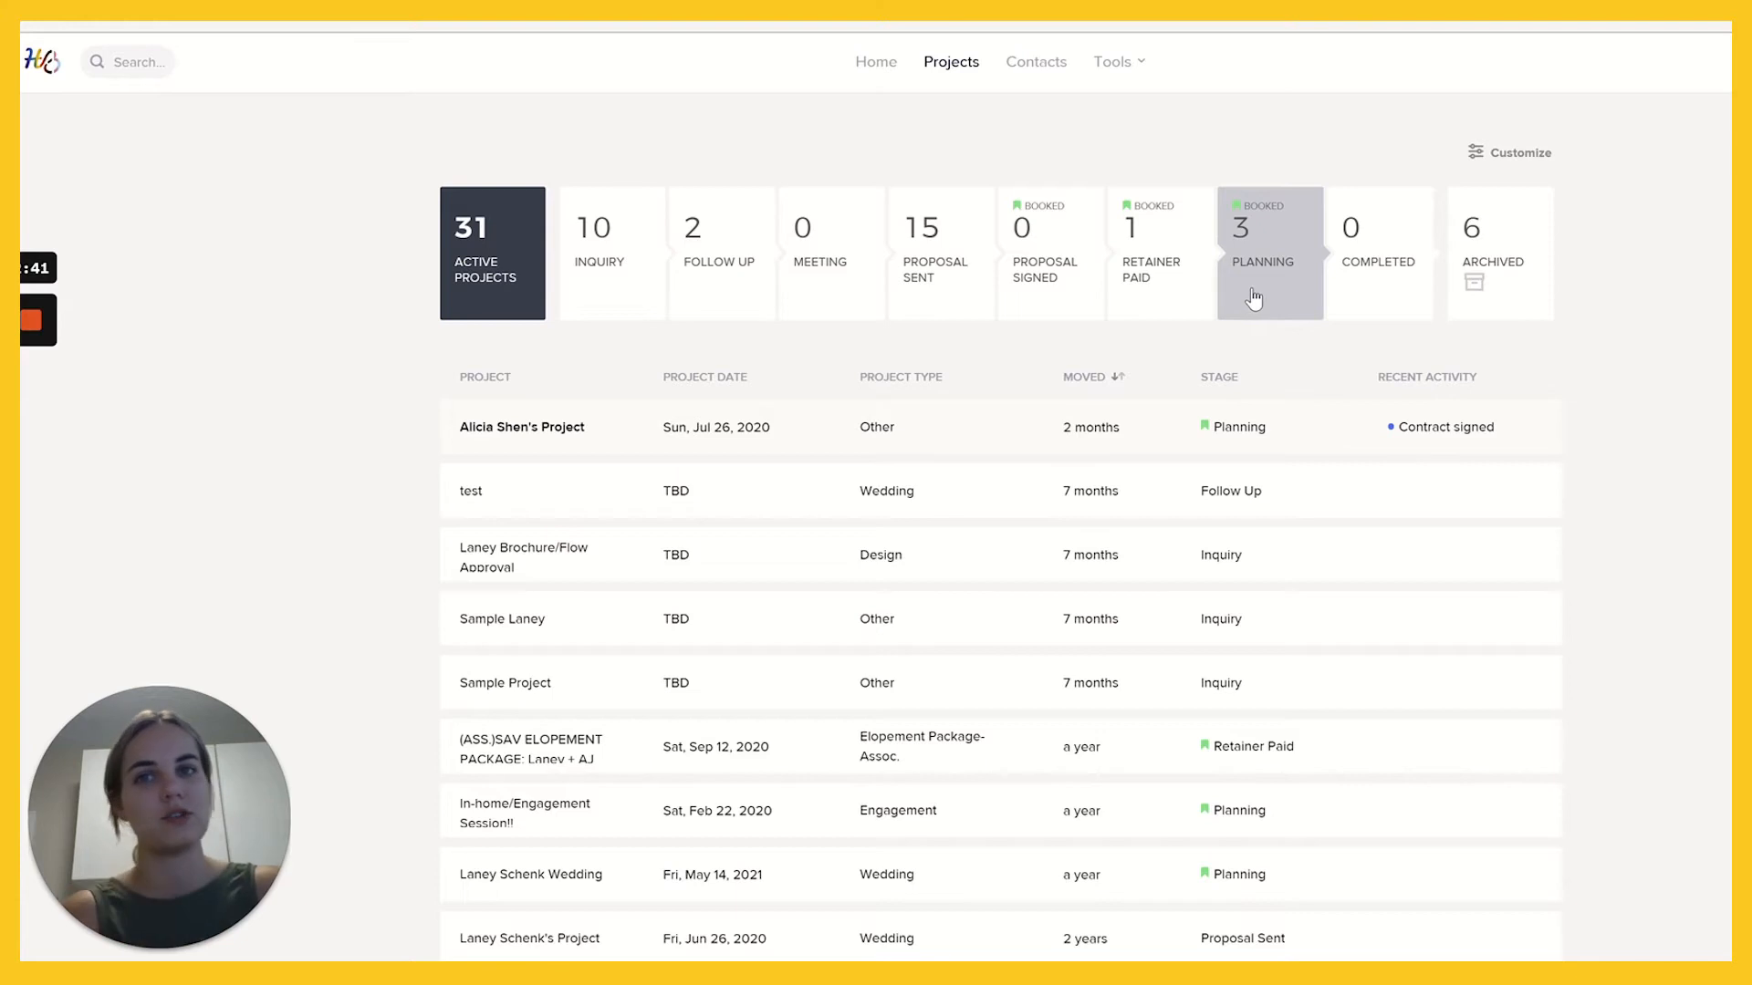
mouse_move(1402, 323)
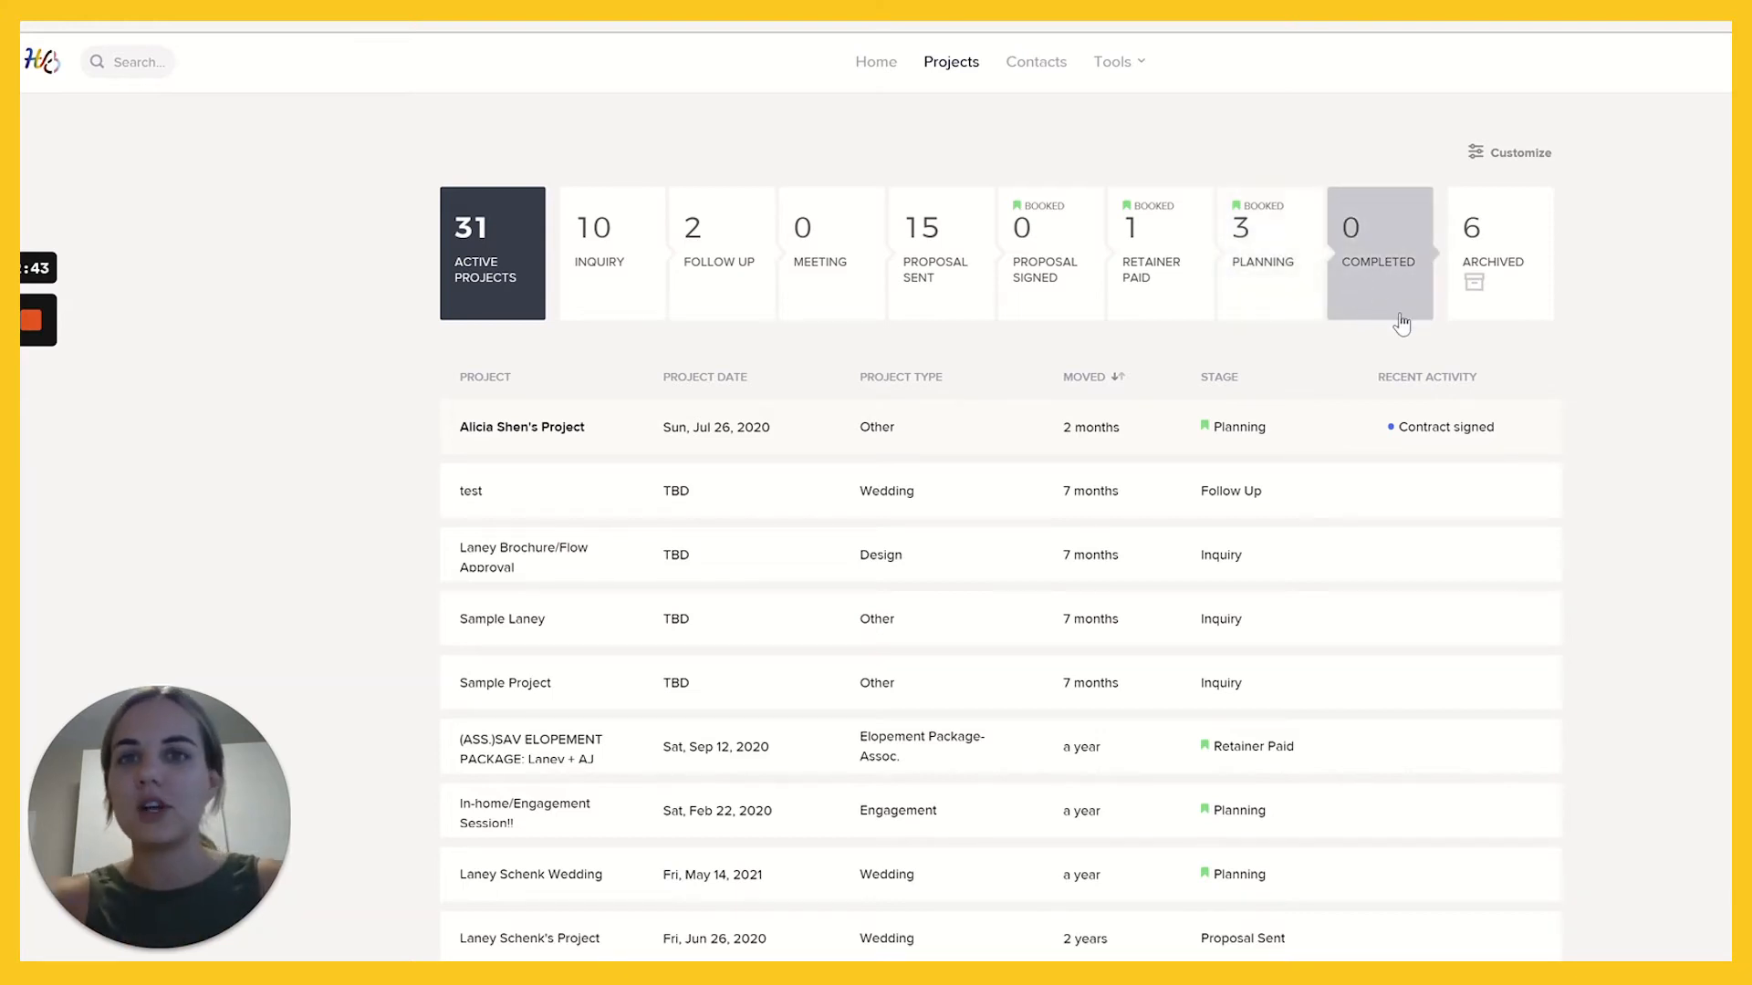
mouse_move(1637, 407)
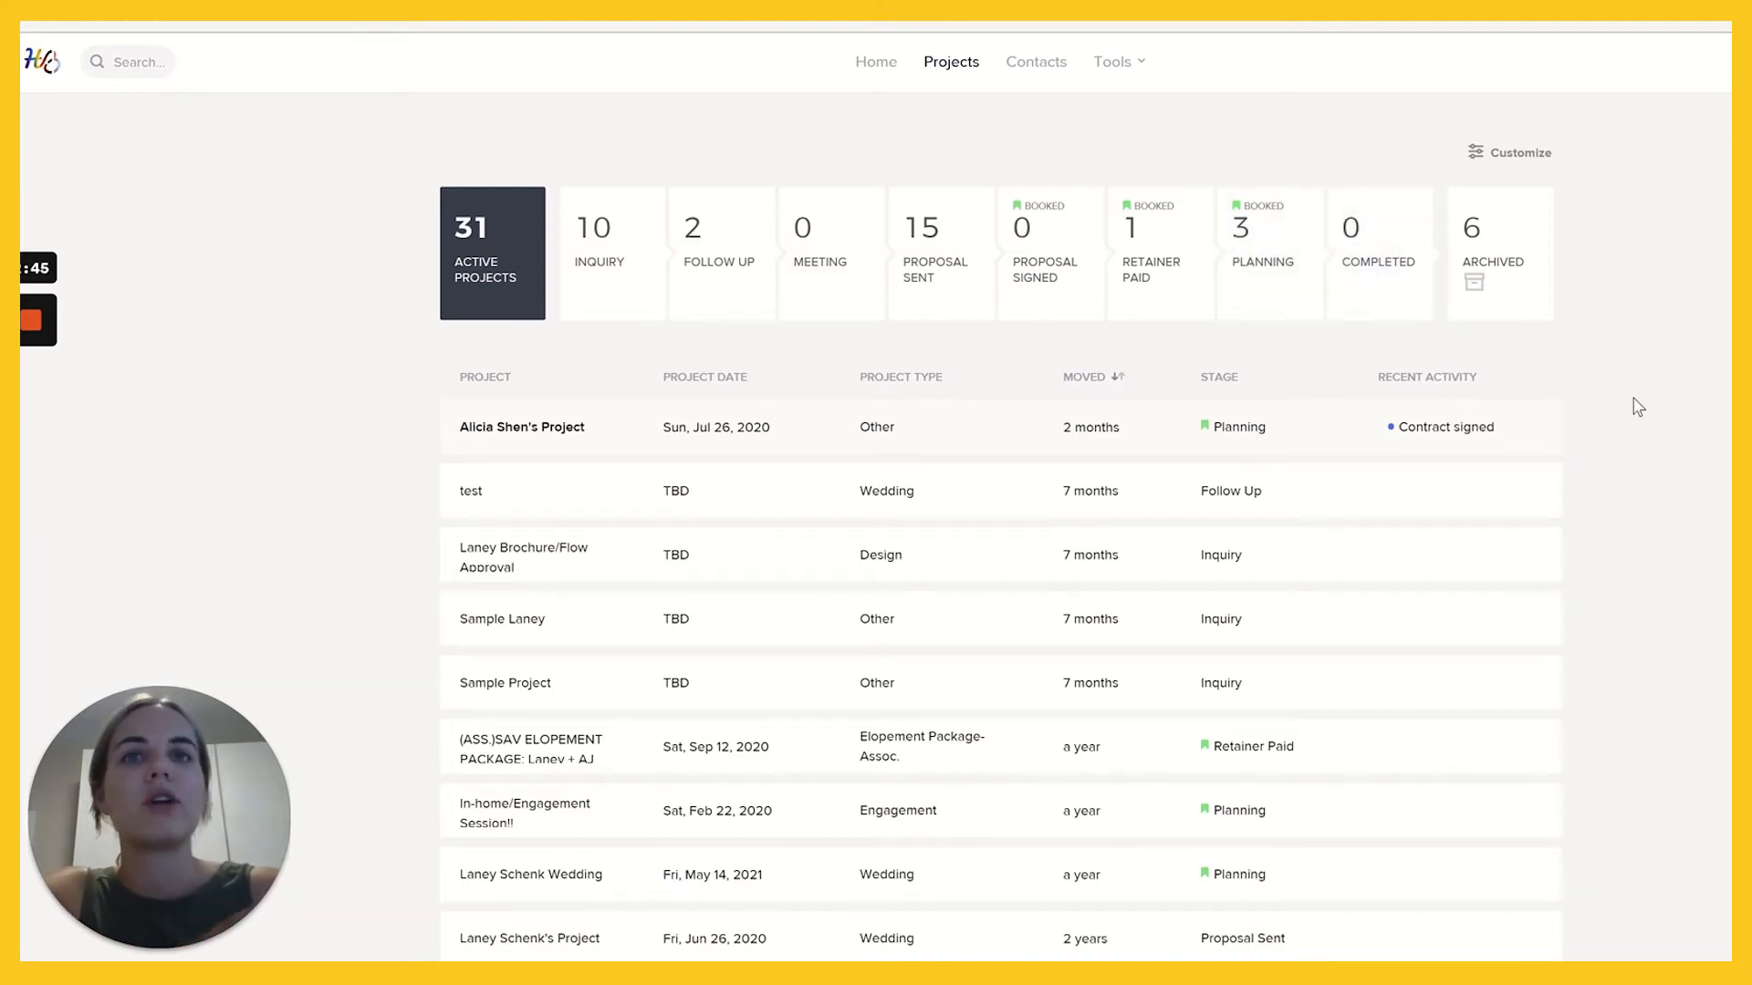
mouse_move(546, 526)
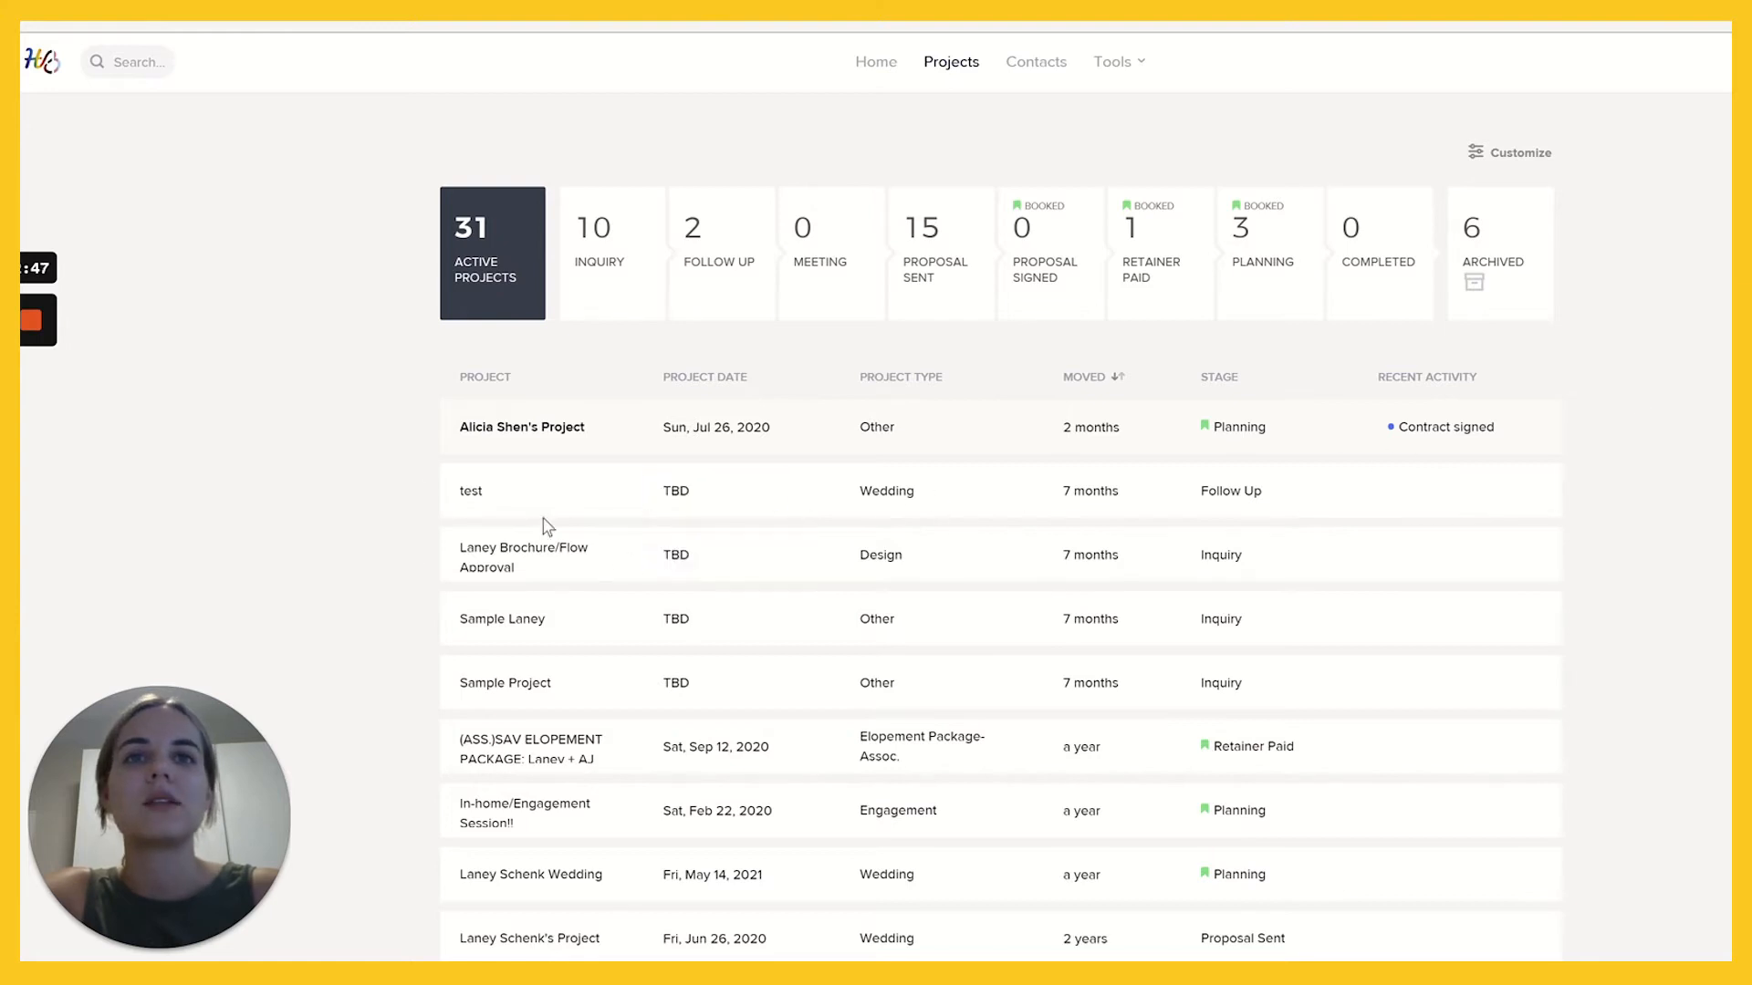
mouse_move(517, 619)
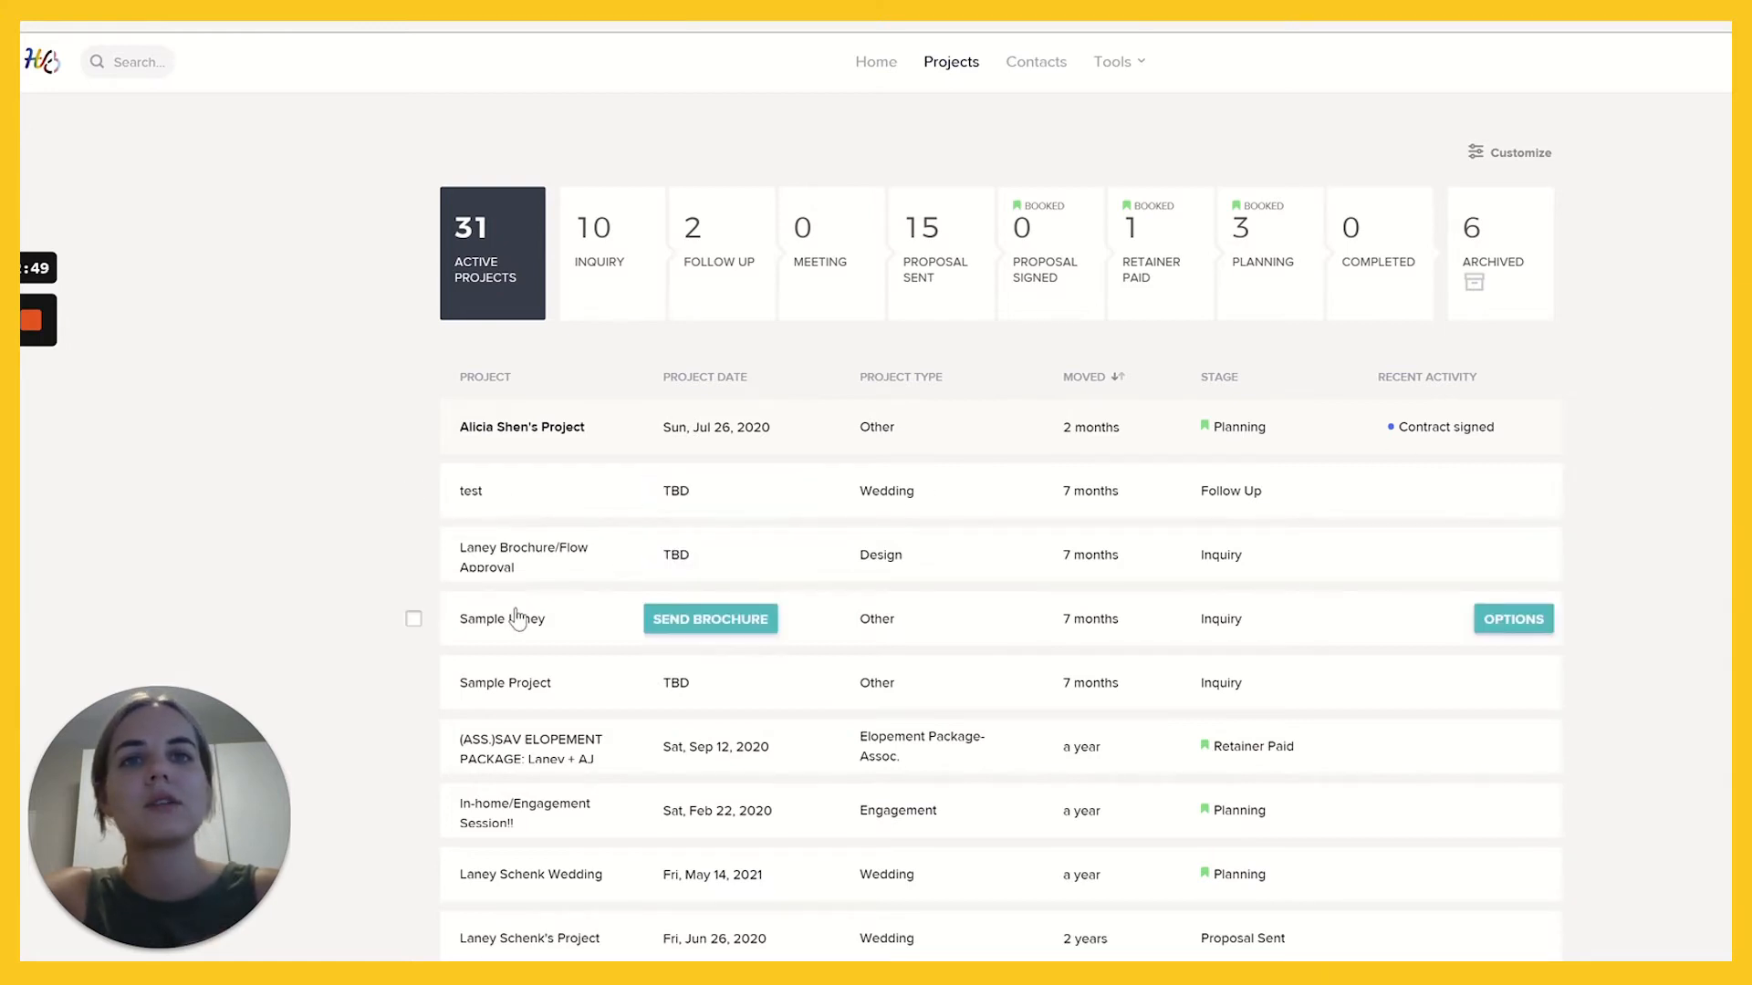
Open the Sample Laney project and look over its empty activity feed.
click(500, 619)
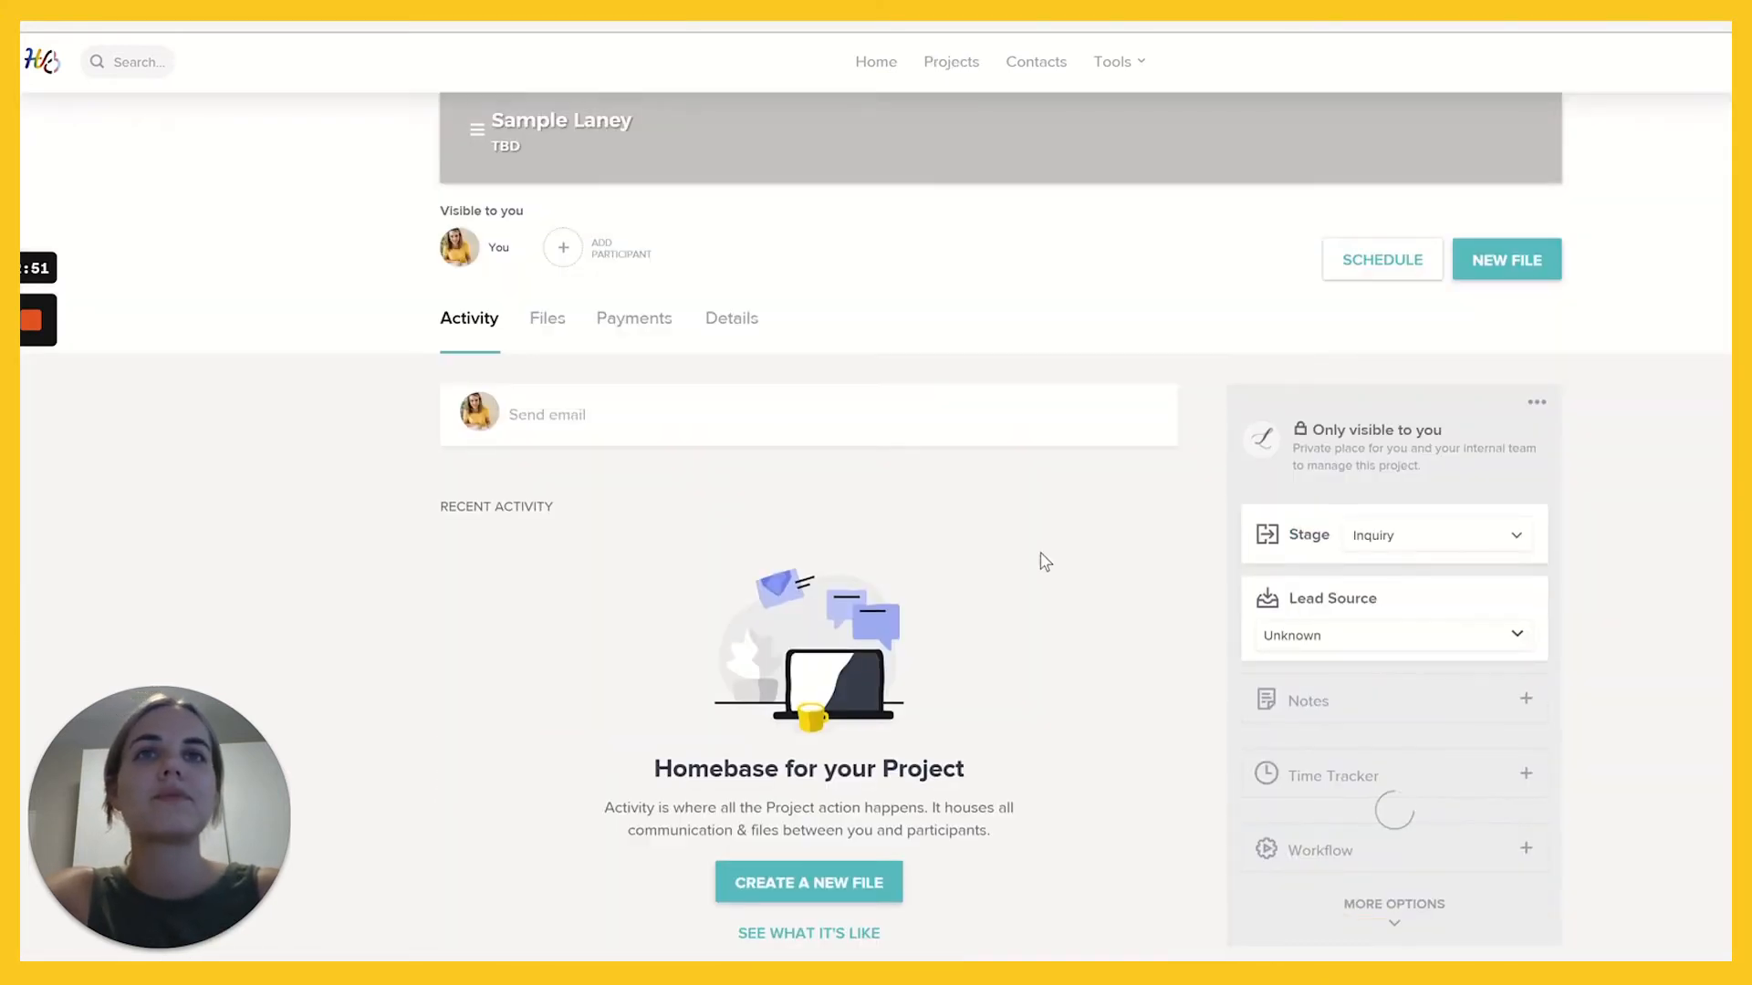
scroll(up, 3)
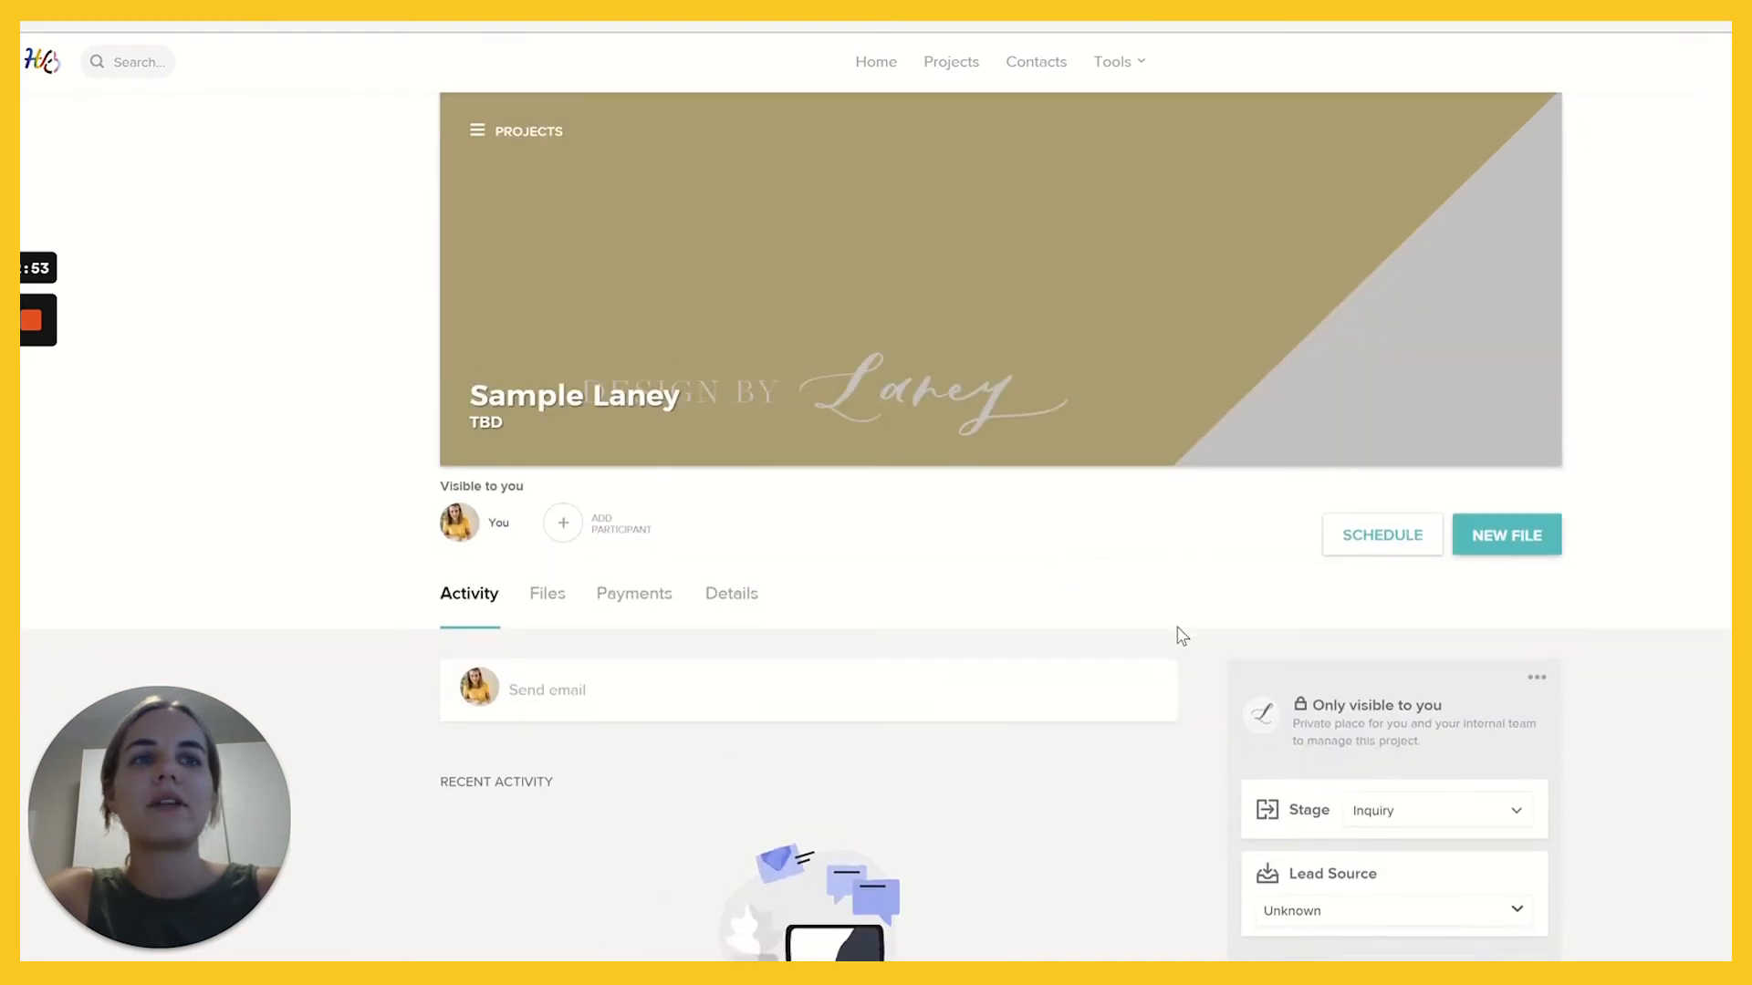
scroll(down, 3)
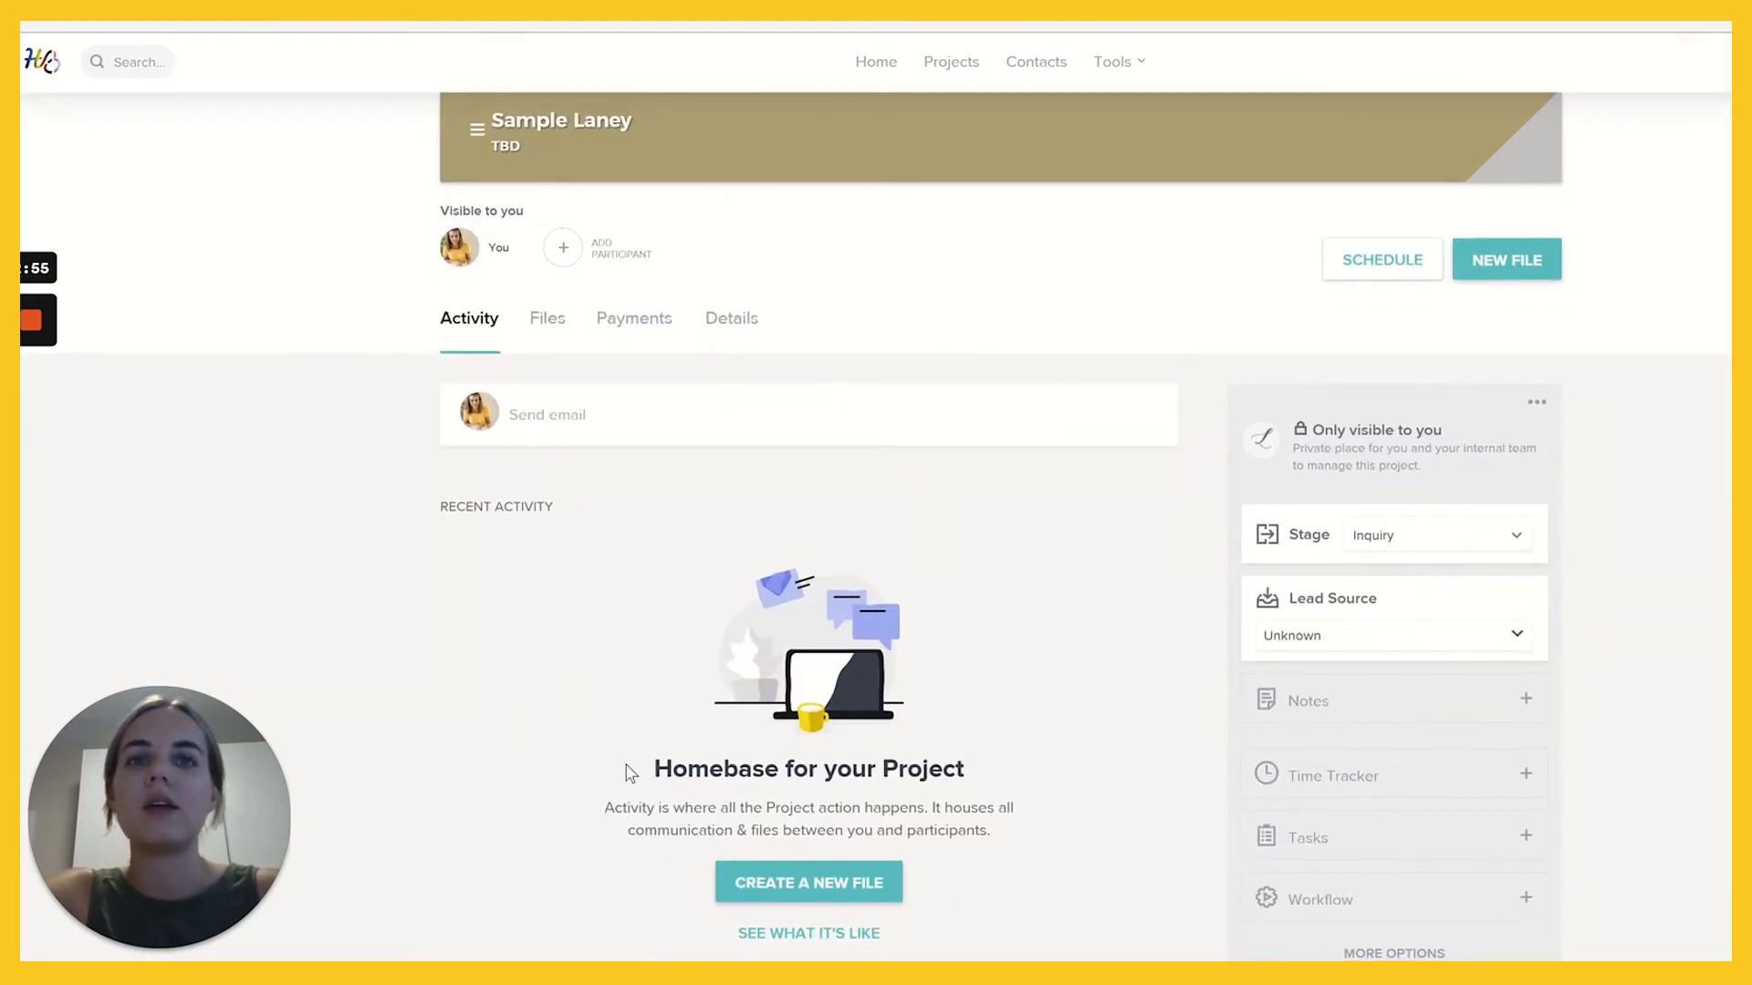
scroll(down, 3)
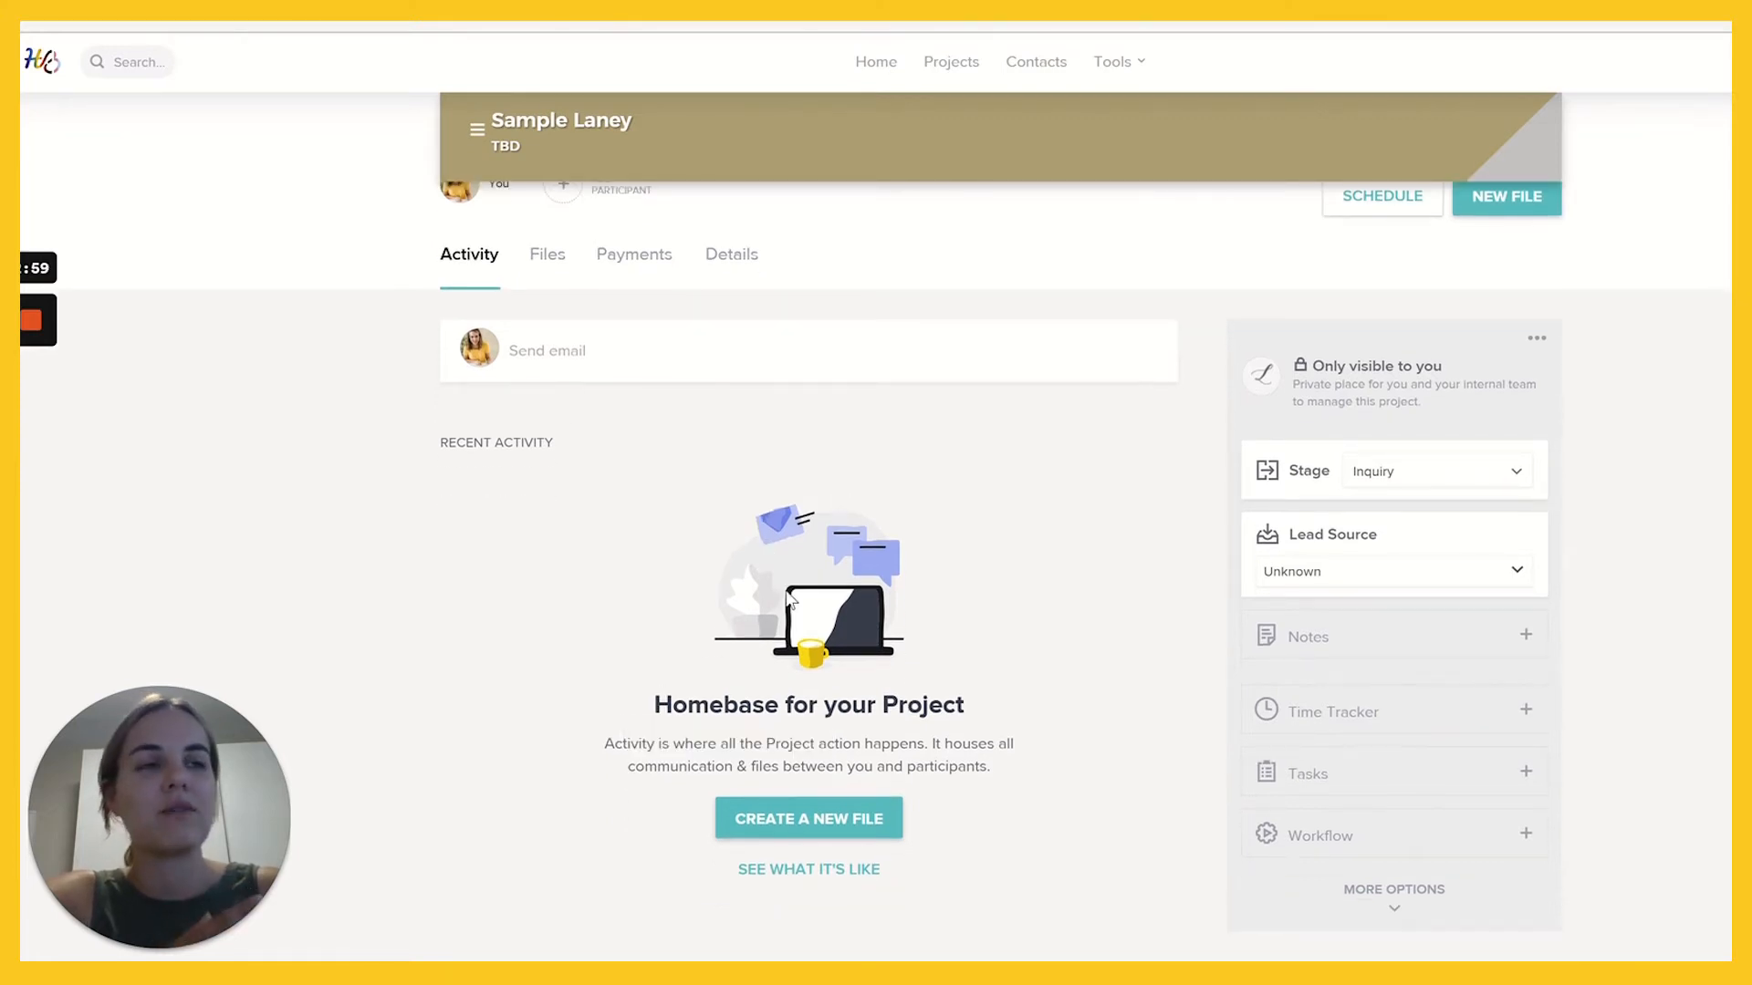
scroll(up, 3)
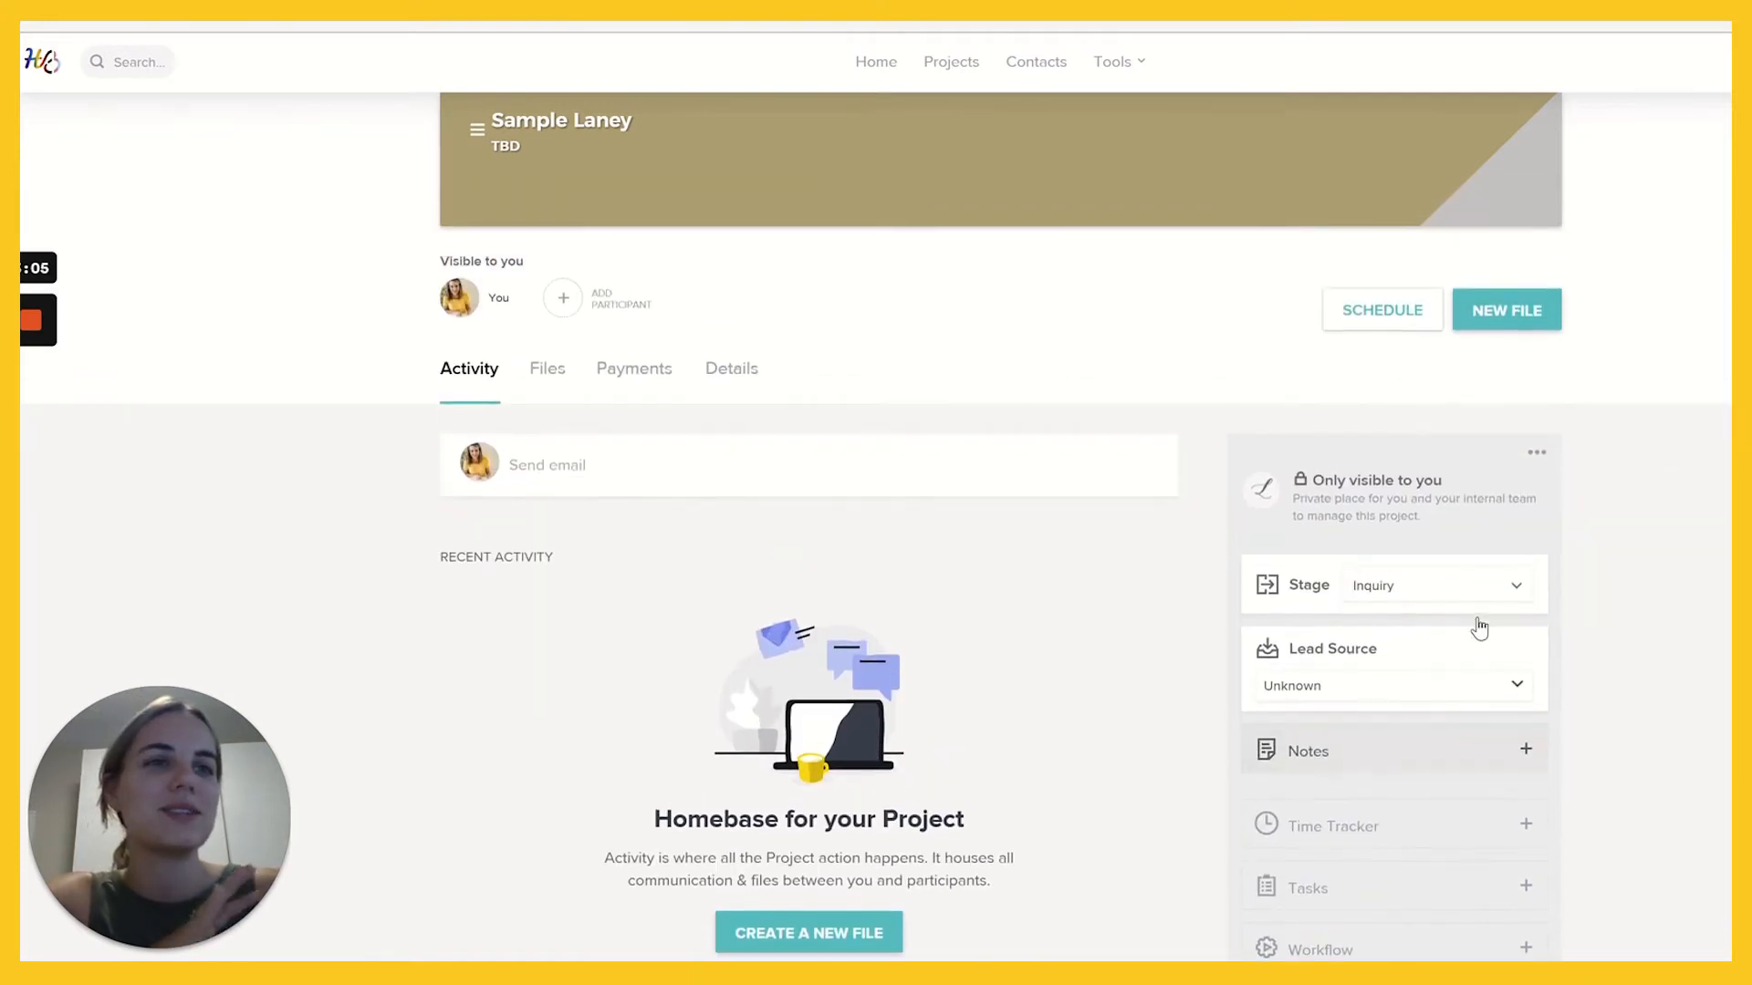
scroll(up, 3)
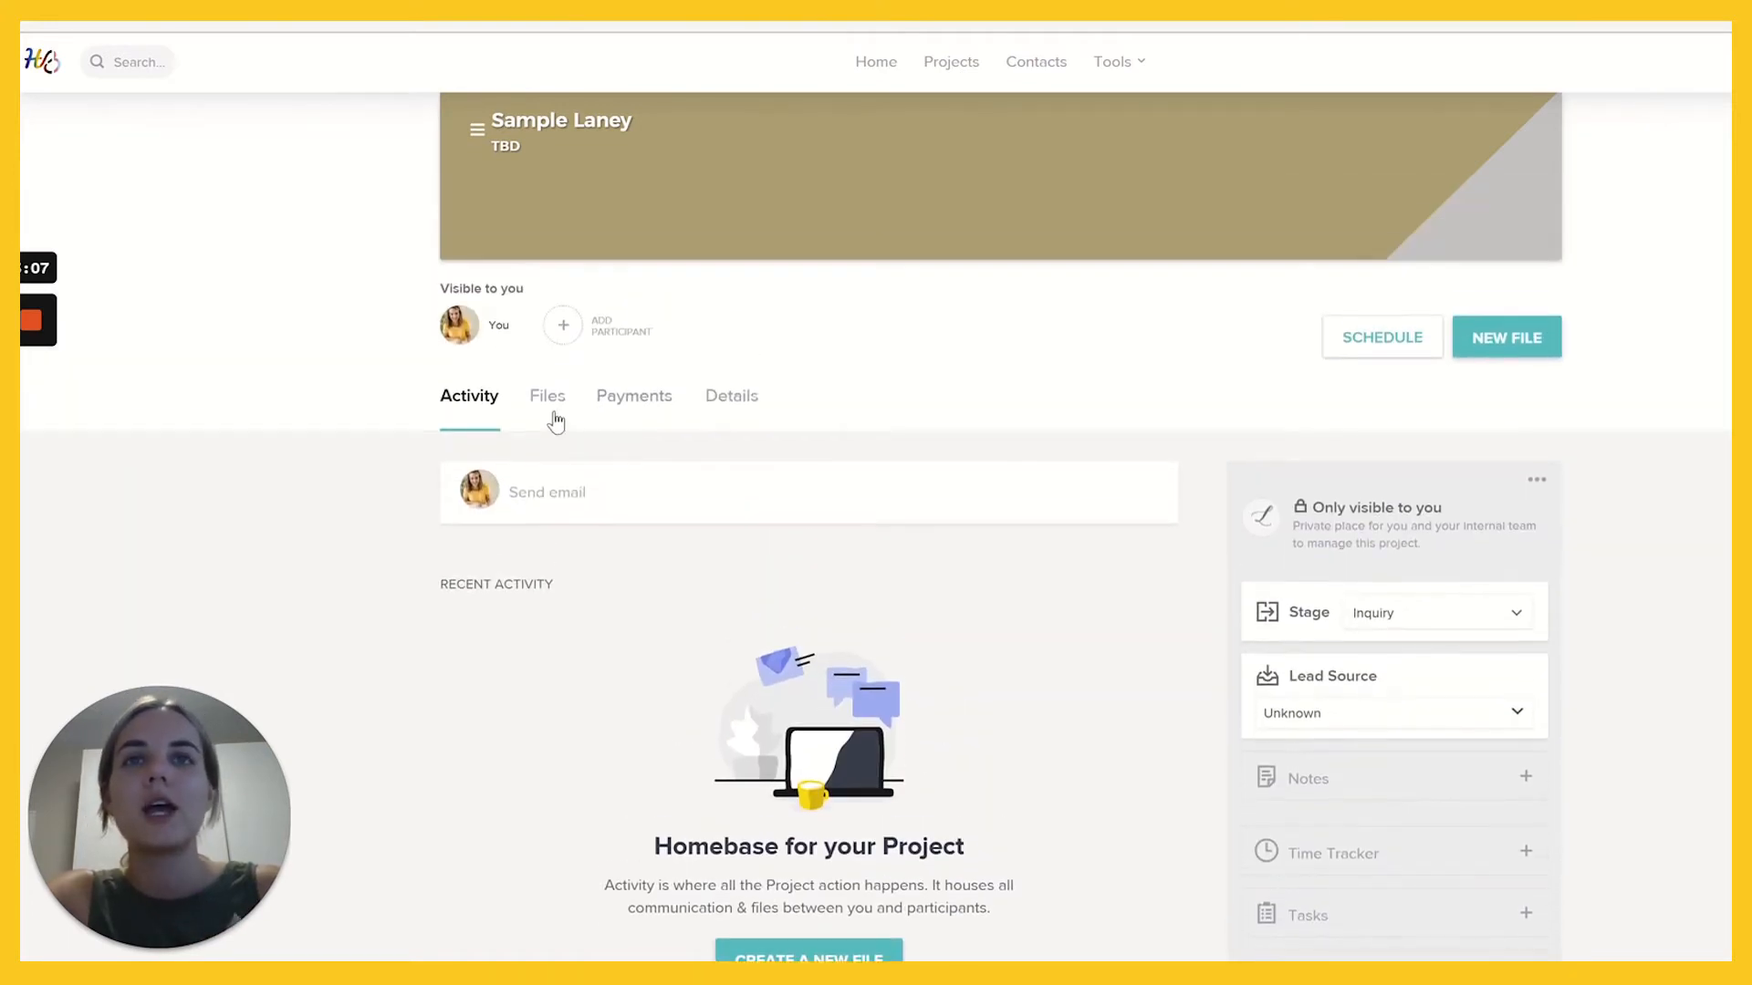
Show the project's files and scroll through the draft Sample Laney Brochure files.
click(548, 395)
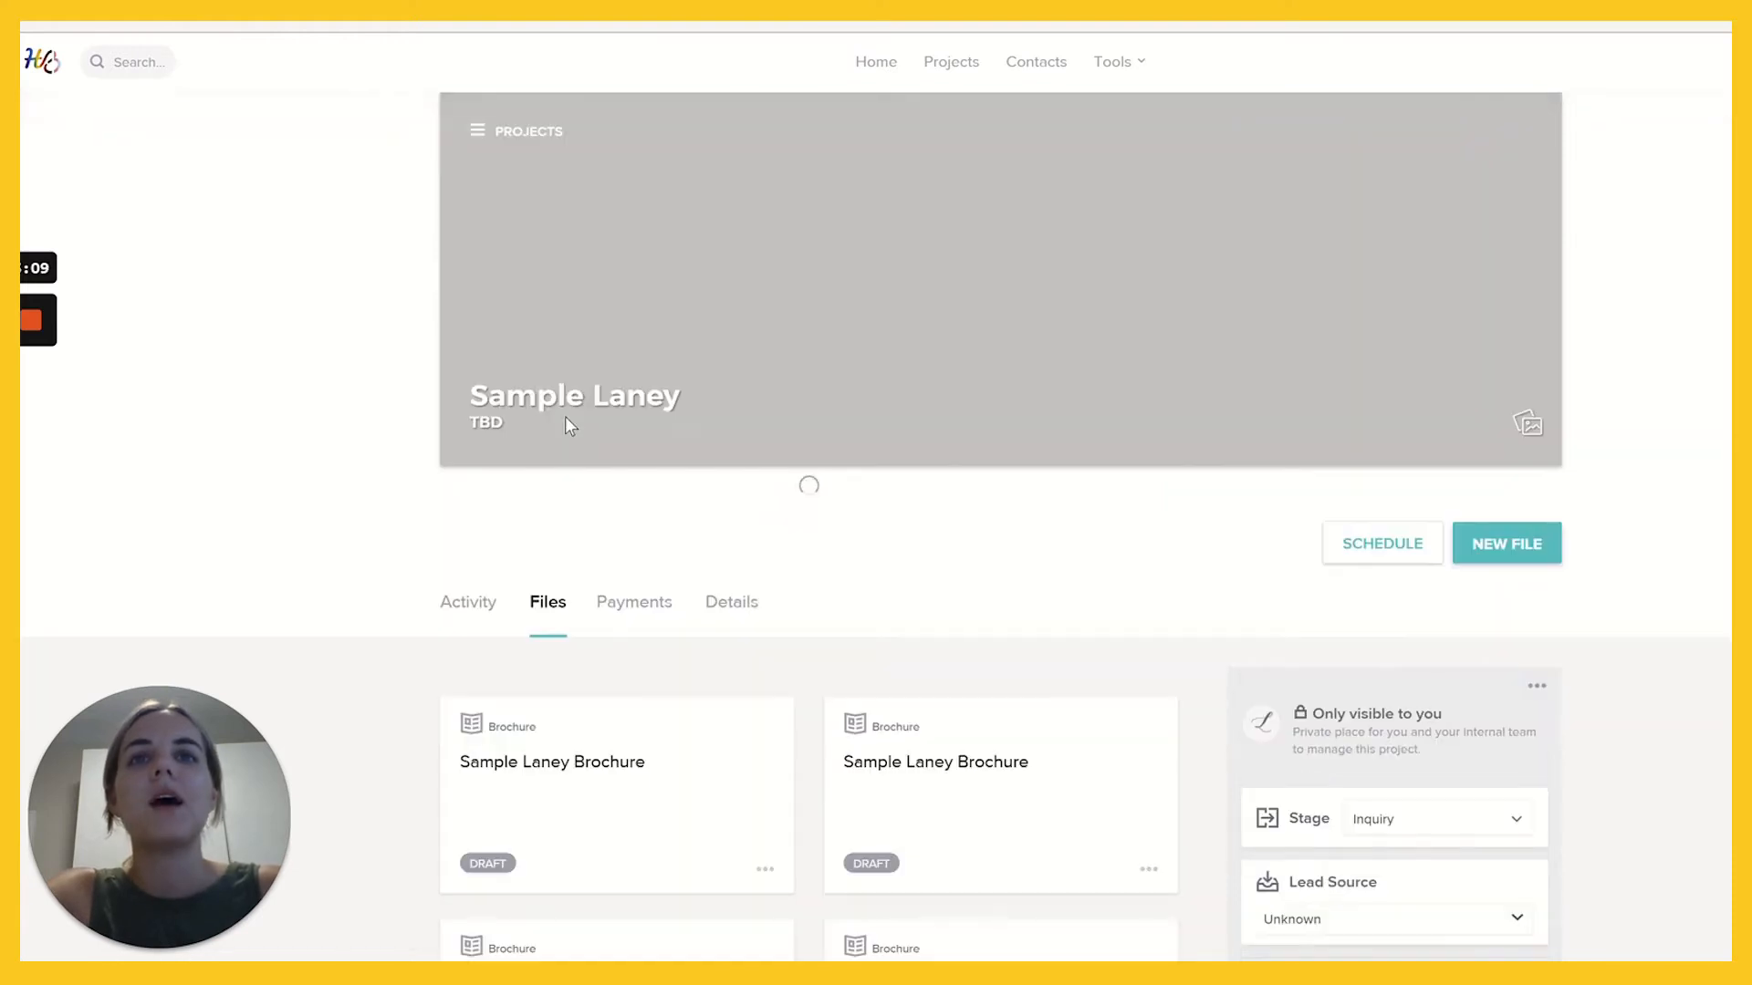
scroll(down, 3)
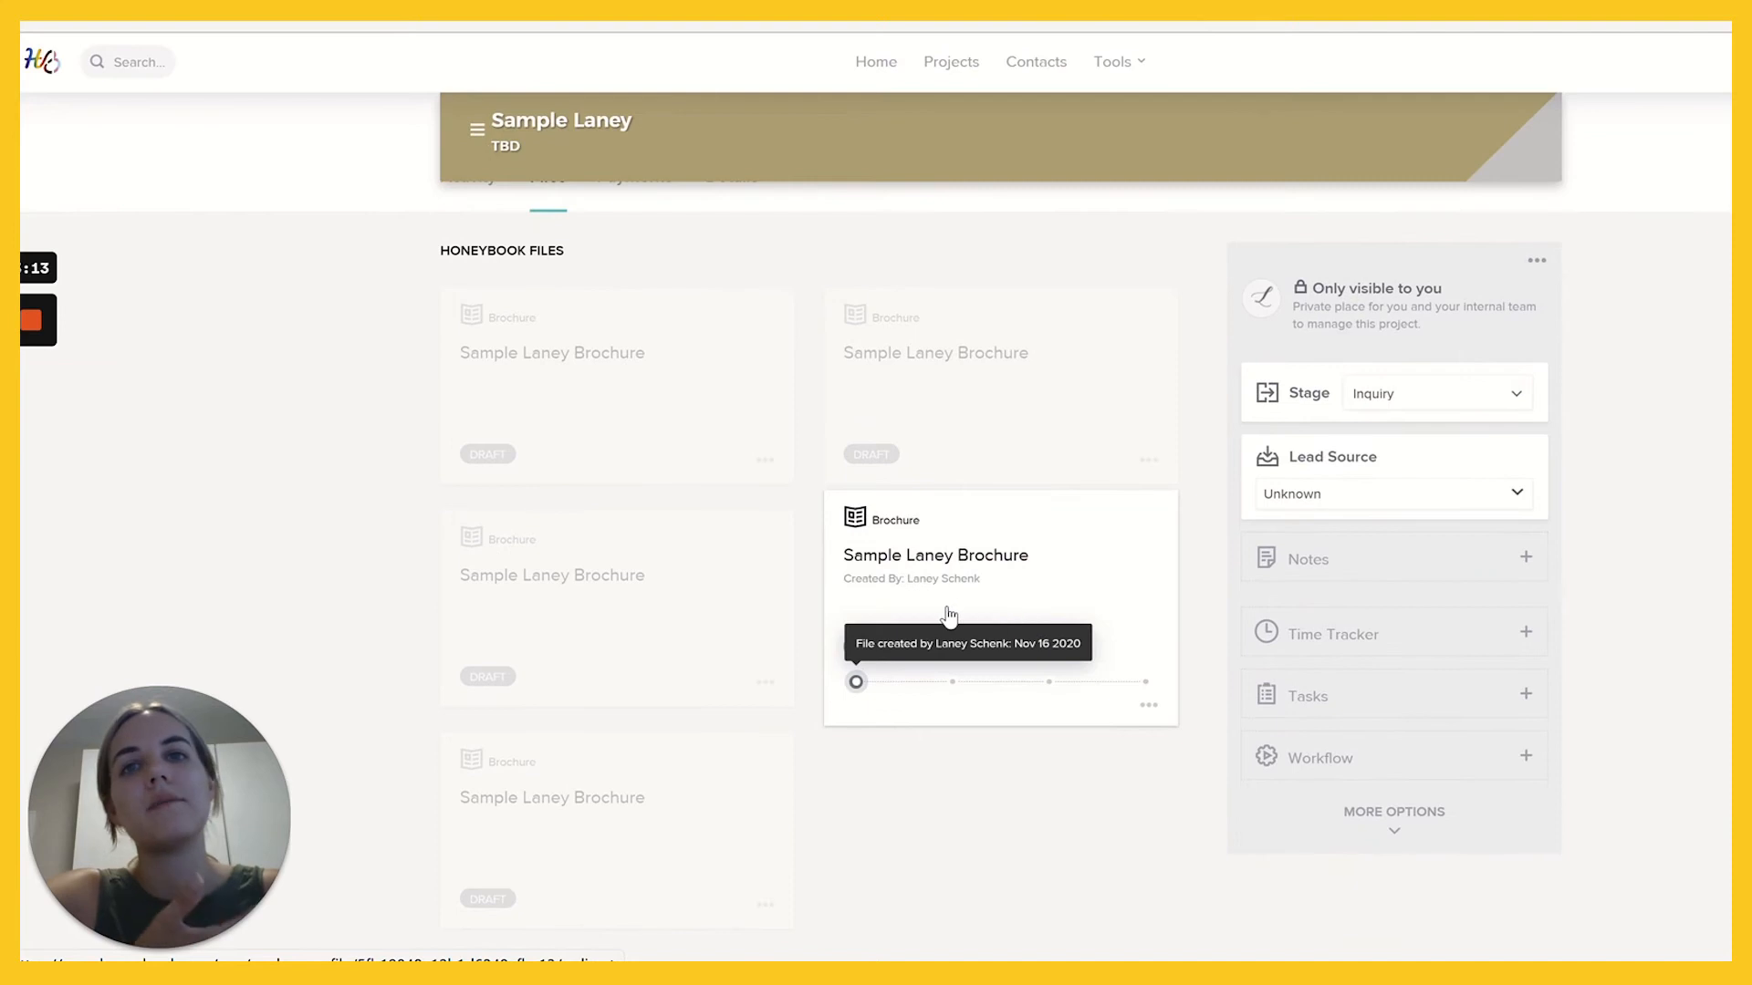
scroll(up, 3)
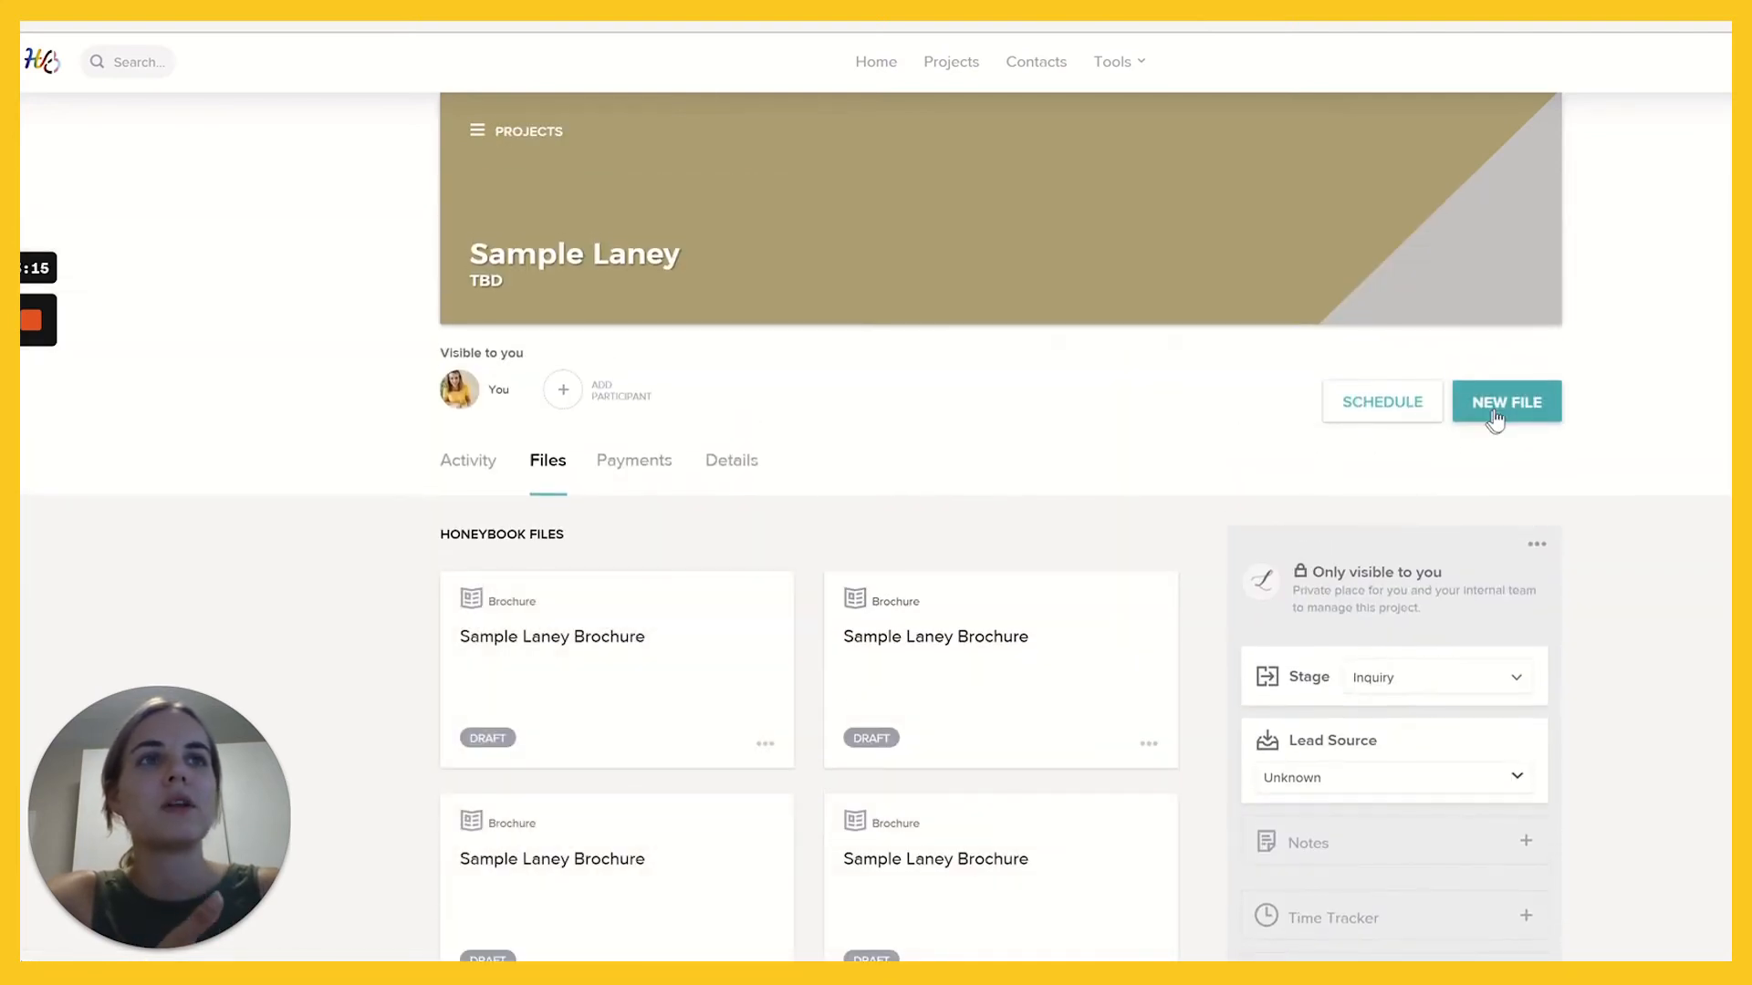
Add a new proposal file to the Sample Laney project.
click(1506, 401)
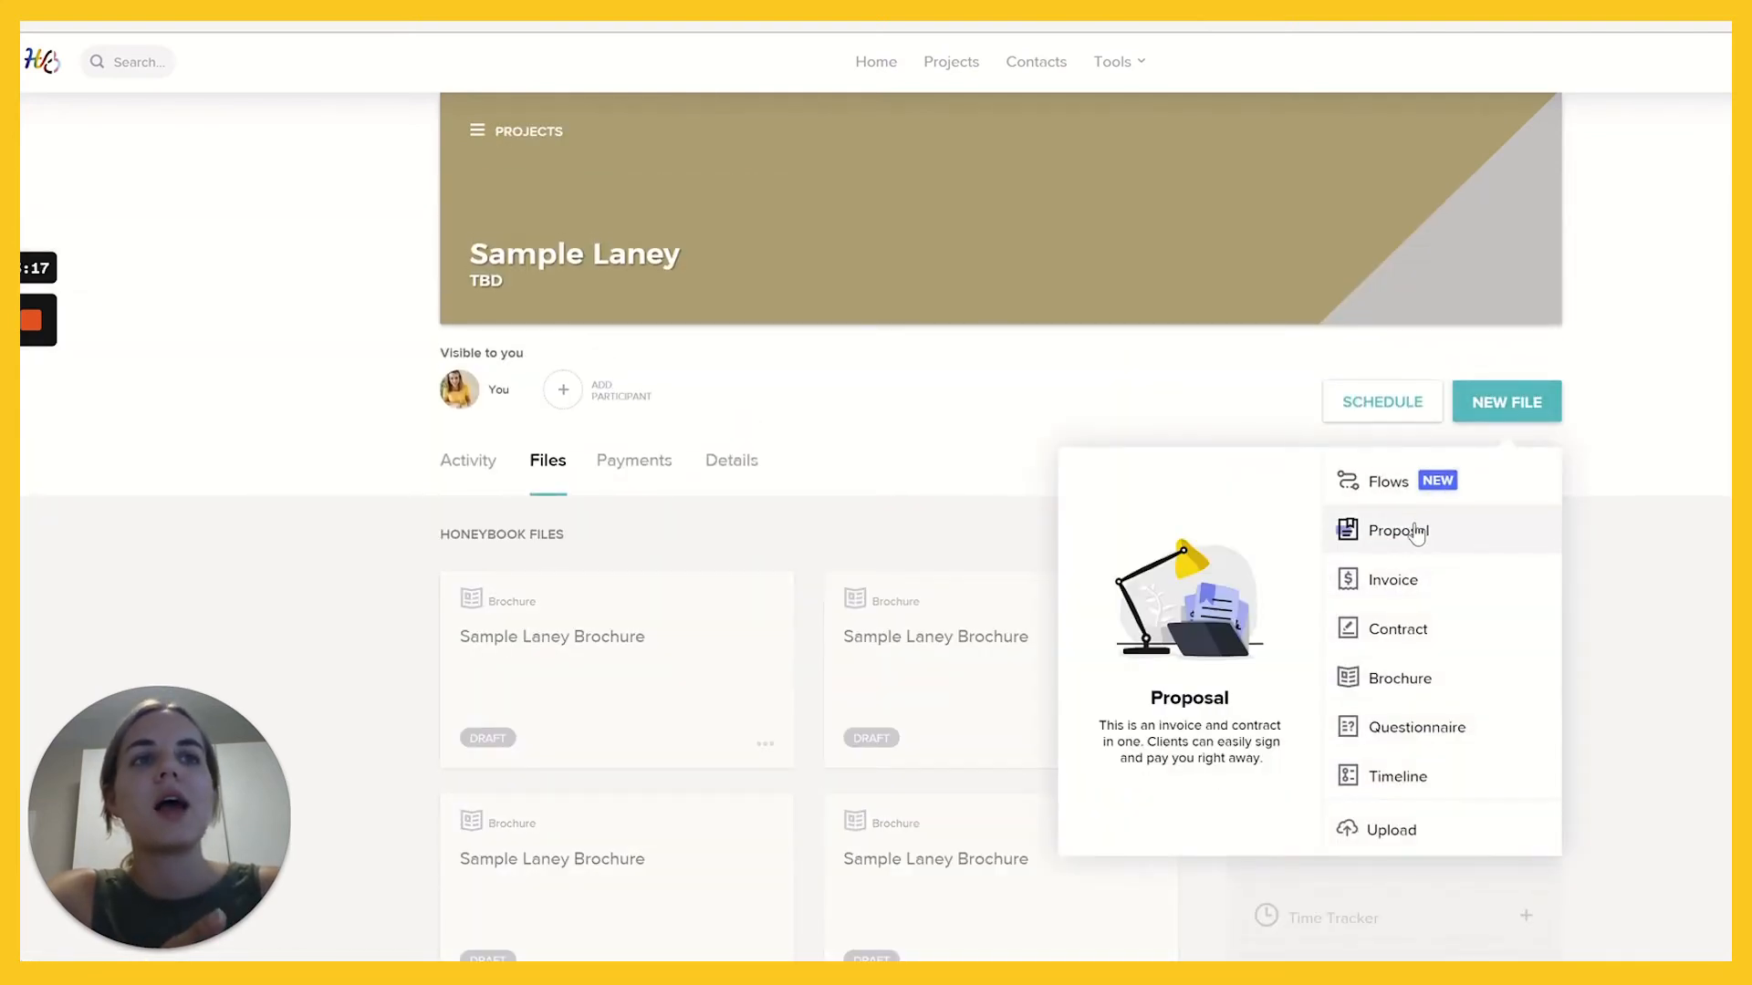
click(1398, 529)
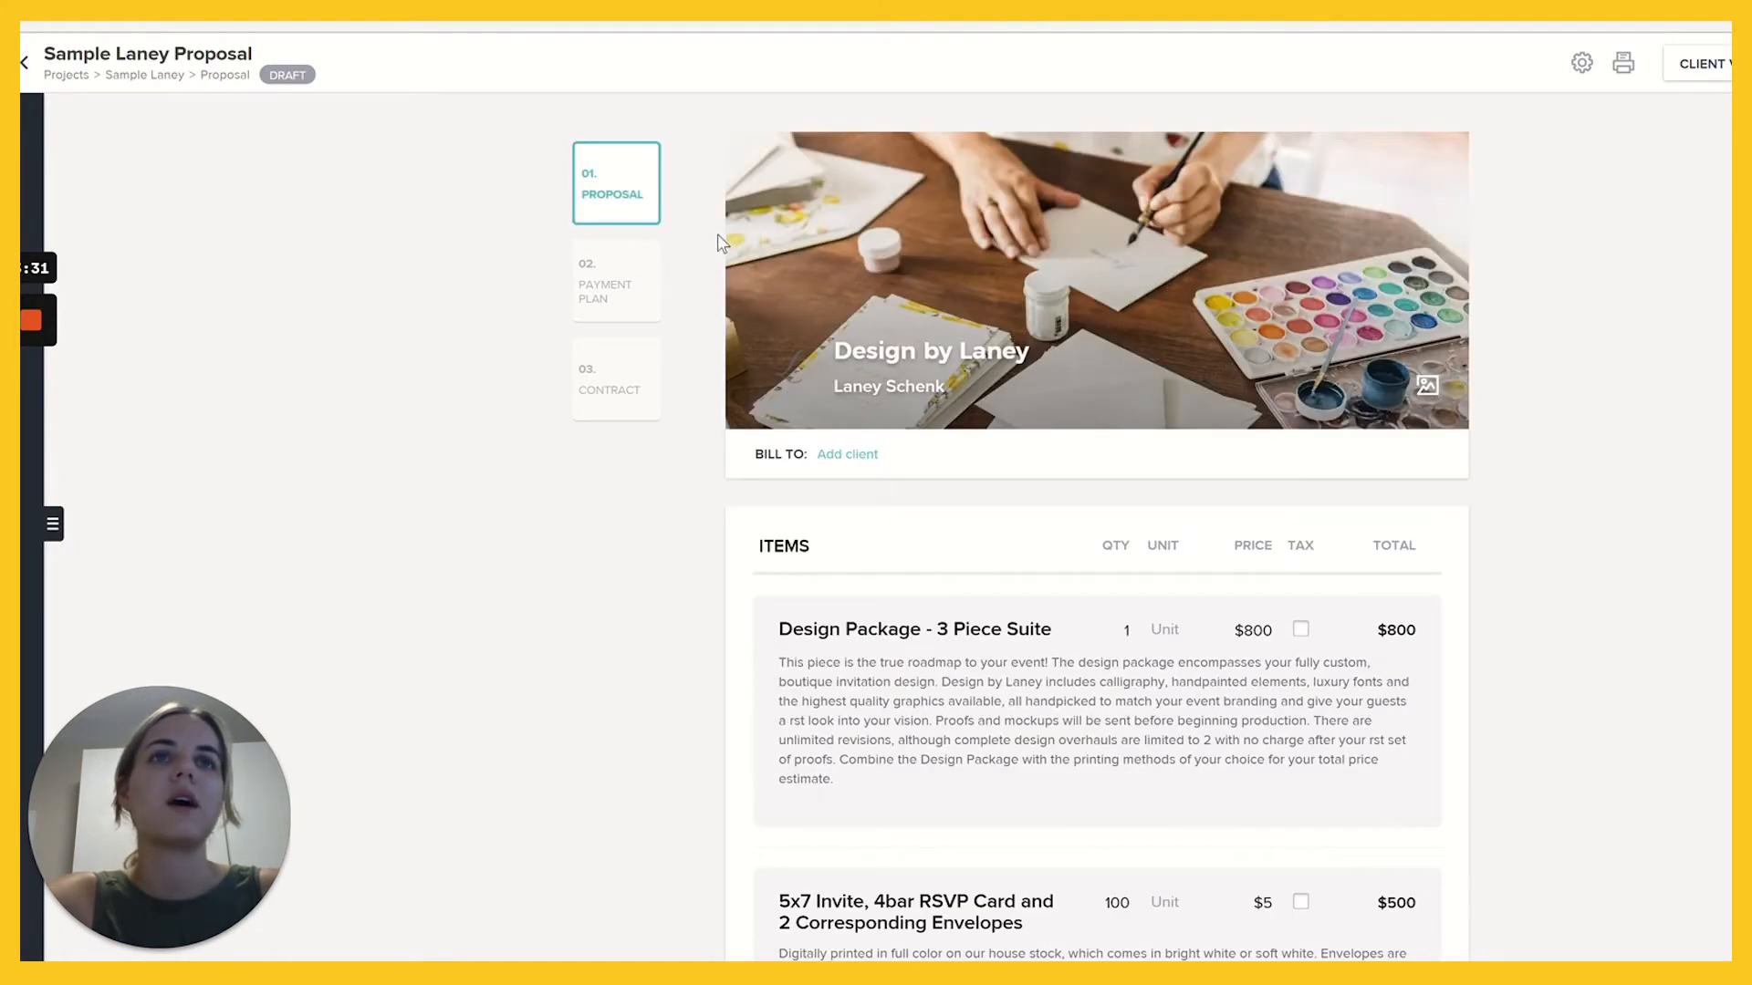
mouse_move(580, 436)
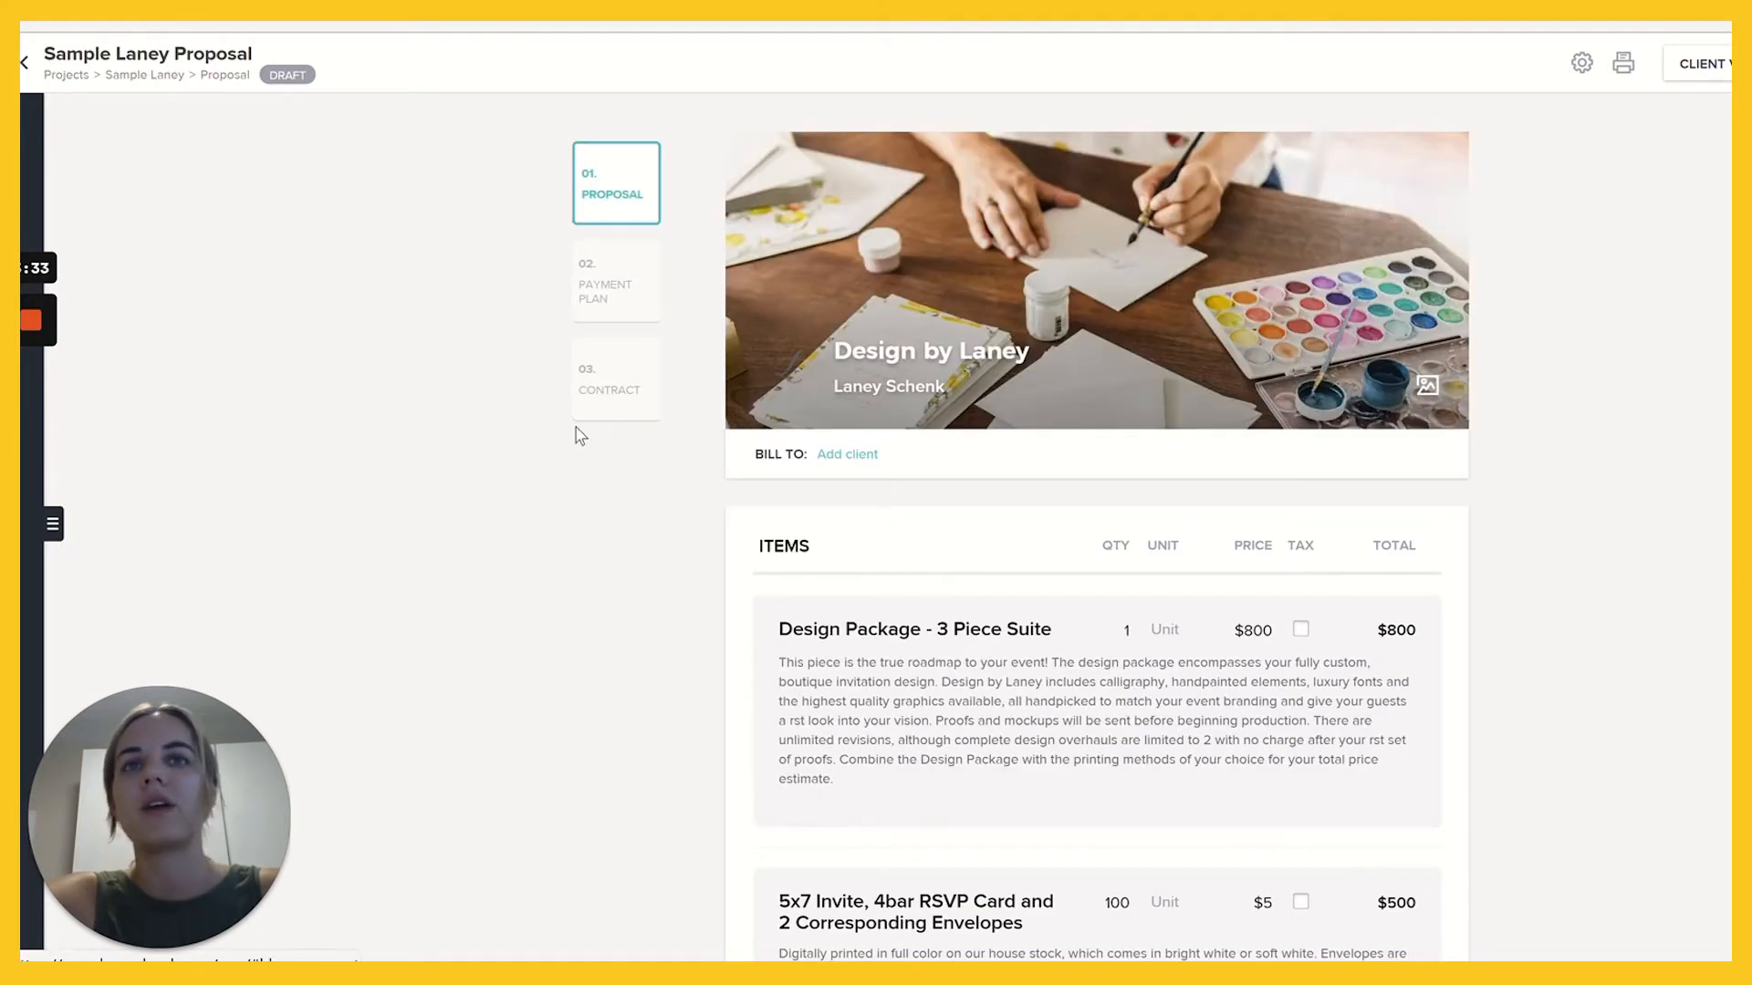
mouse_move(626, 404)
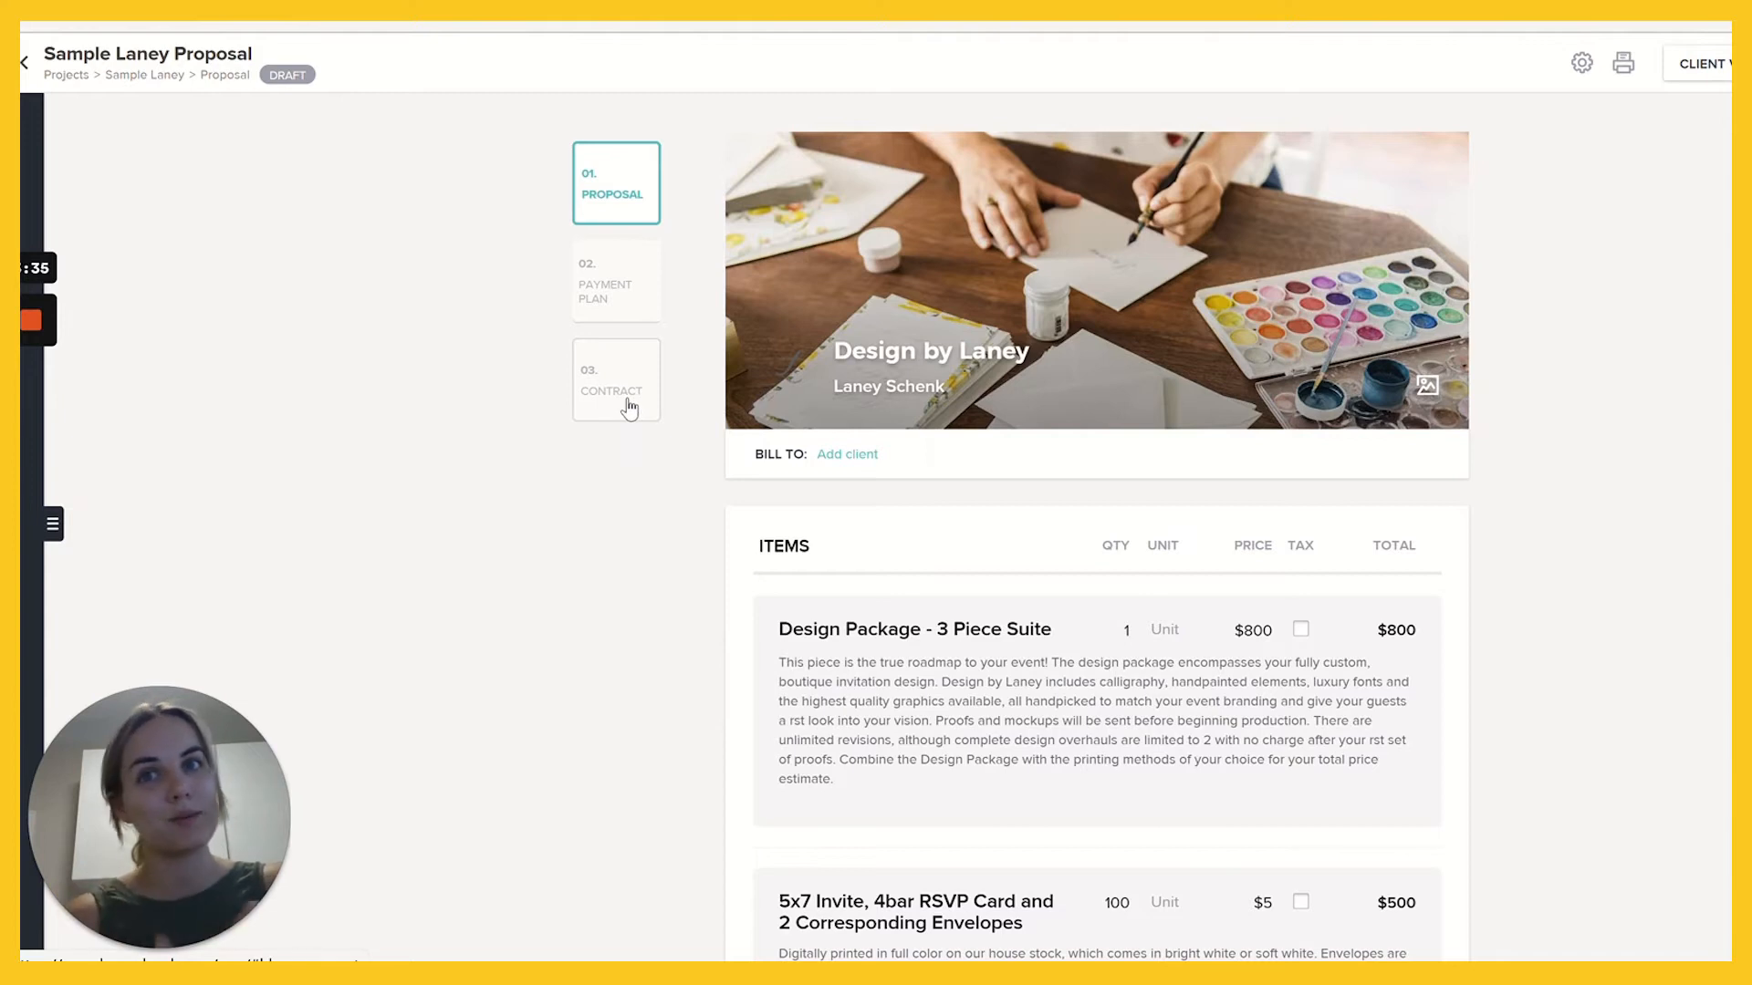
mouse_move(608, 196)
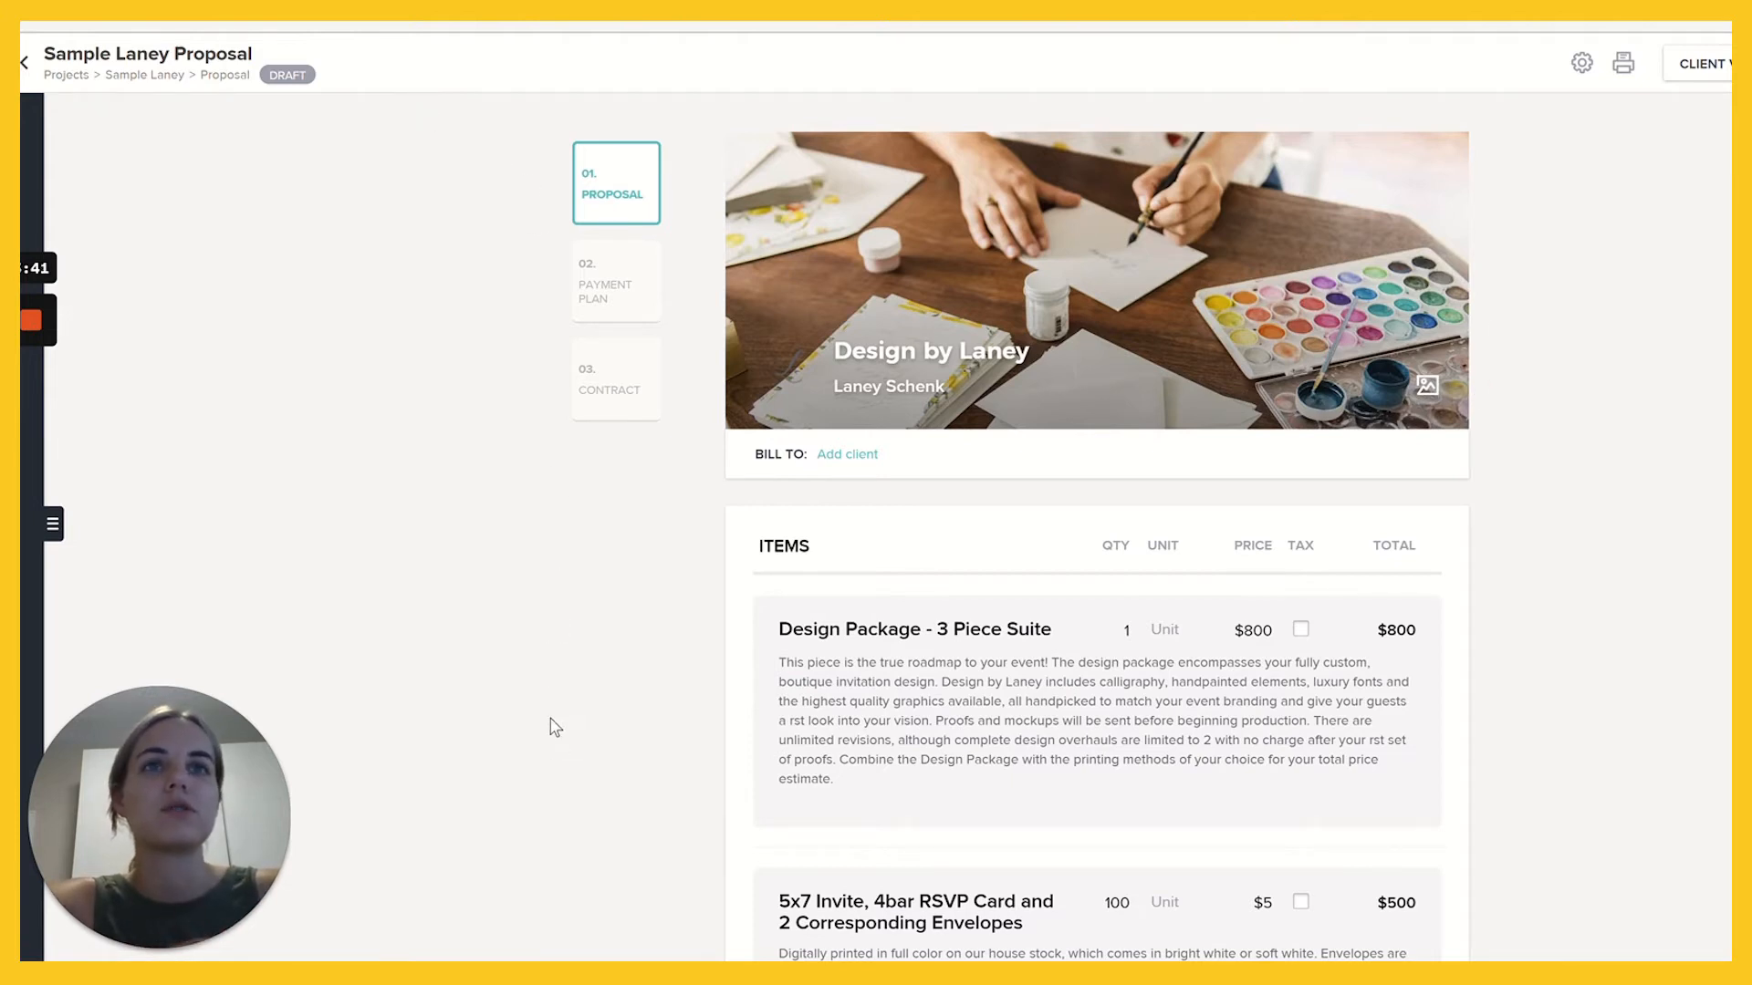
mouse_move(1463, 481)
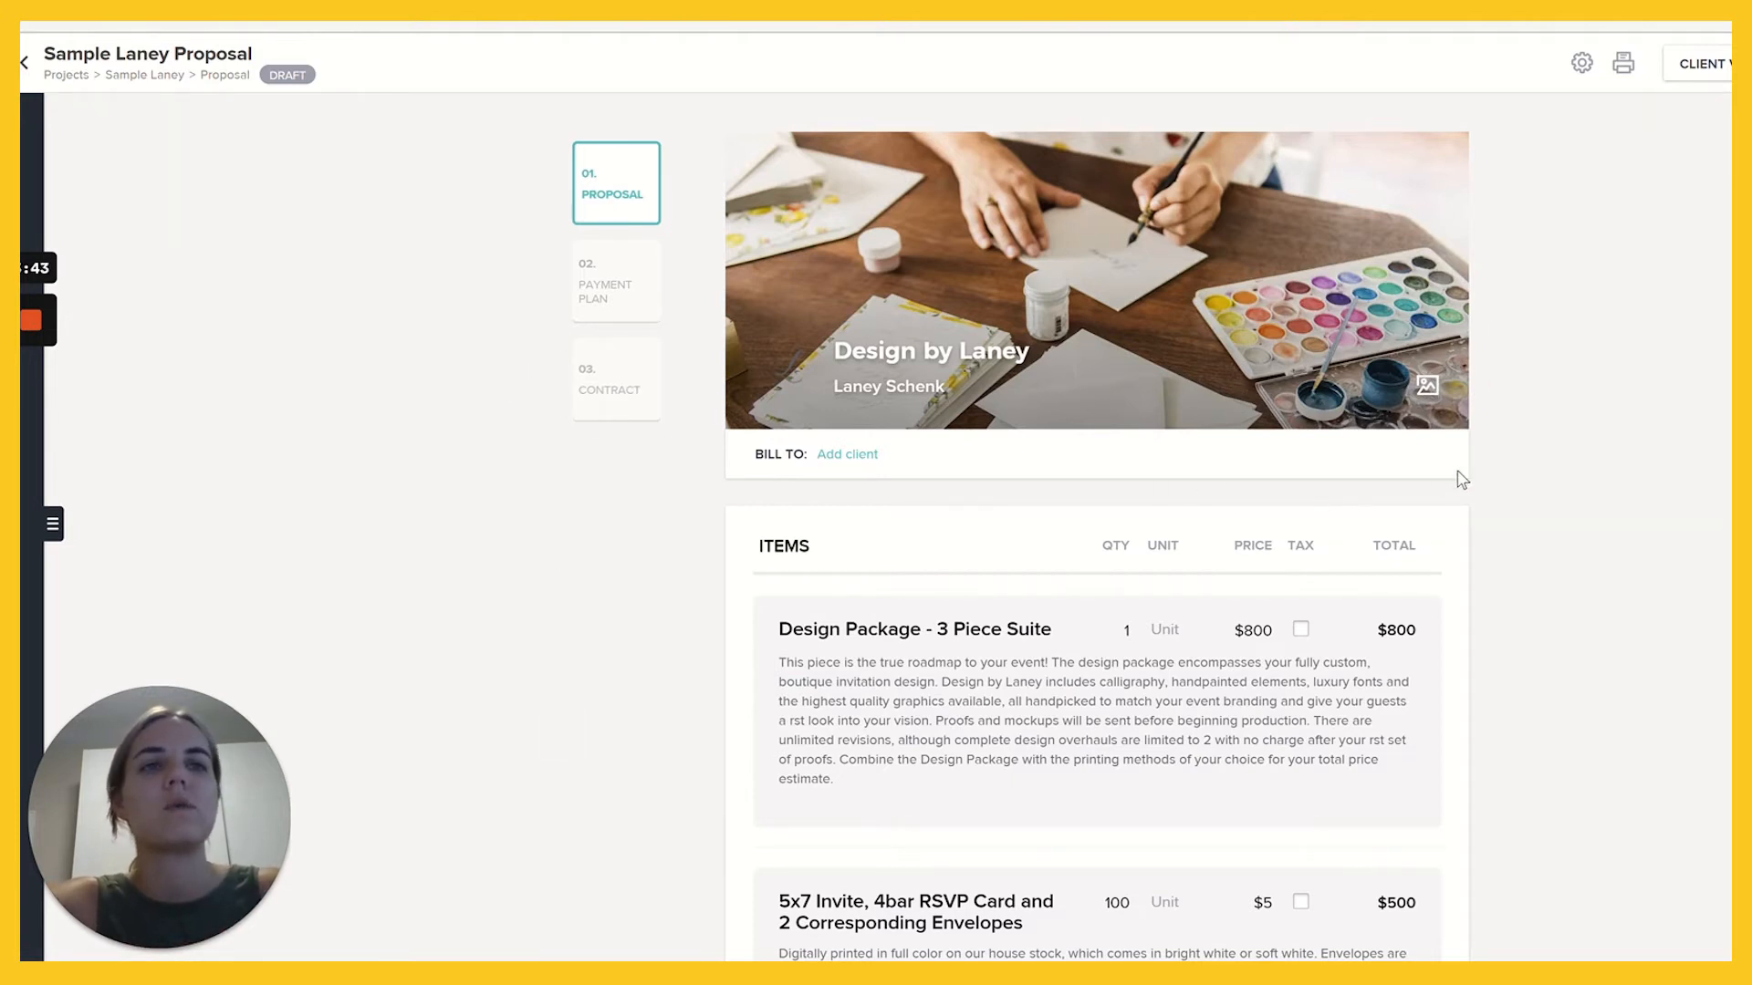
Set the Design Package - 3 Piece Suite price to 1000.
scroll(down, 3)
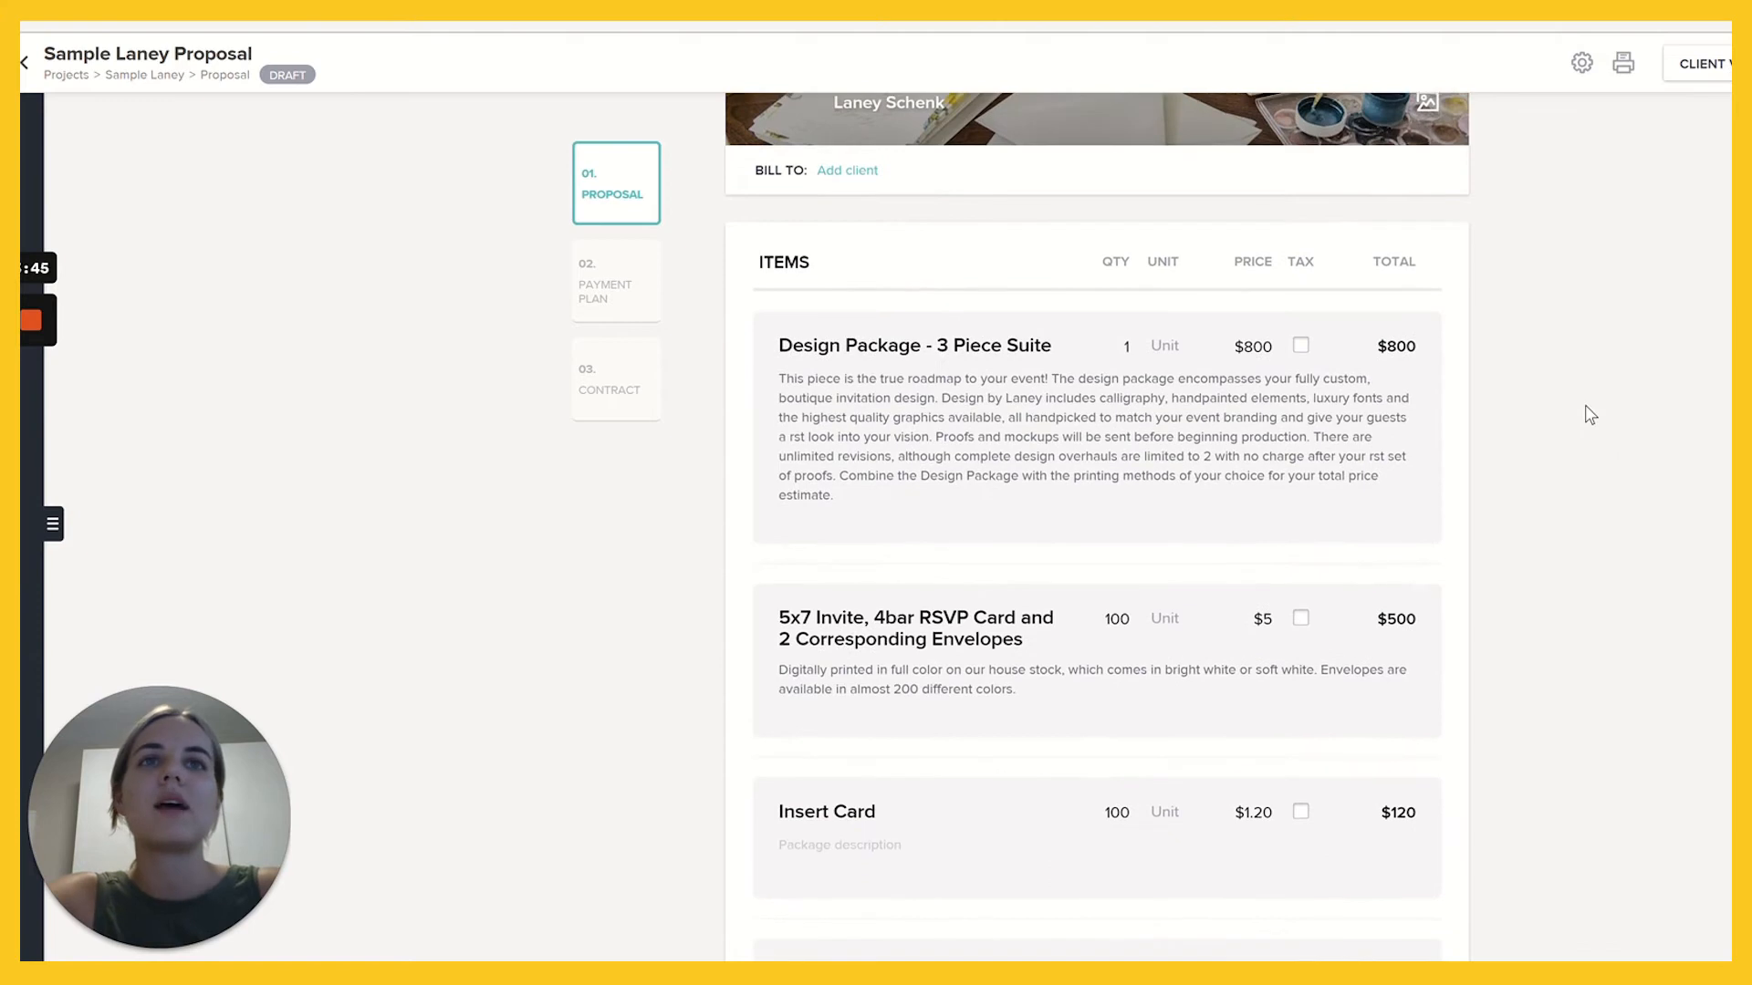
scroll(down, 3)
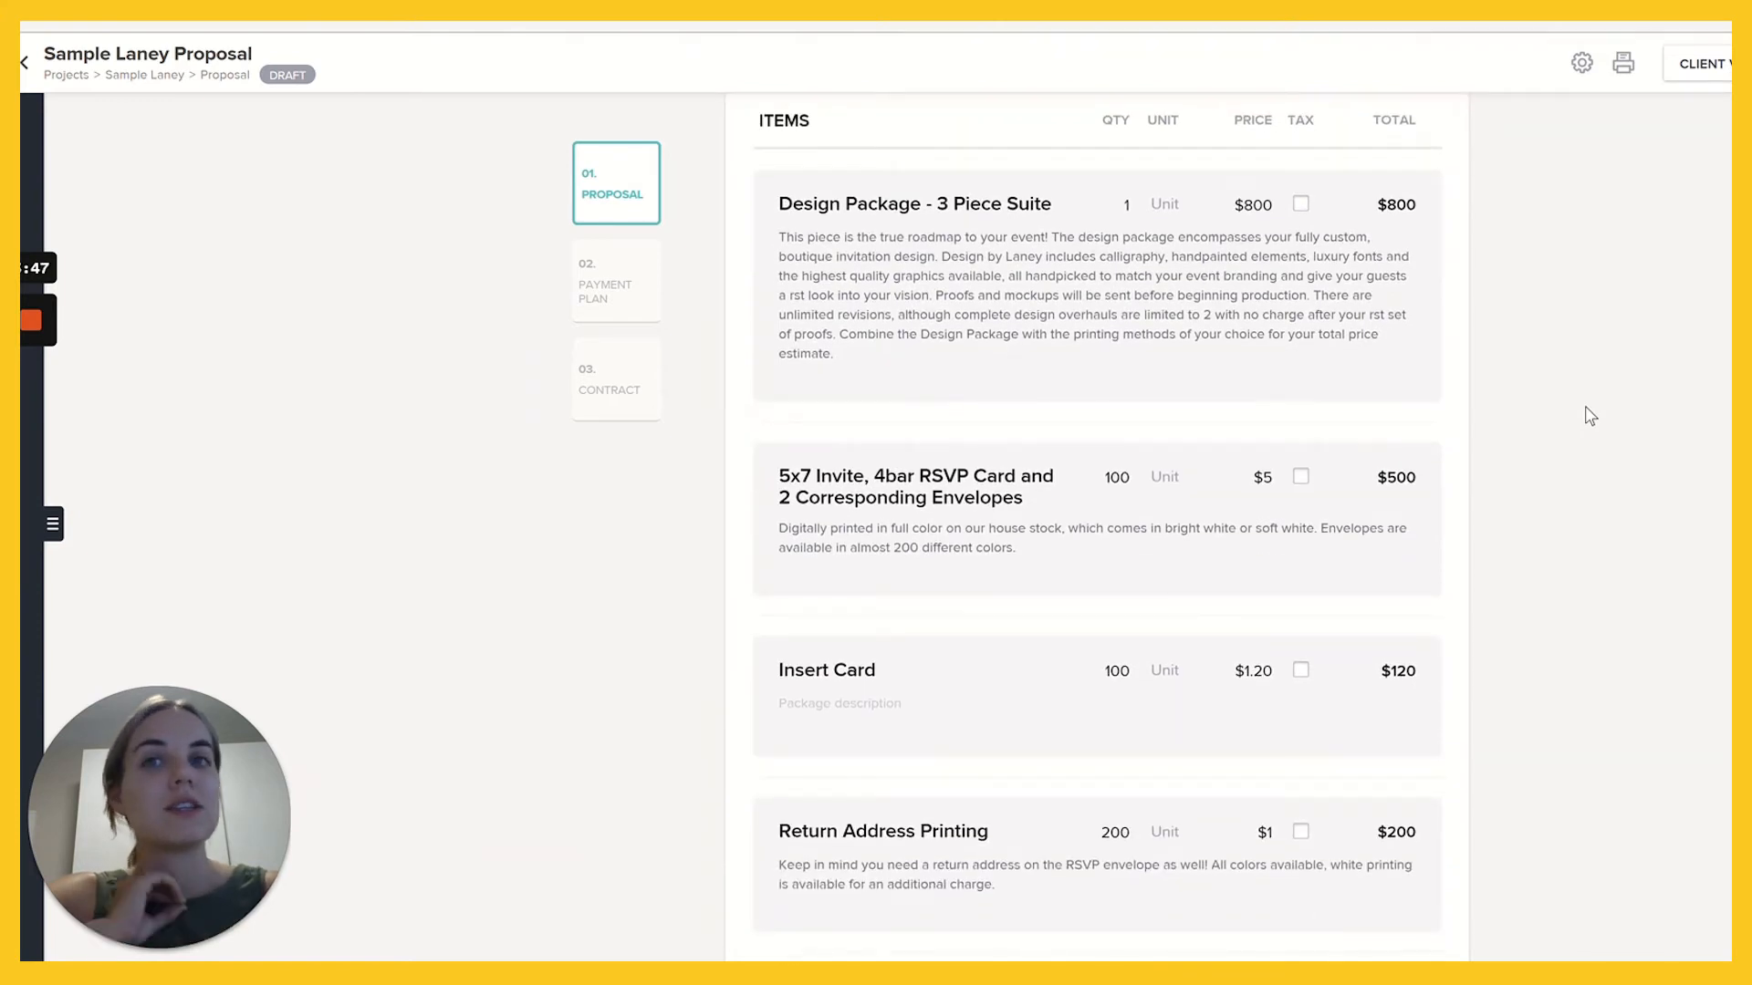
mouse_move(1256, 212)
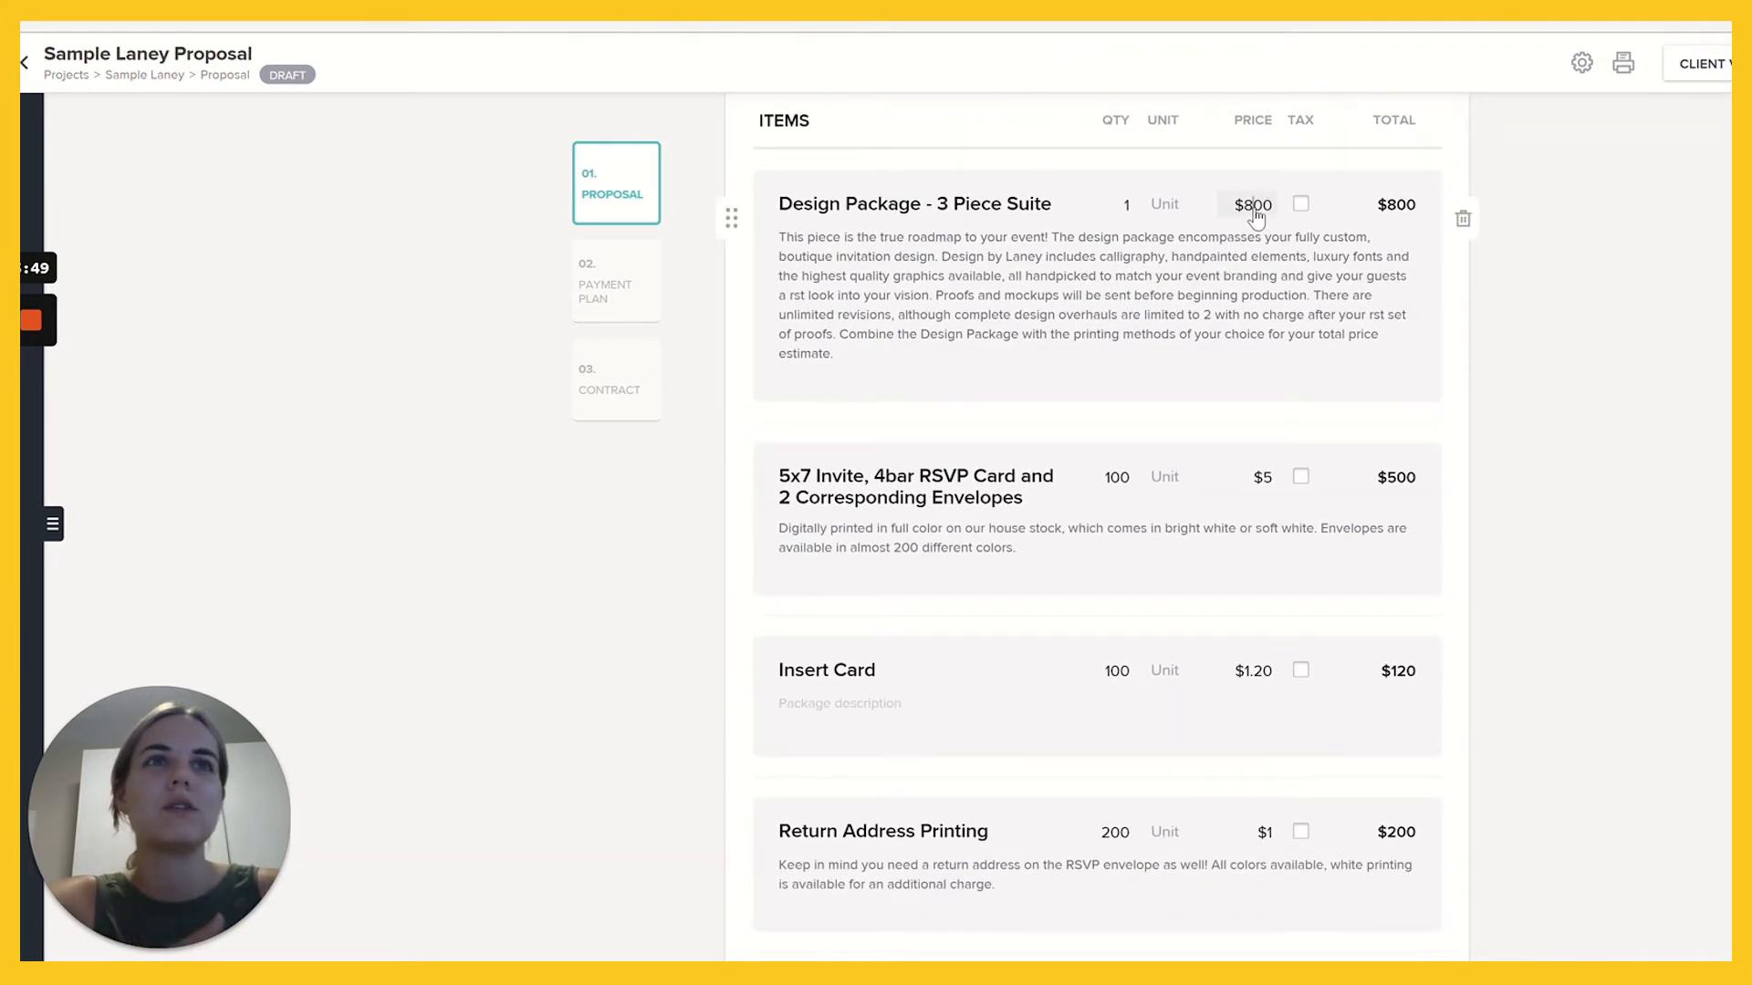
text(1000)
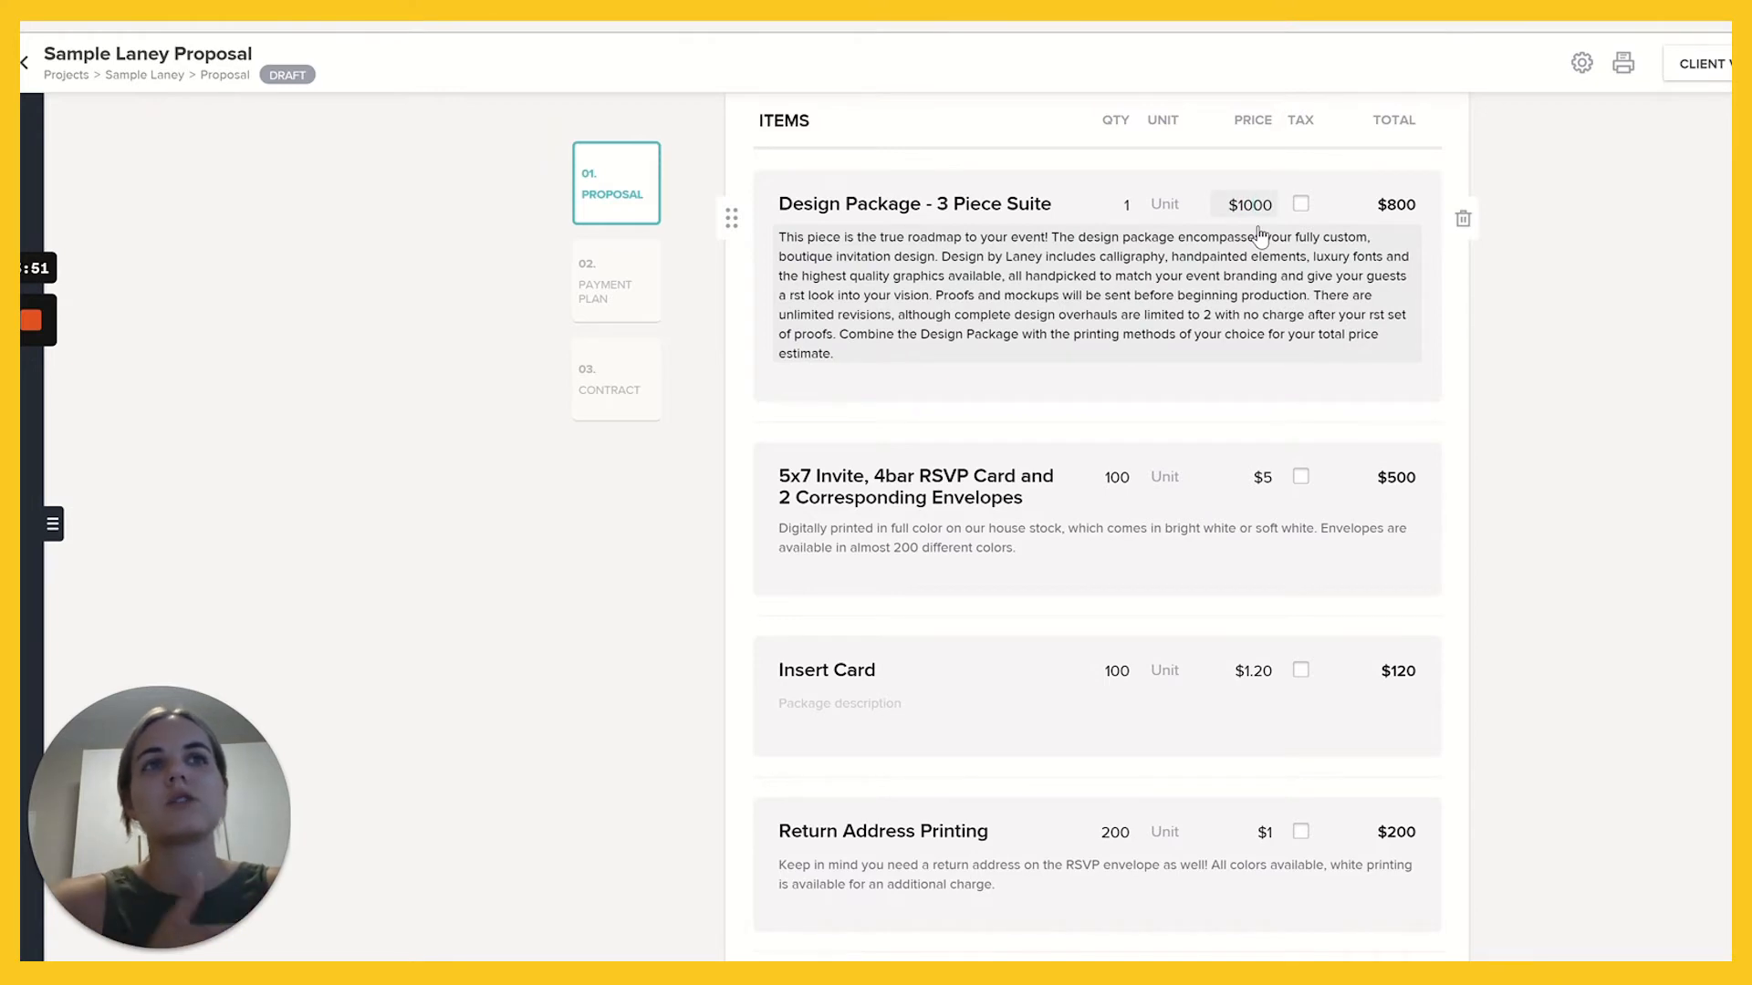
click(1248, 205)
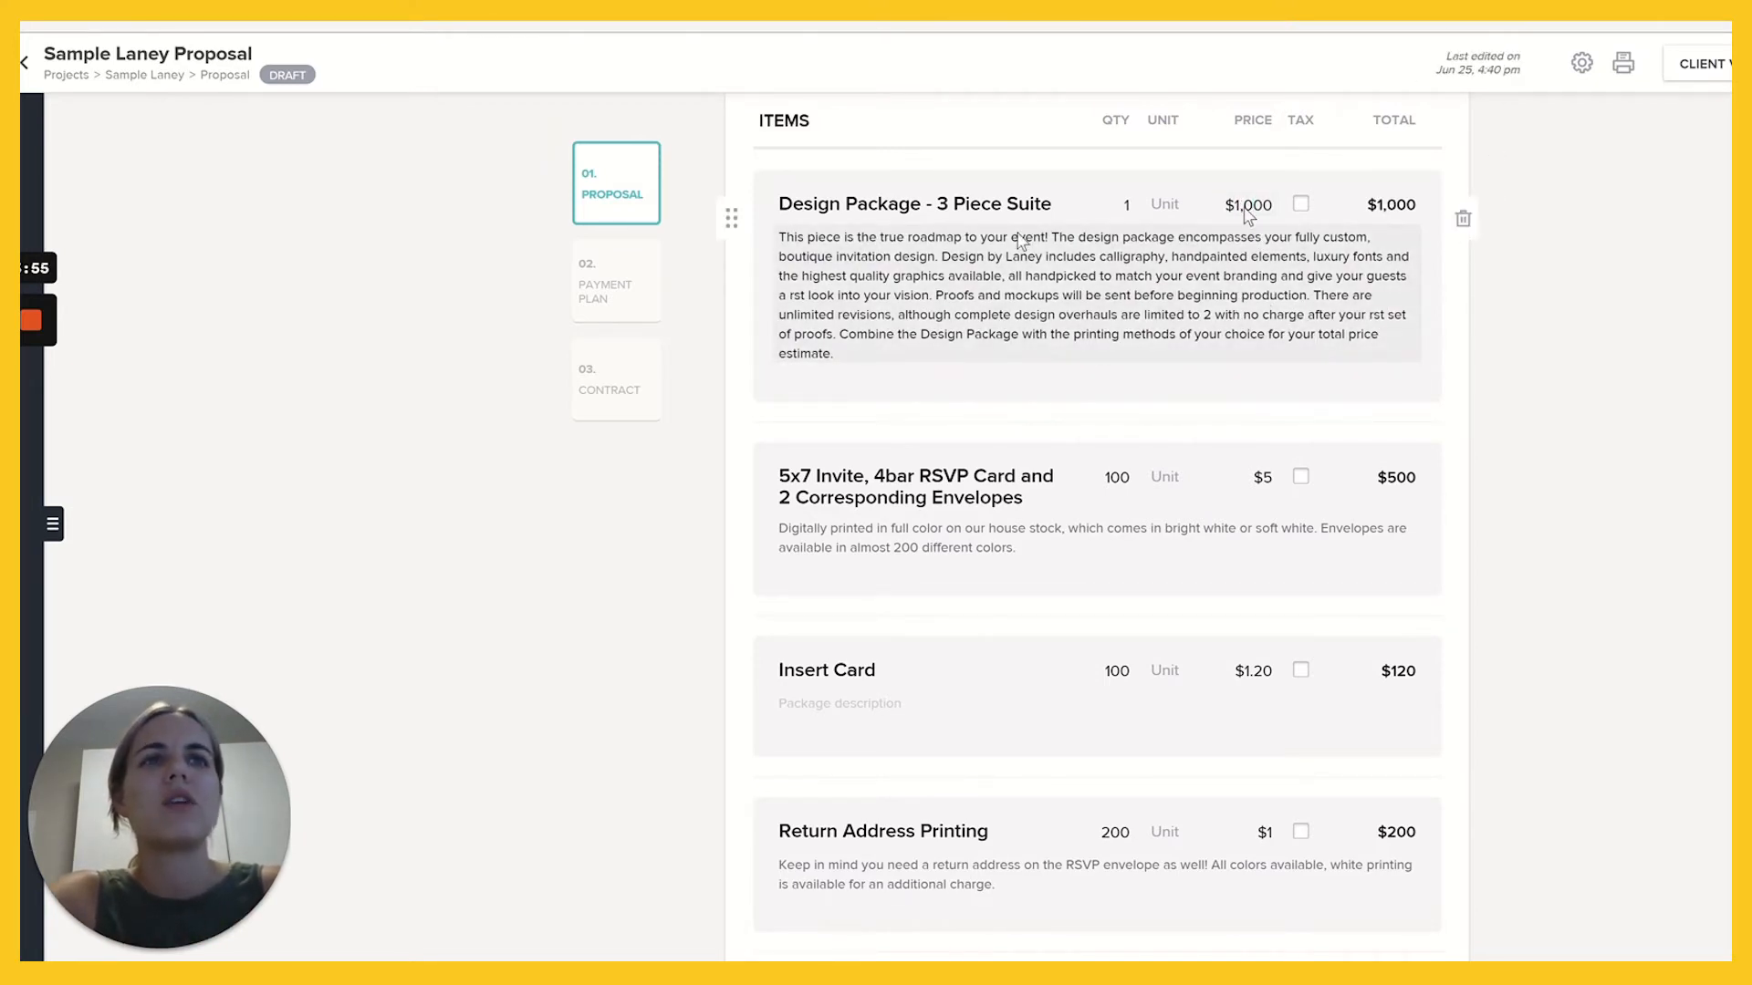
mouse_move(1028, 434)
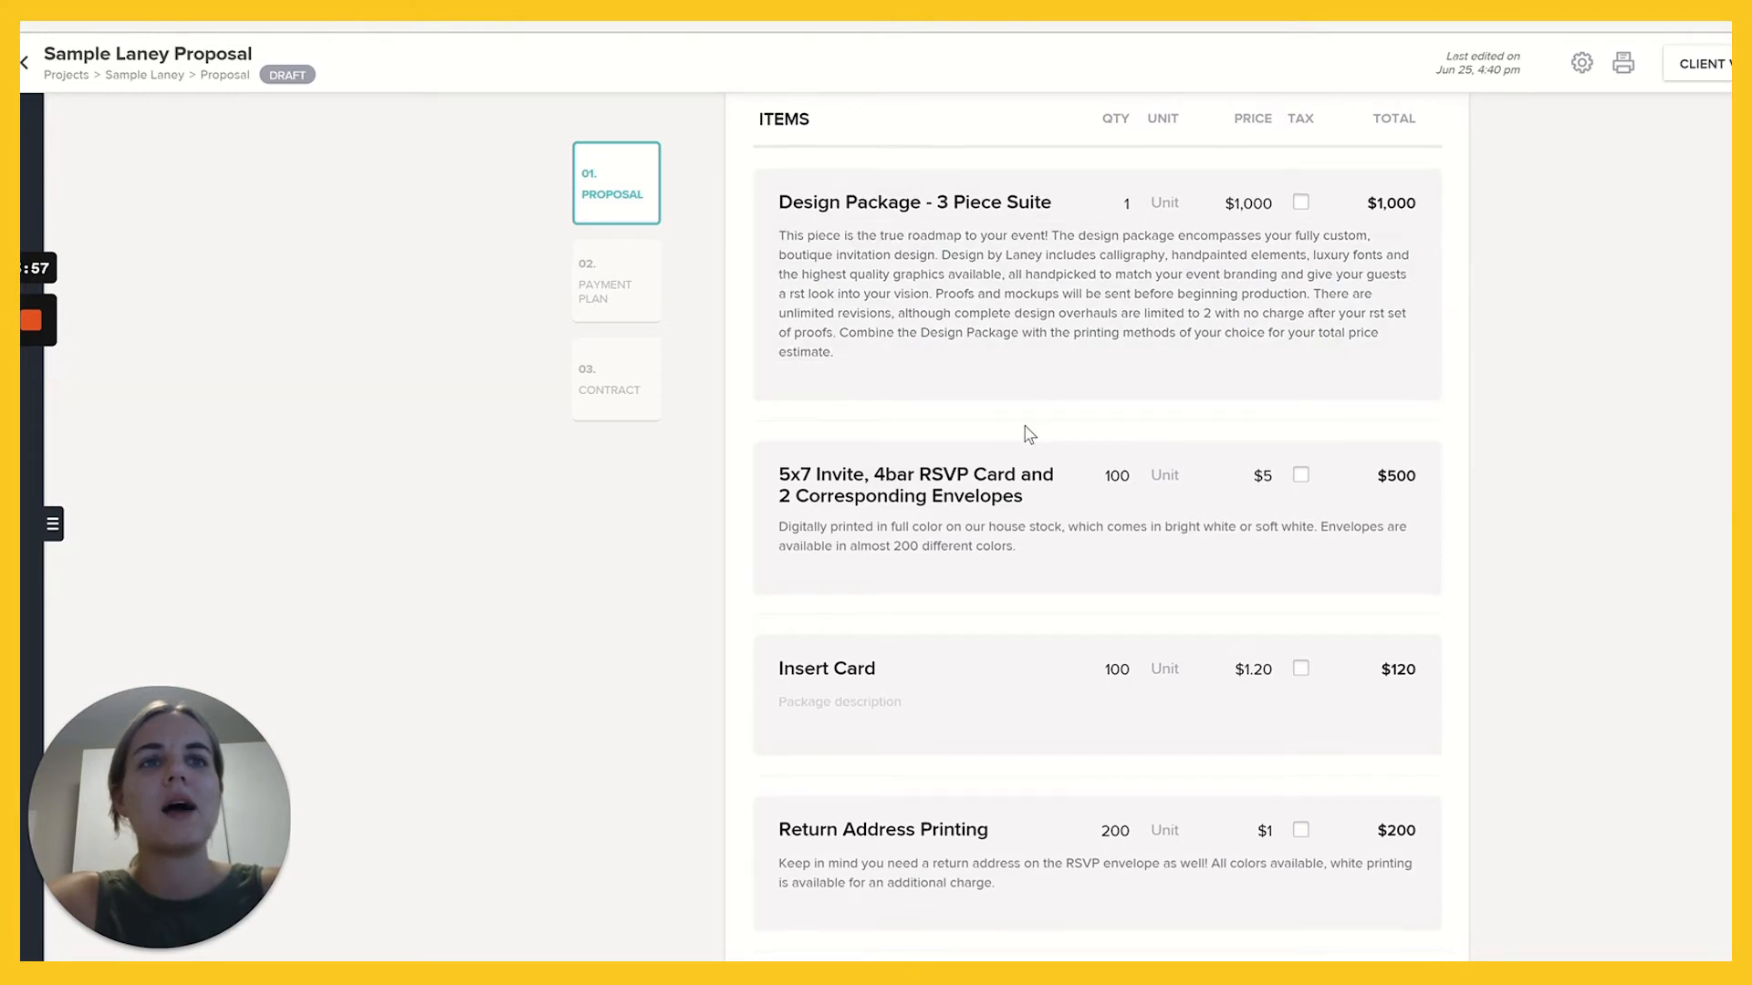
scroll(down, 3)
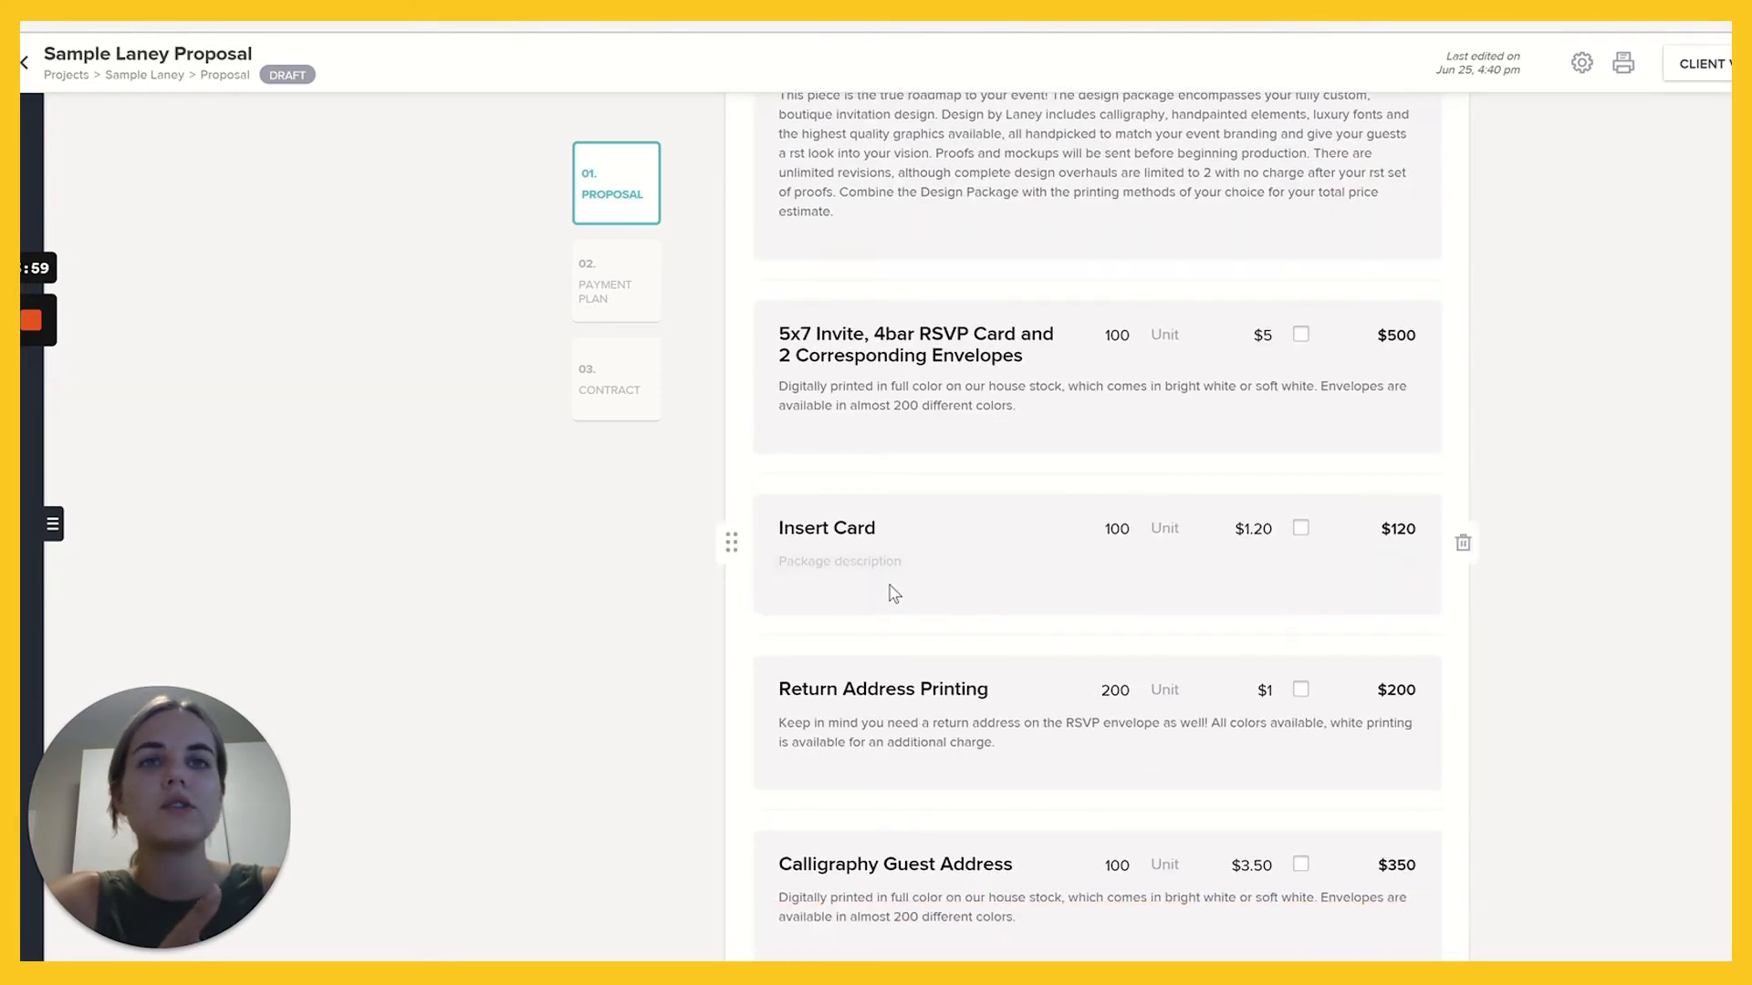
scroll(up, 3)
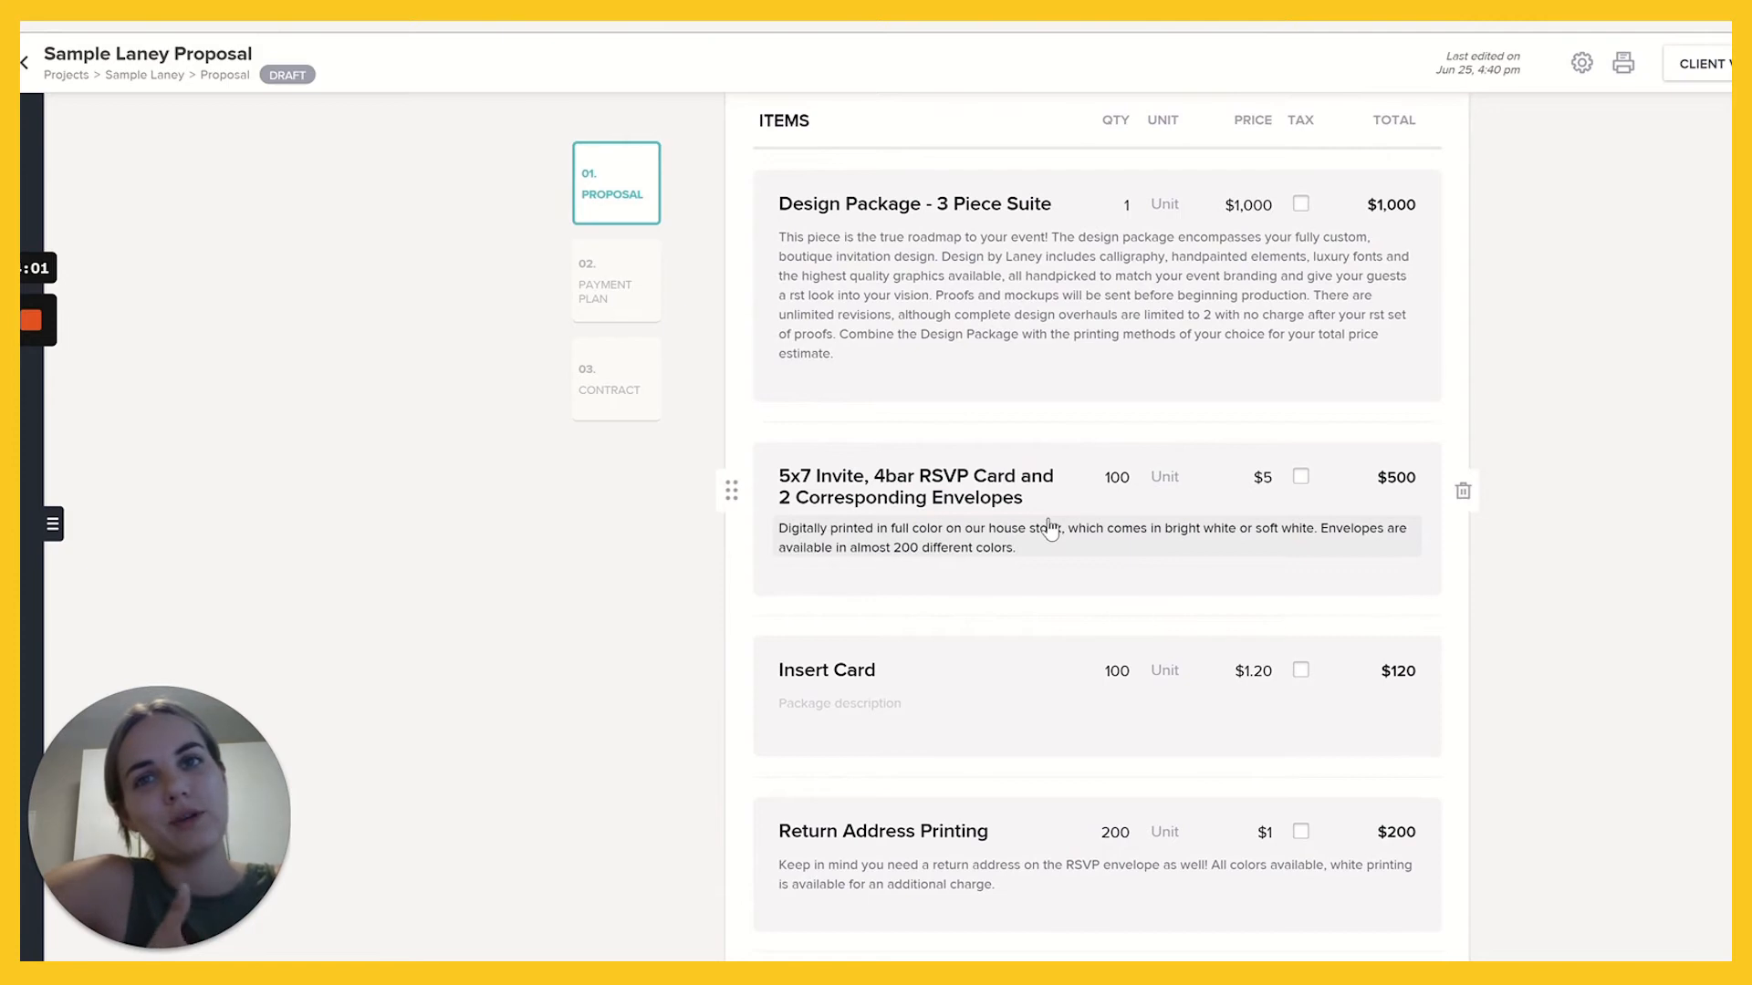
scroll(up, 3)
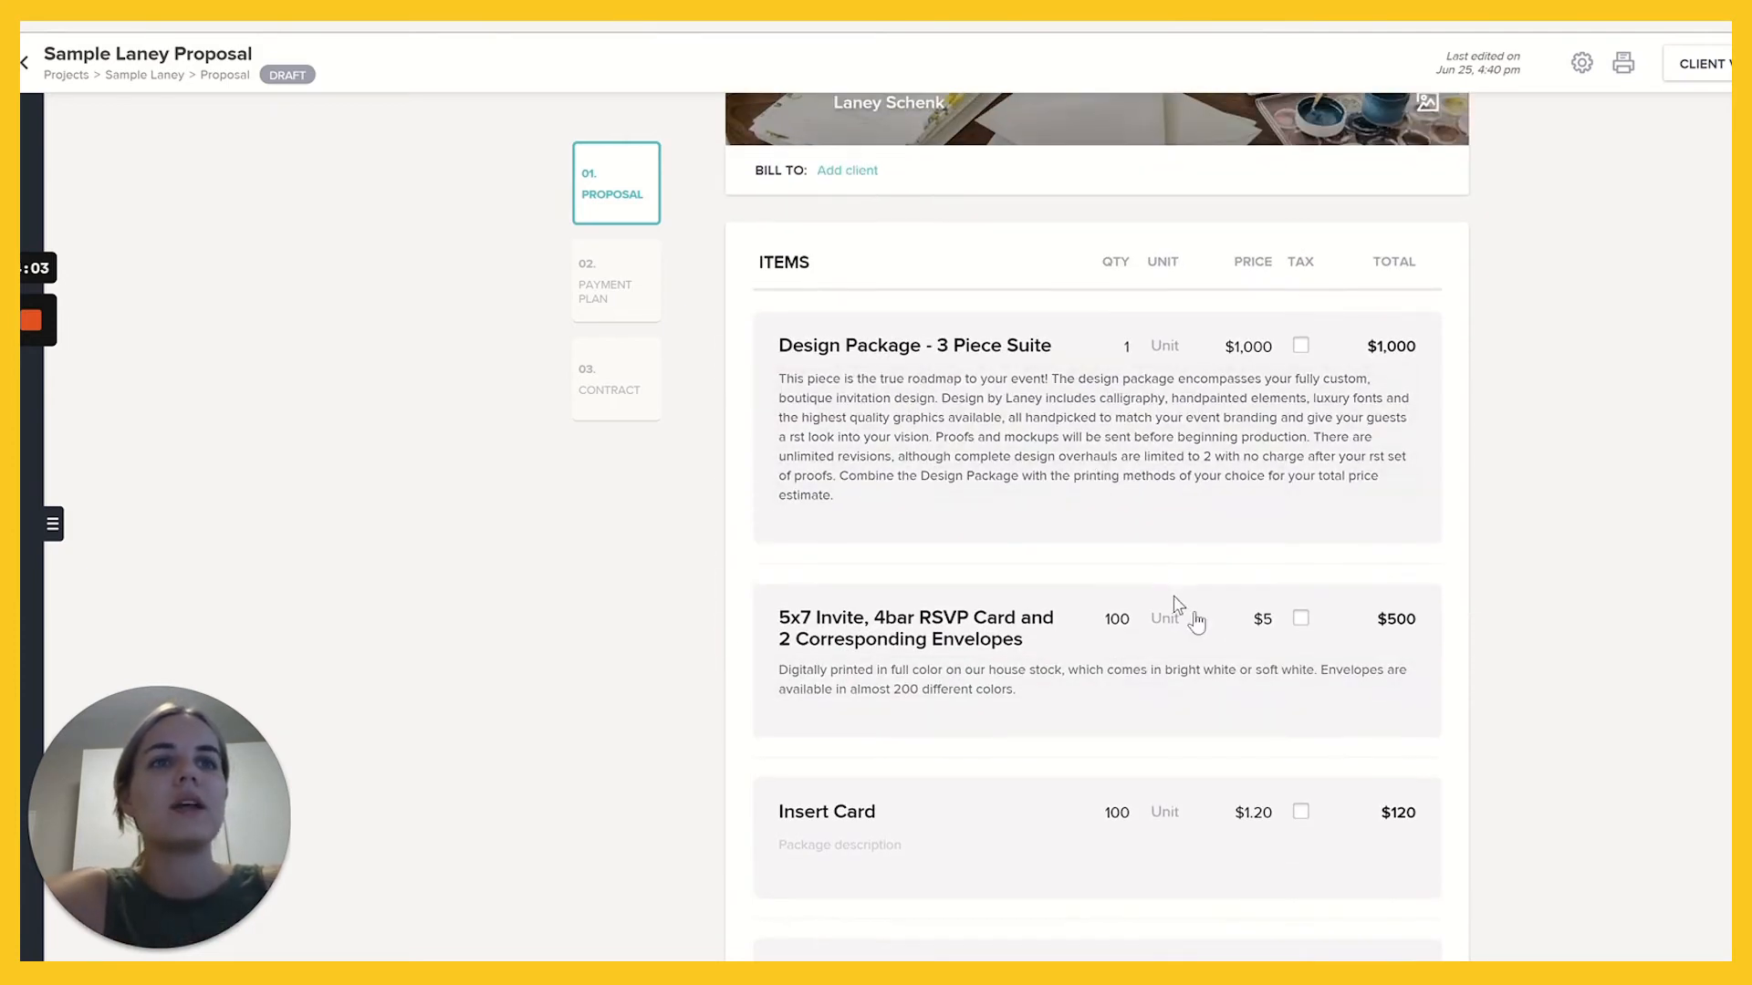
scroll(down, 3)
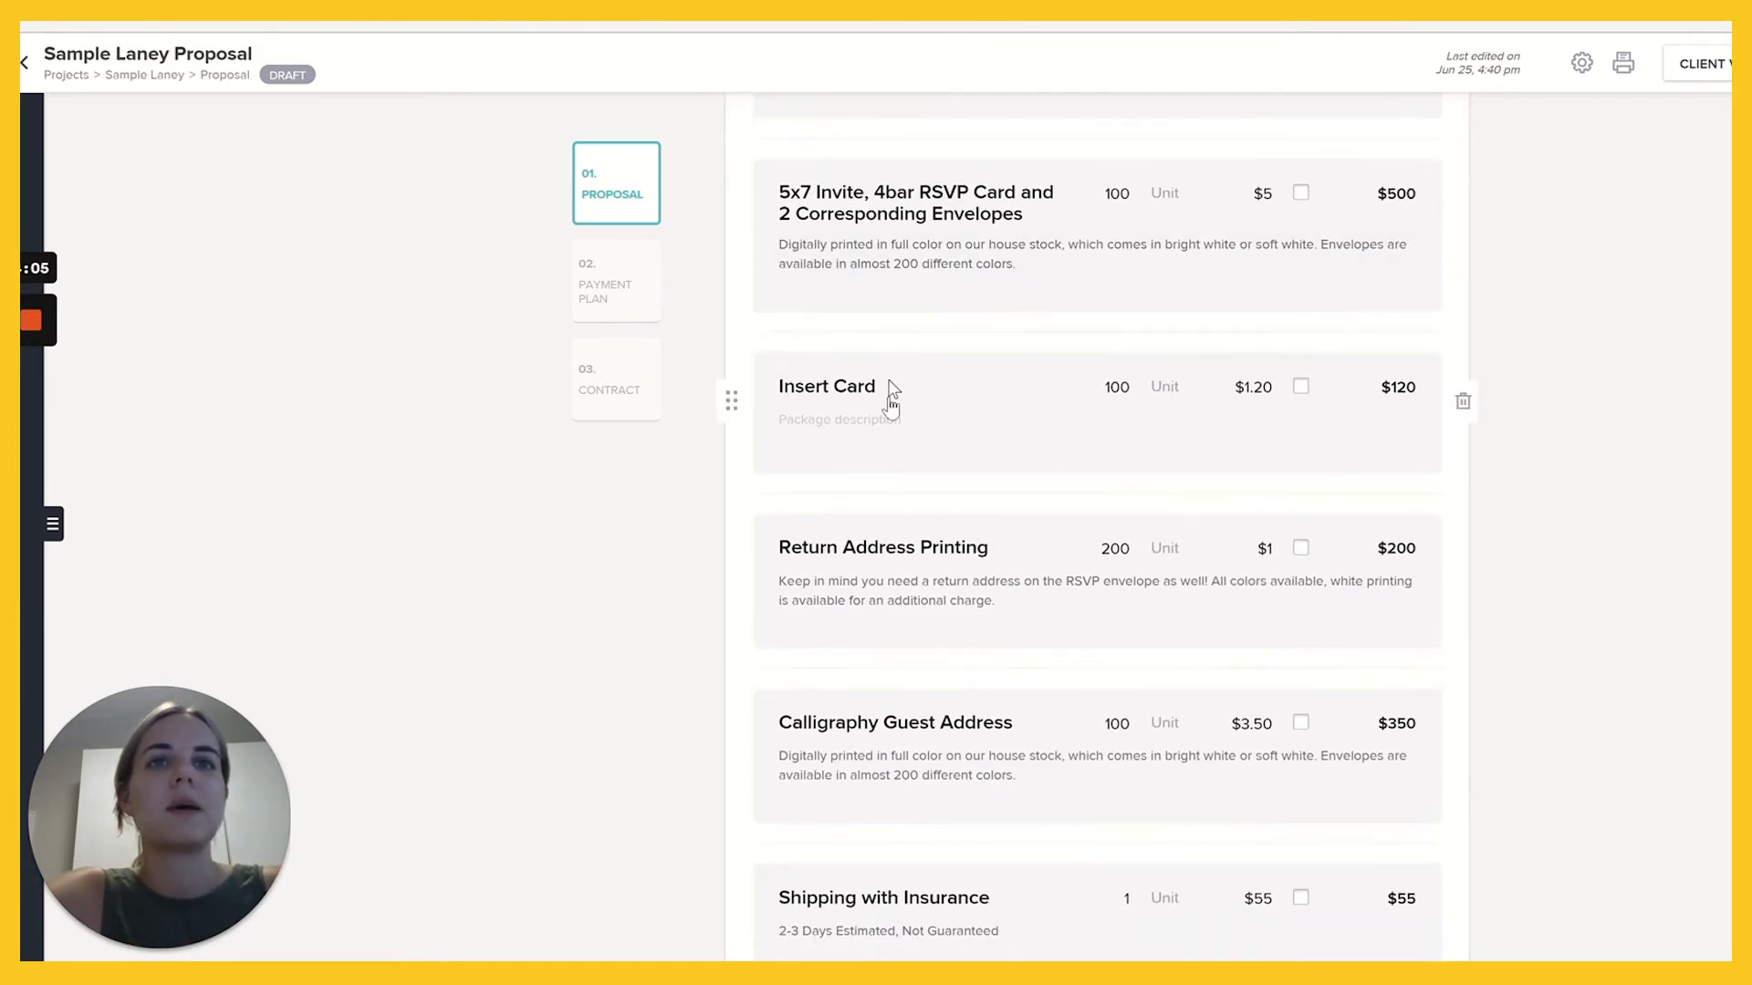
mouse_move(916, 499)
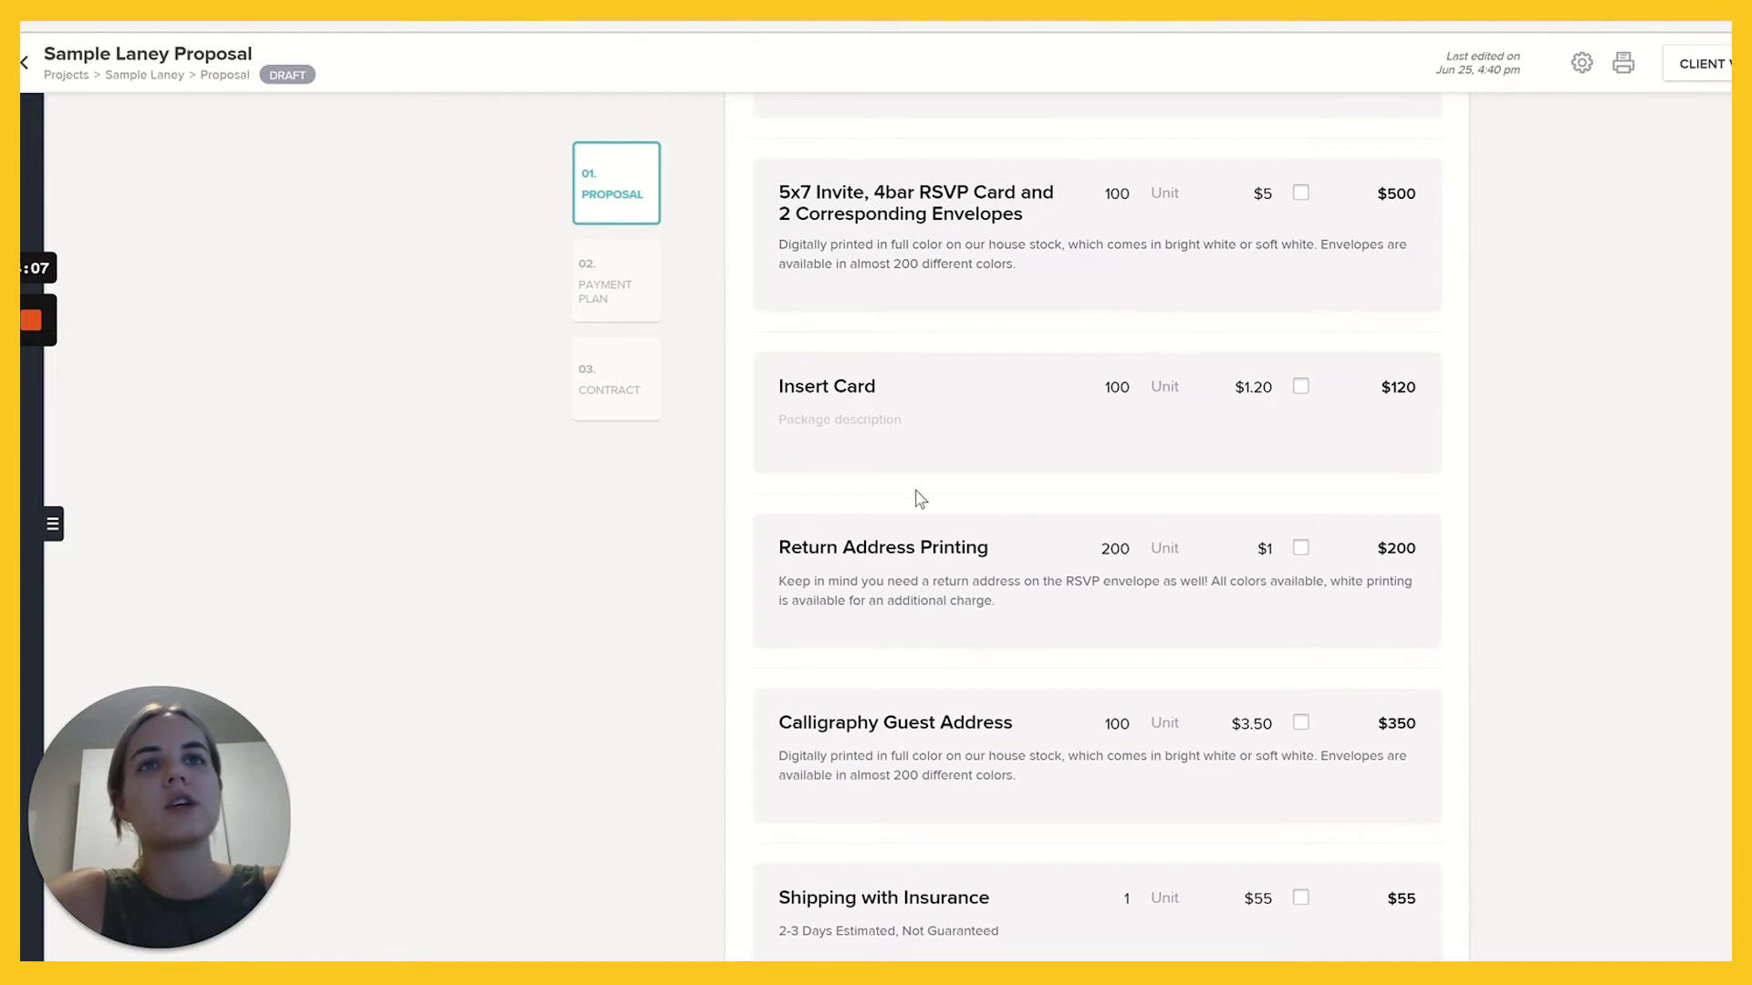
scroll(up, 3)
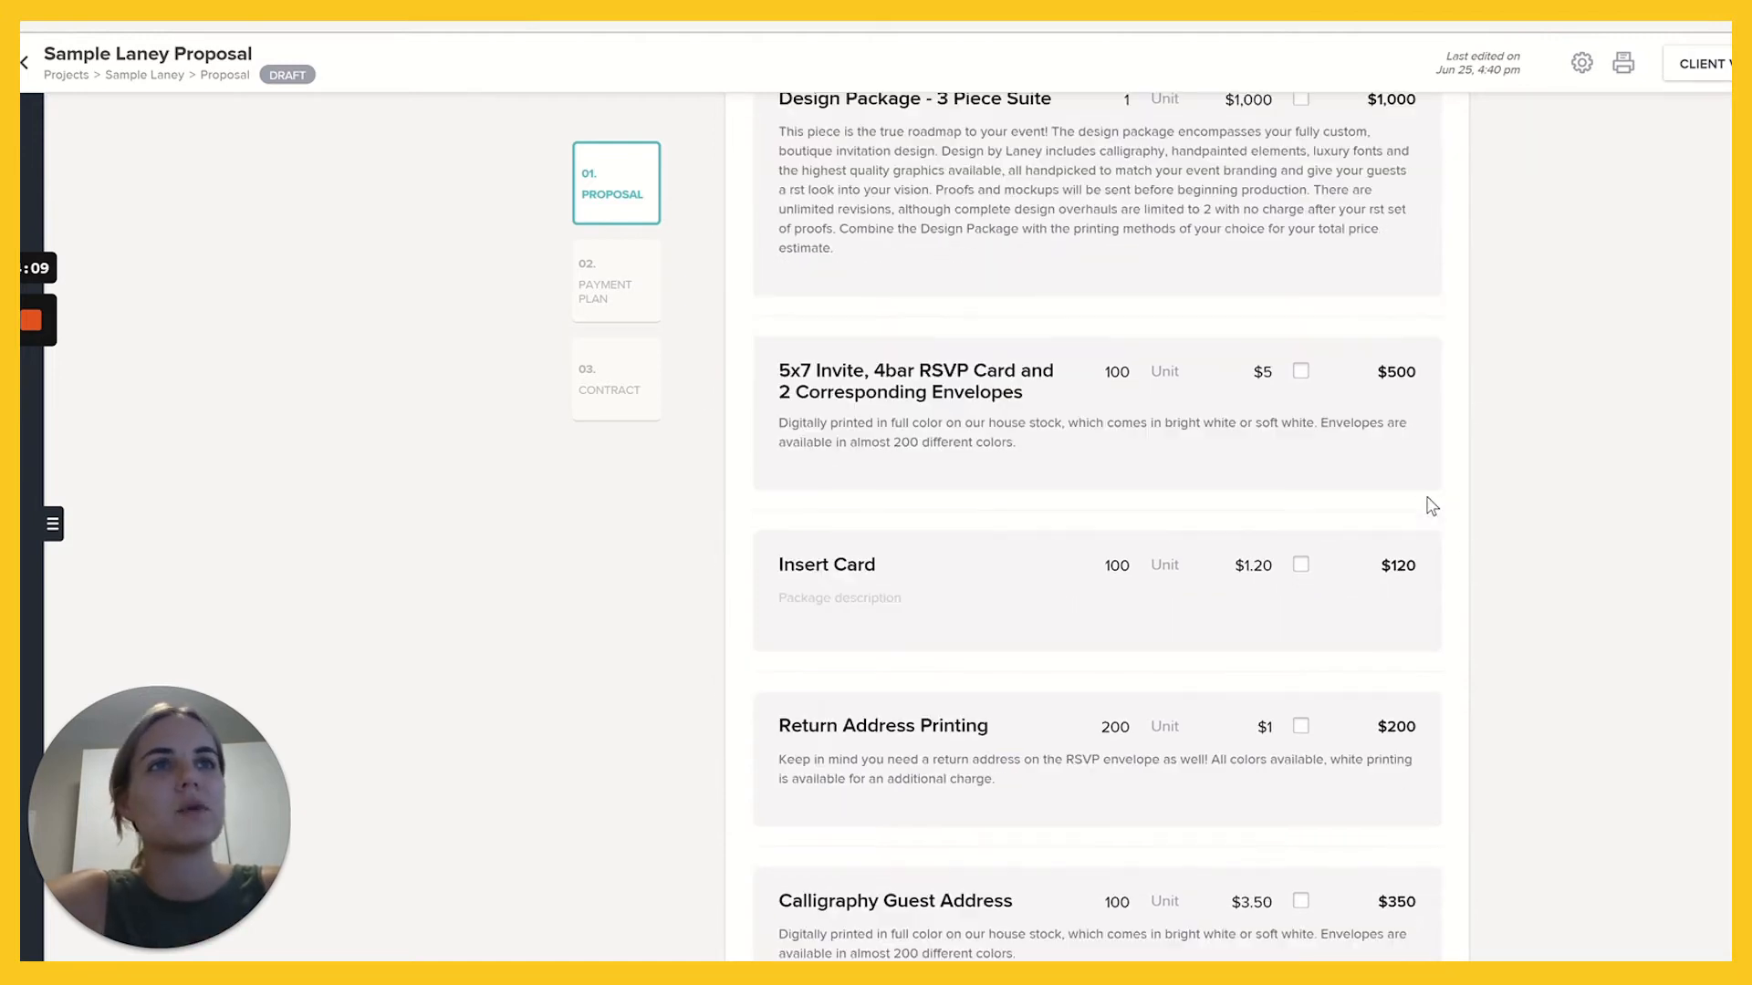
scroll(up, 3)
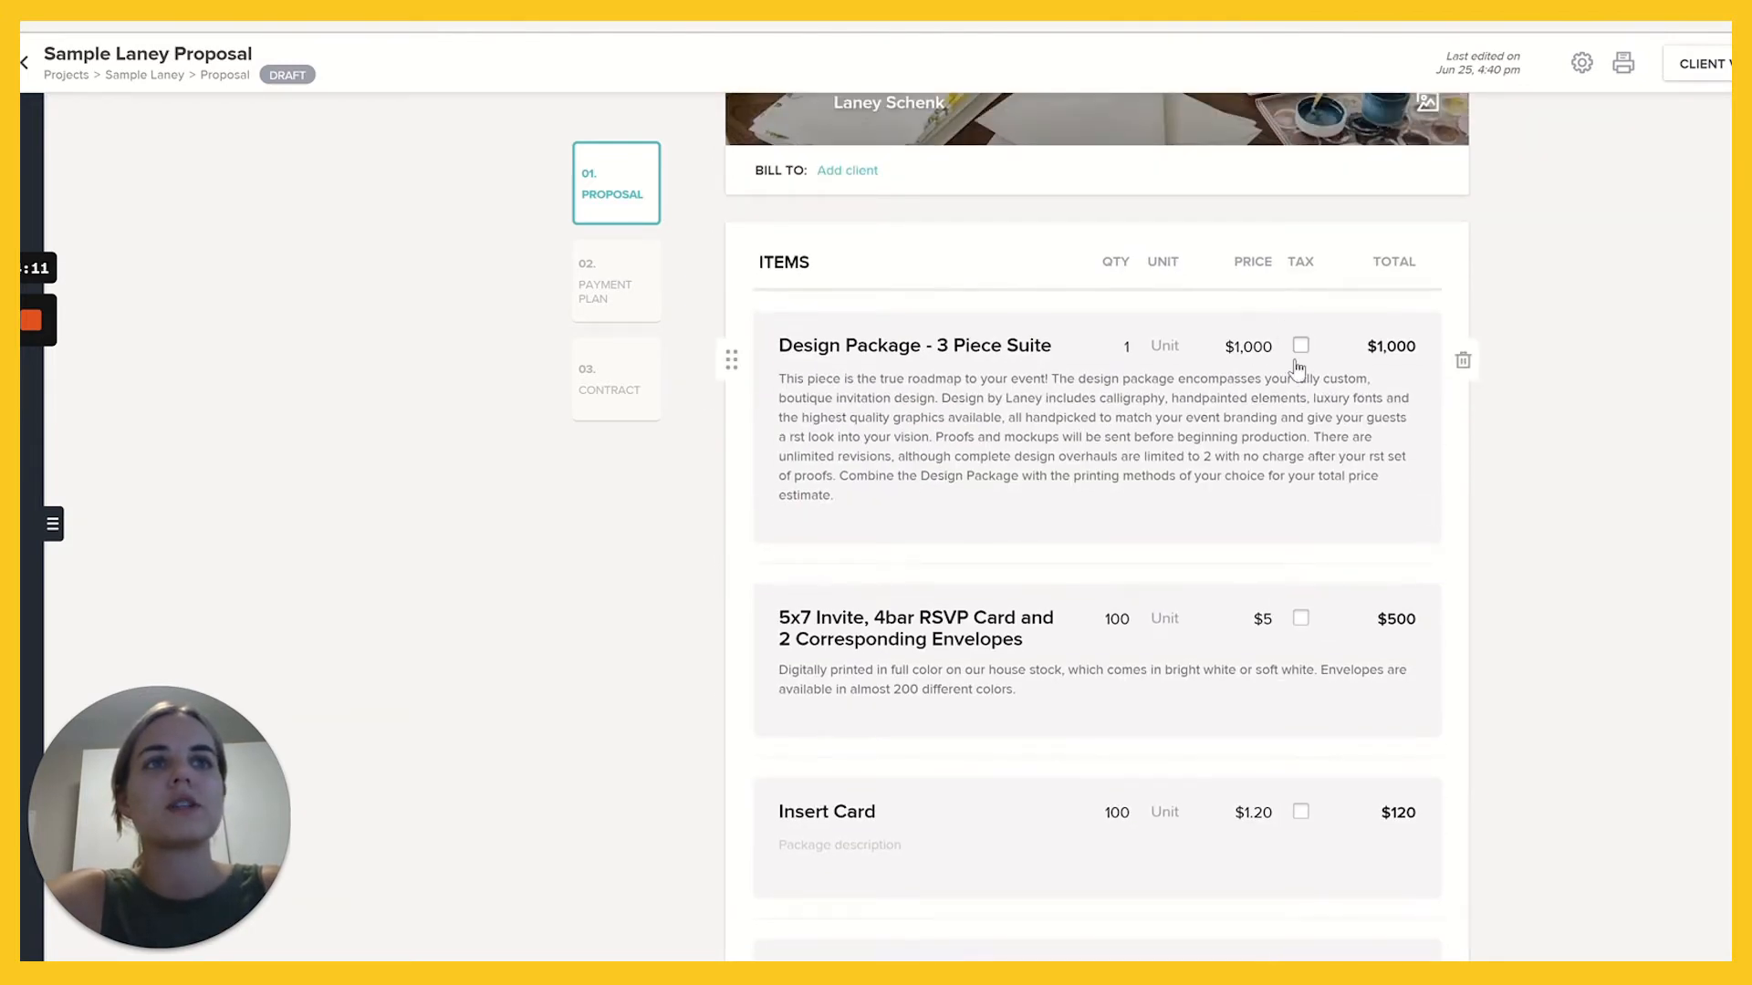
scroll(down, 3)
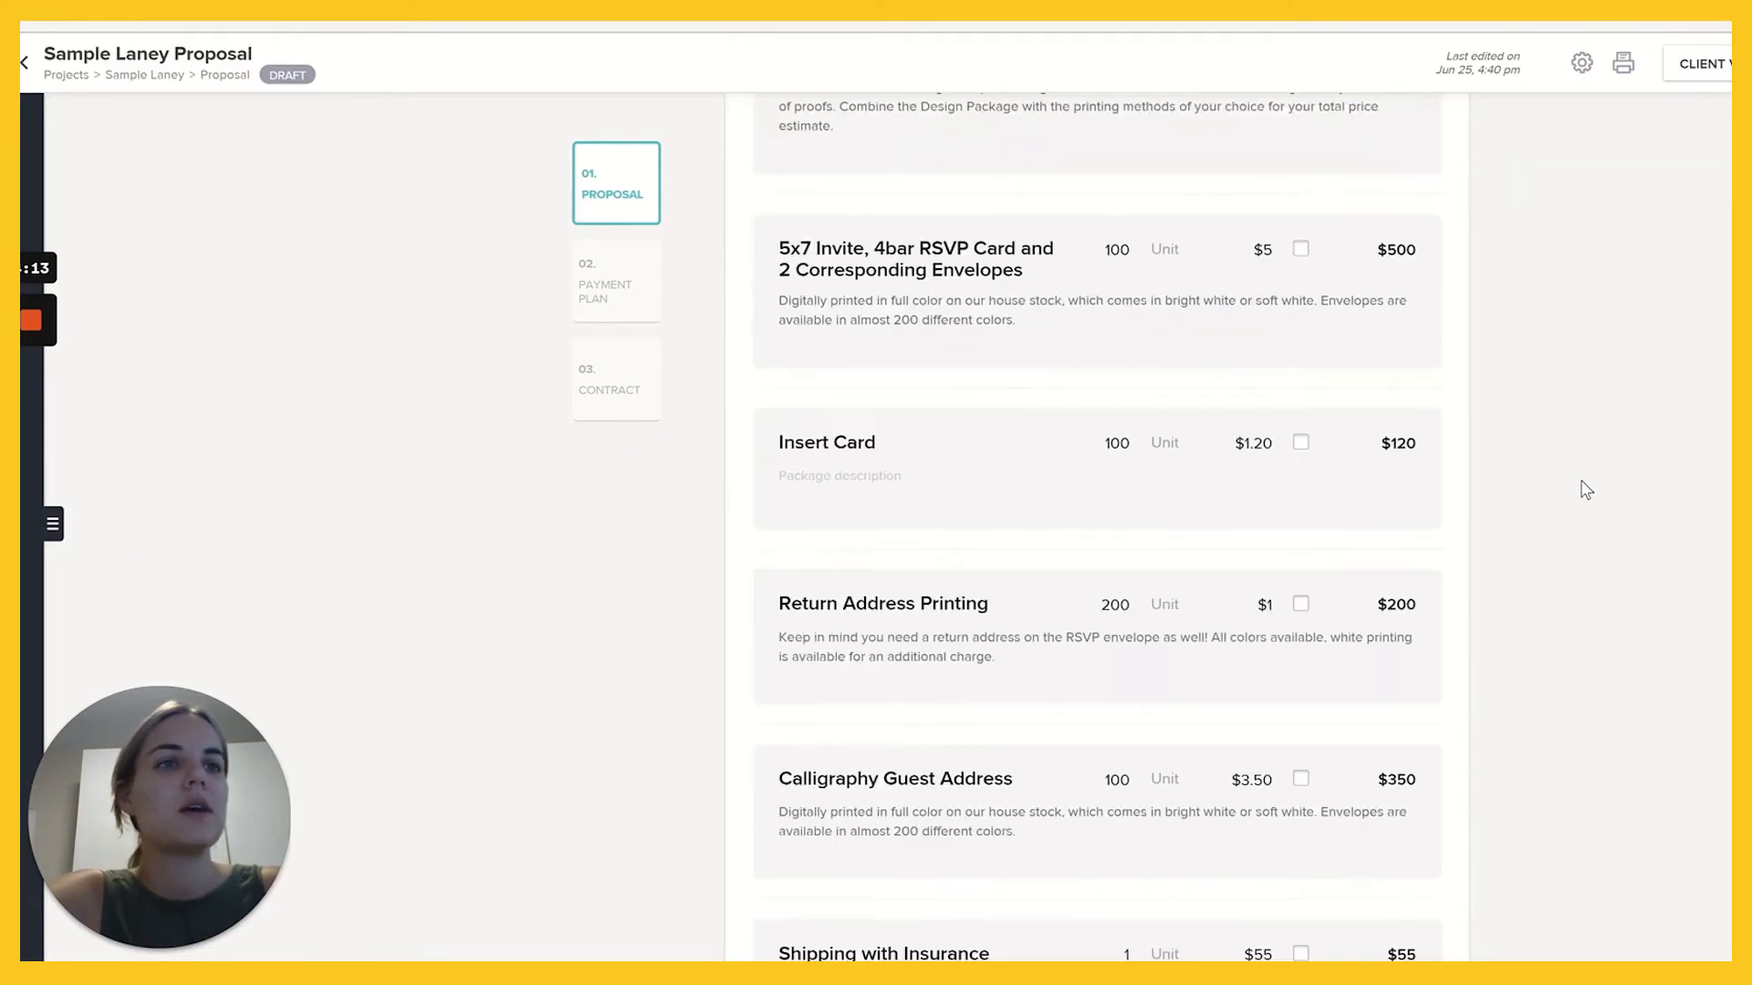
scroll(down, 3)
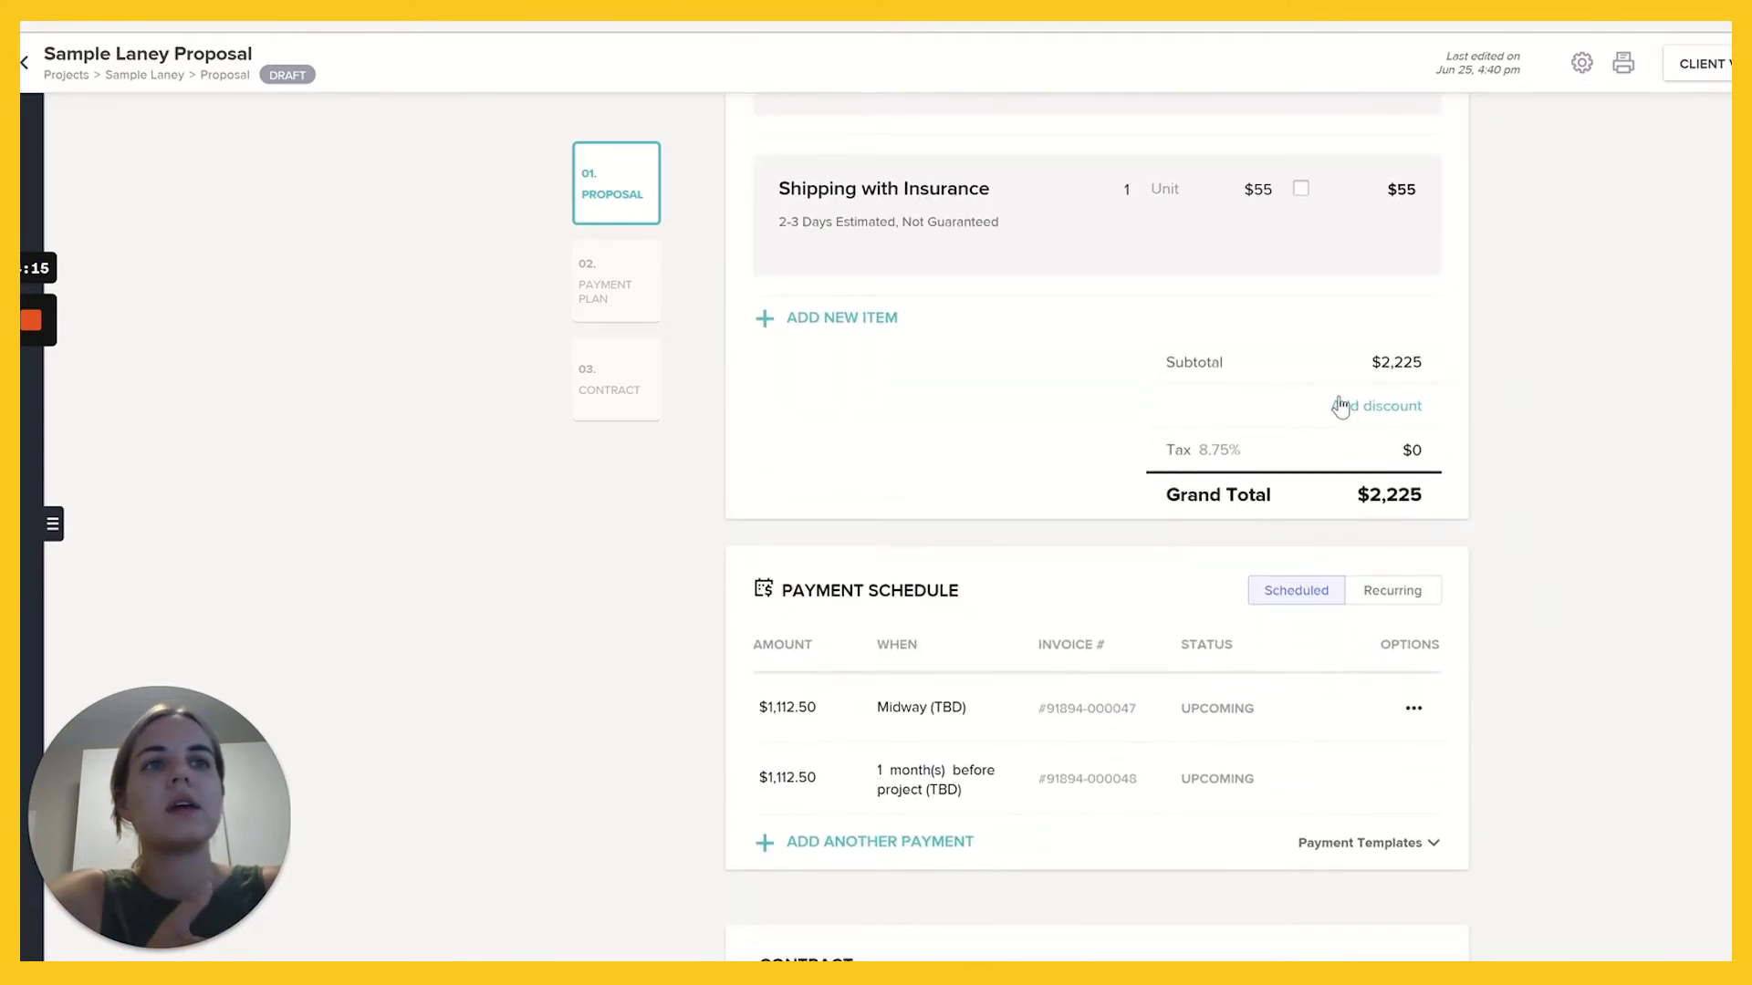
scroll(down, 3)
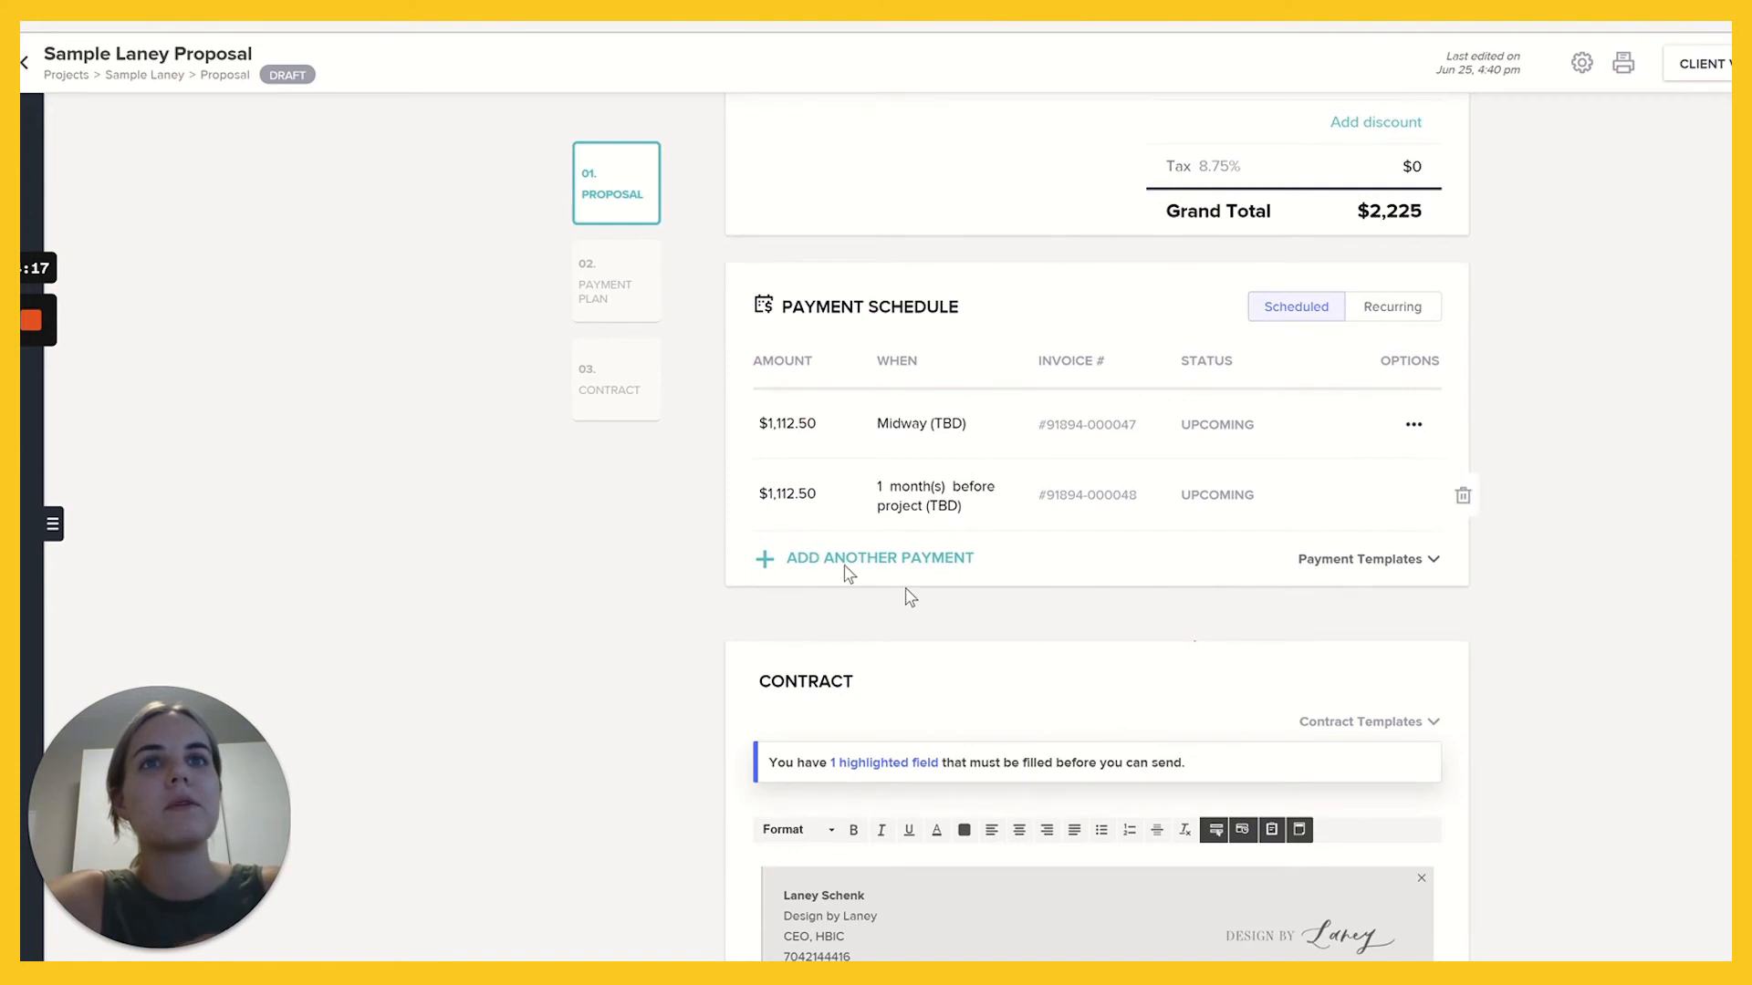
mouse_move(1144, 519)
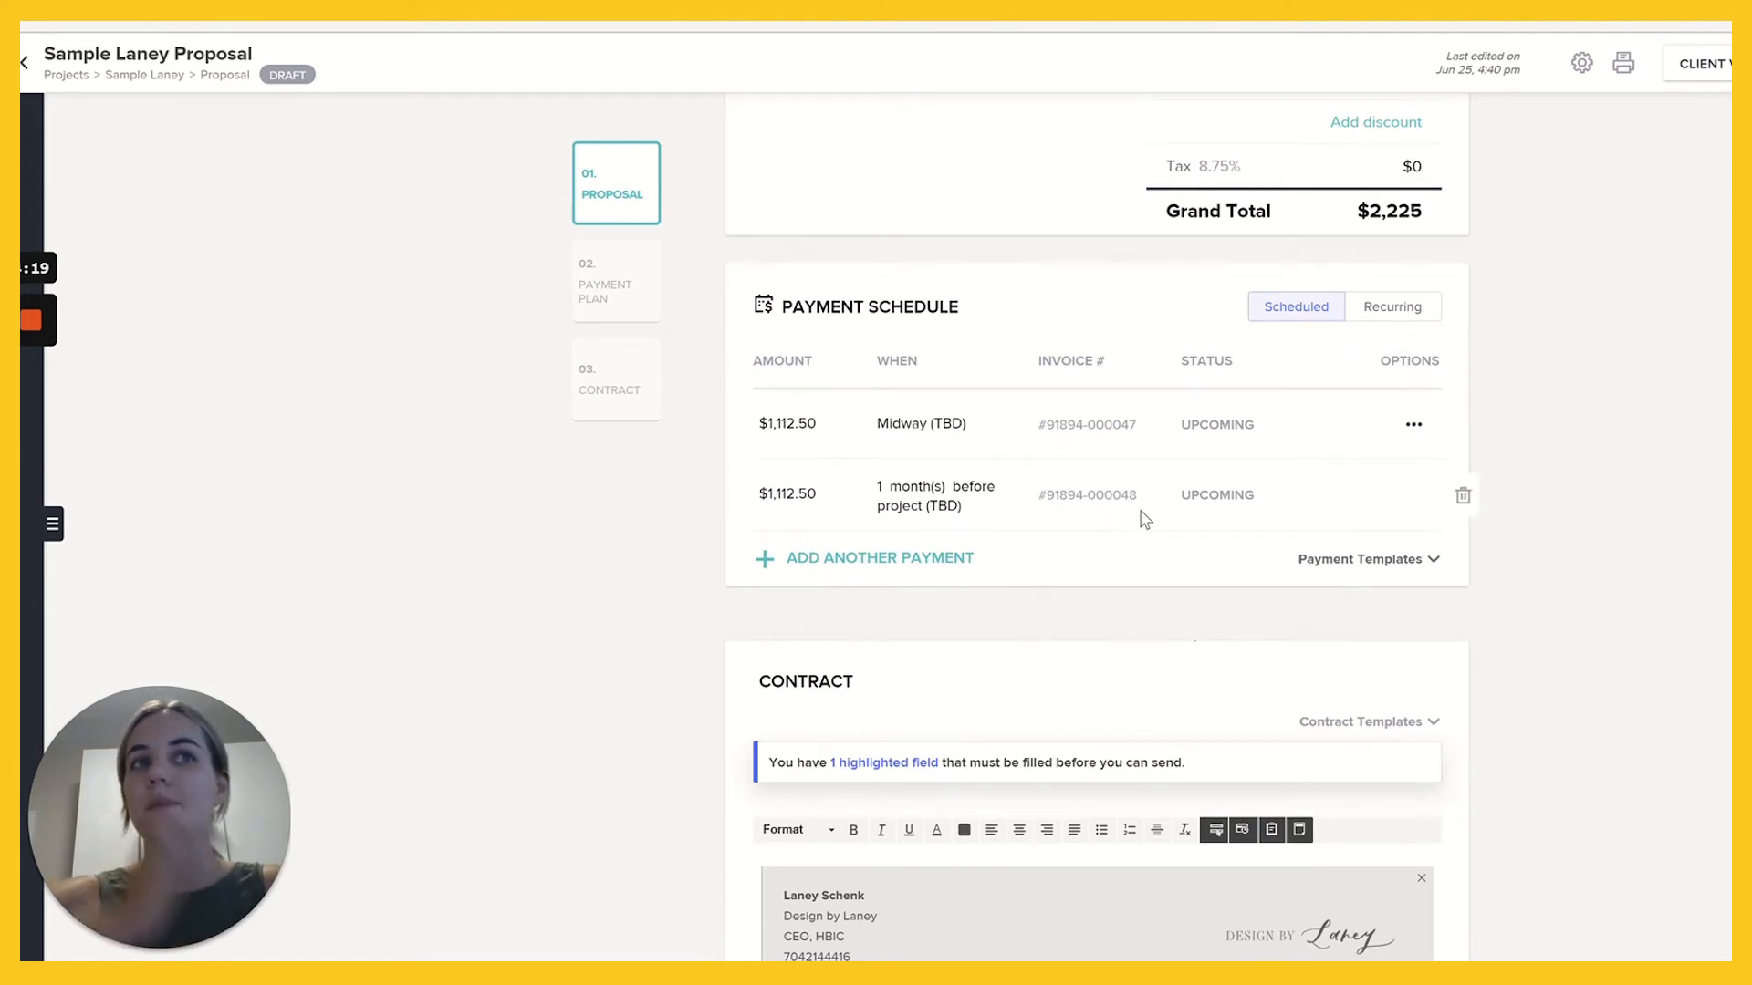
mouse_move(791, 439)
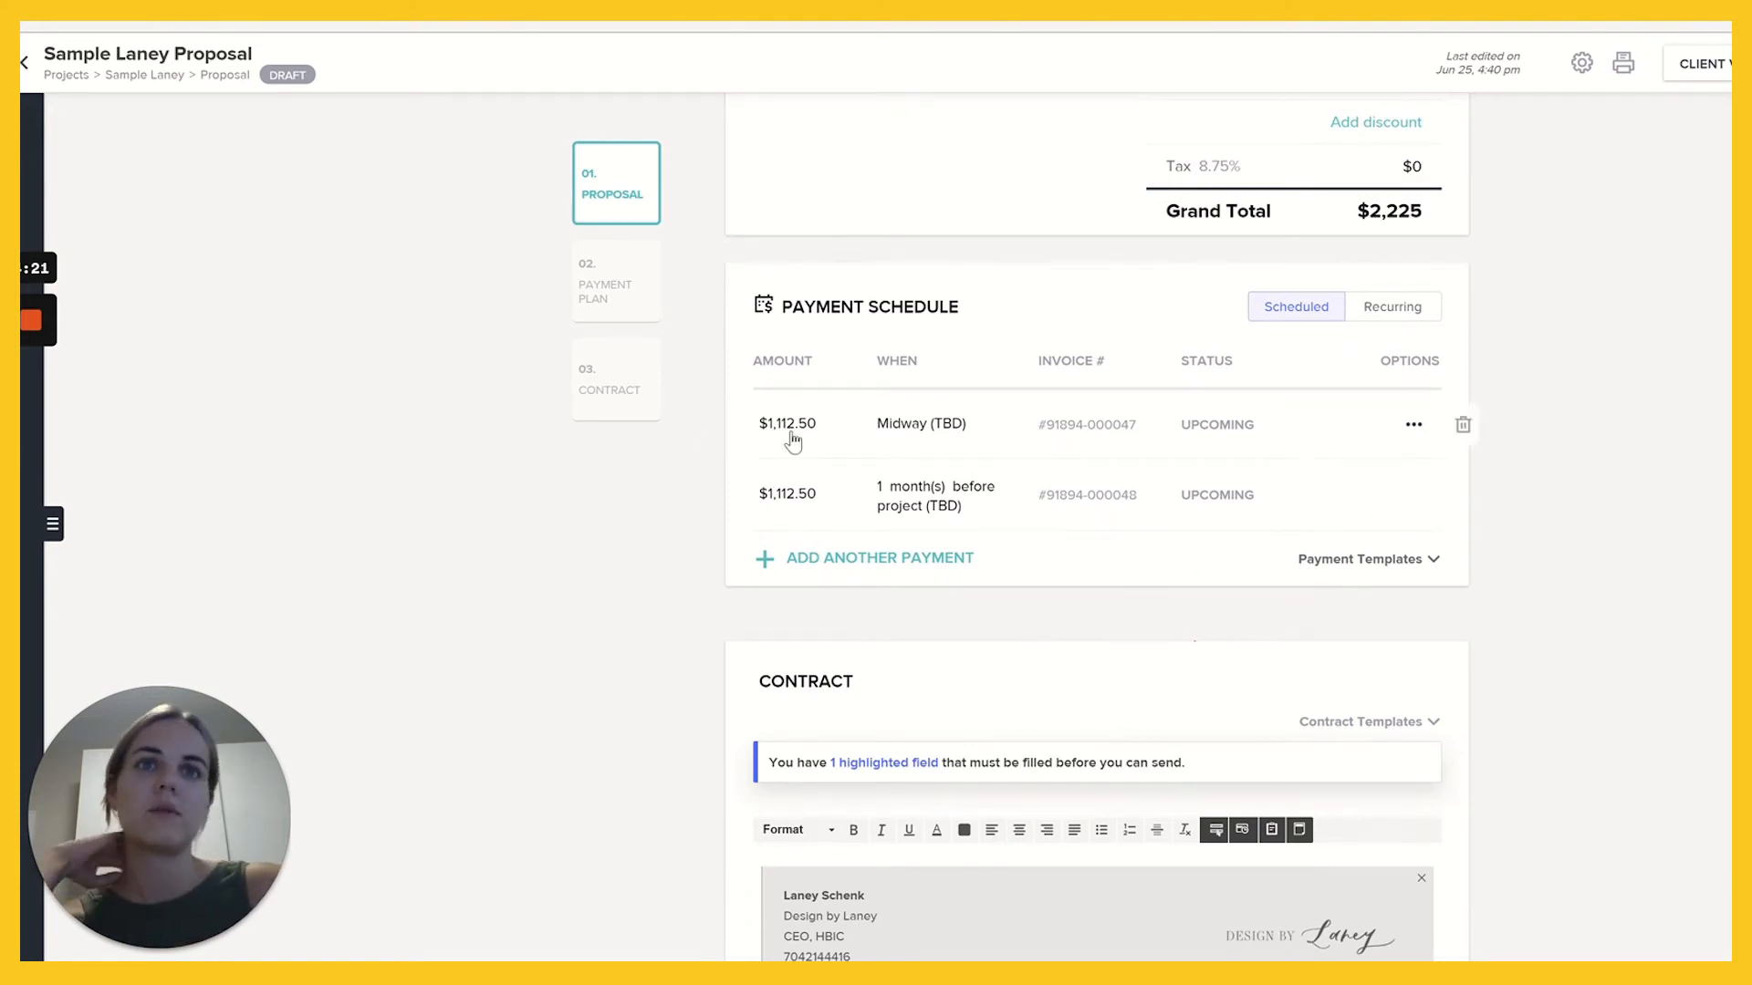
mouse_move(632, 735)
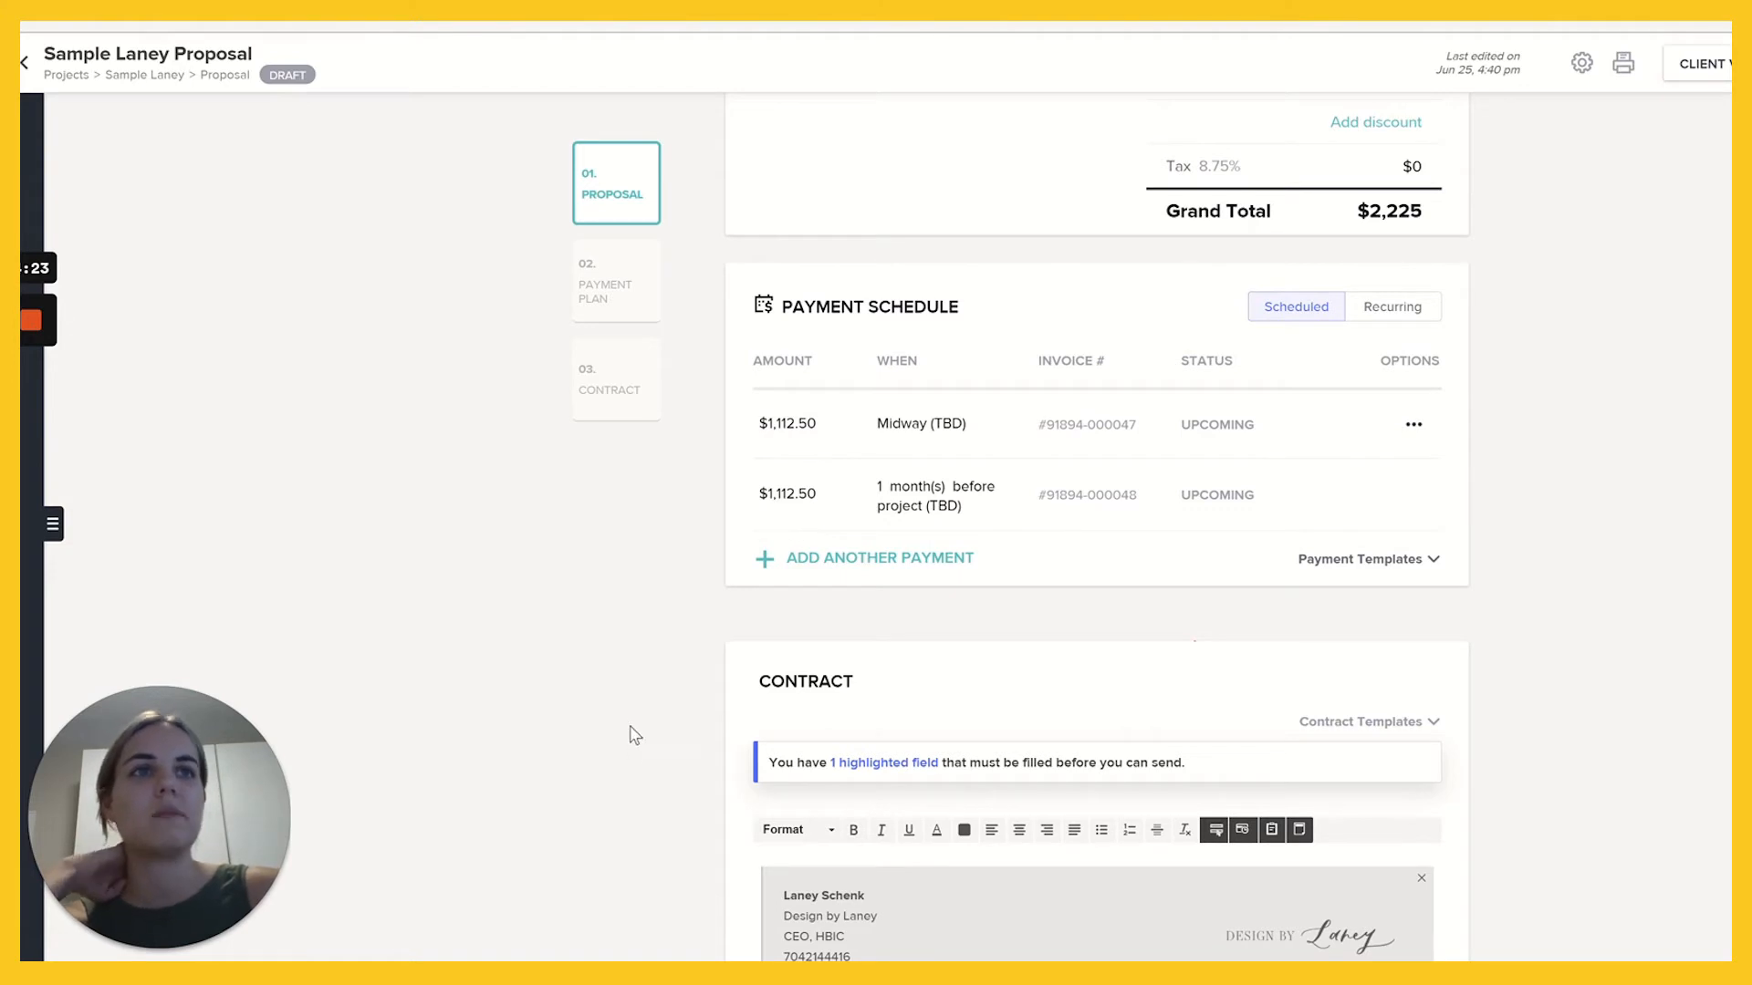
mouse_move(1347, 567)
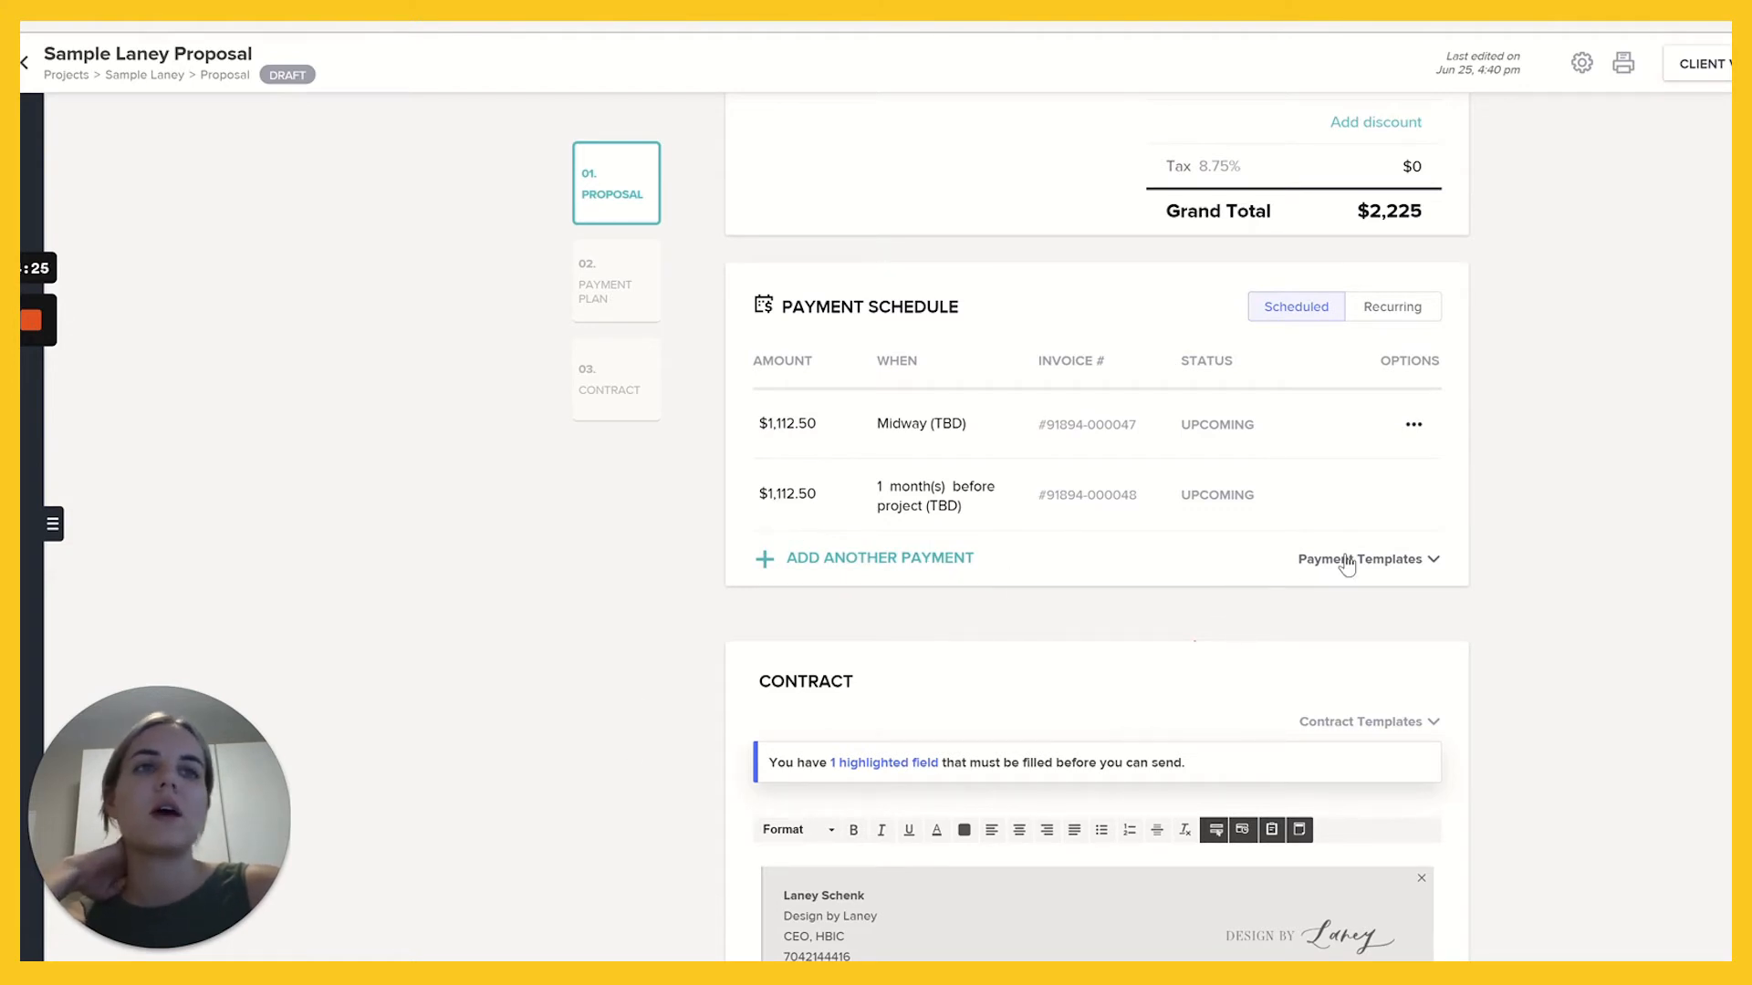
mouse_move(1533, 325)
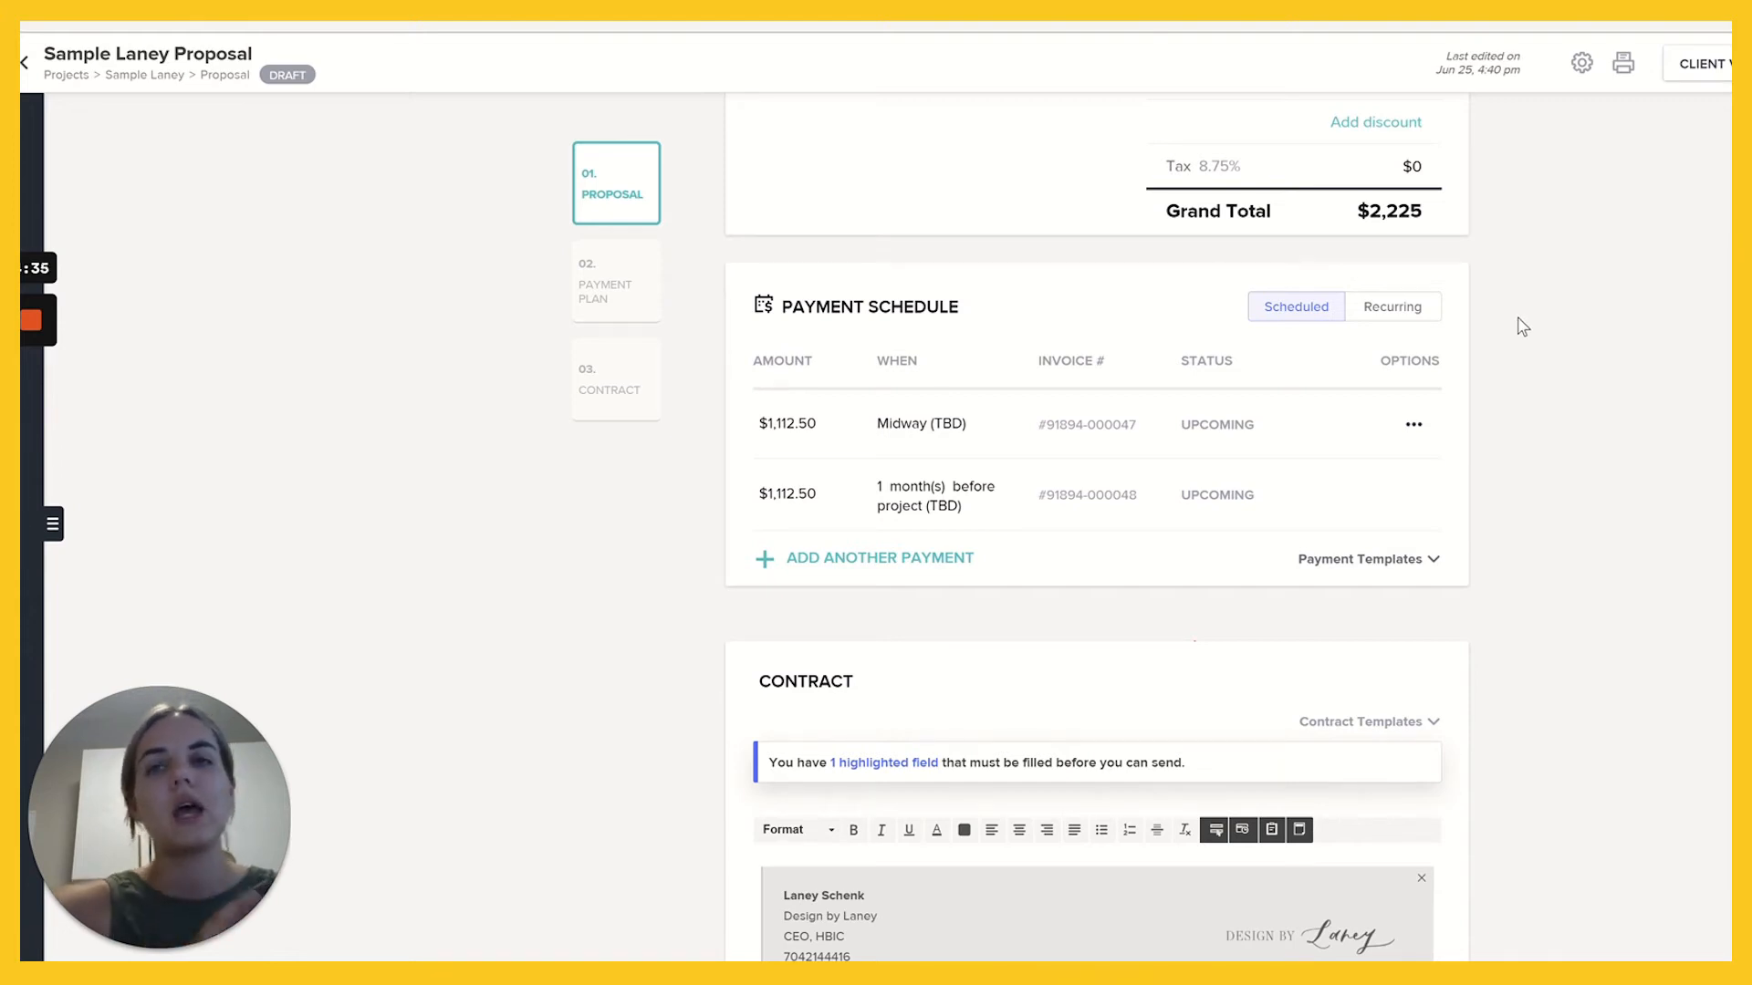
mouse_move(1605, 377)
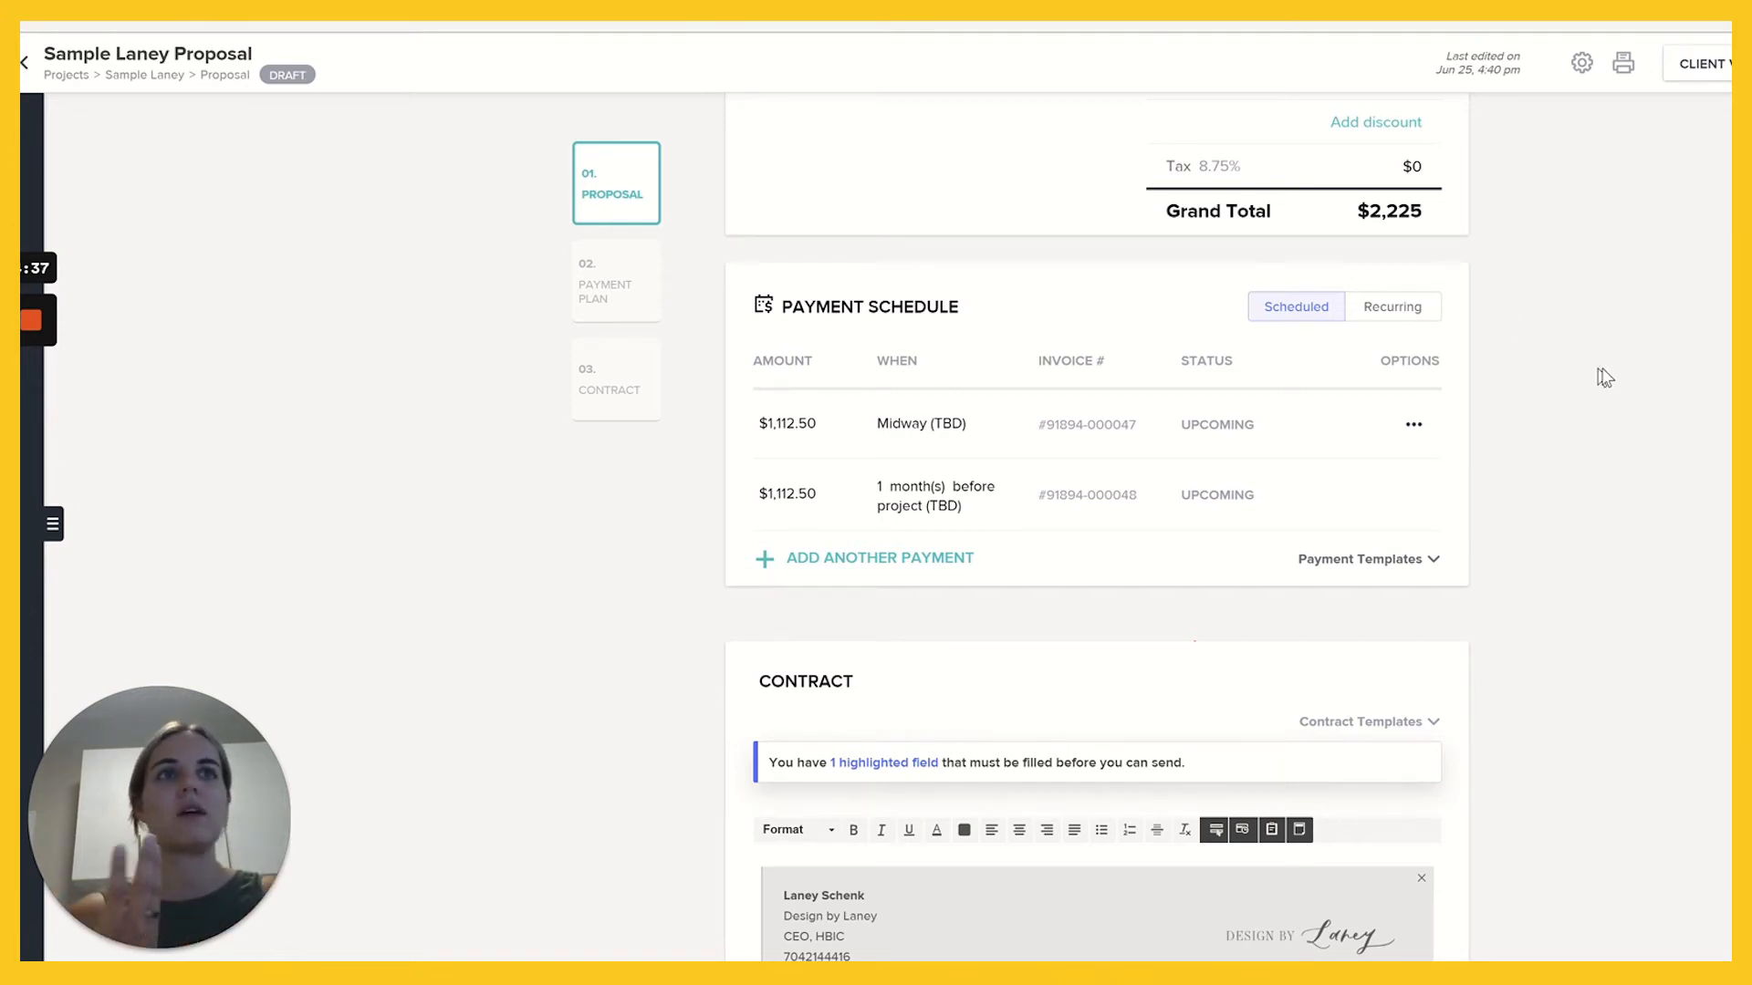
scroll(up, 3)
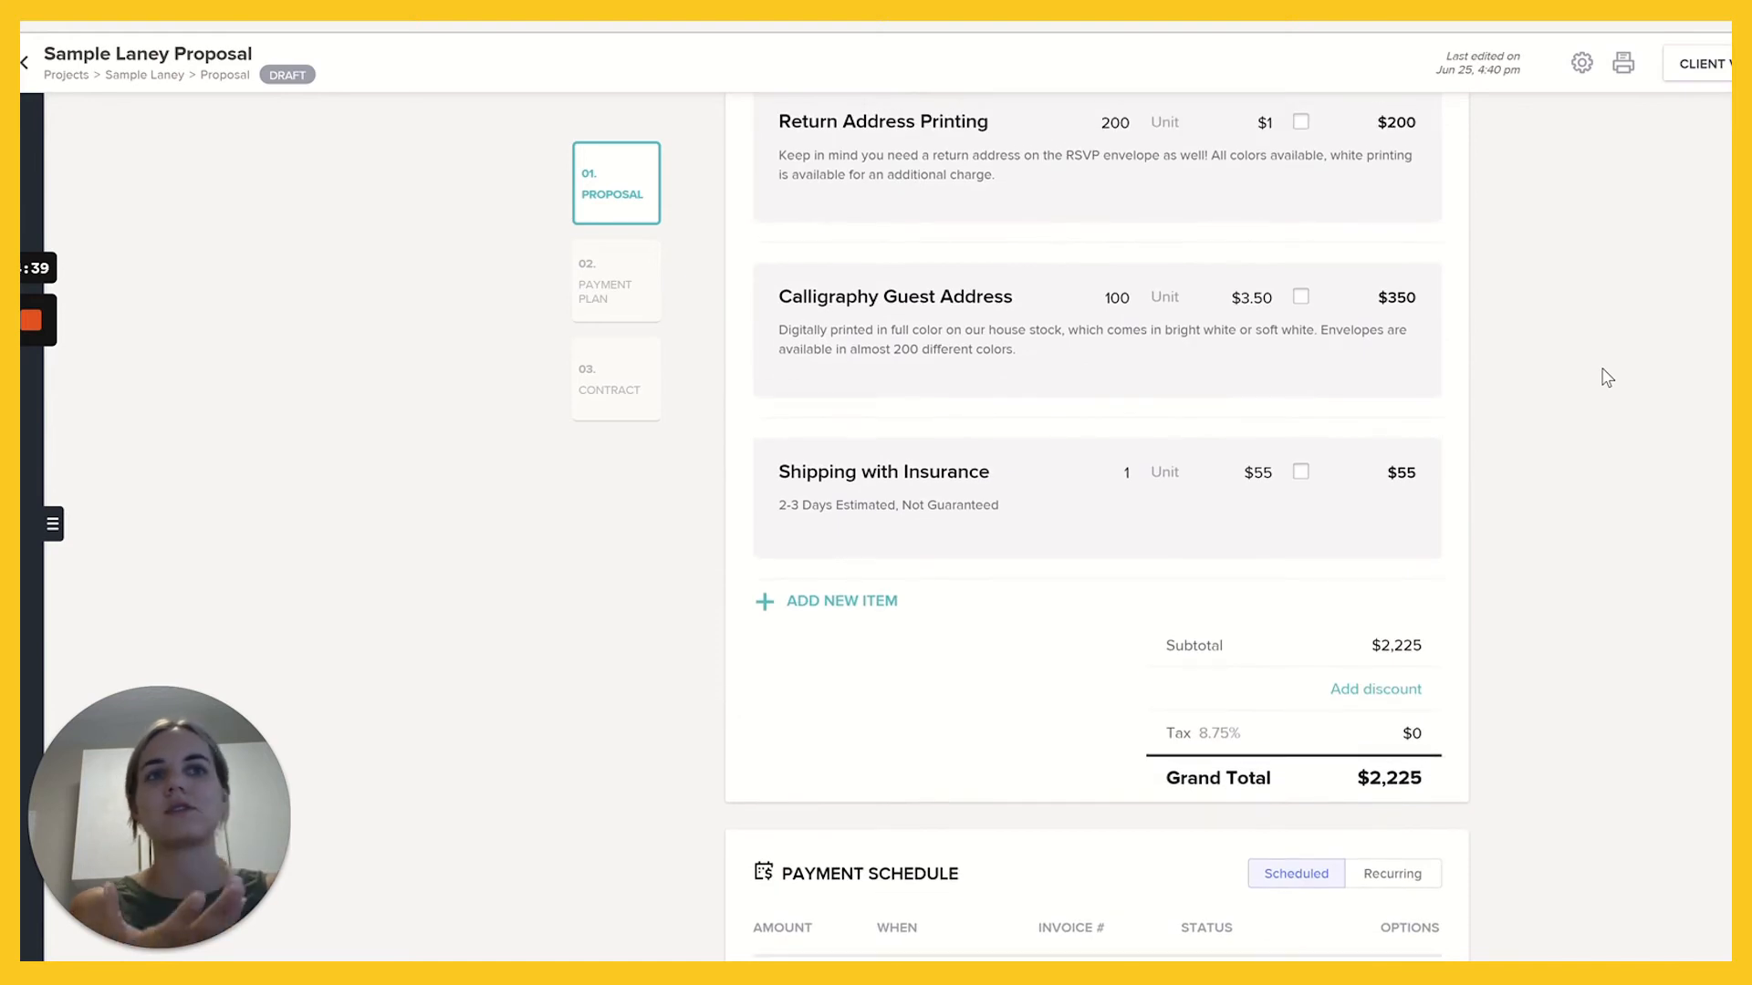
scroll(down, 3)
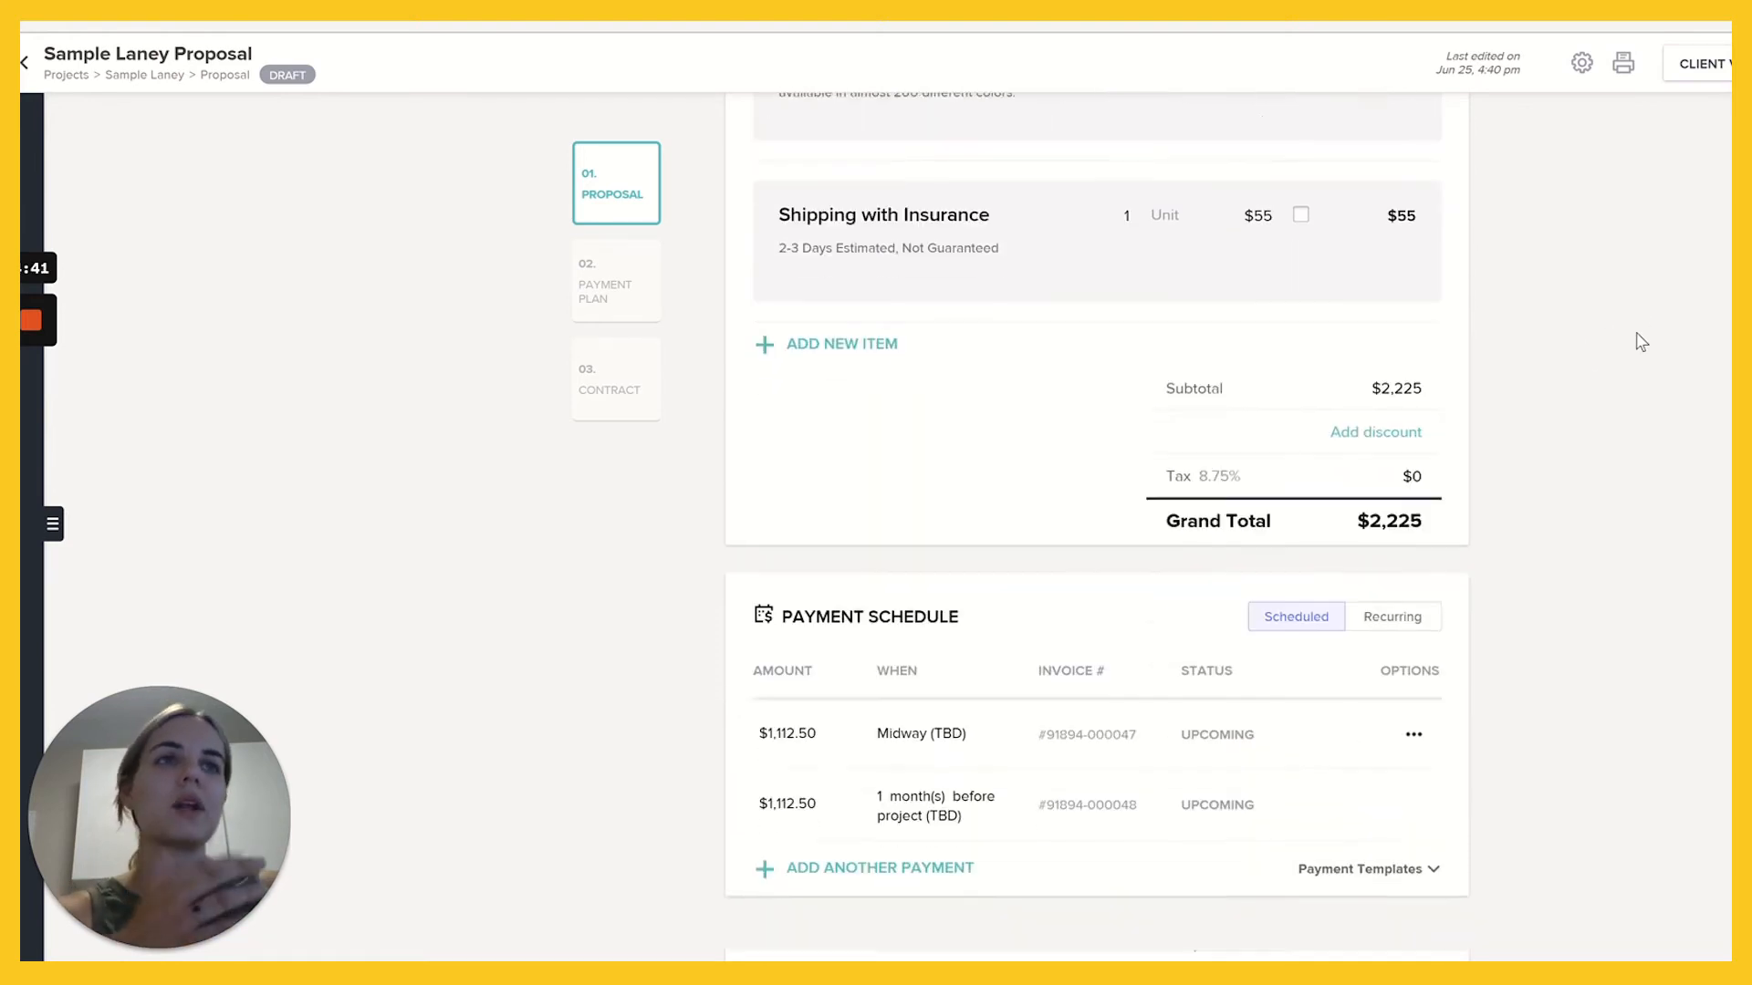
scroll(down, 3)
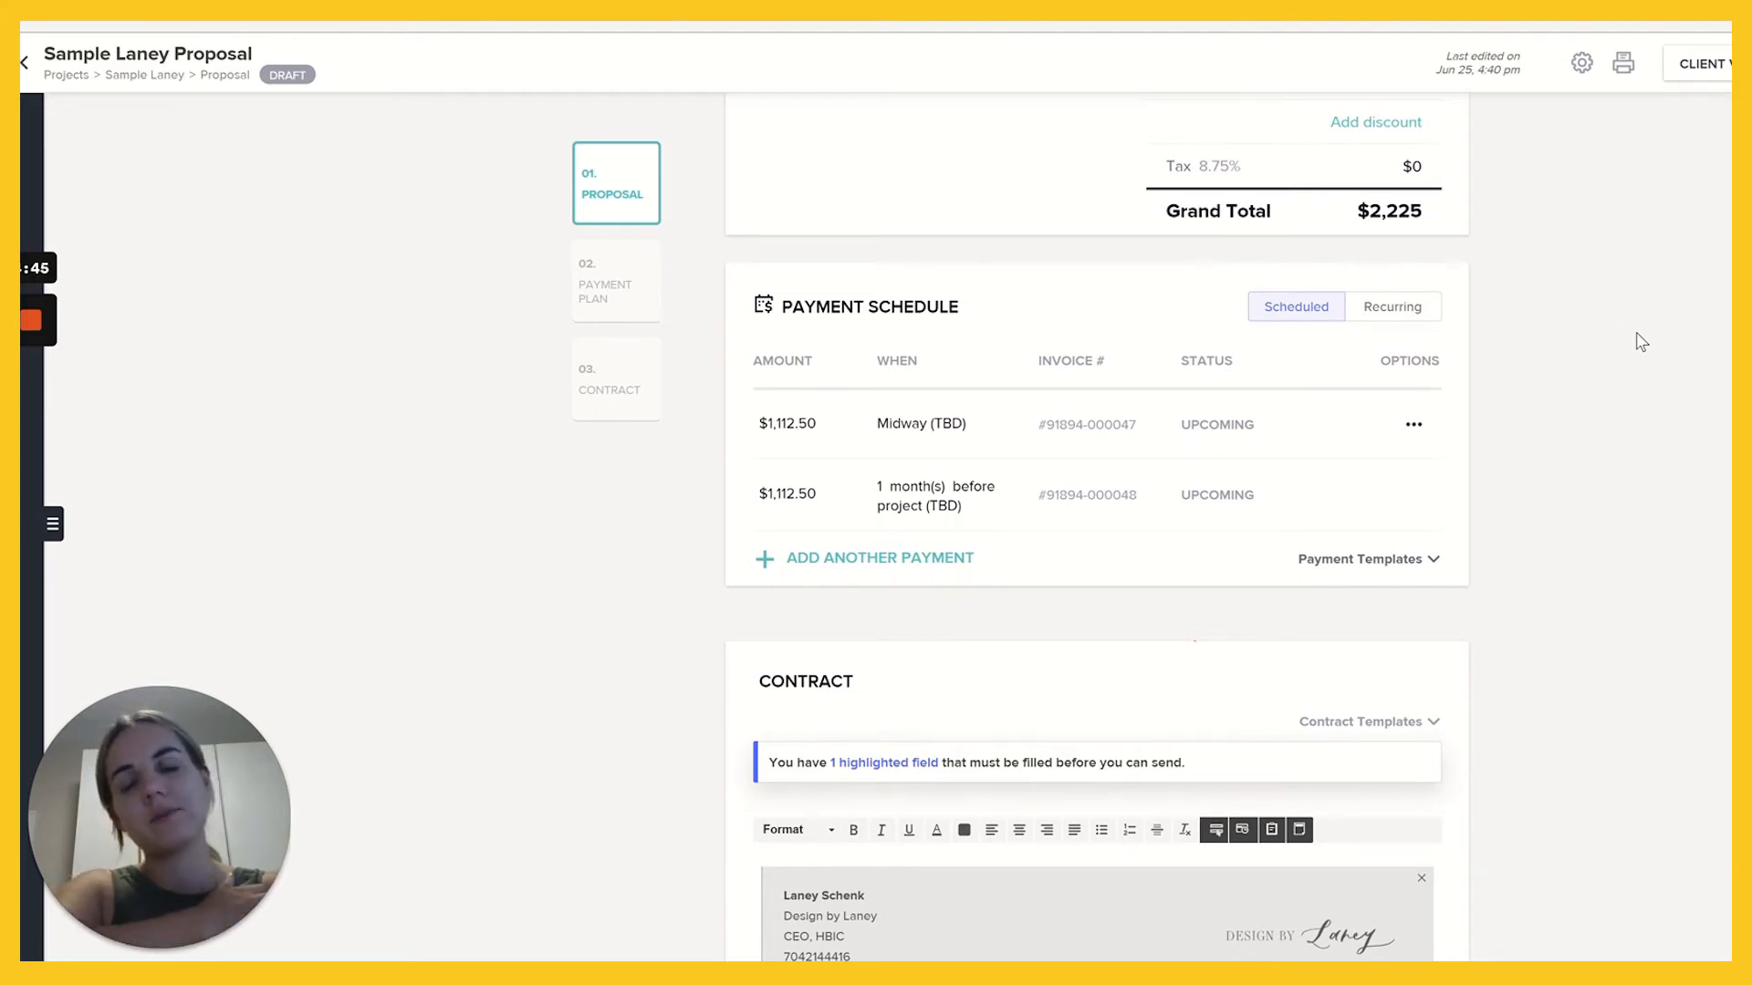
mouse_move(1651, 392)
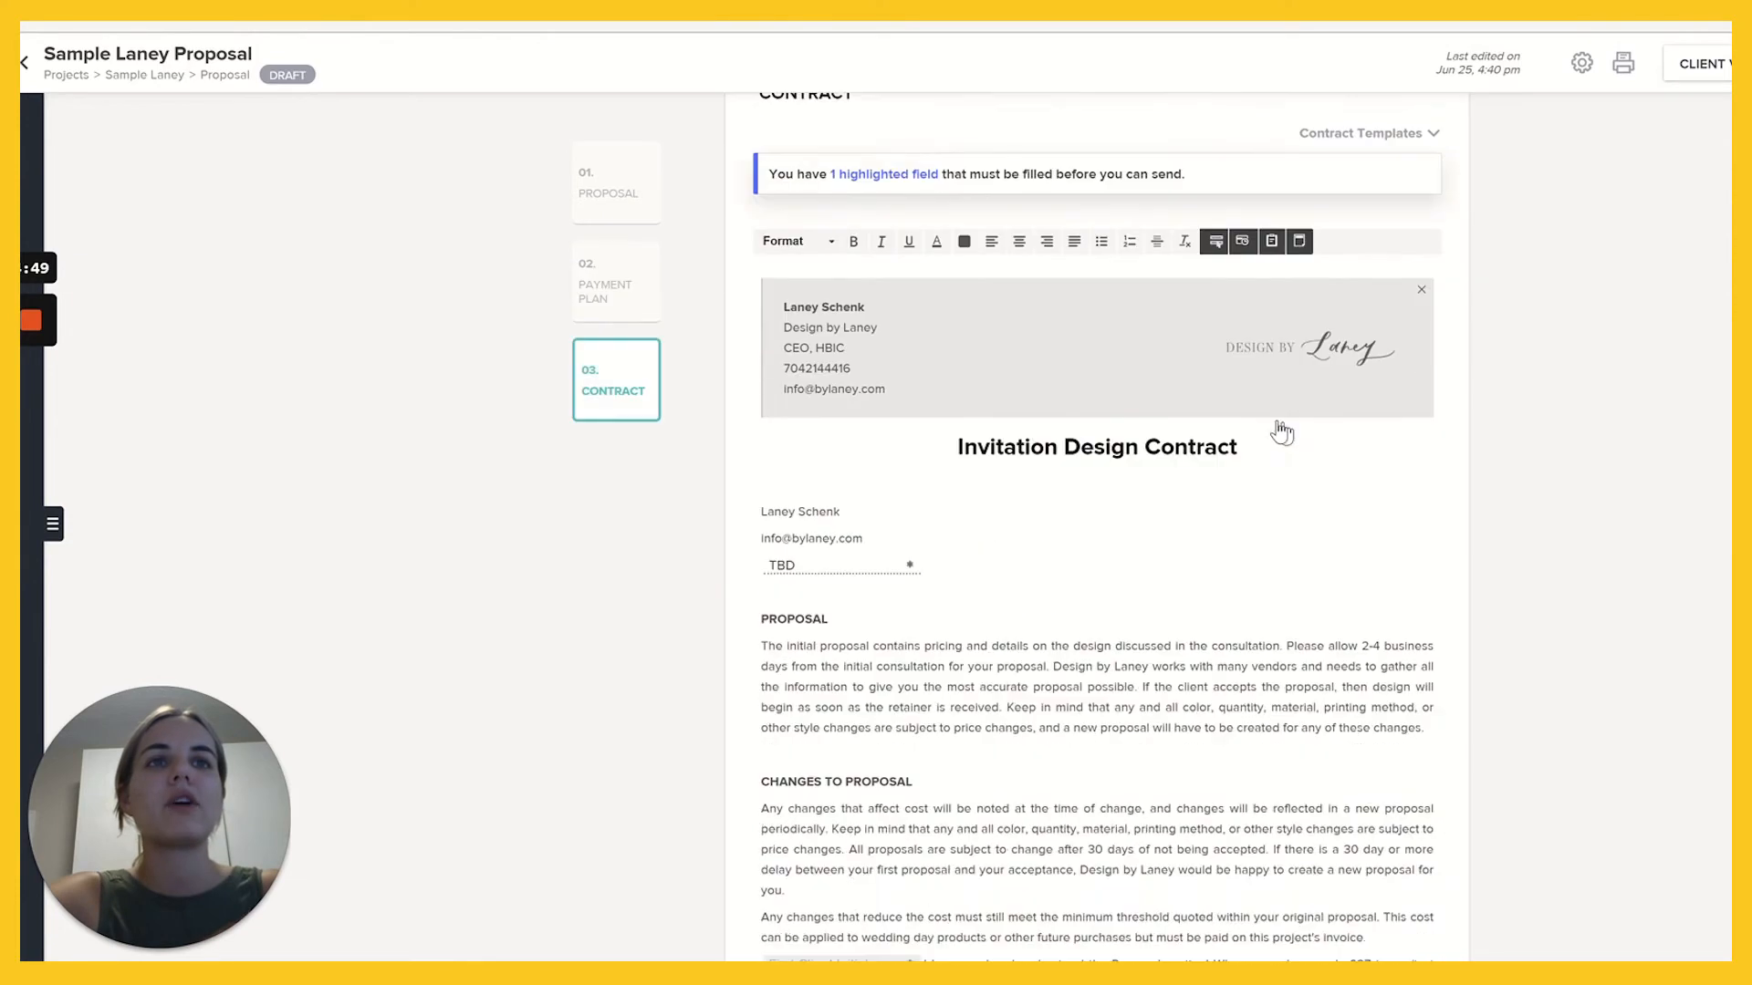
scroll(down, 3)
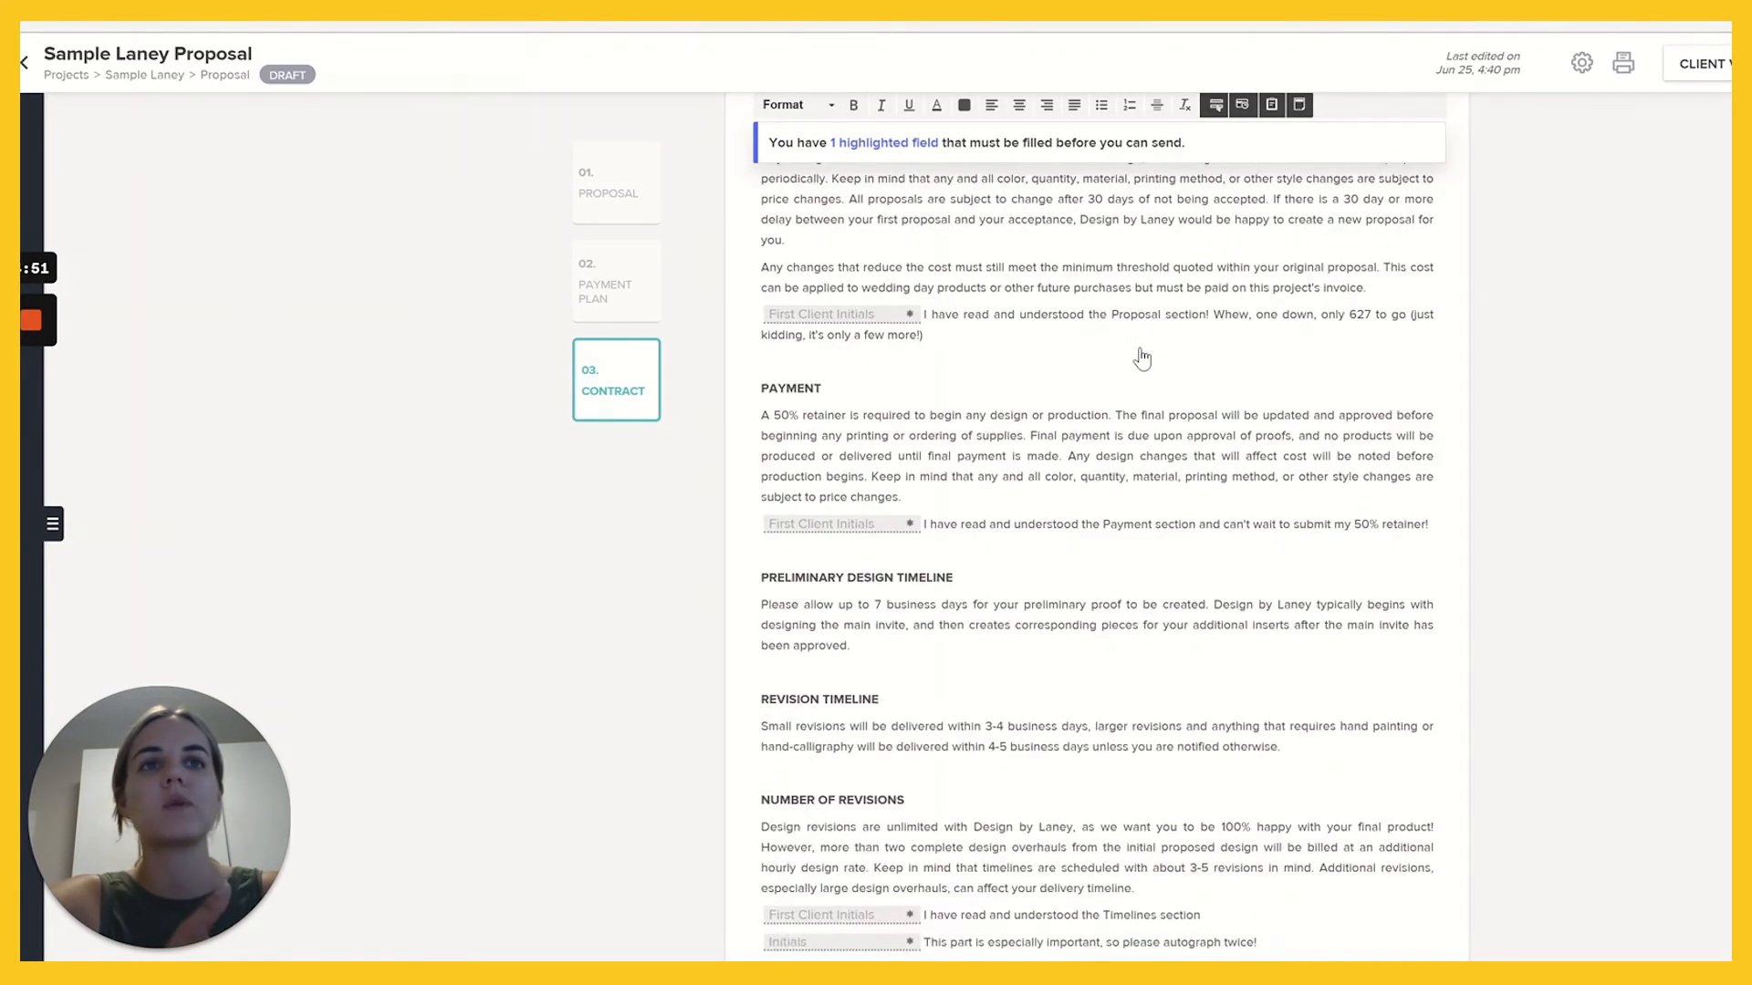
scroll(down, 3)
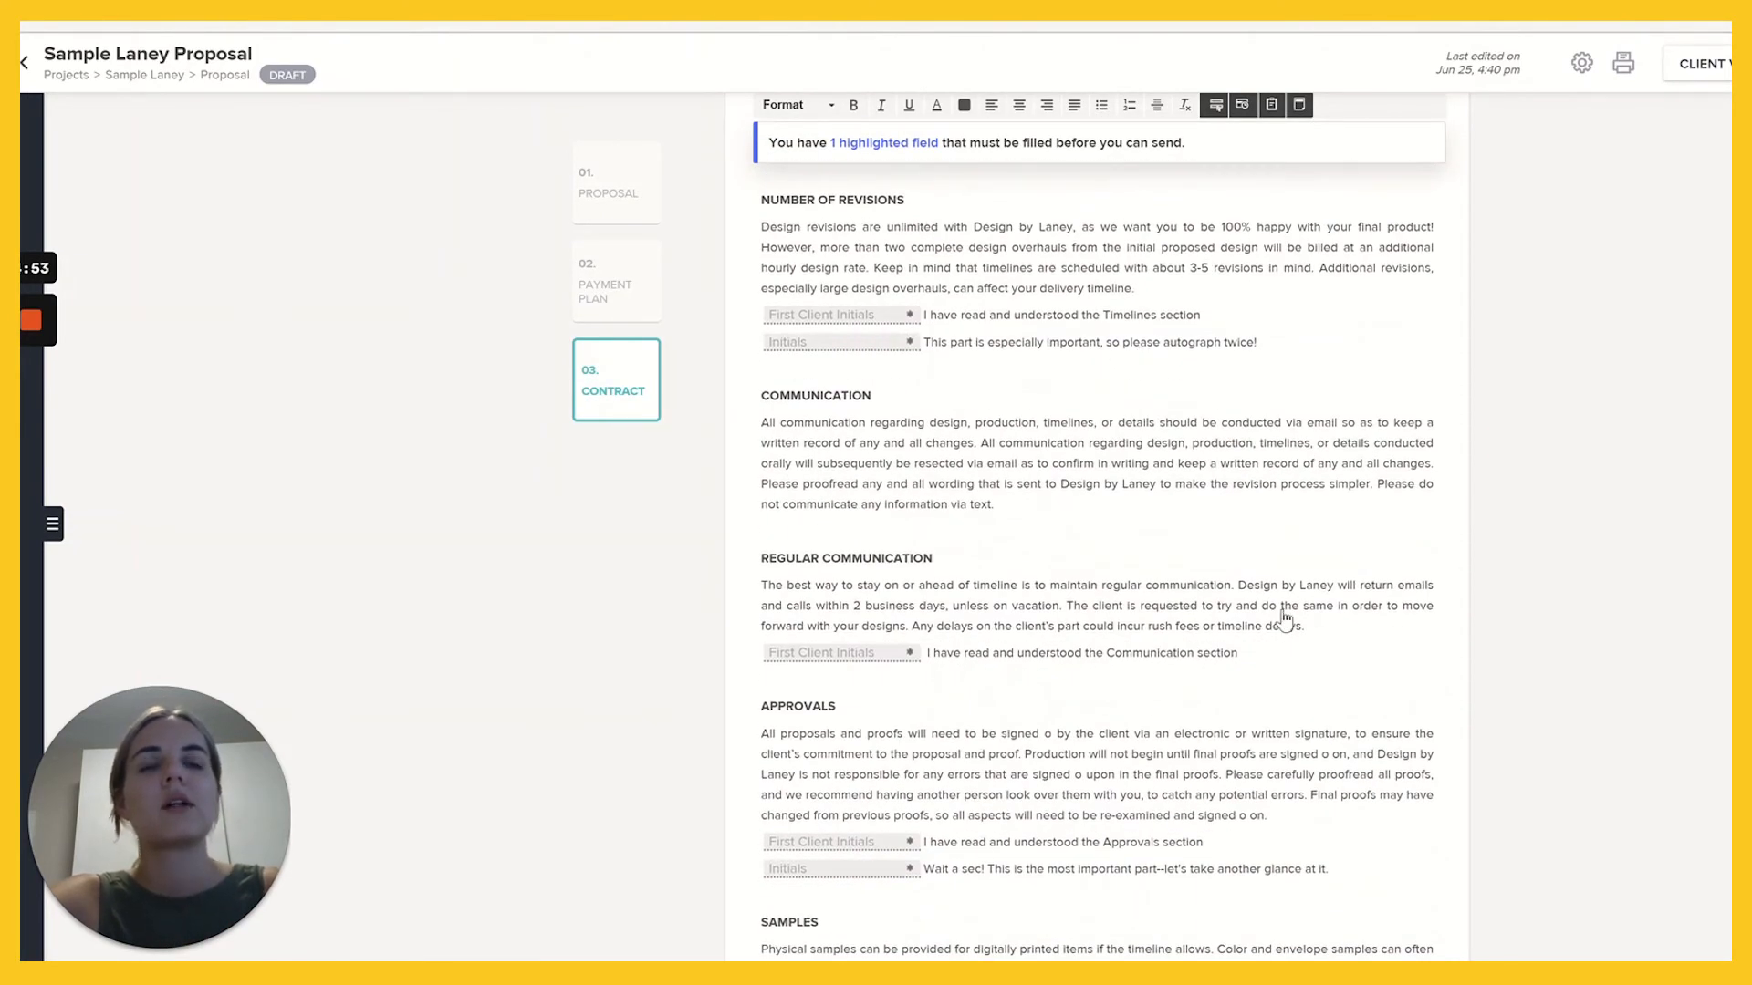
scroll(down, 3)
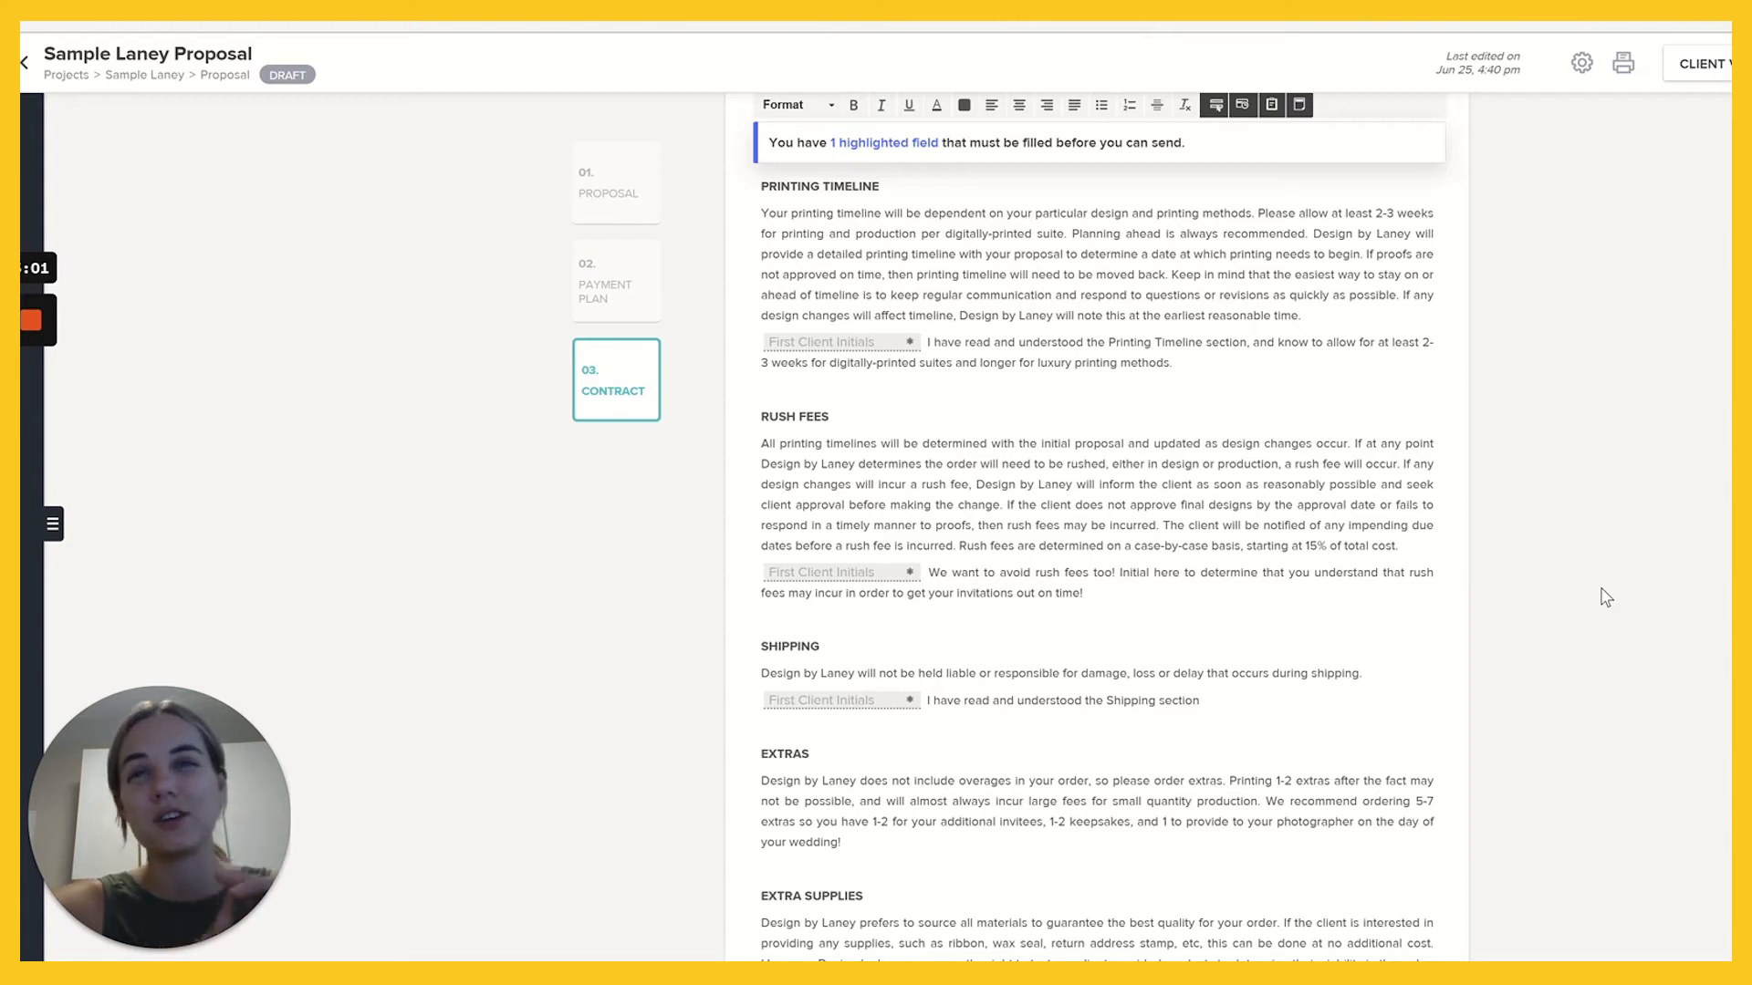
scroll(up, 3)
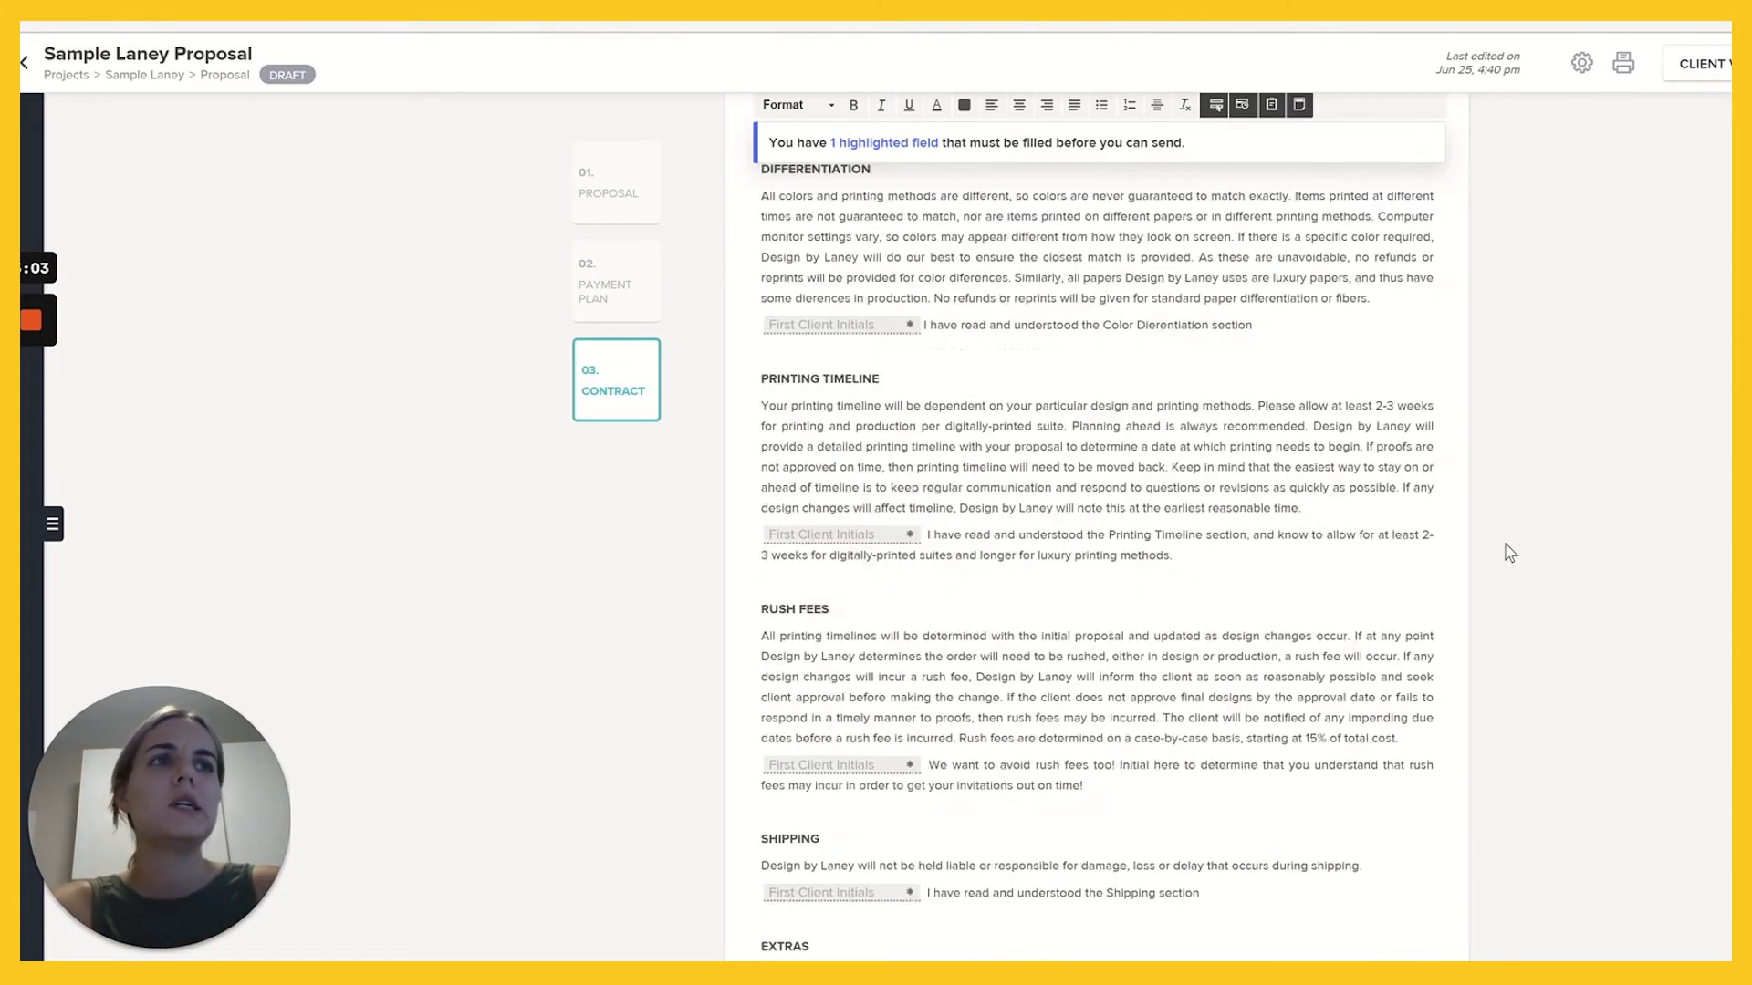
scroll(up, 3)
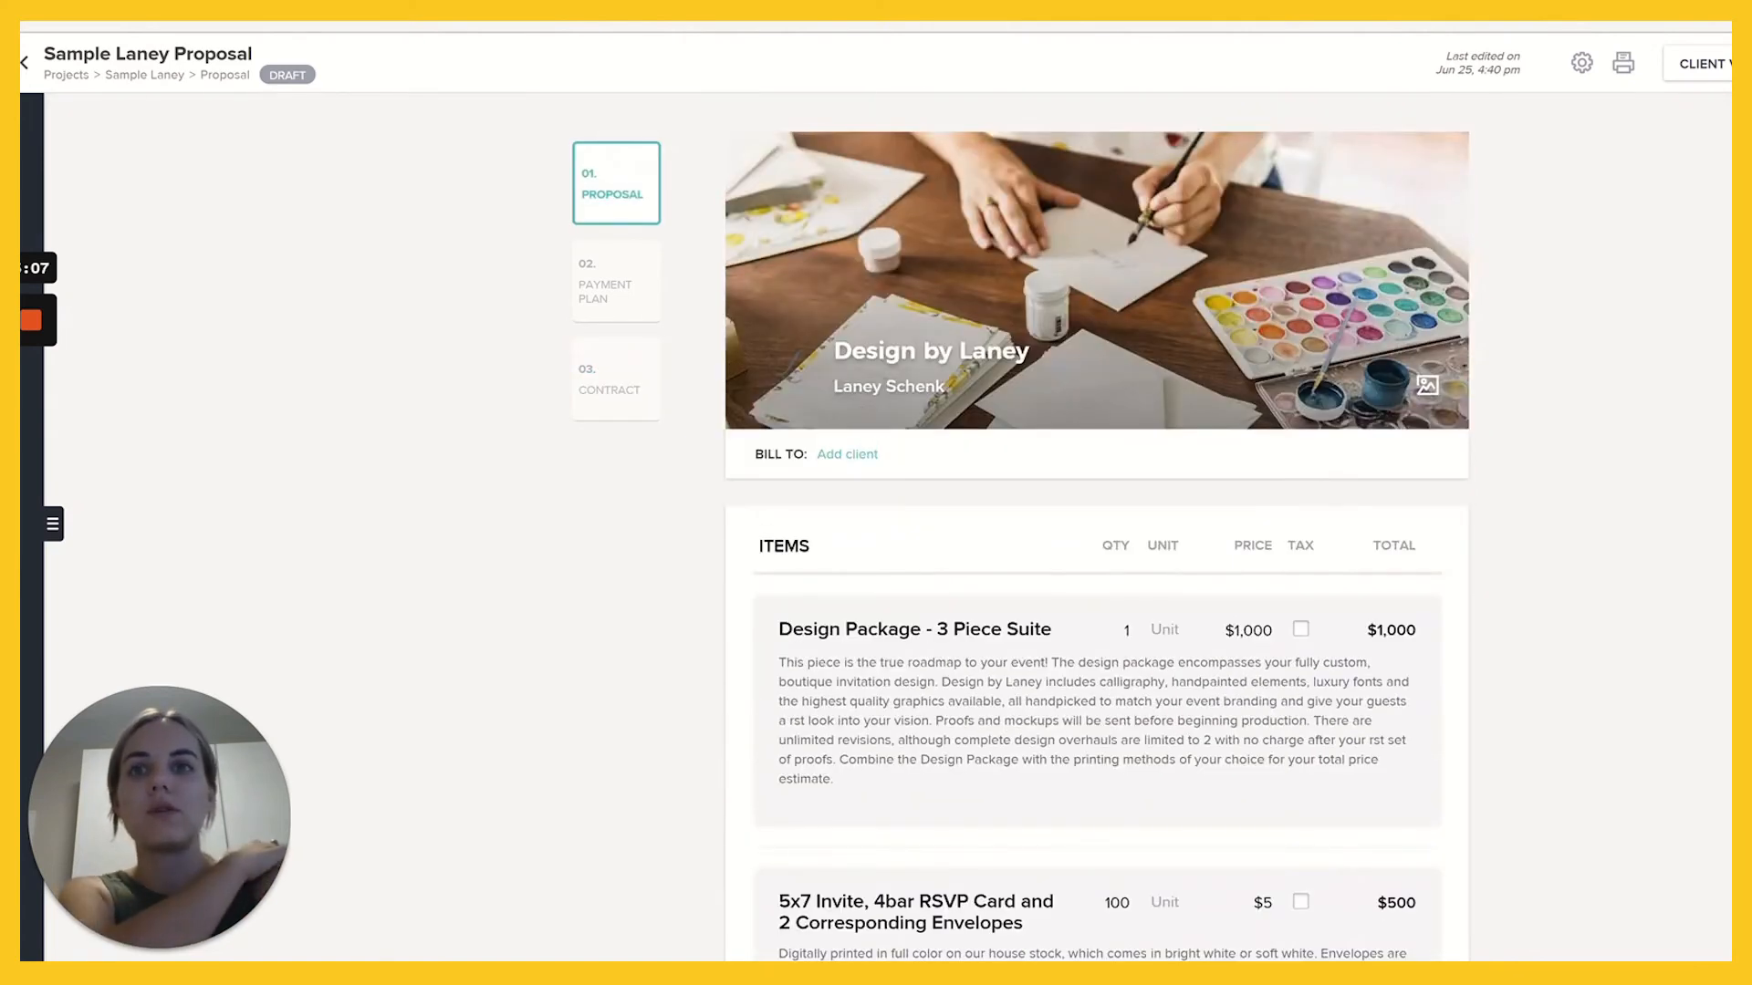
mouse_move(1708, 534)
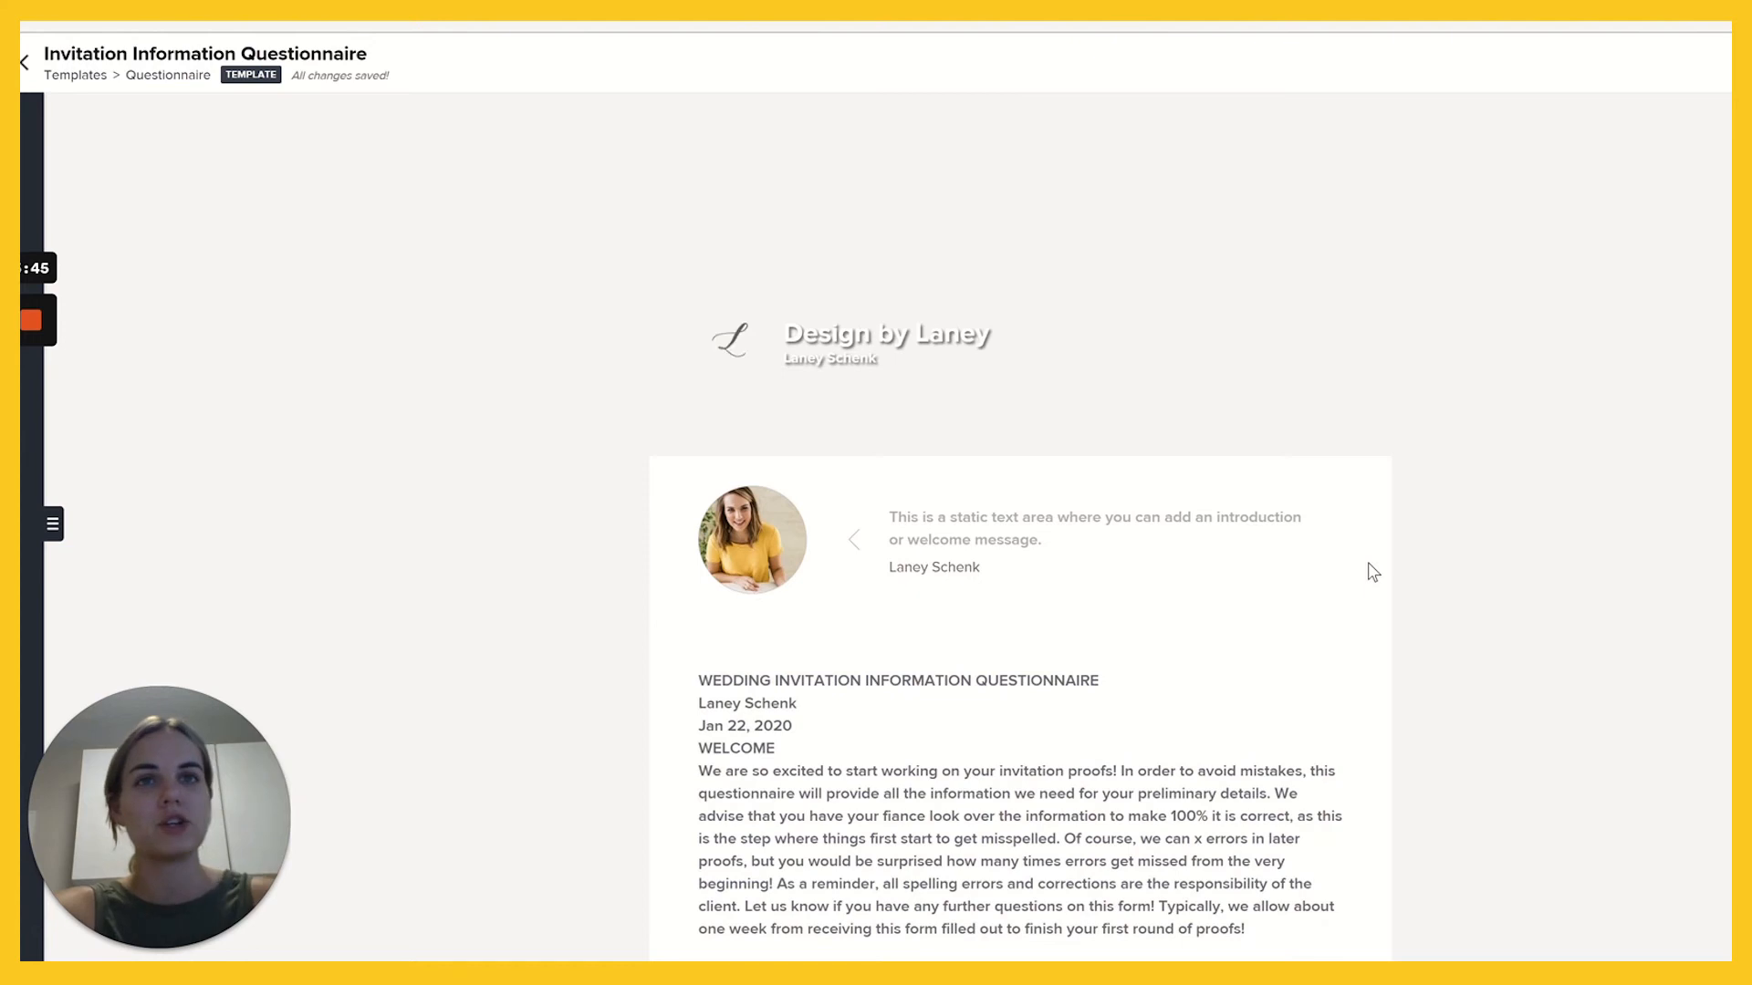
scroll(down, 3)
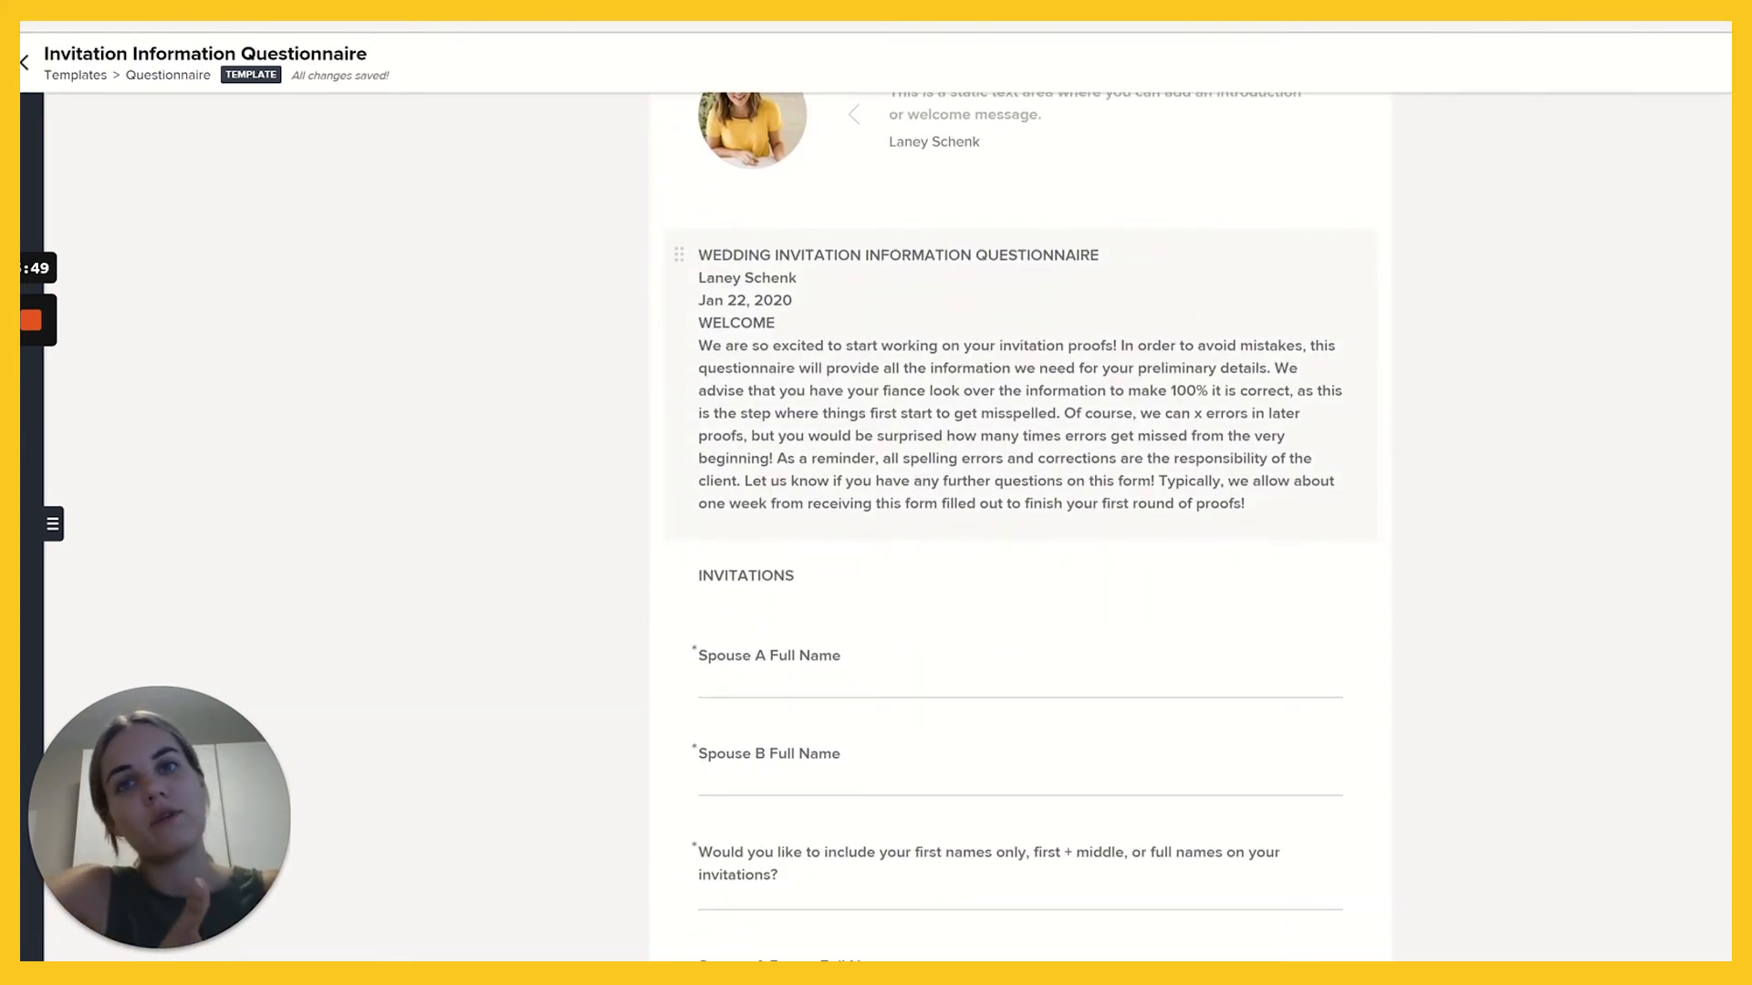
scroll(down, 3)
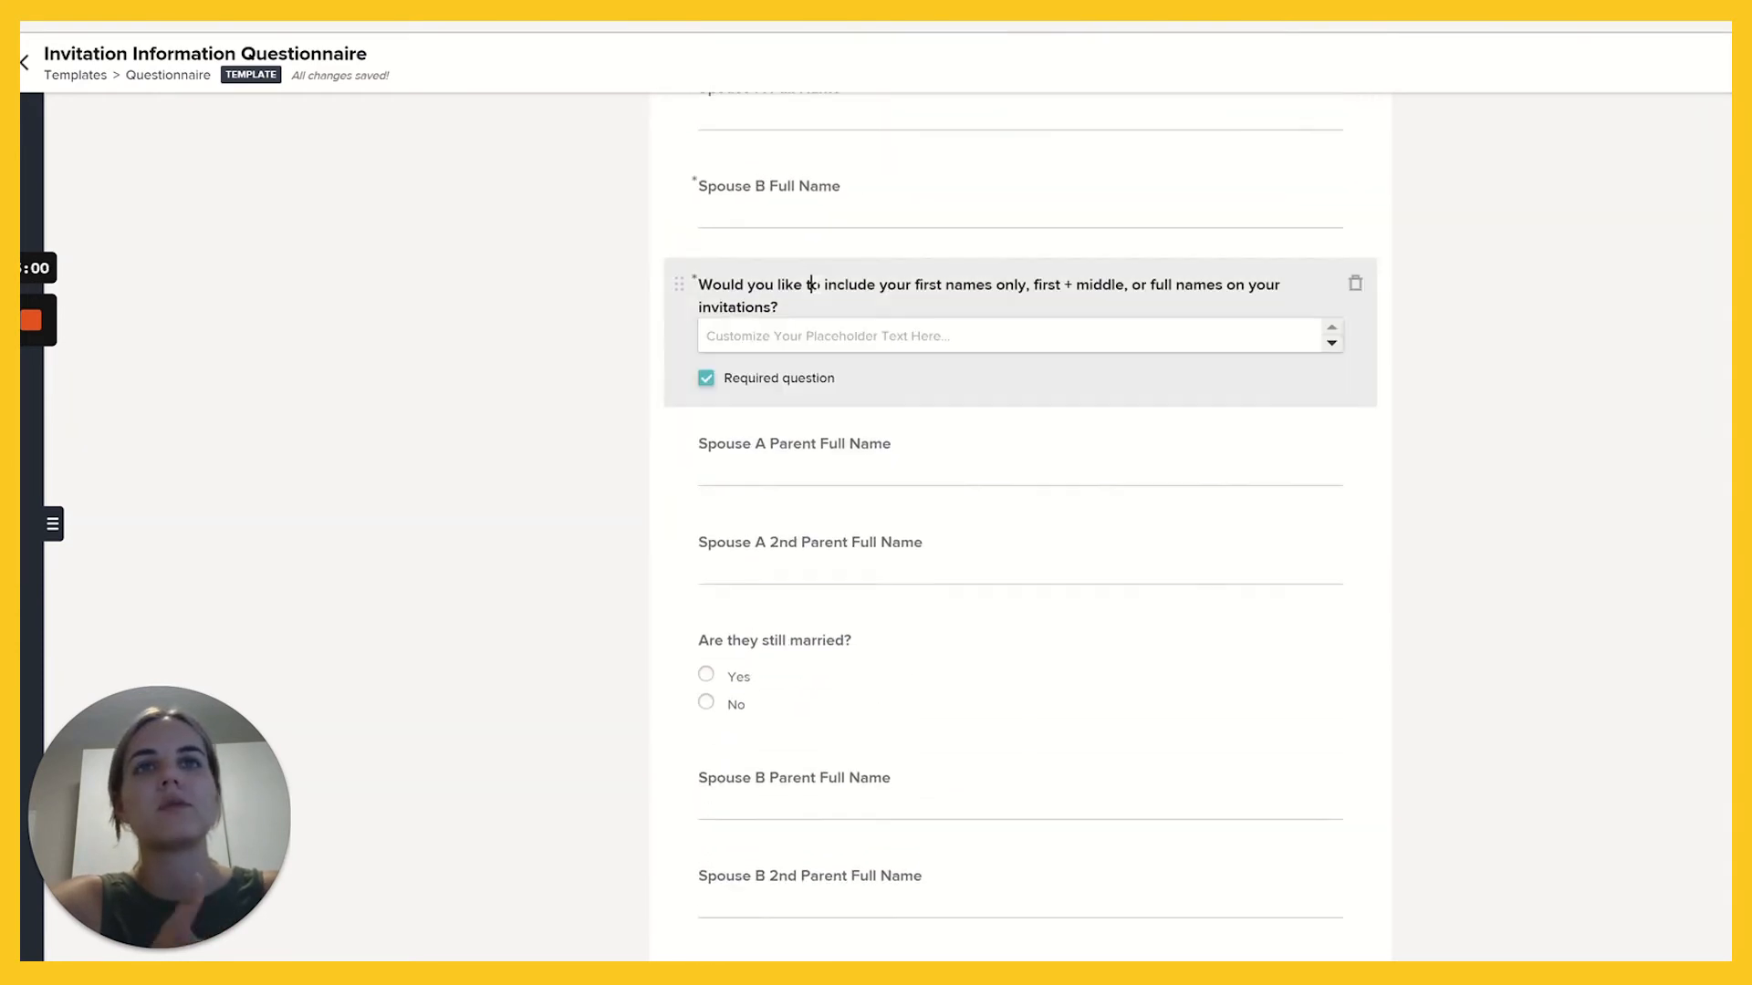
scroll(down, 3)
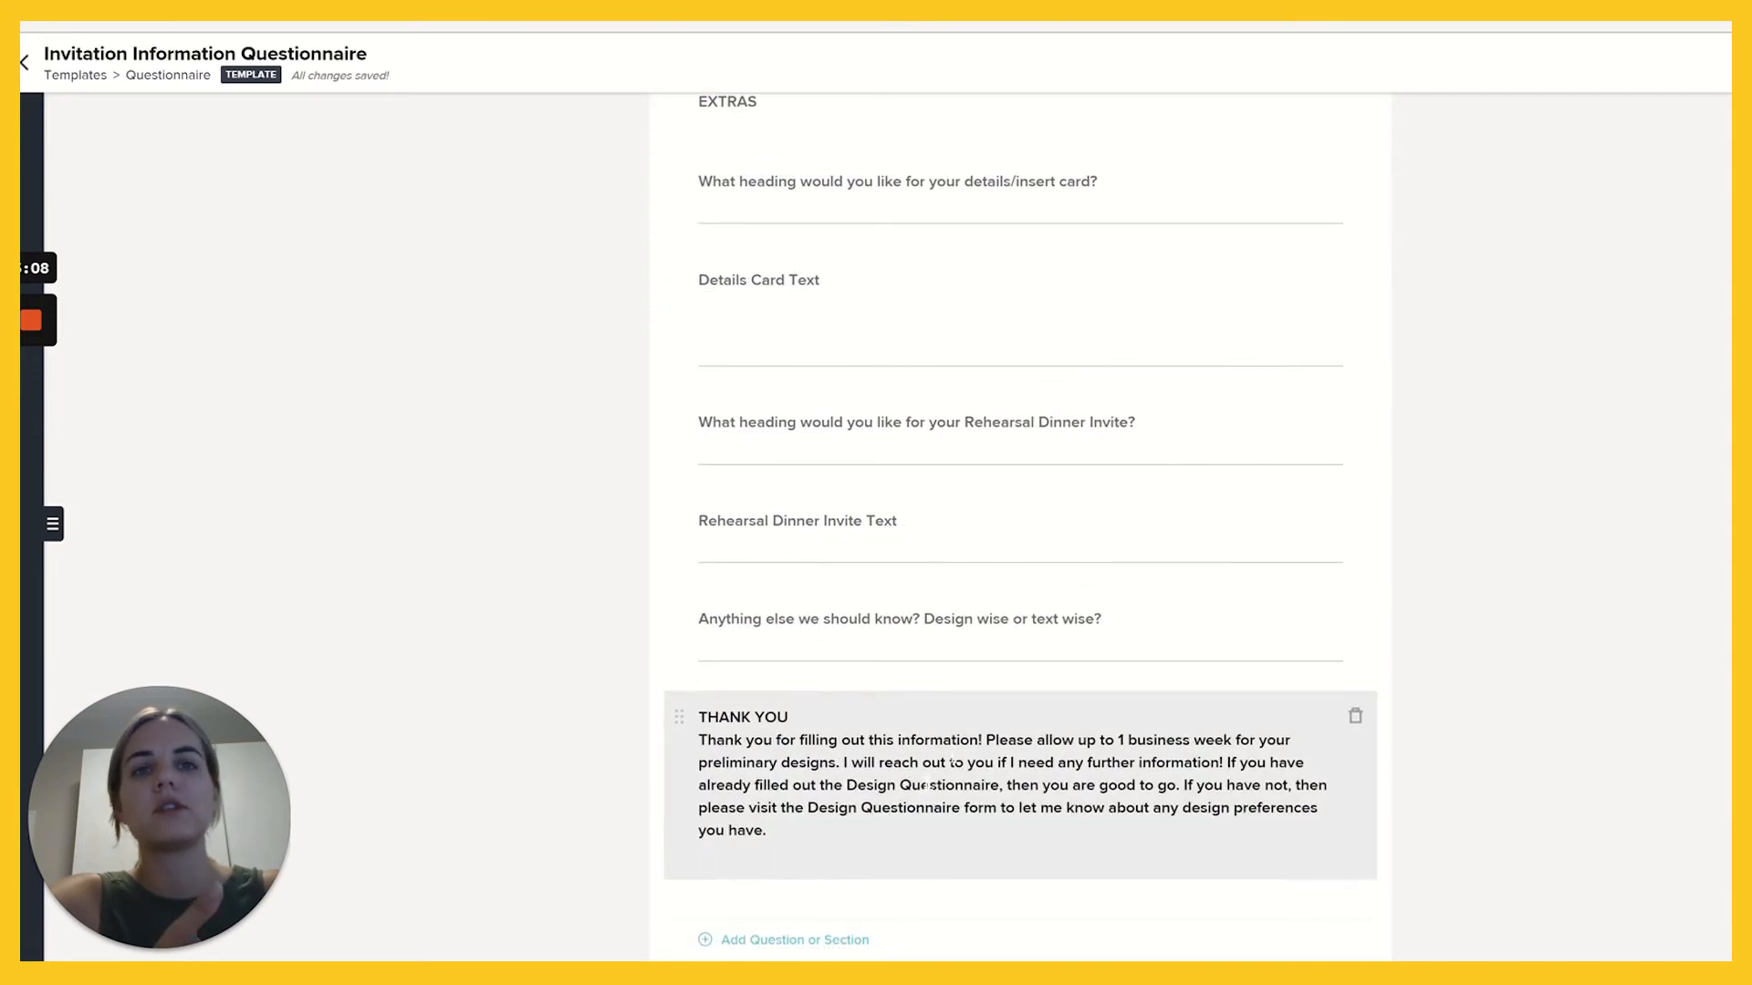
Show the available question and section types using Add Question or Section.
click(795, 939)
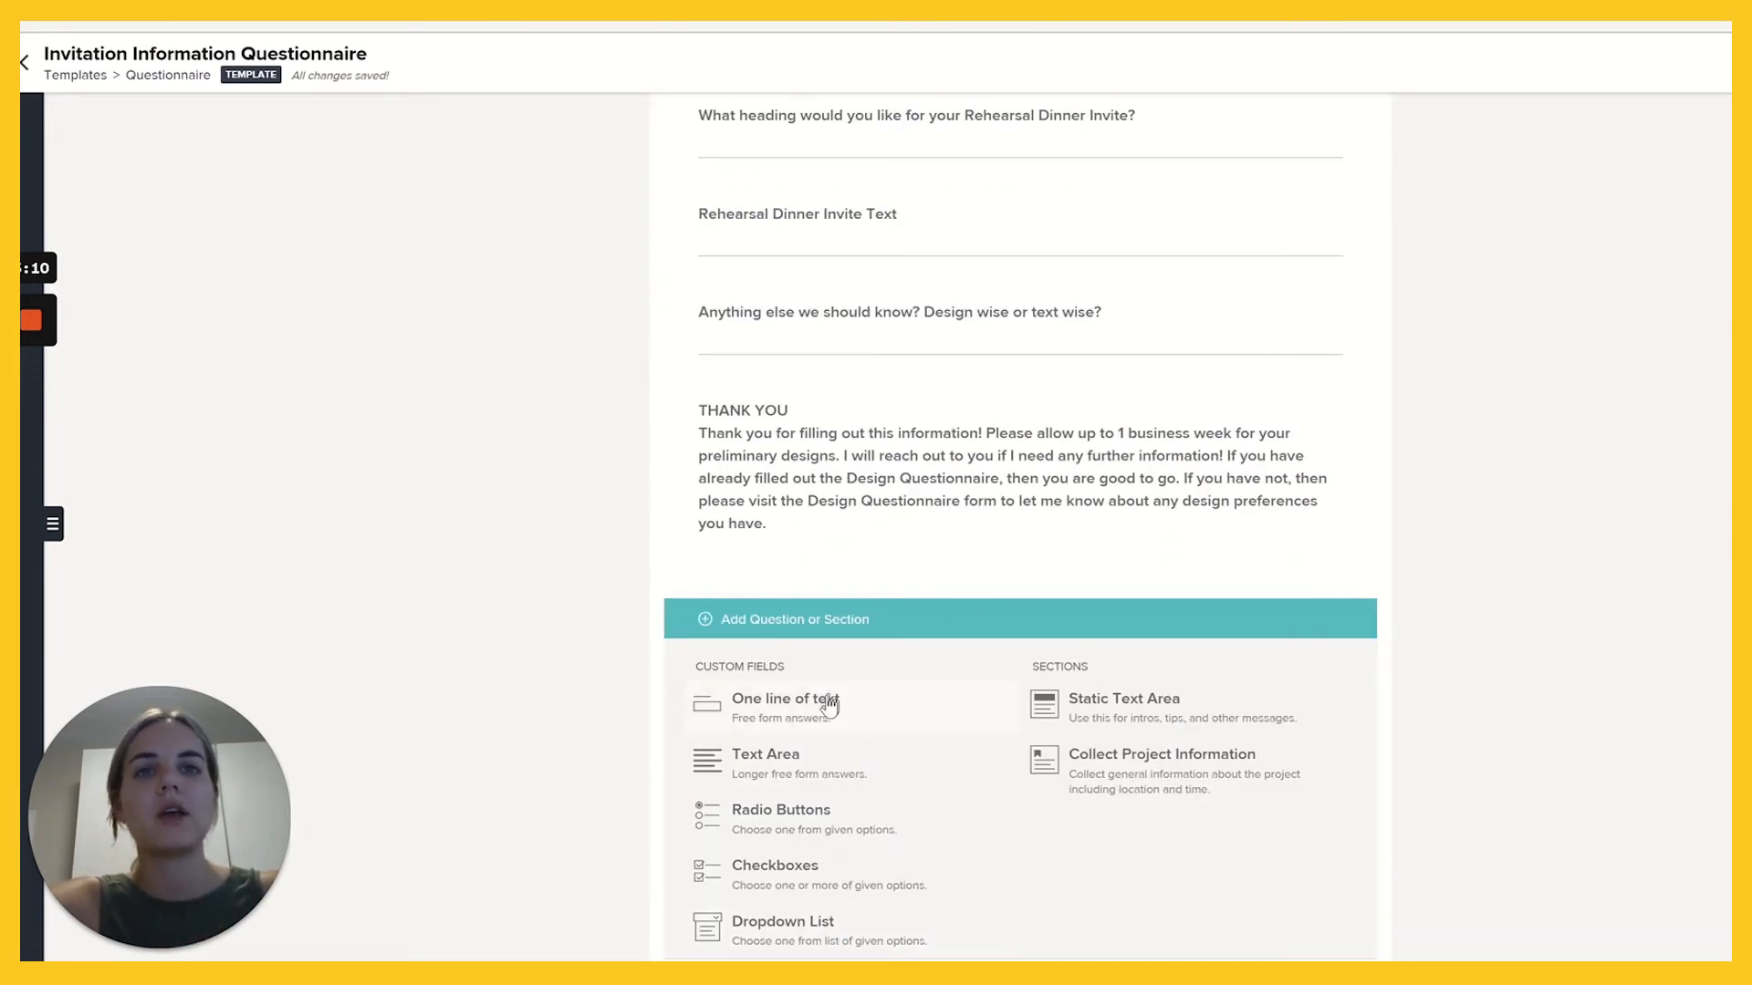
mouse_move(824, 706)
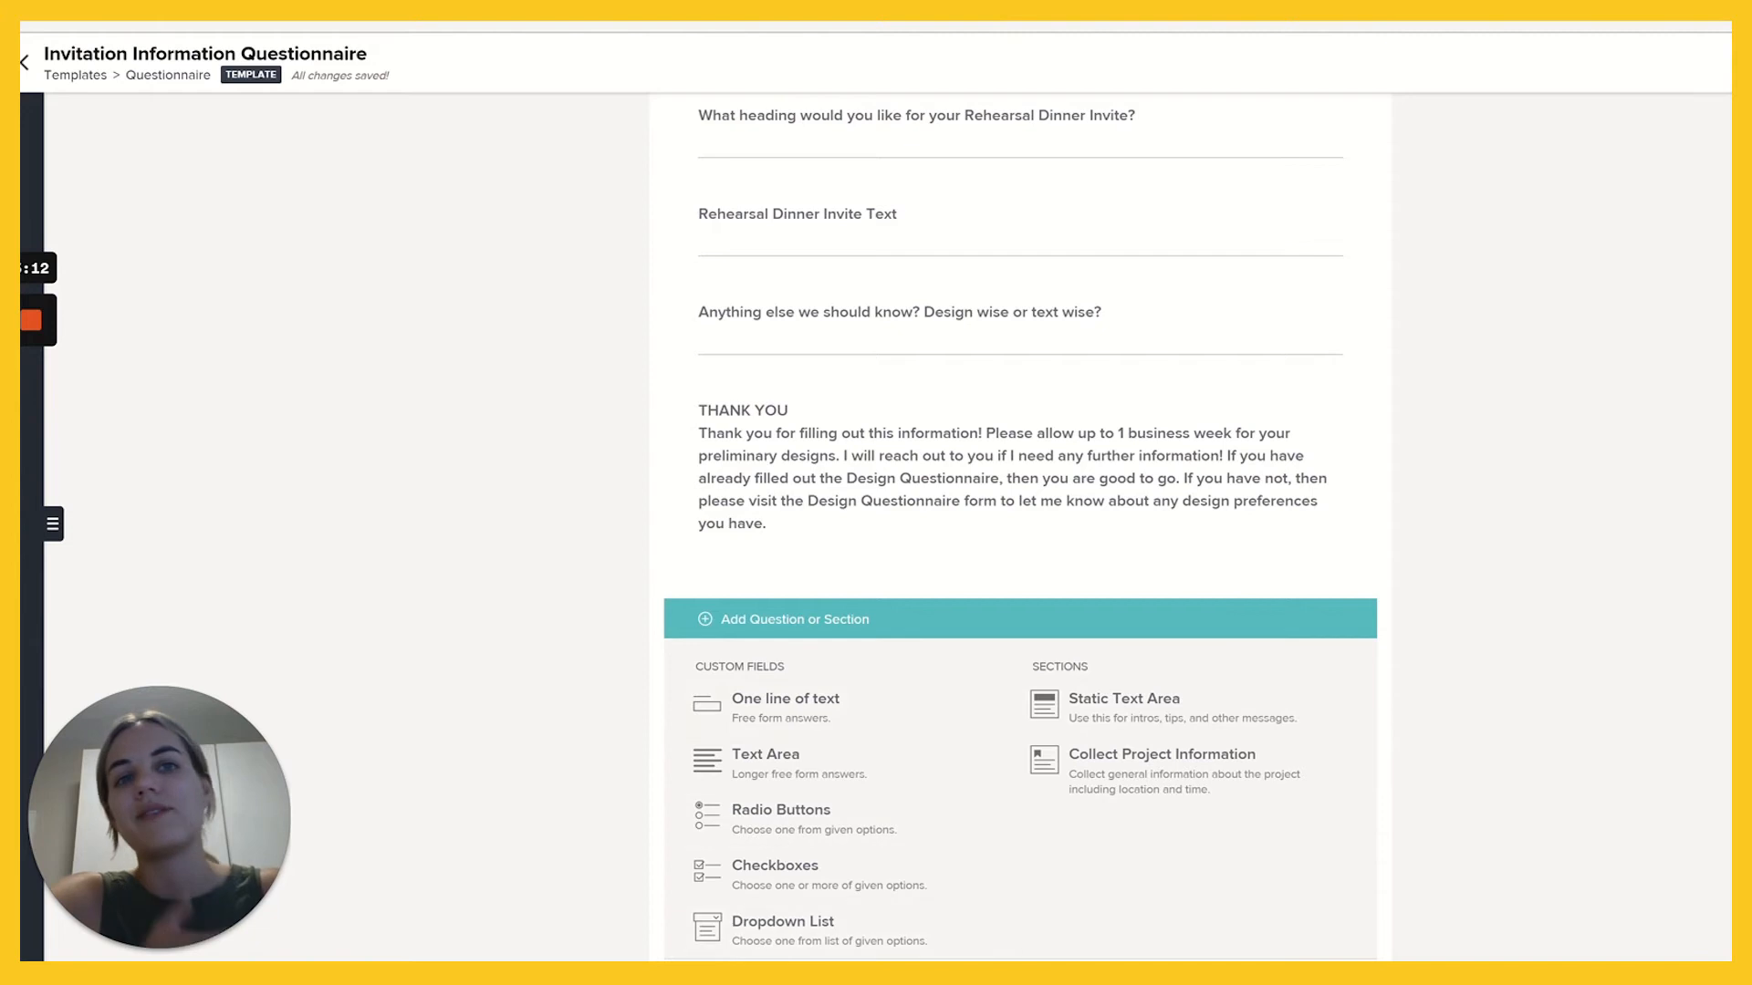
mouse_move(802, 706)
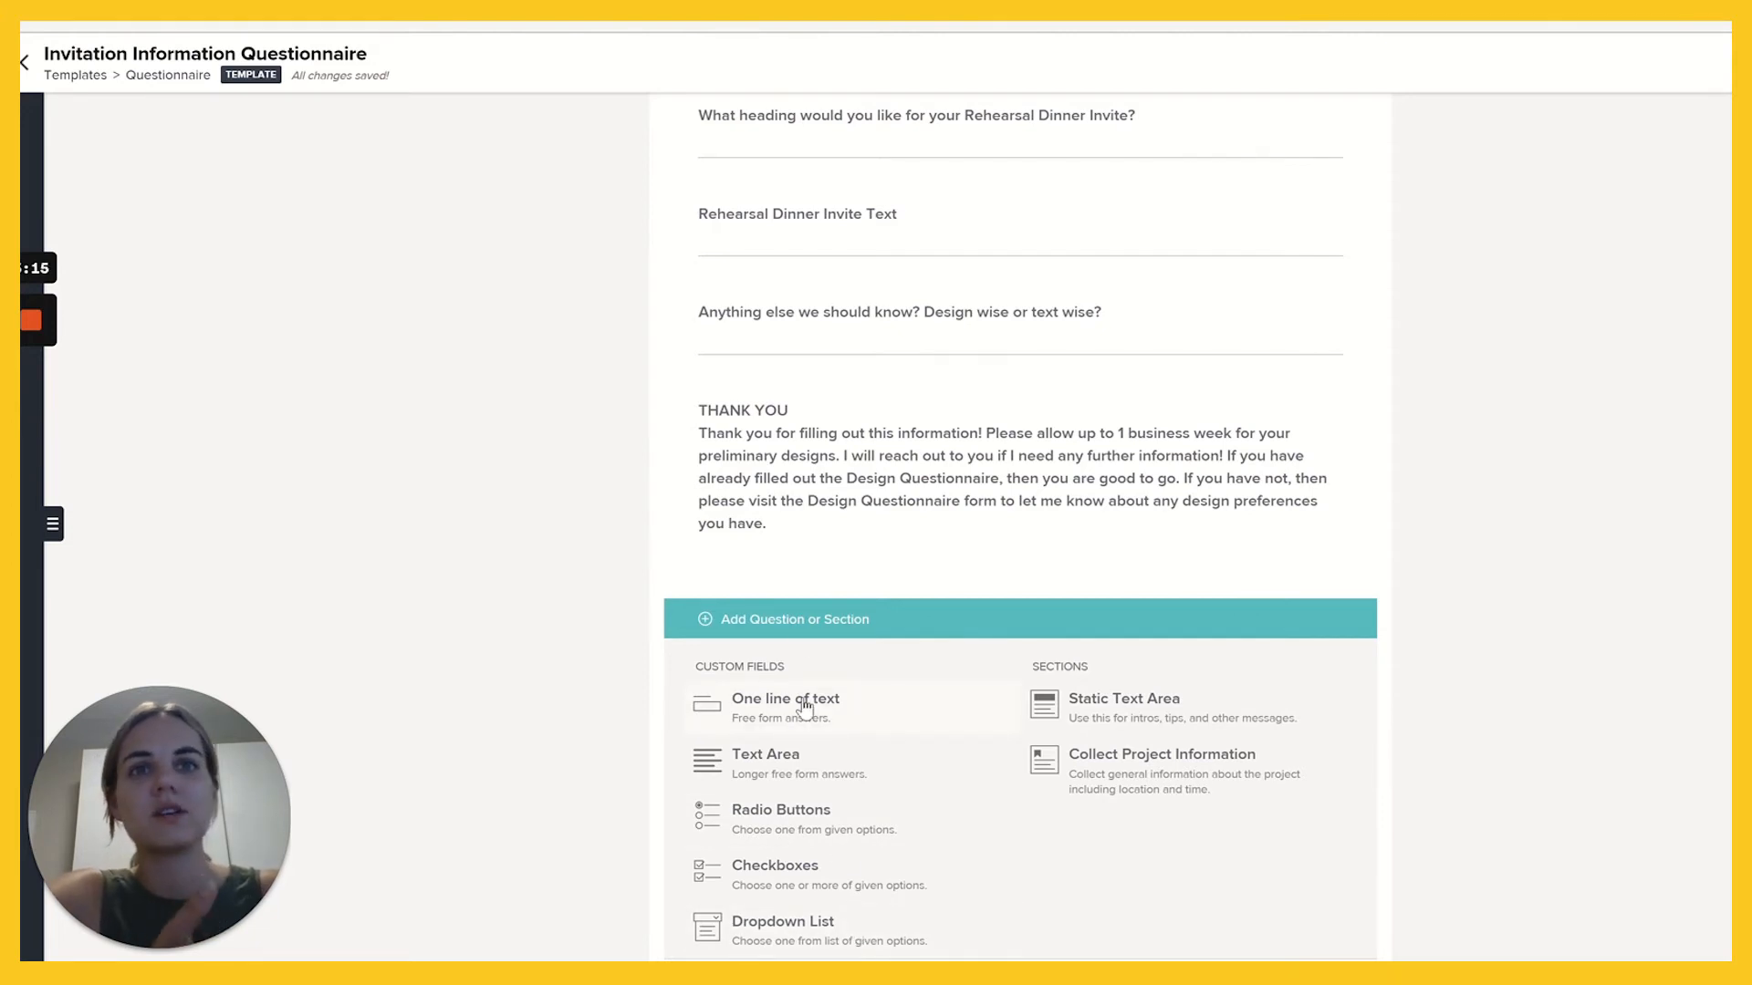
mouse_move(877, 905)
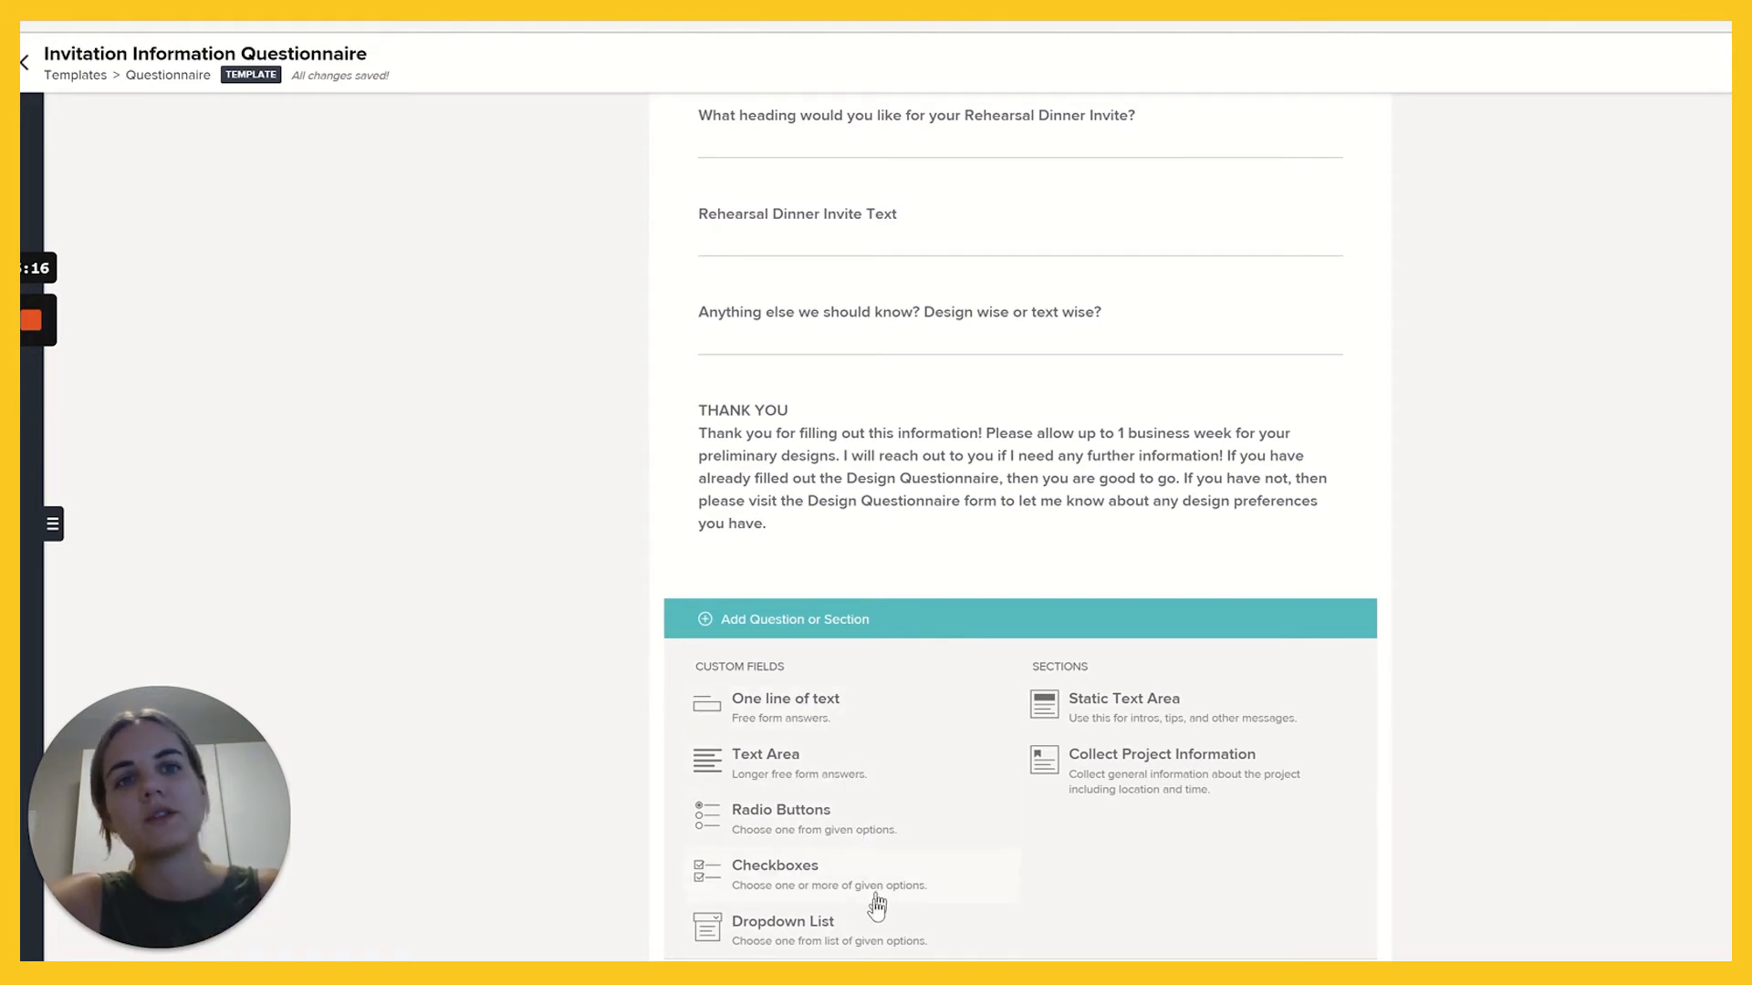
mouse_move(1046, 723)
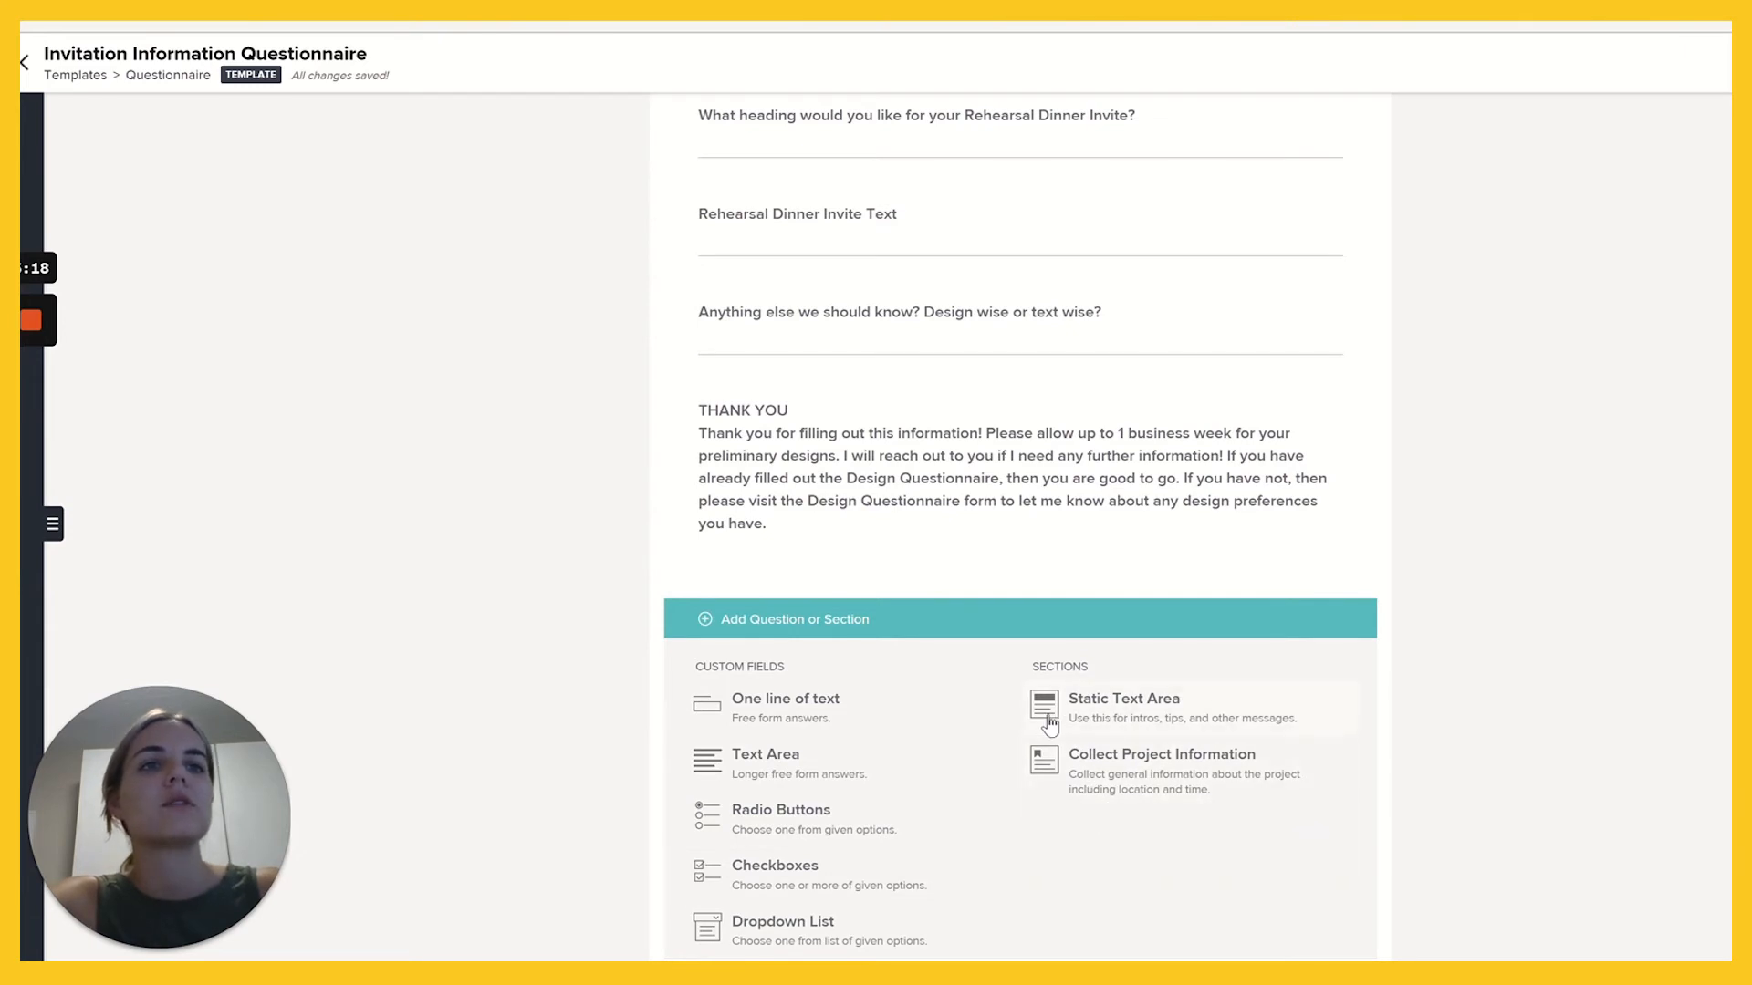
mouse_move(1180, 724)
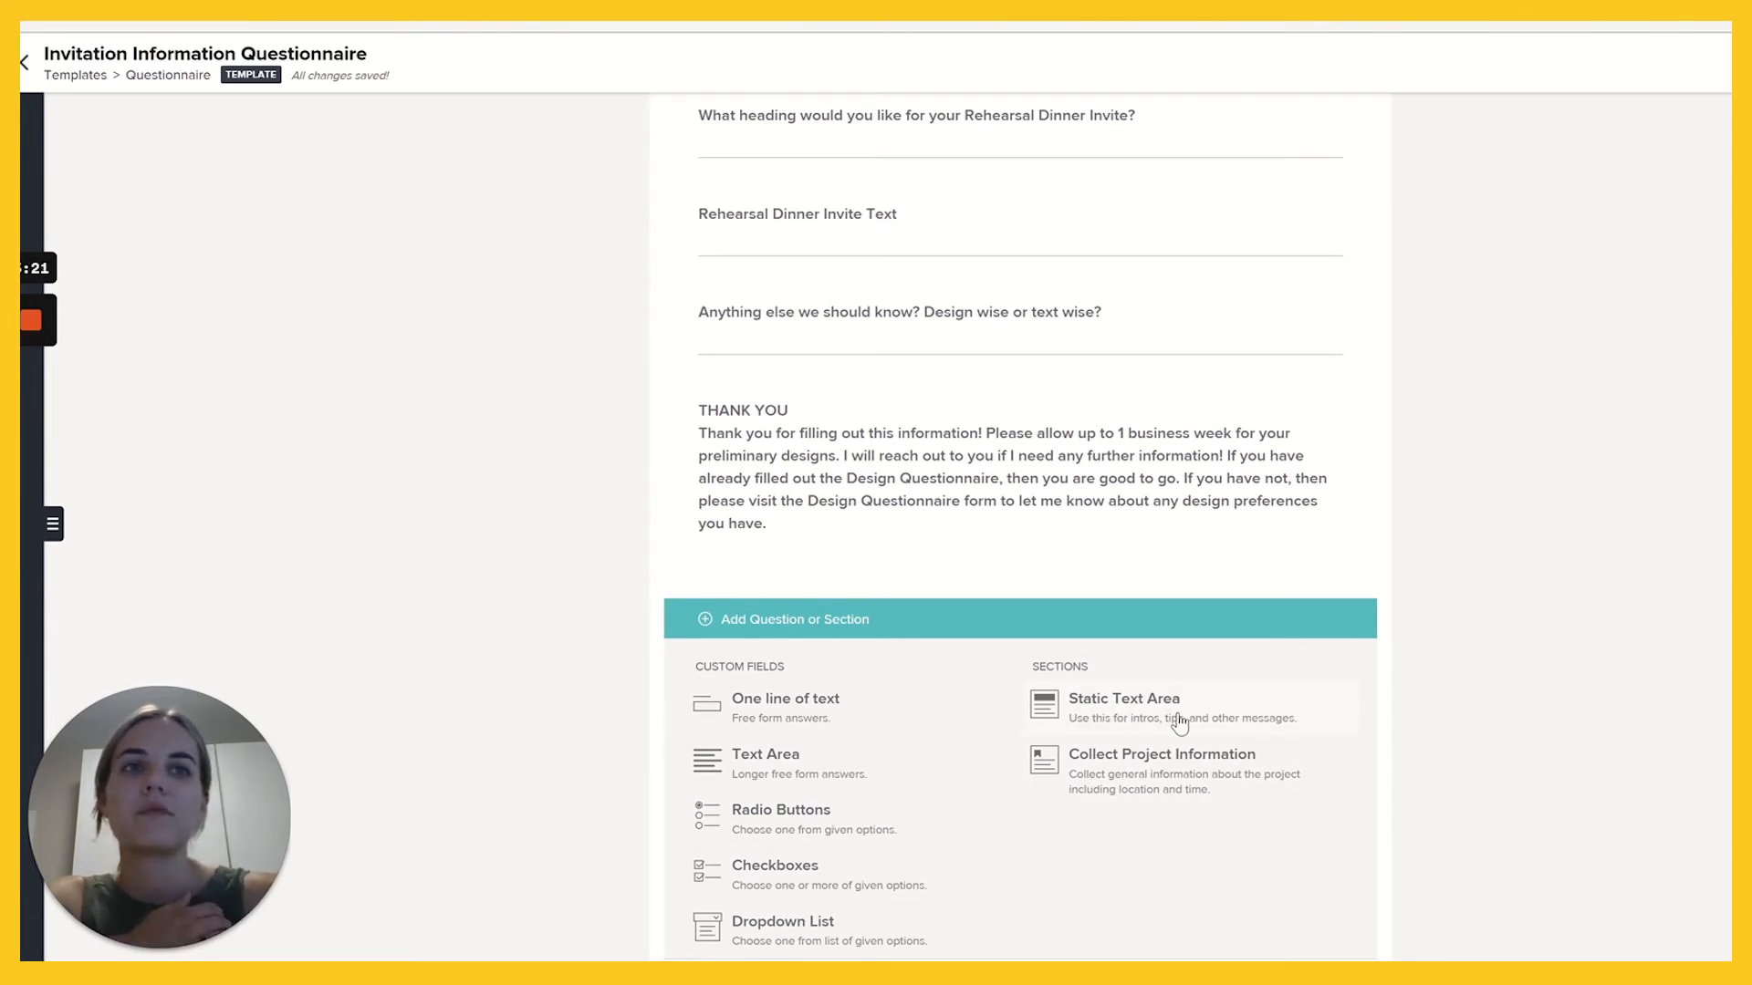
mouse_move(1145, 812)
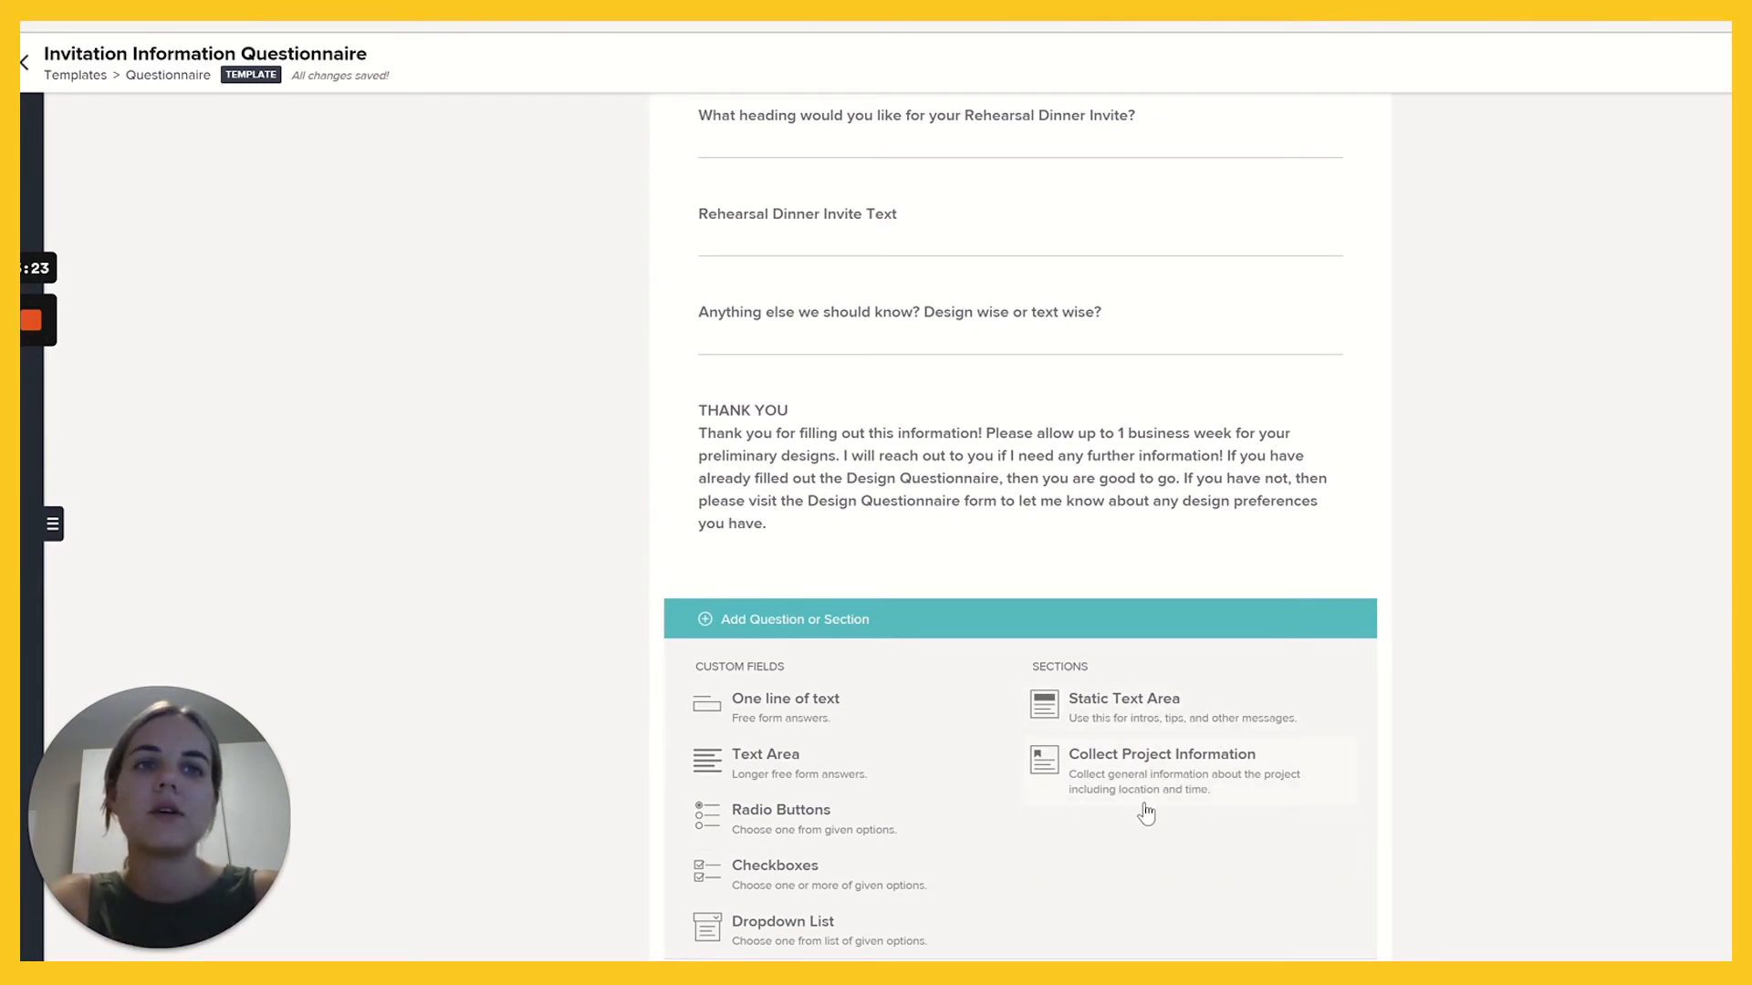
Add the Collect Project Information section to the questionnaire.
click(1160, 754)
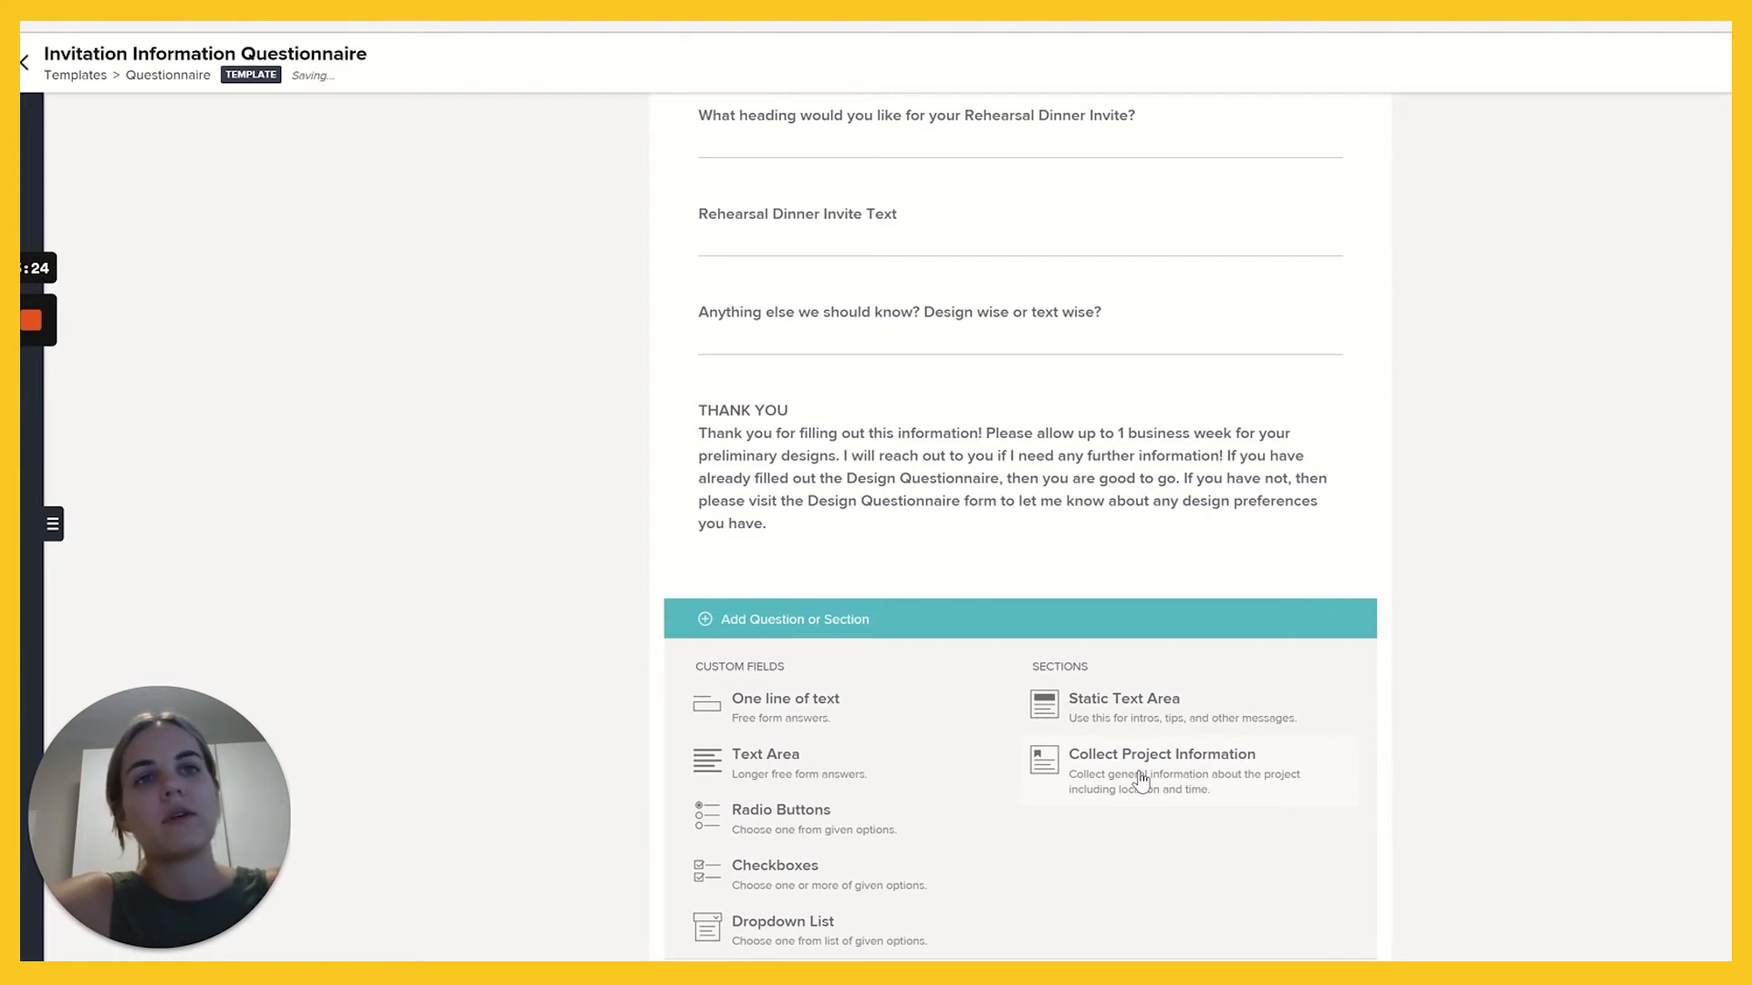
click(1161, 753)
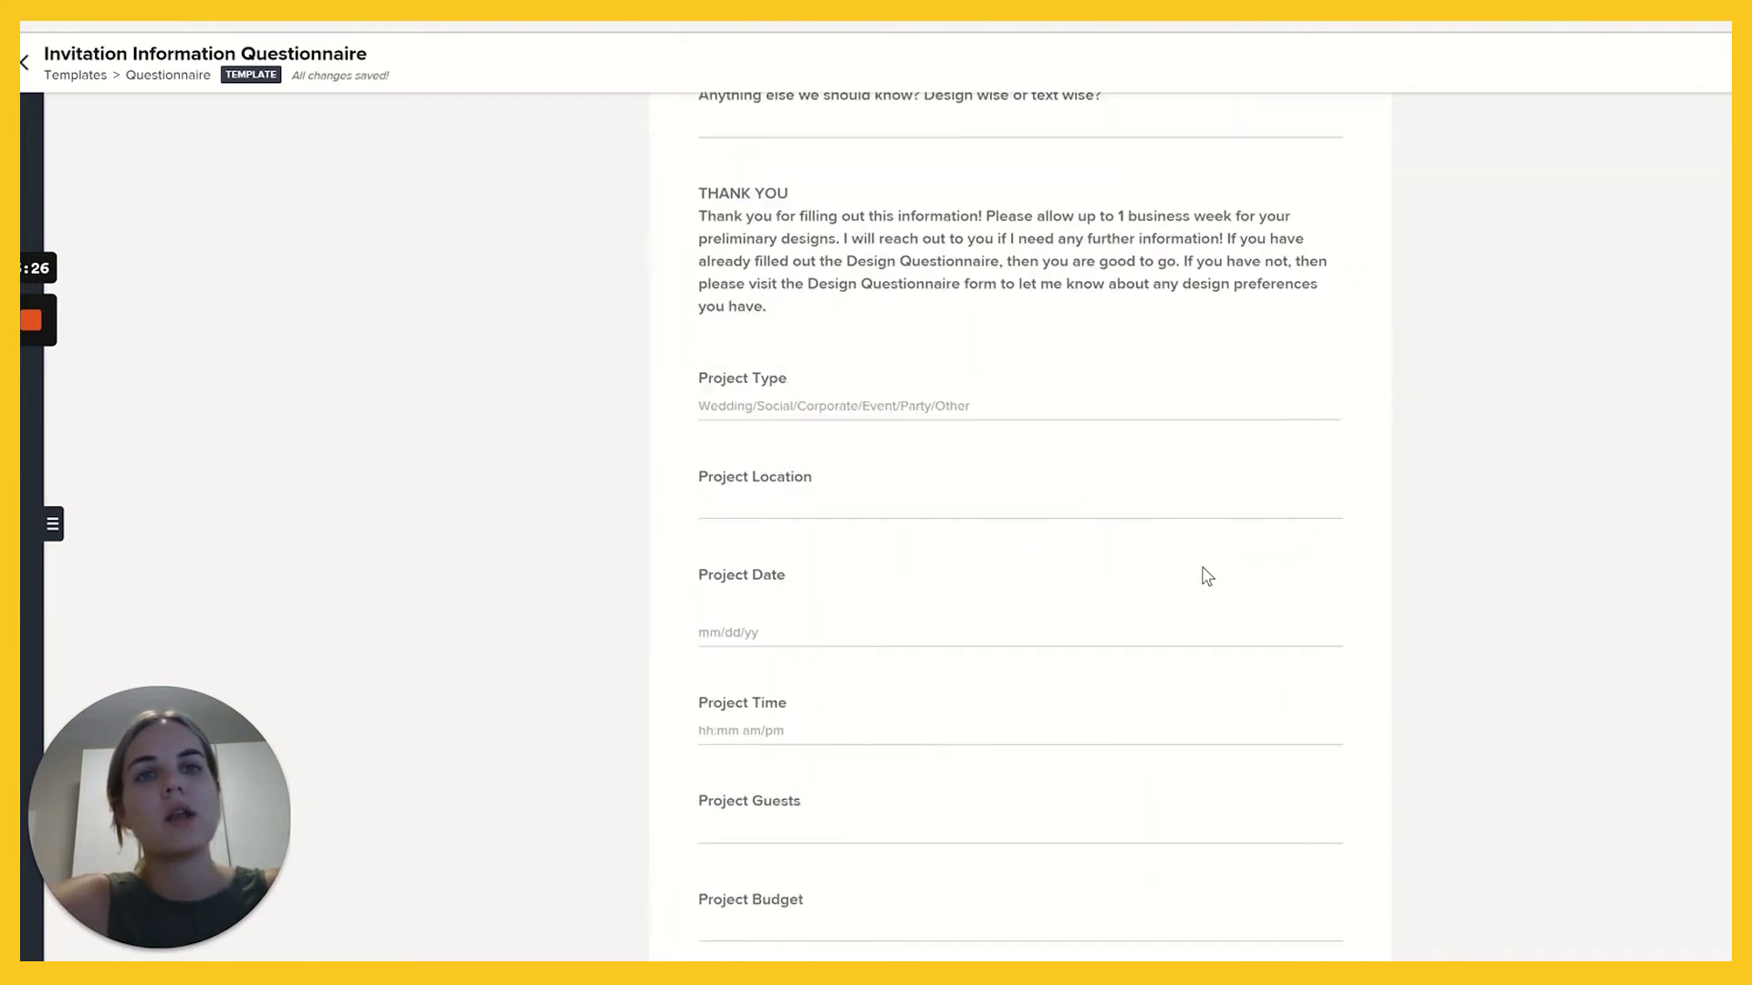
scroll(down, 3)
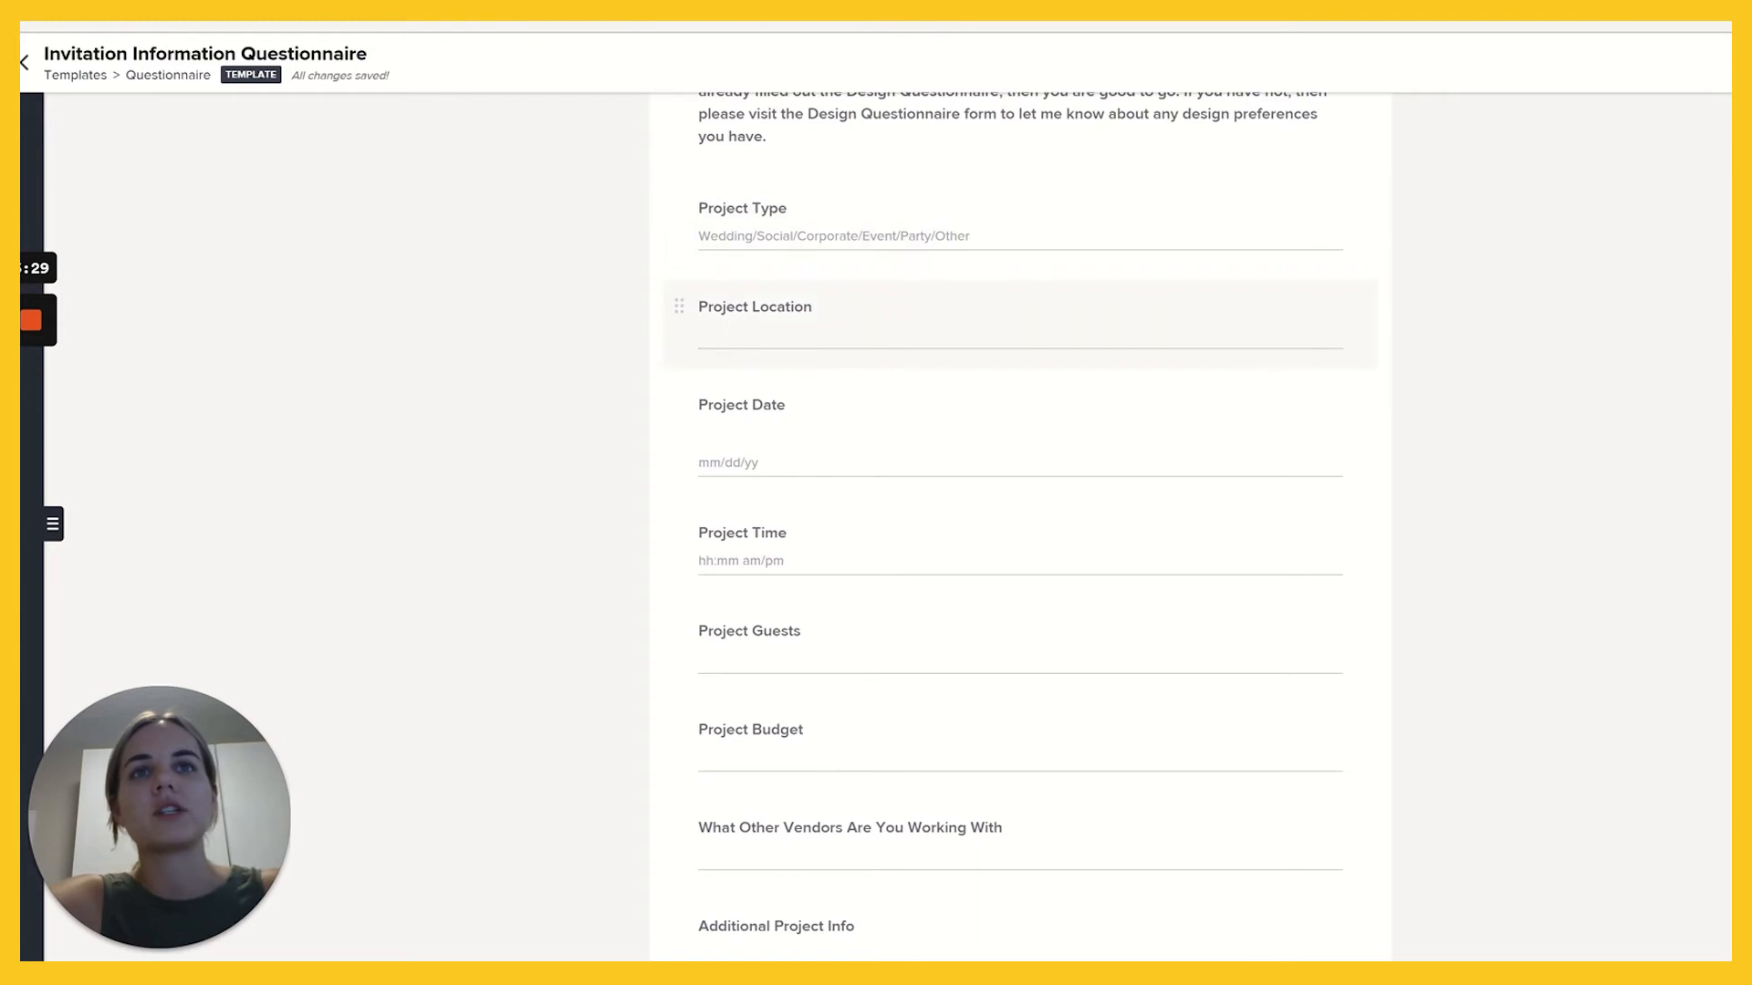
Inspect the Project Location question's settings and scroll through the new project fields.
click(754, 307)
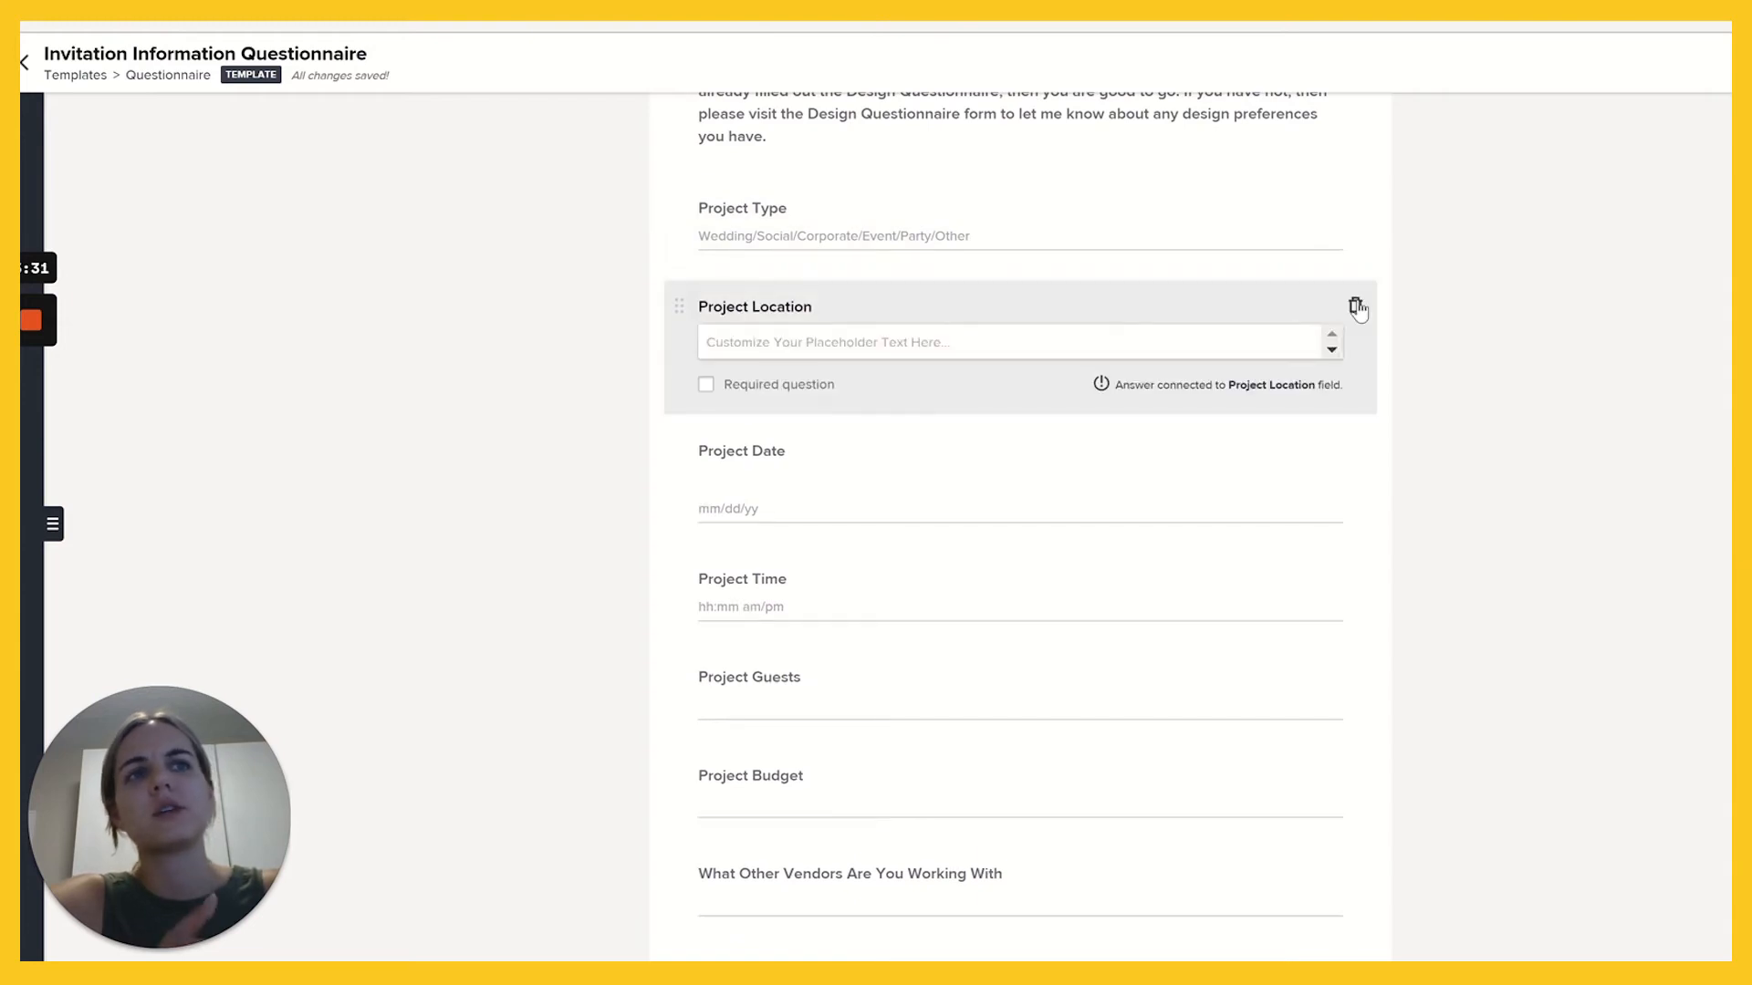
mouse_move(791, 192)
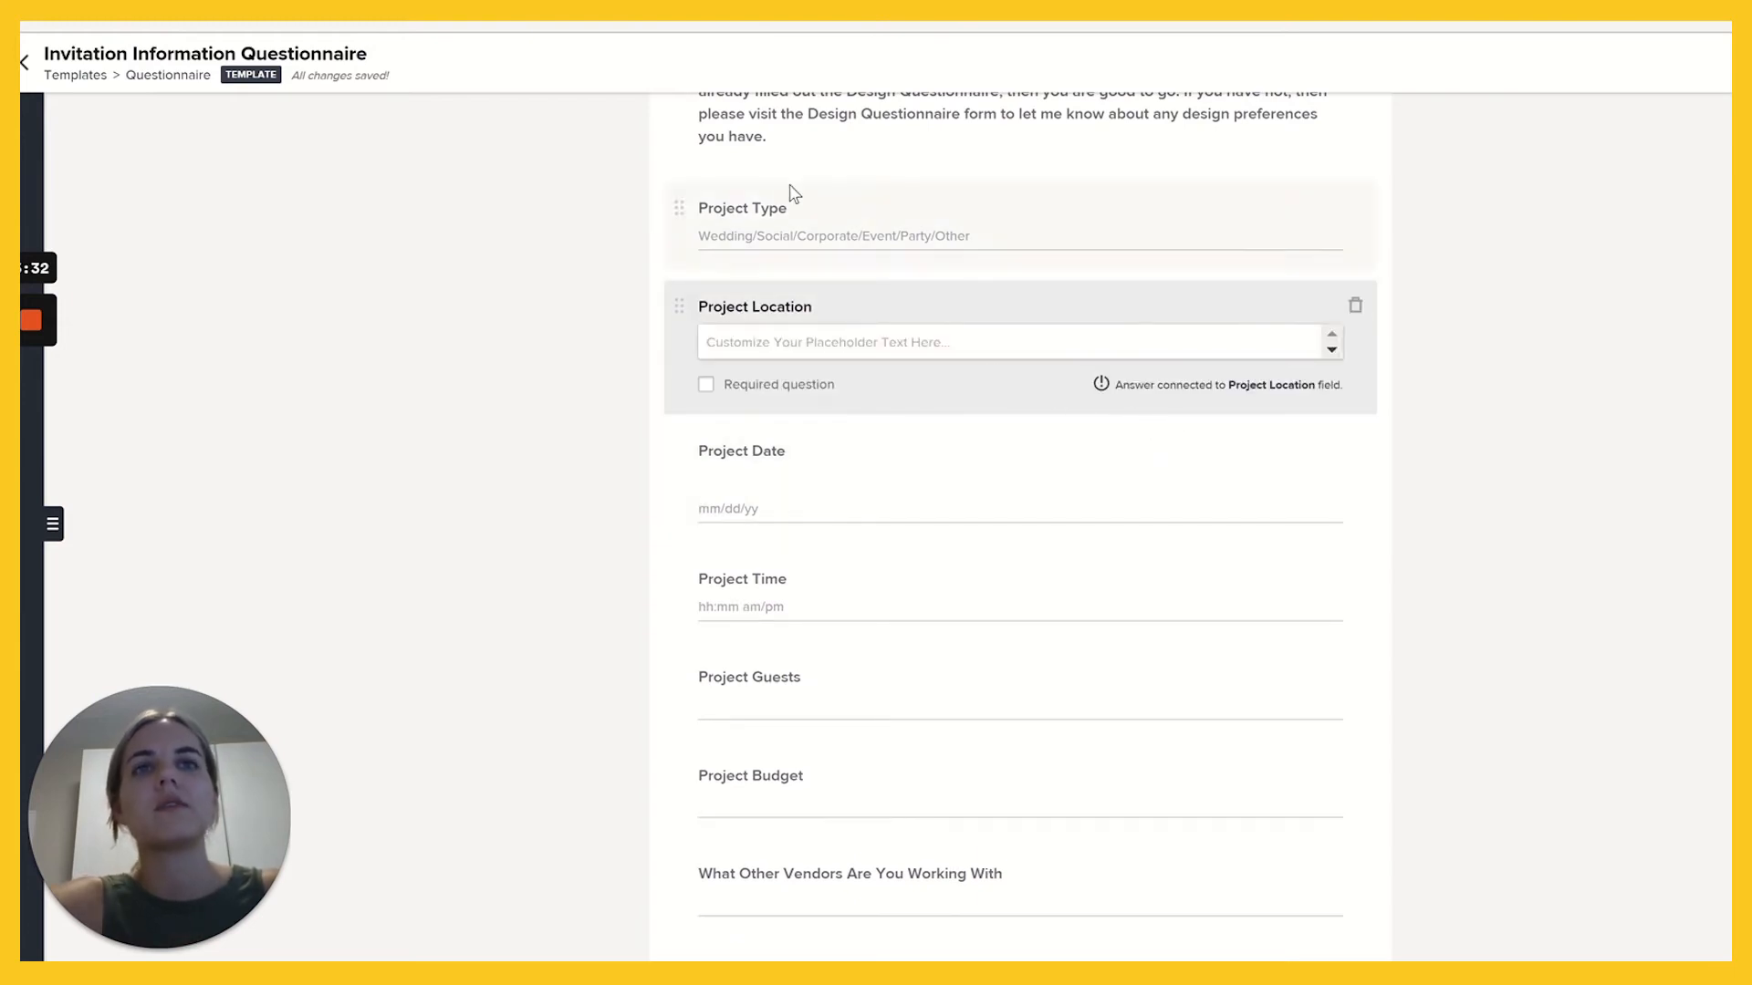
mouse_move(1243, 393)
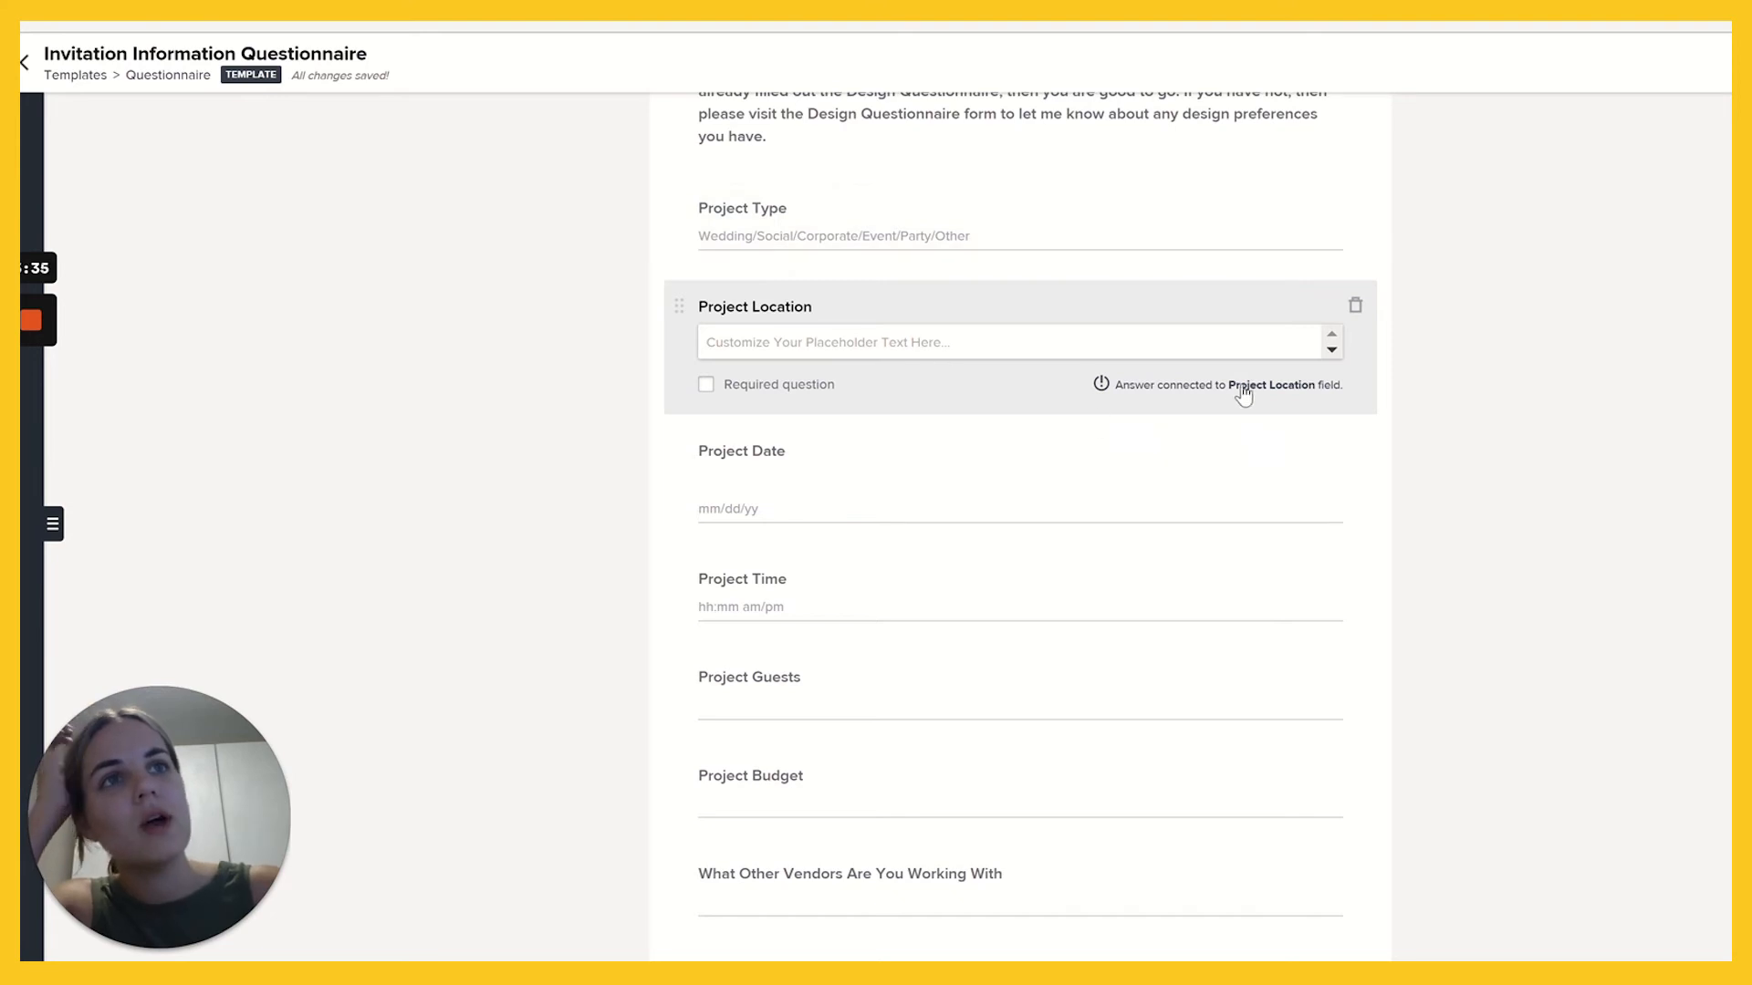
mouse_move(1310, 398)
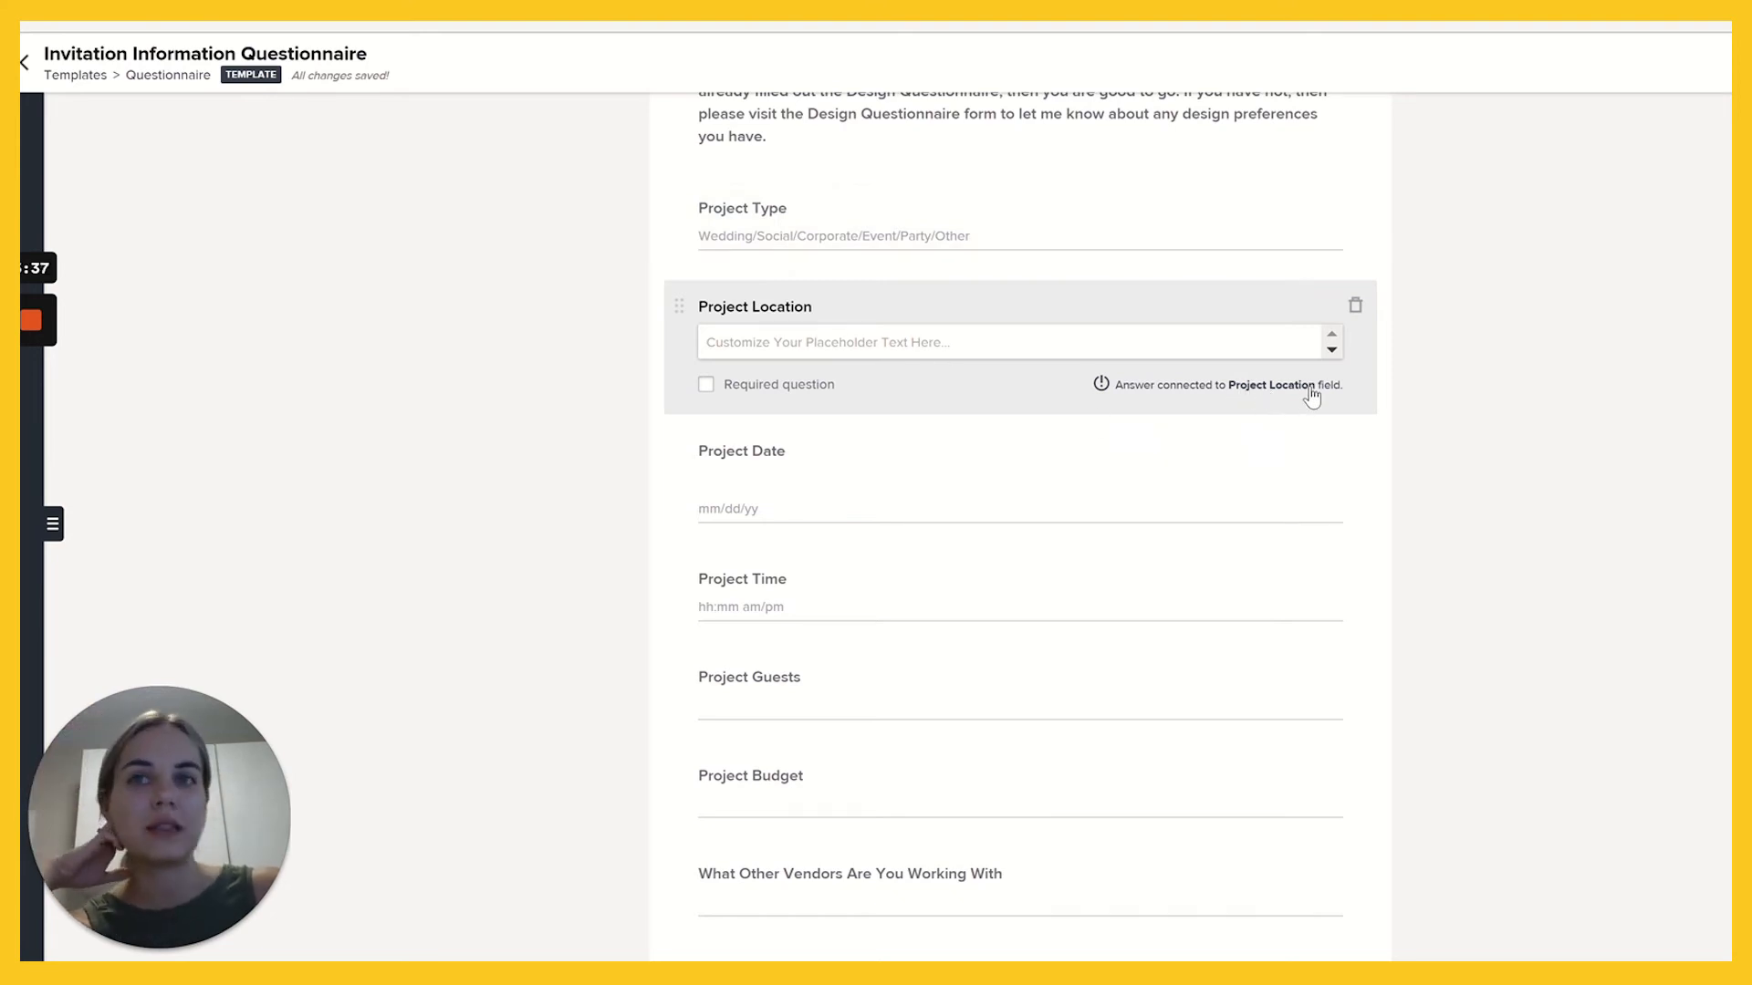
mouse_move(1440, 416)
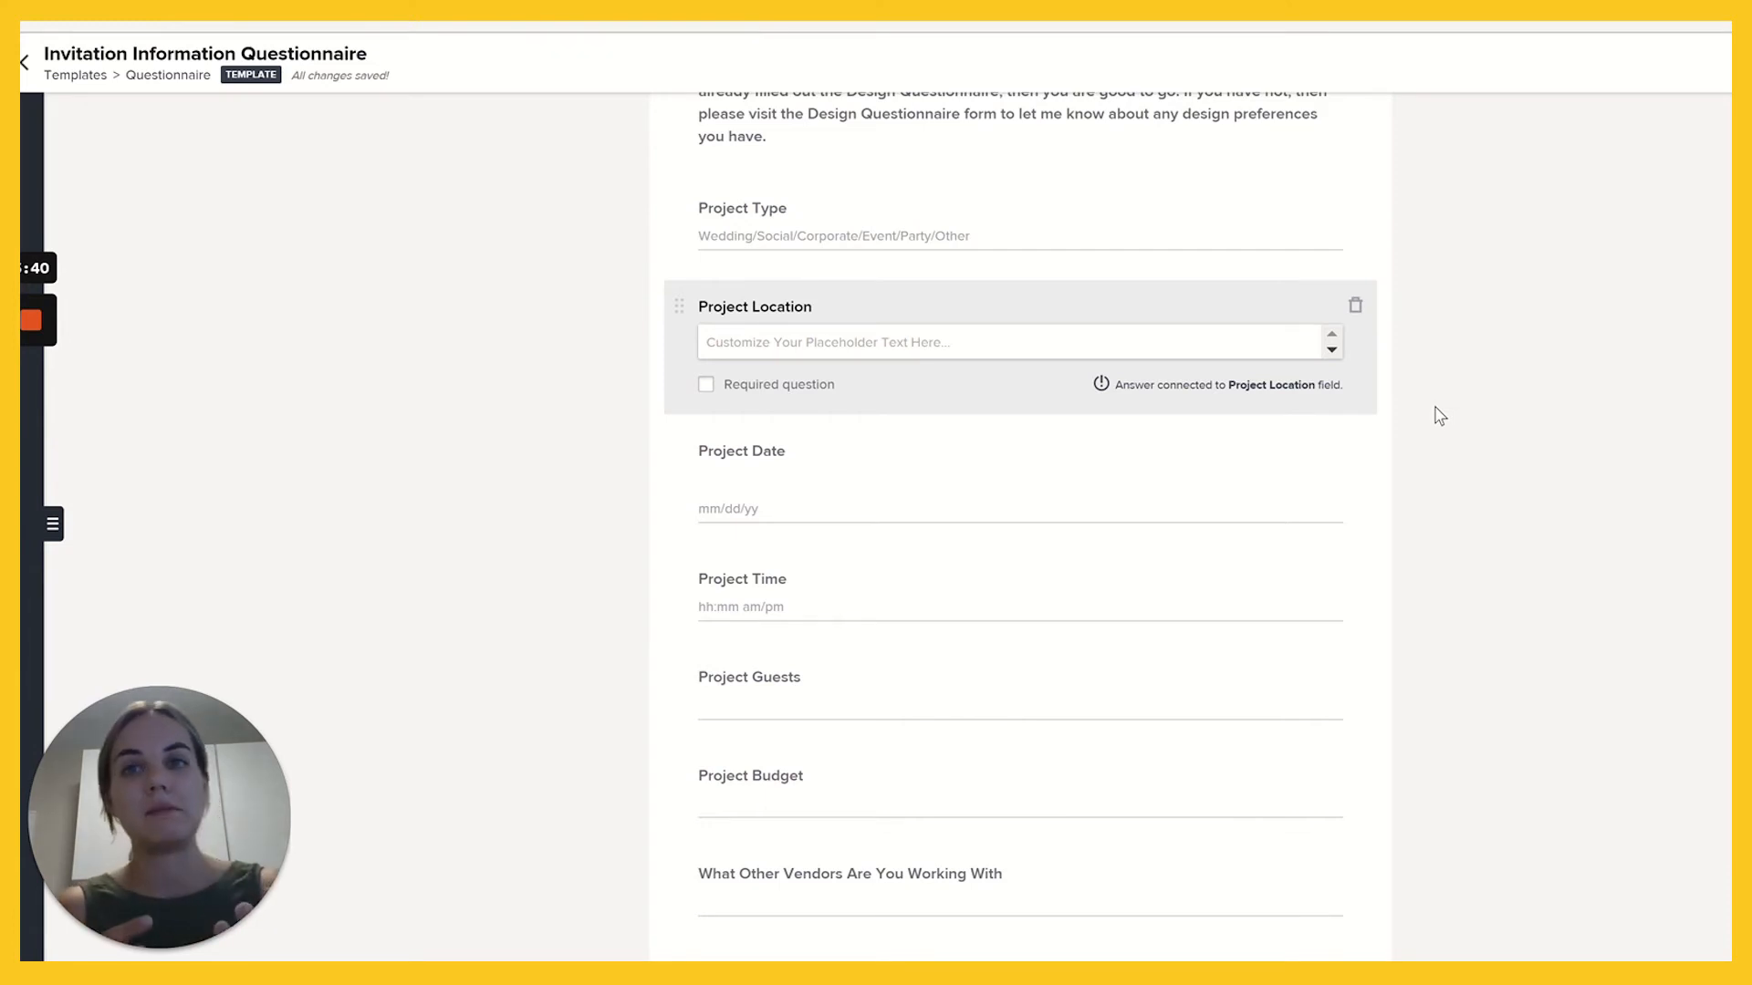
mouse_move(1285, 395)
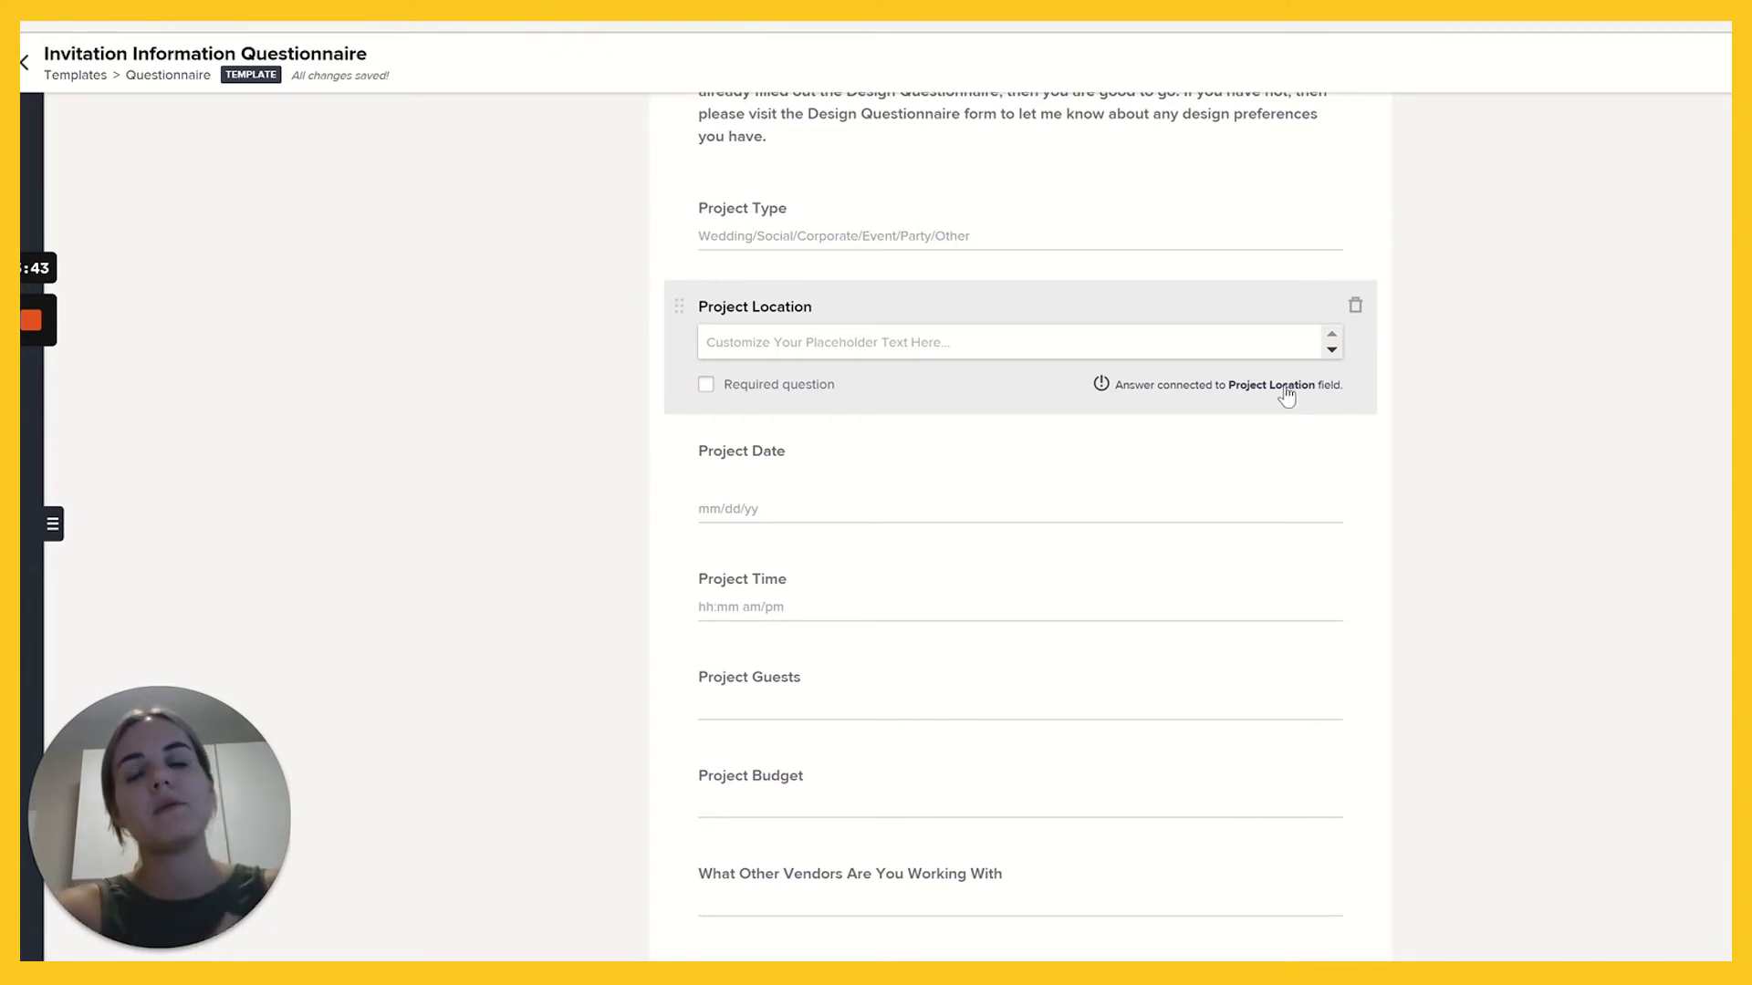
mouse_move(1302, 385)
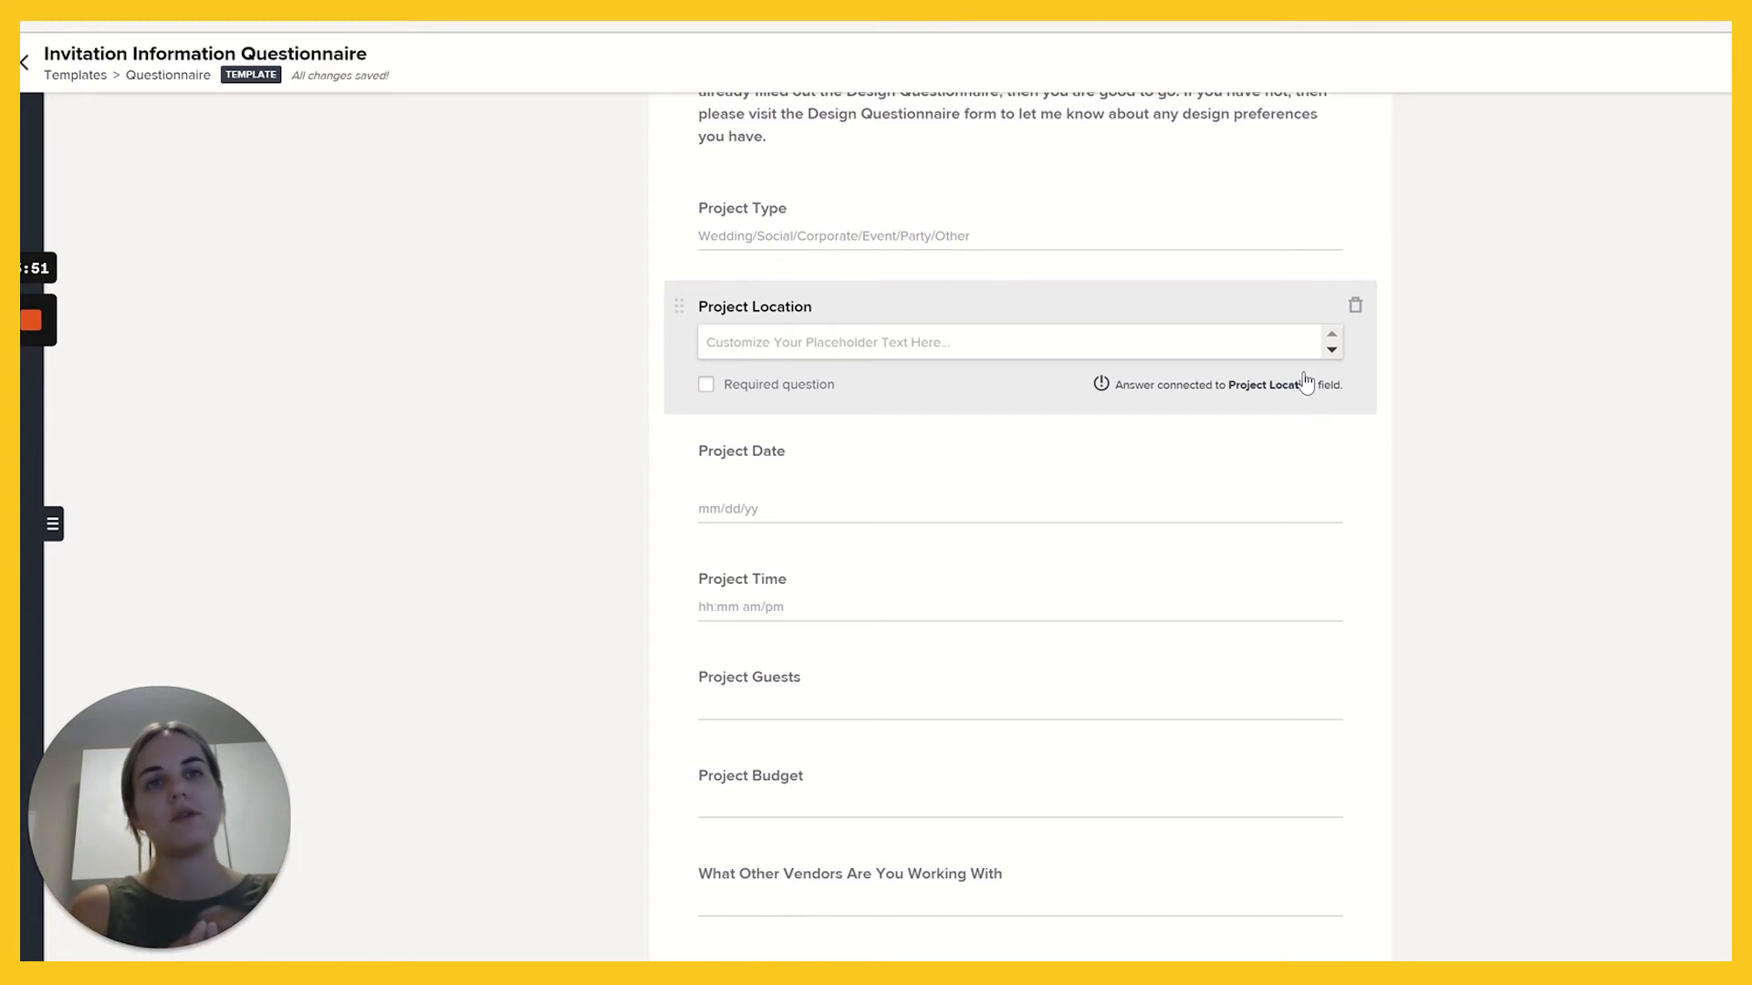
mouse_move(1025, 399)
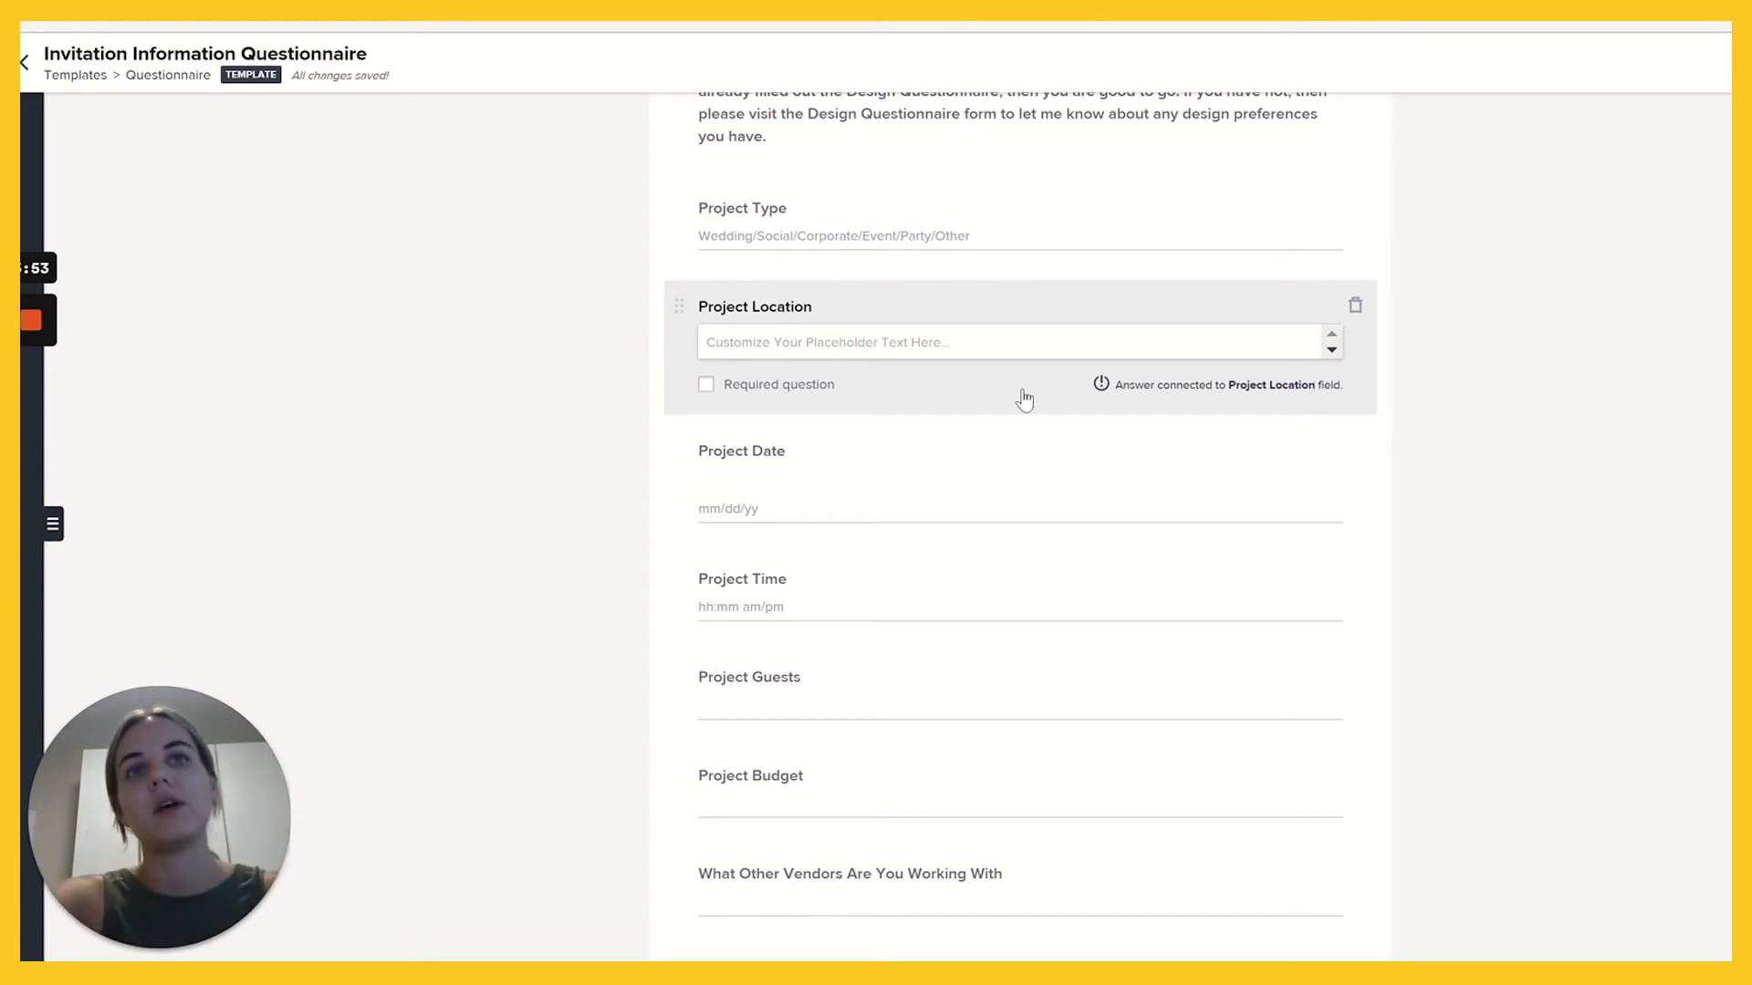
scroll(down, 3)
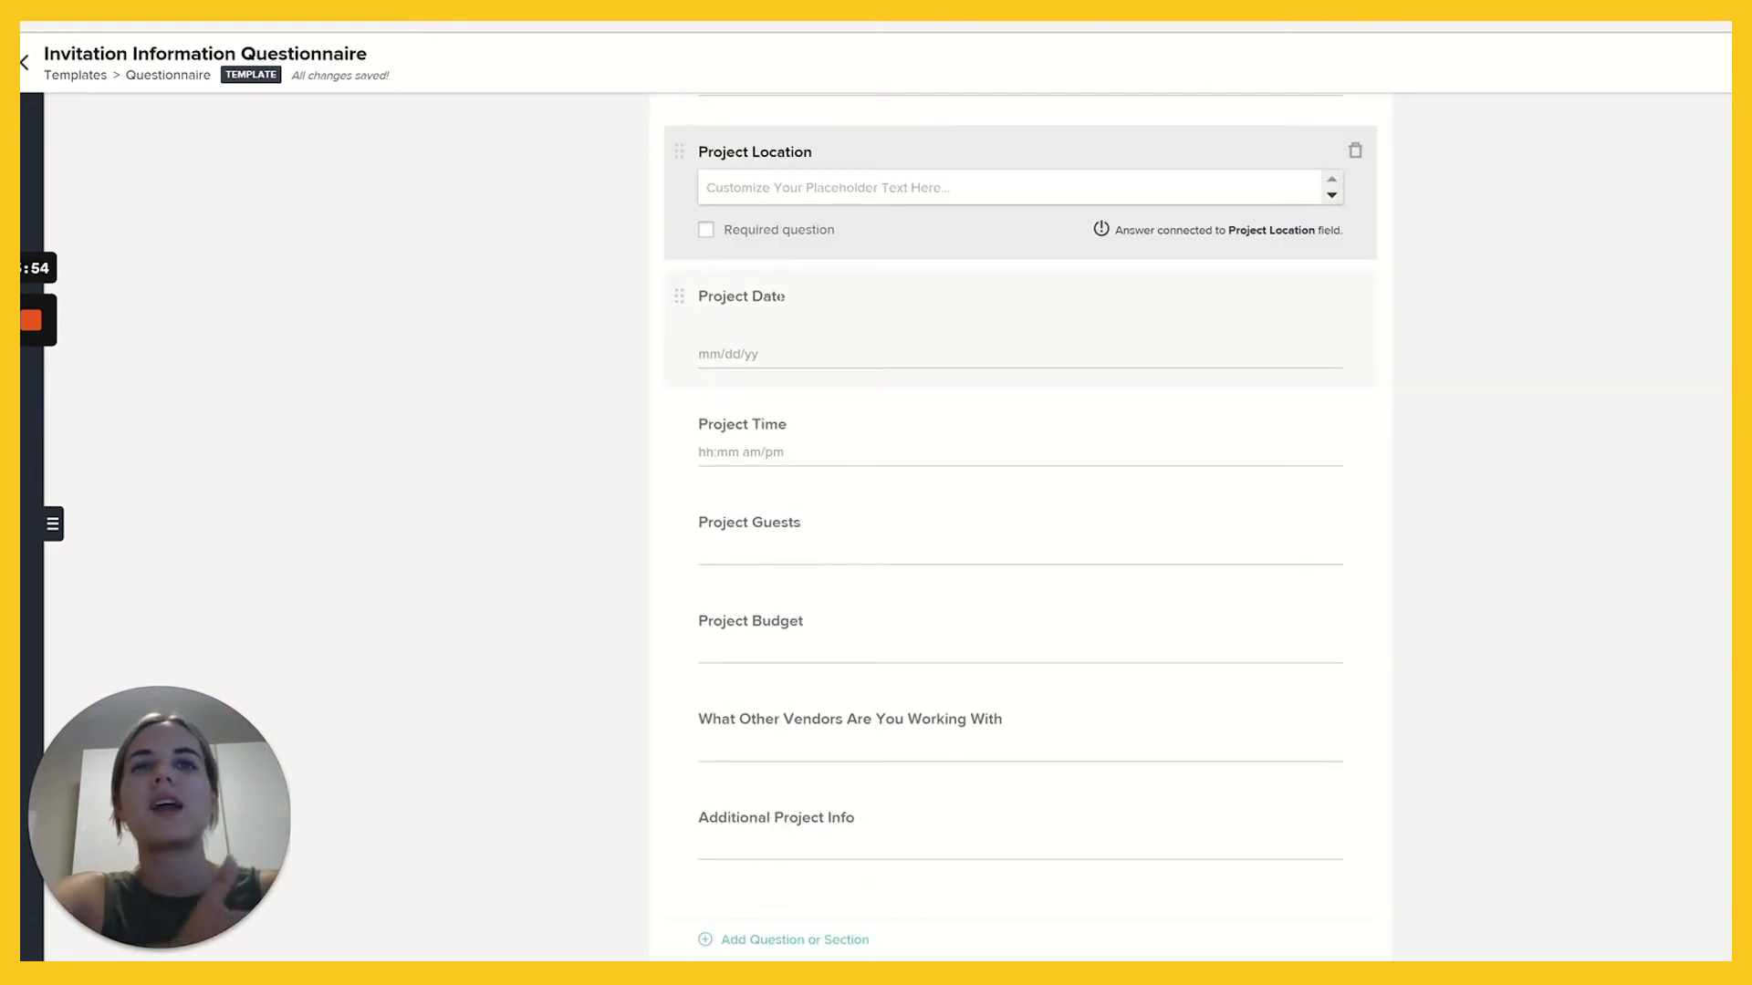
scroll(up, 3)
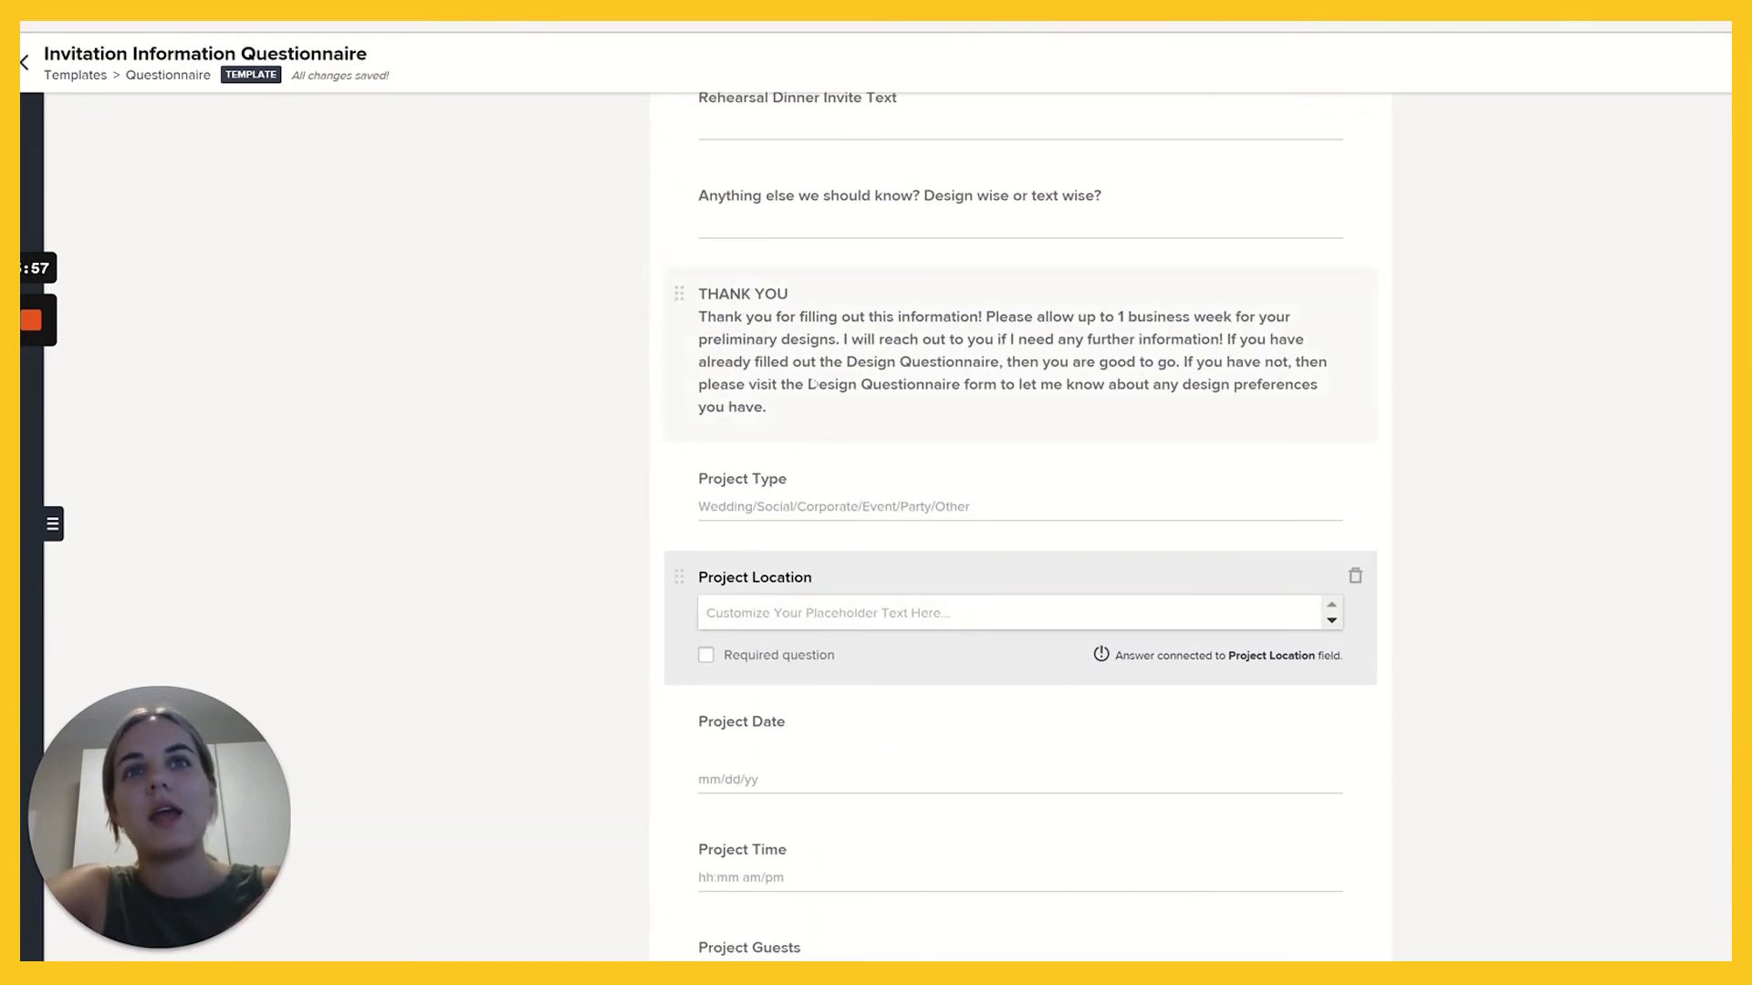
scroll(down, 3)
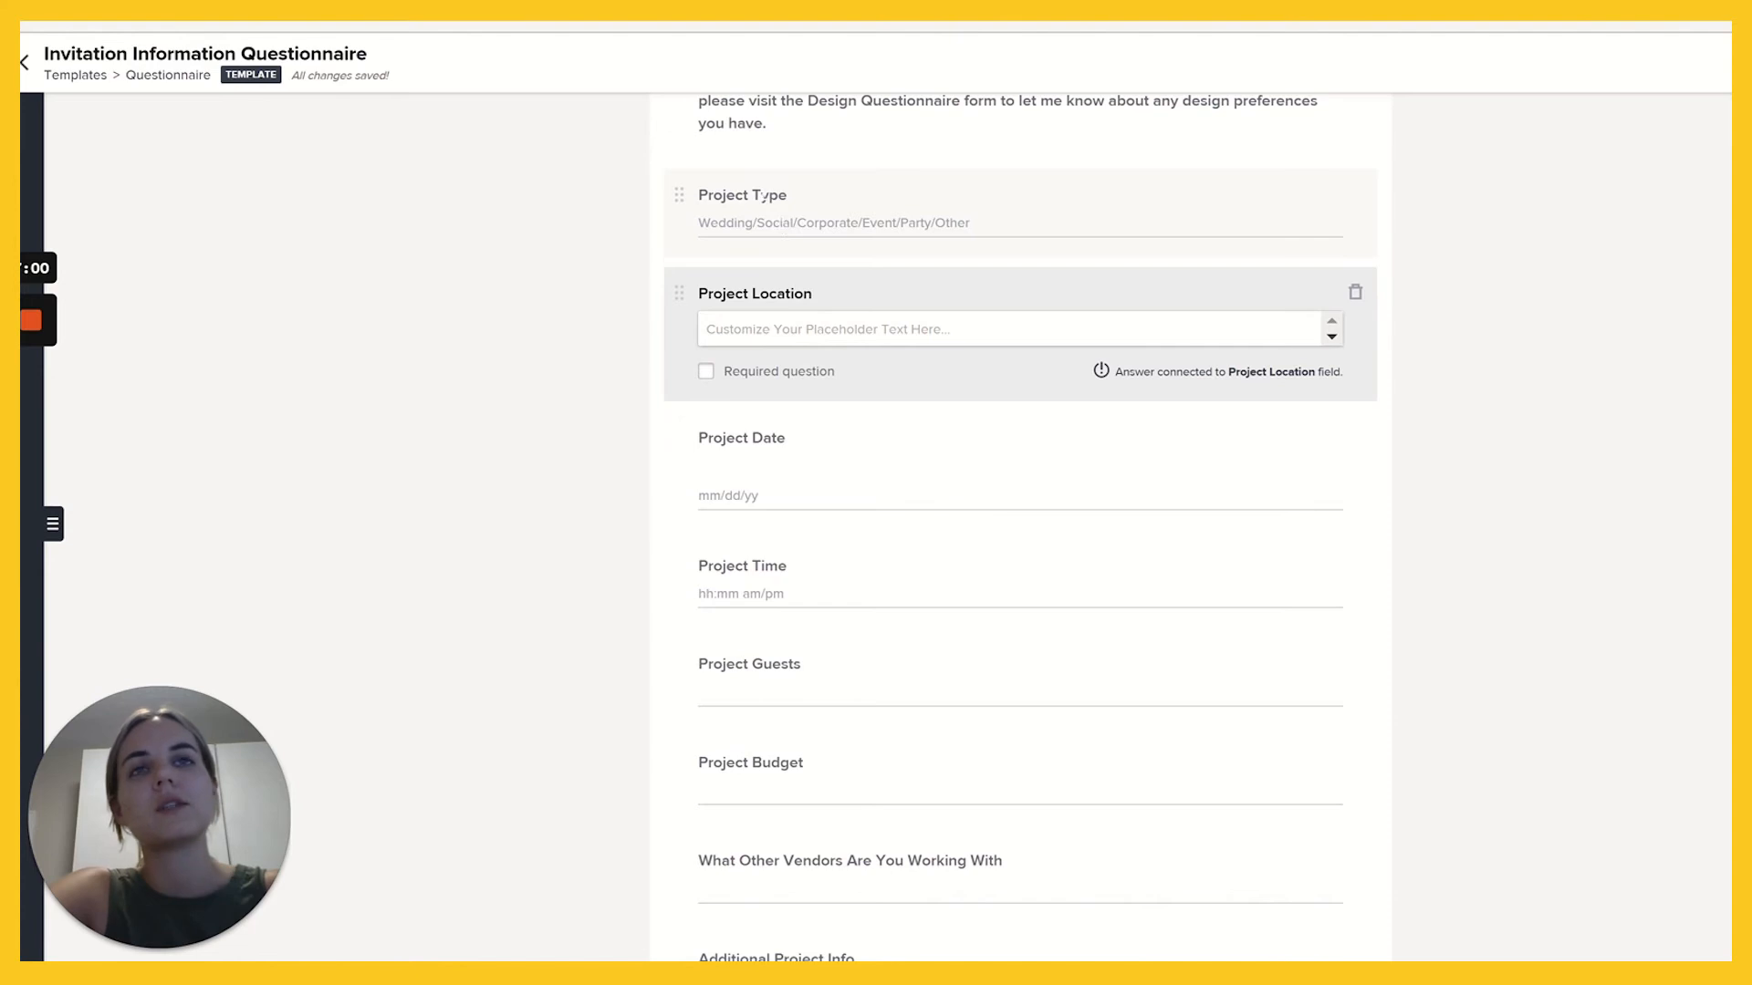
scroll(down, 3)
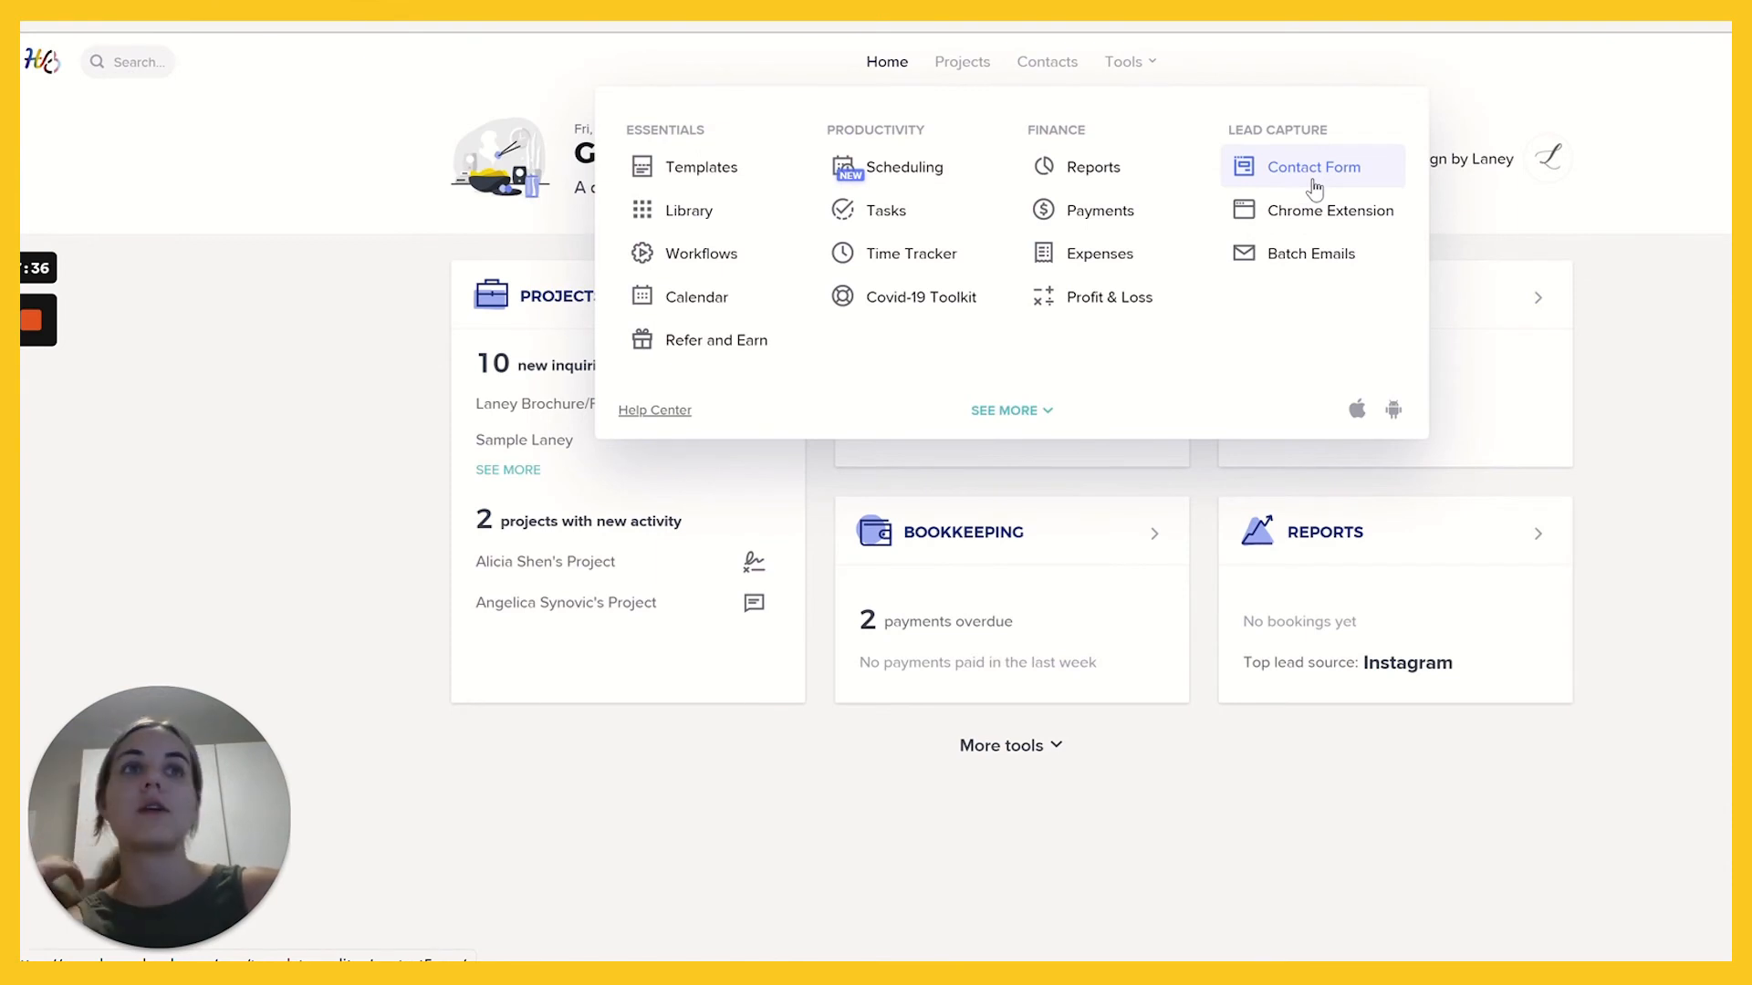
Open the Default Contact Form builder and scroll through its fields.
click(1312, 166)
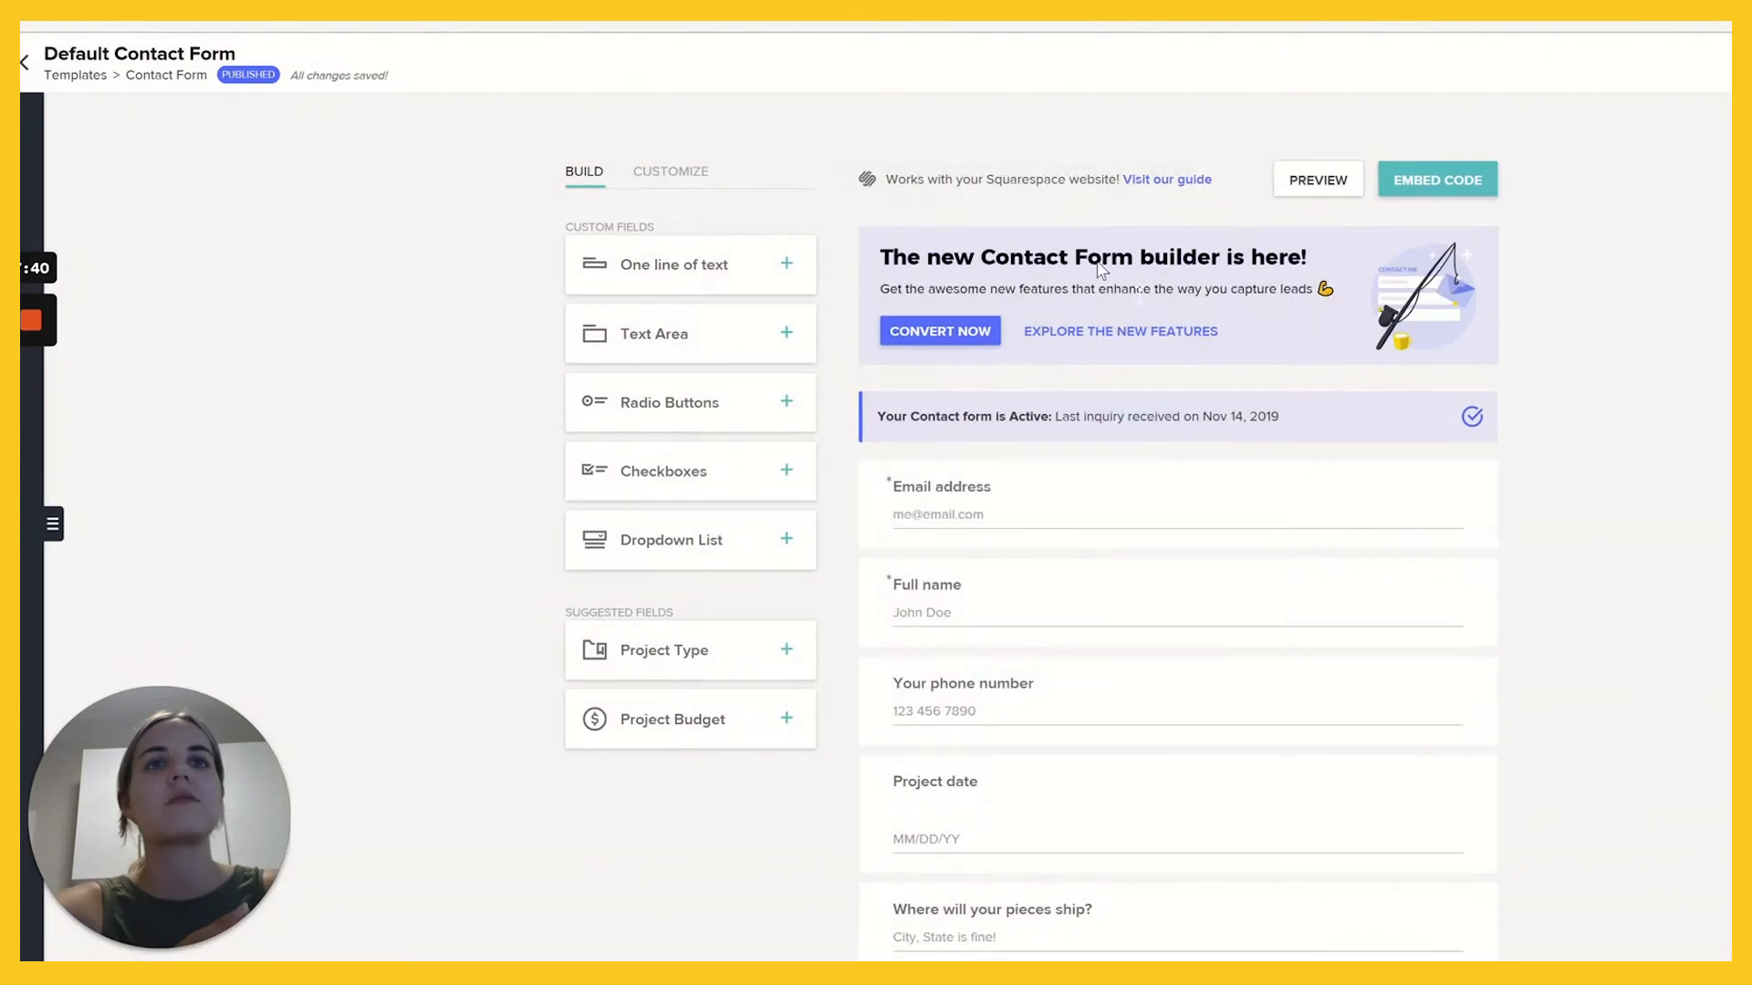
scroll(down, 3)
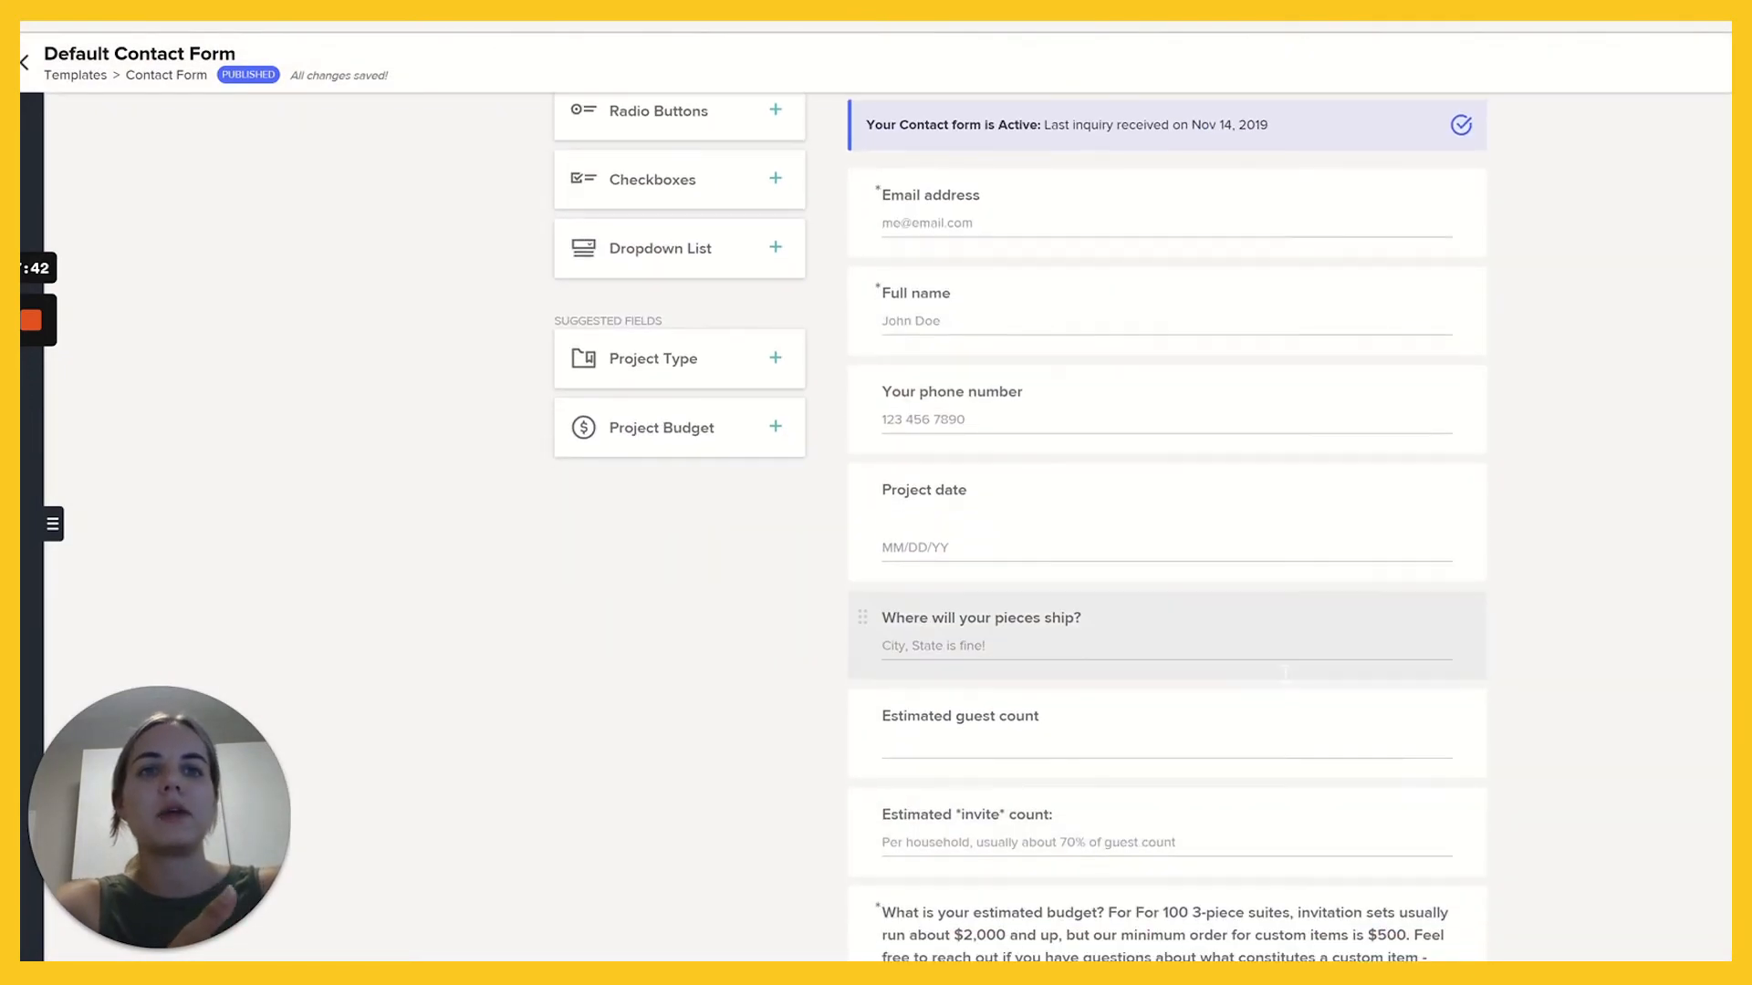
scroll(down, 3)
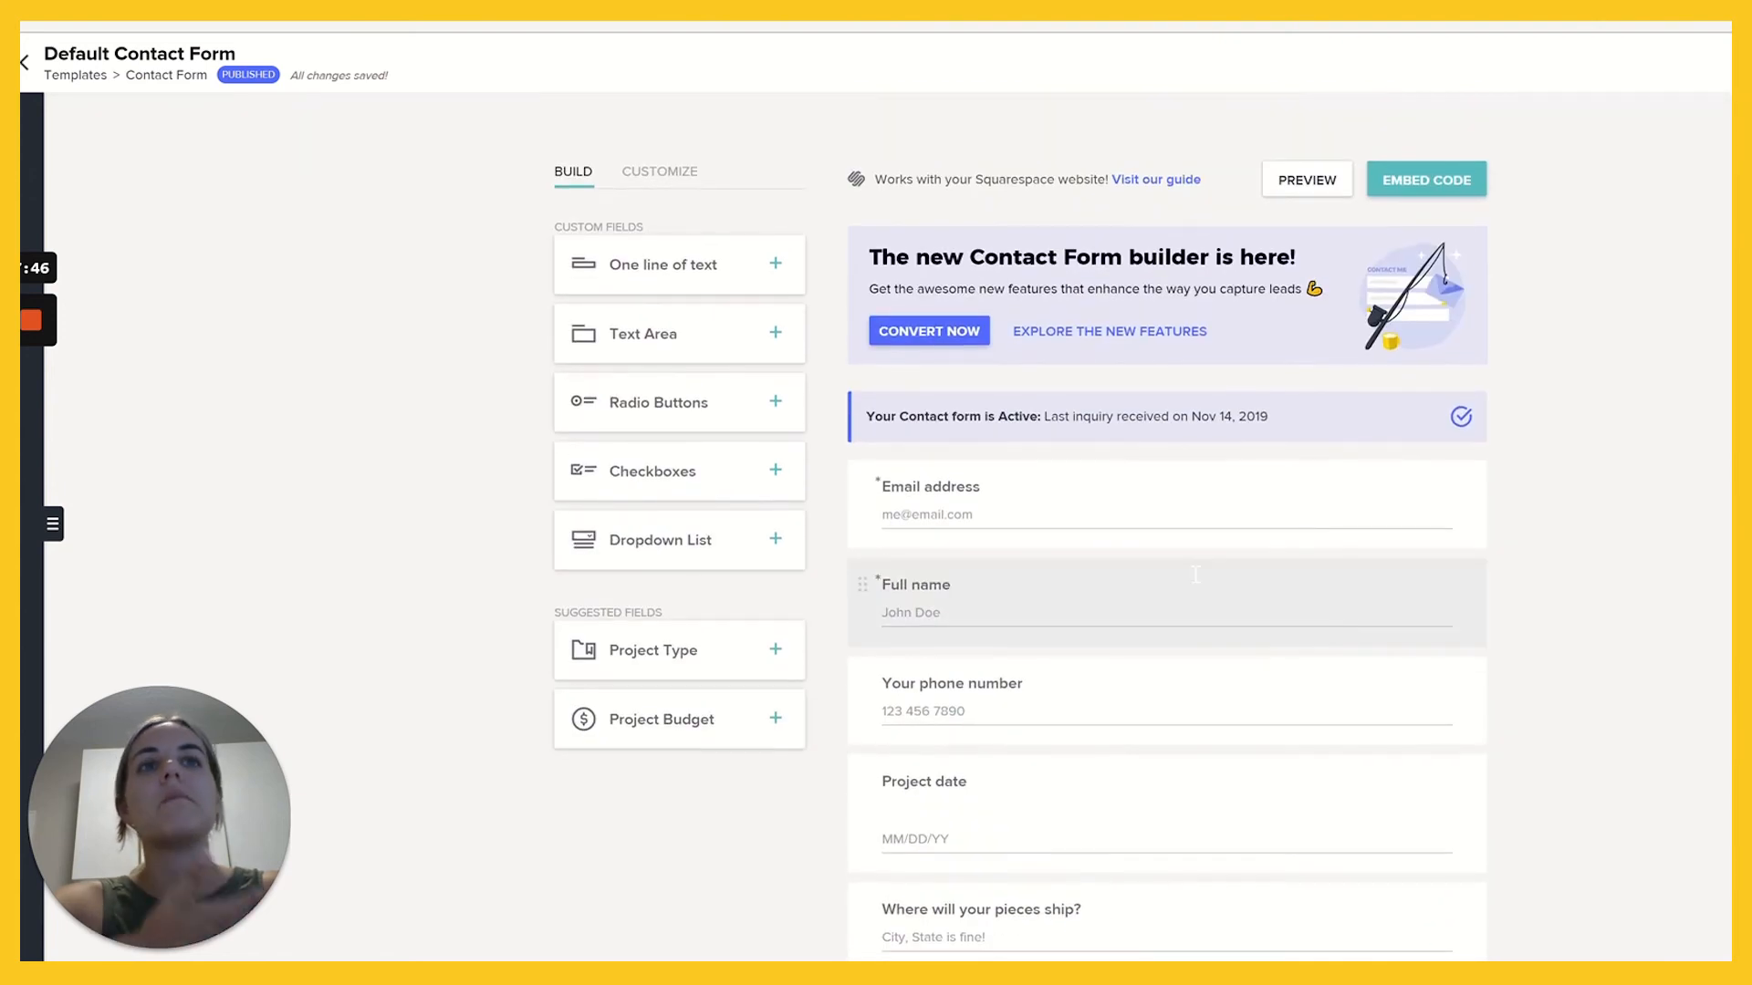
scroll(down, 3)
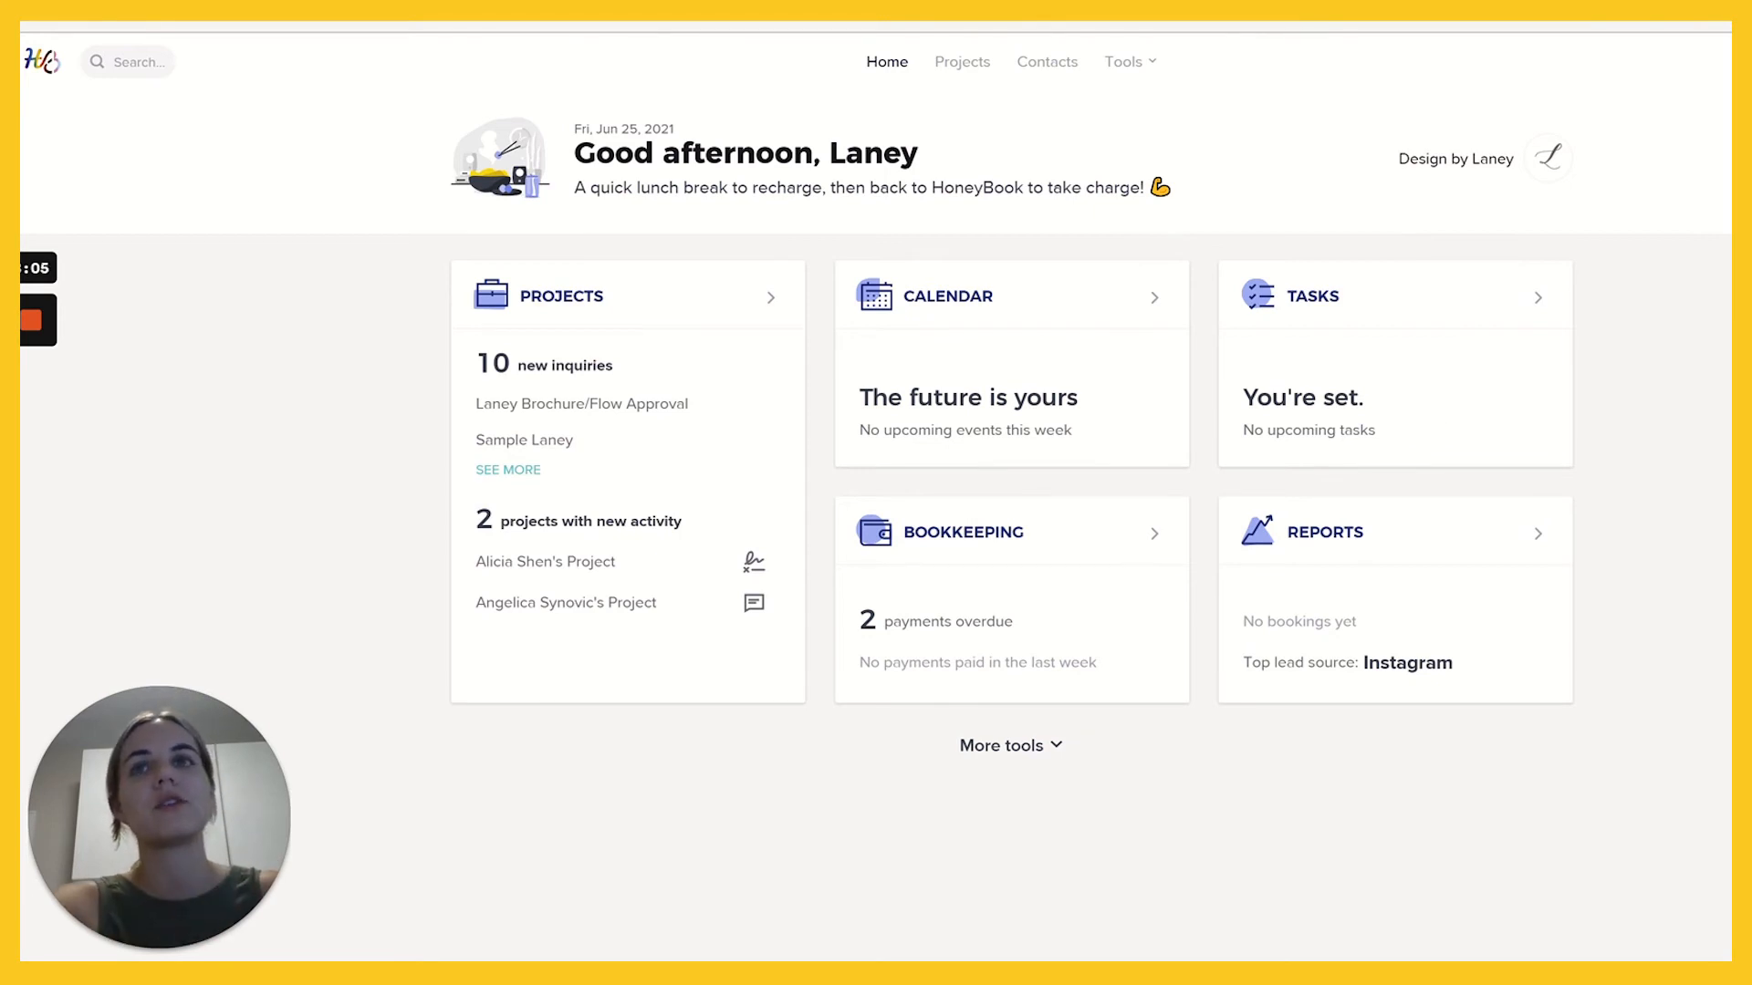
mouse_move(1057, 53)
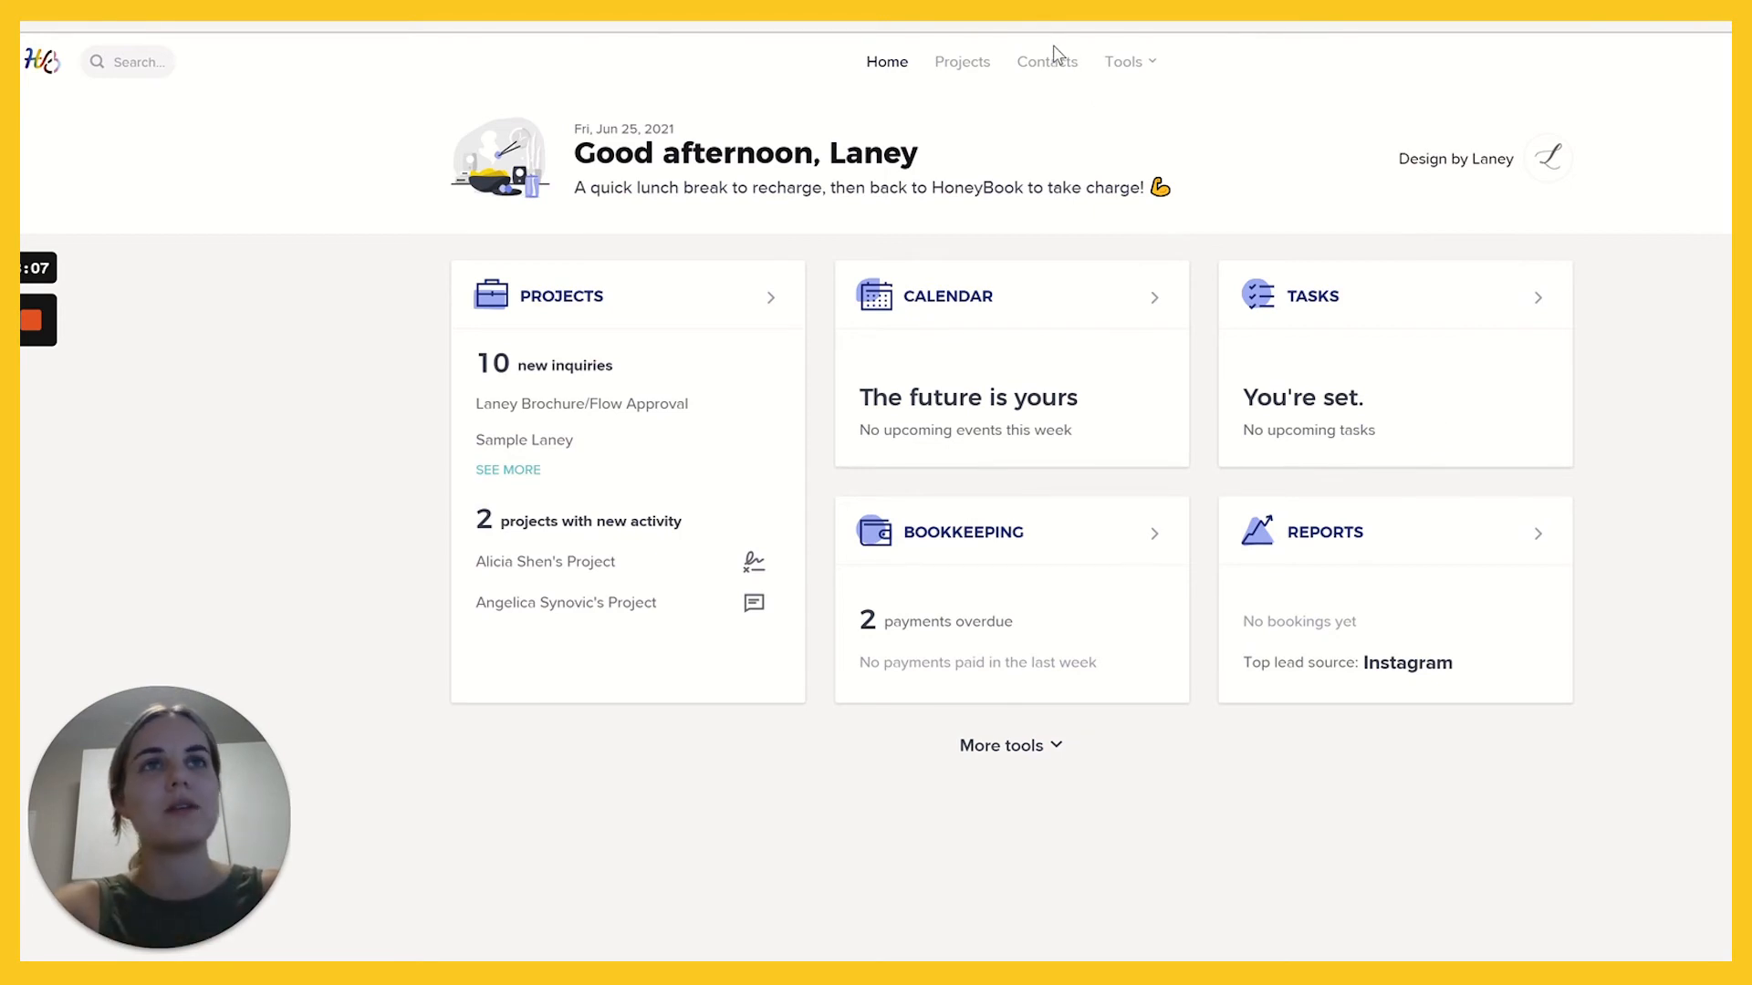
Go to Workflows from the Tools menu to start a blank workflow template.
click(1124, 61)
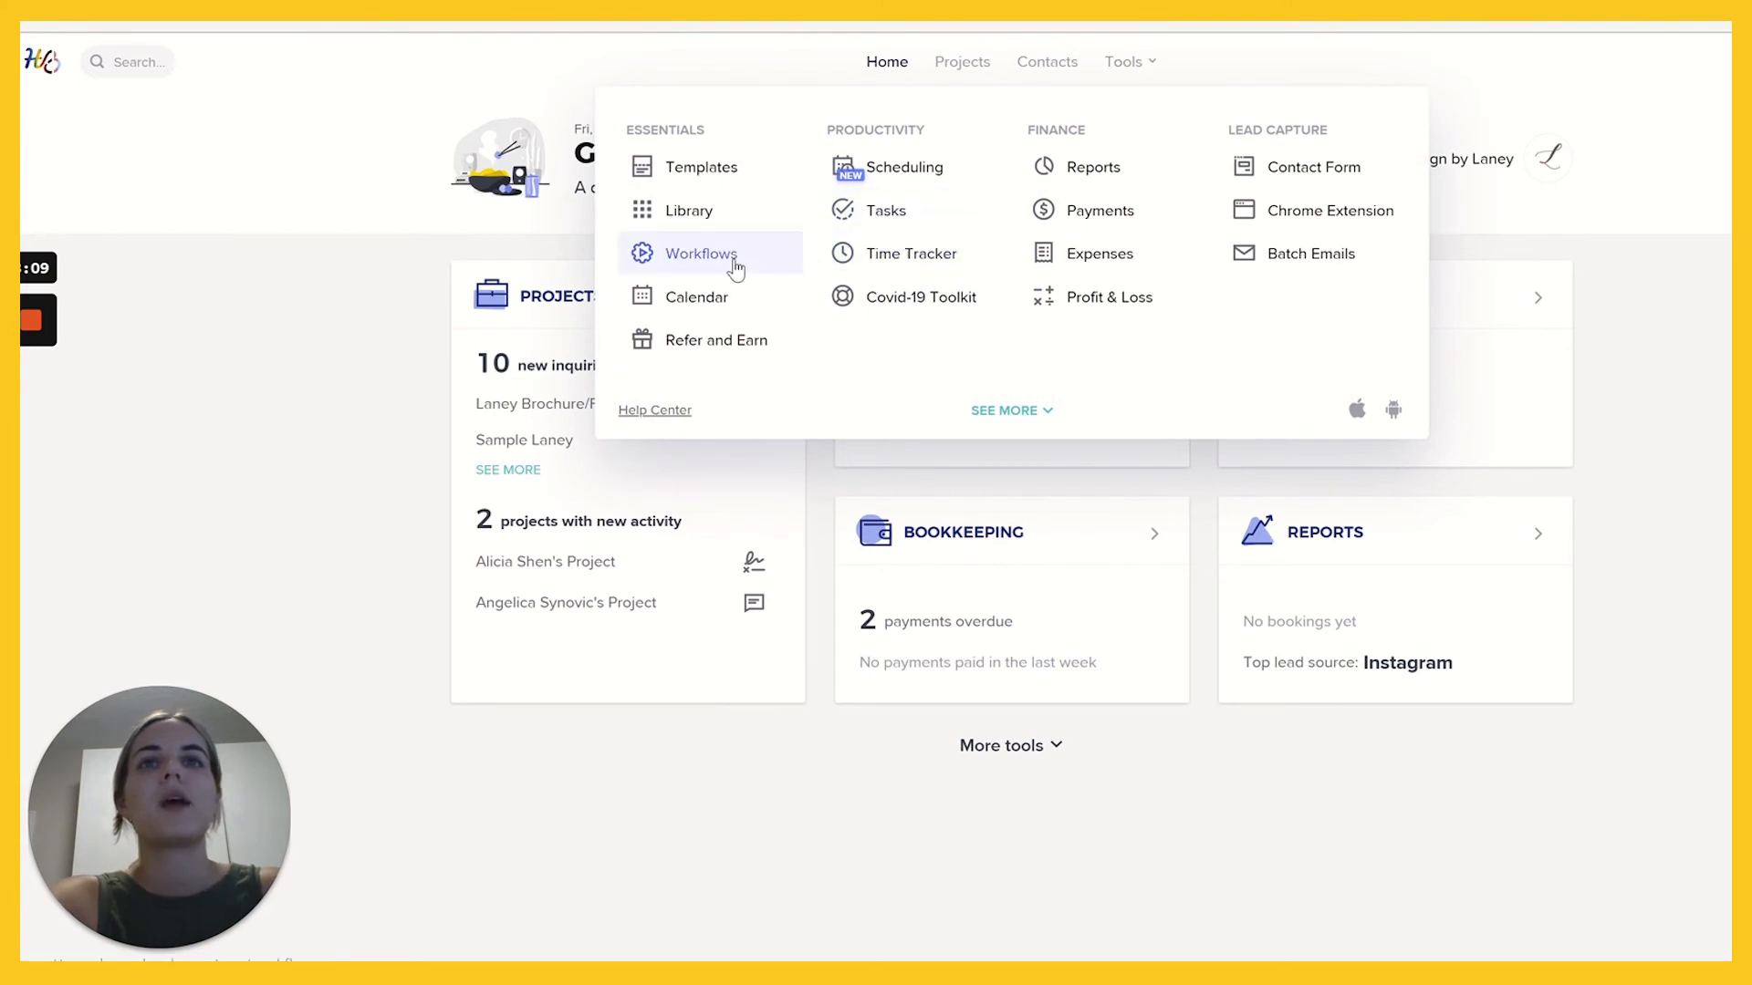
click(703, 254)
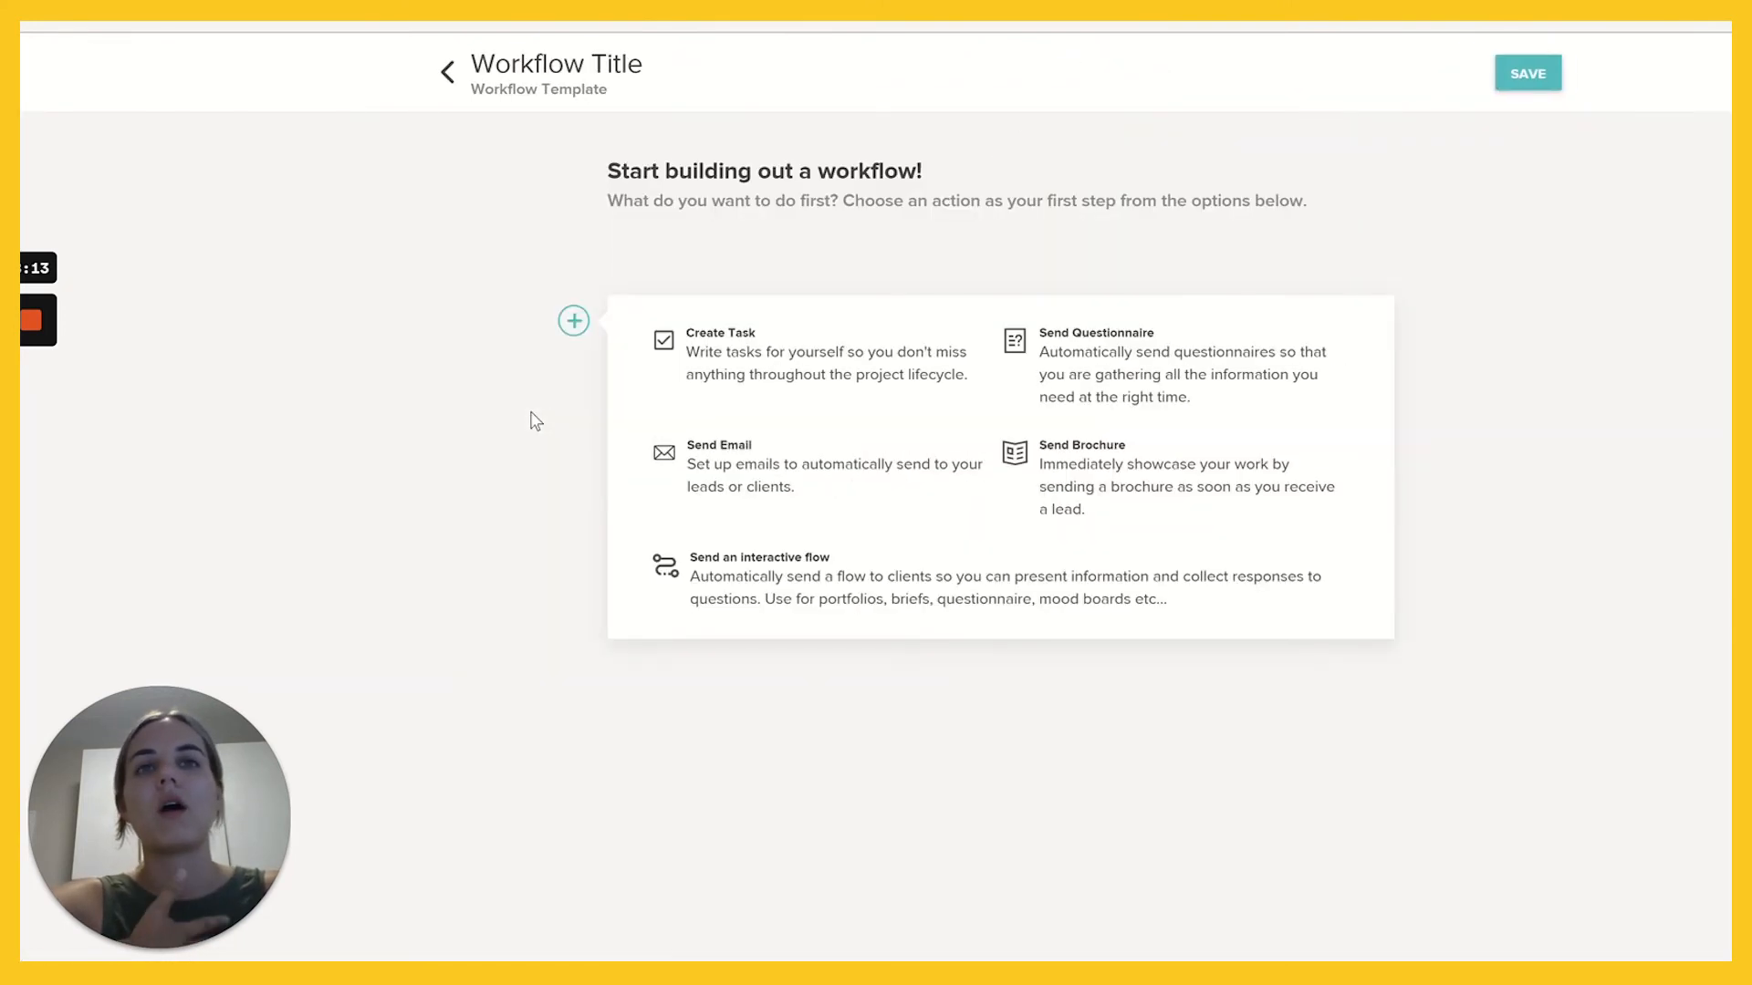
mouse_move(732, 421)
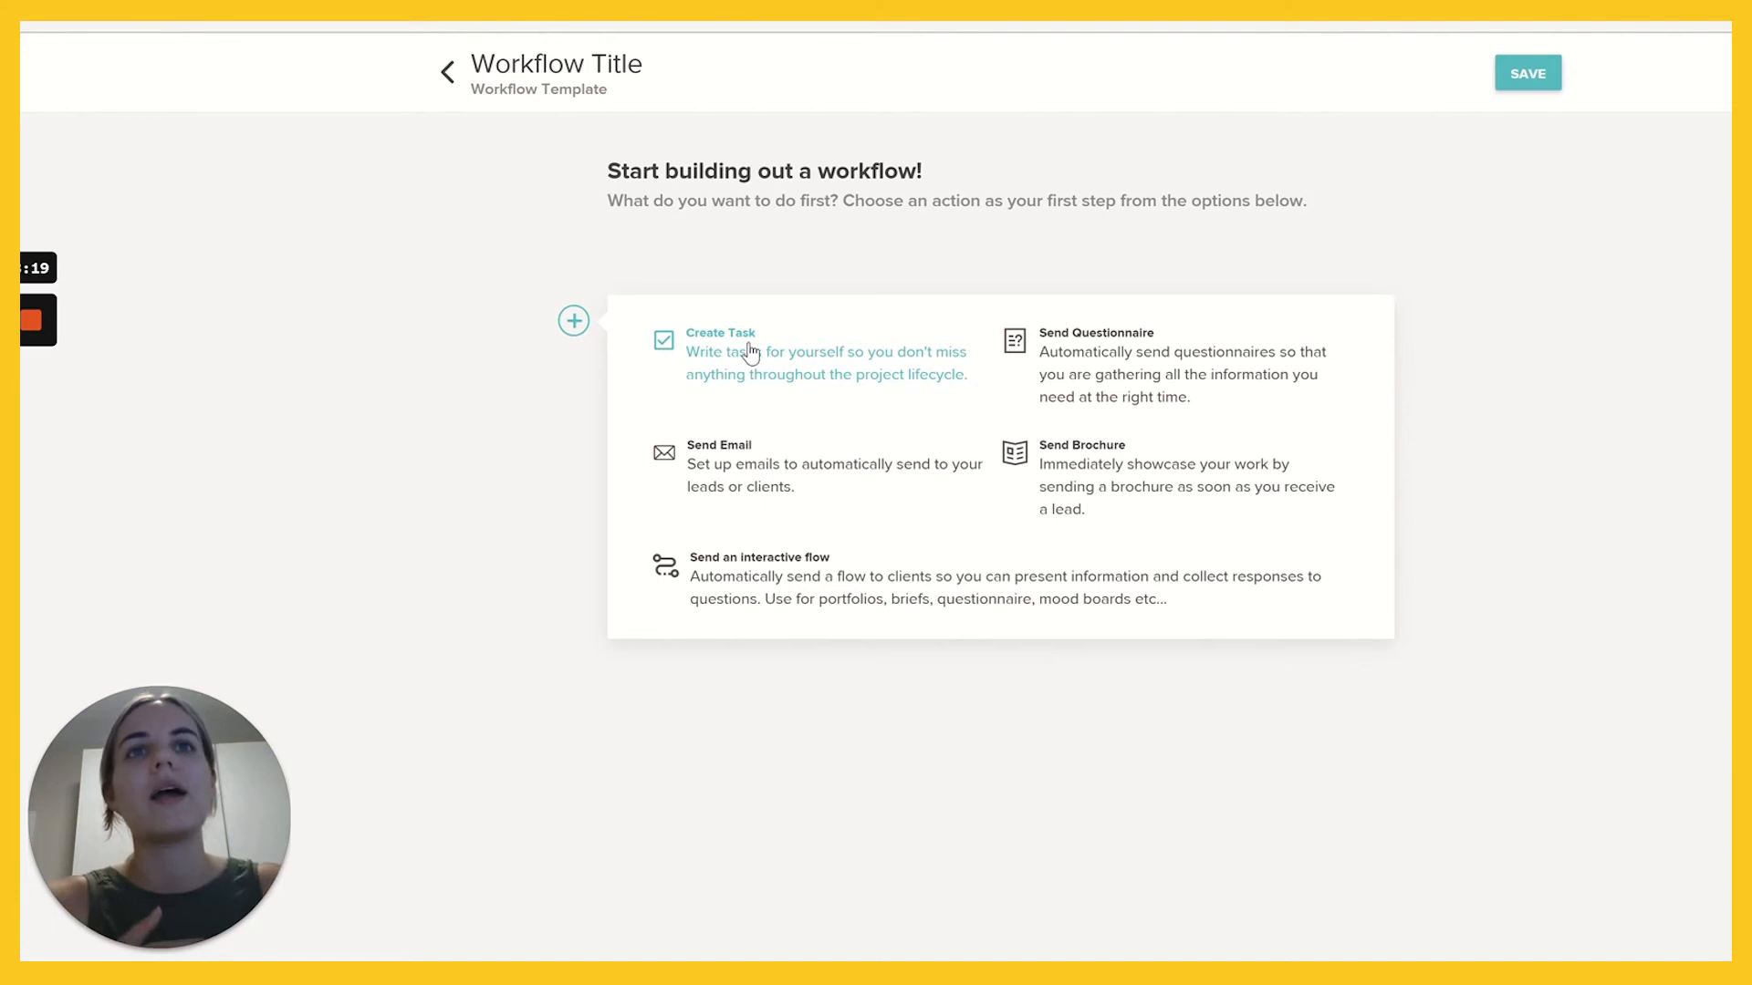
Add a Send Email step timed before the project date, then exit the editor.
click(718, 445)
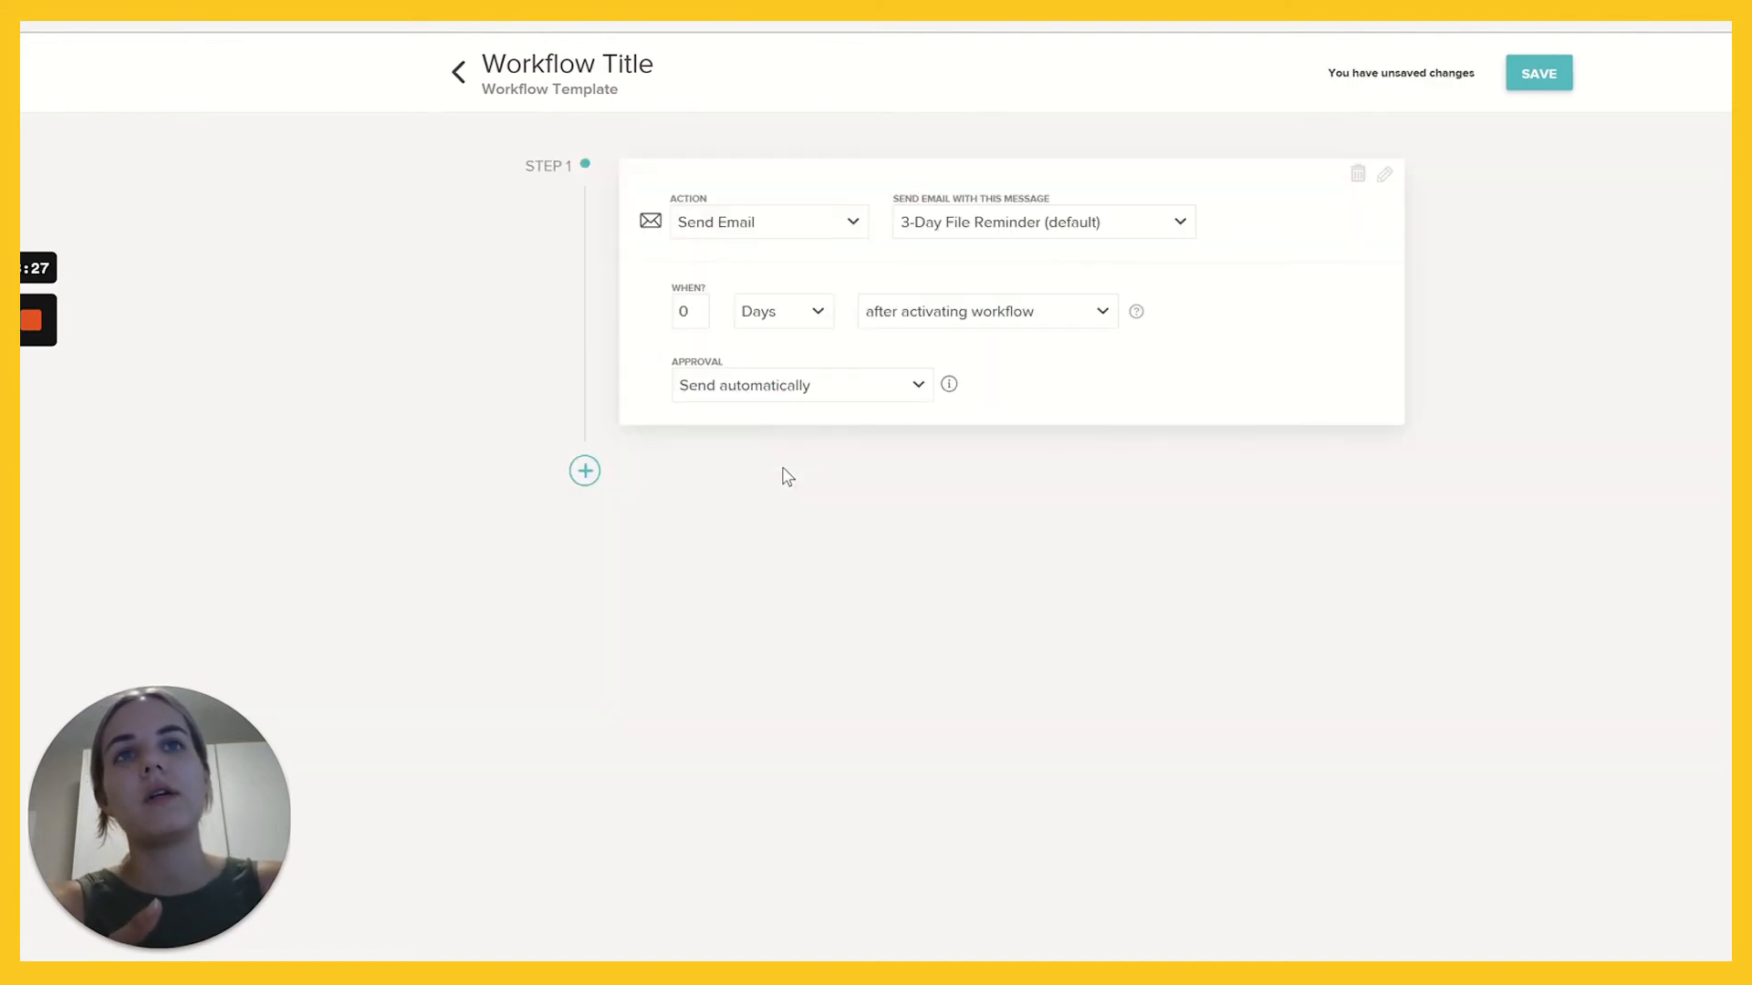
click(984, 311)
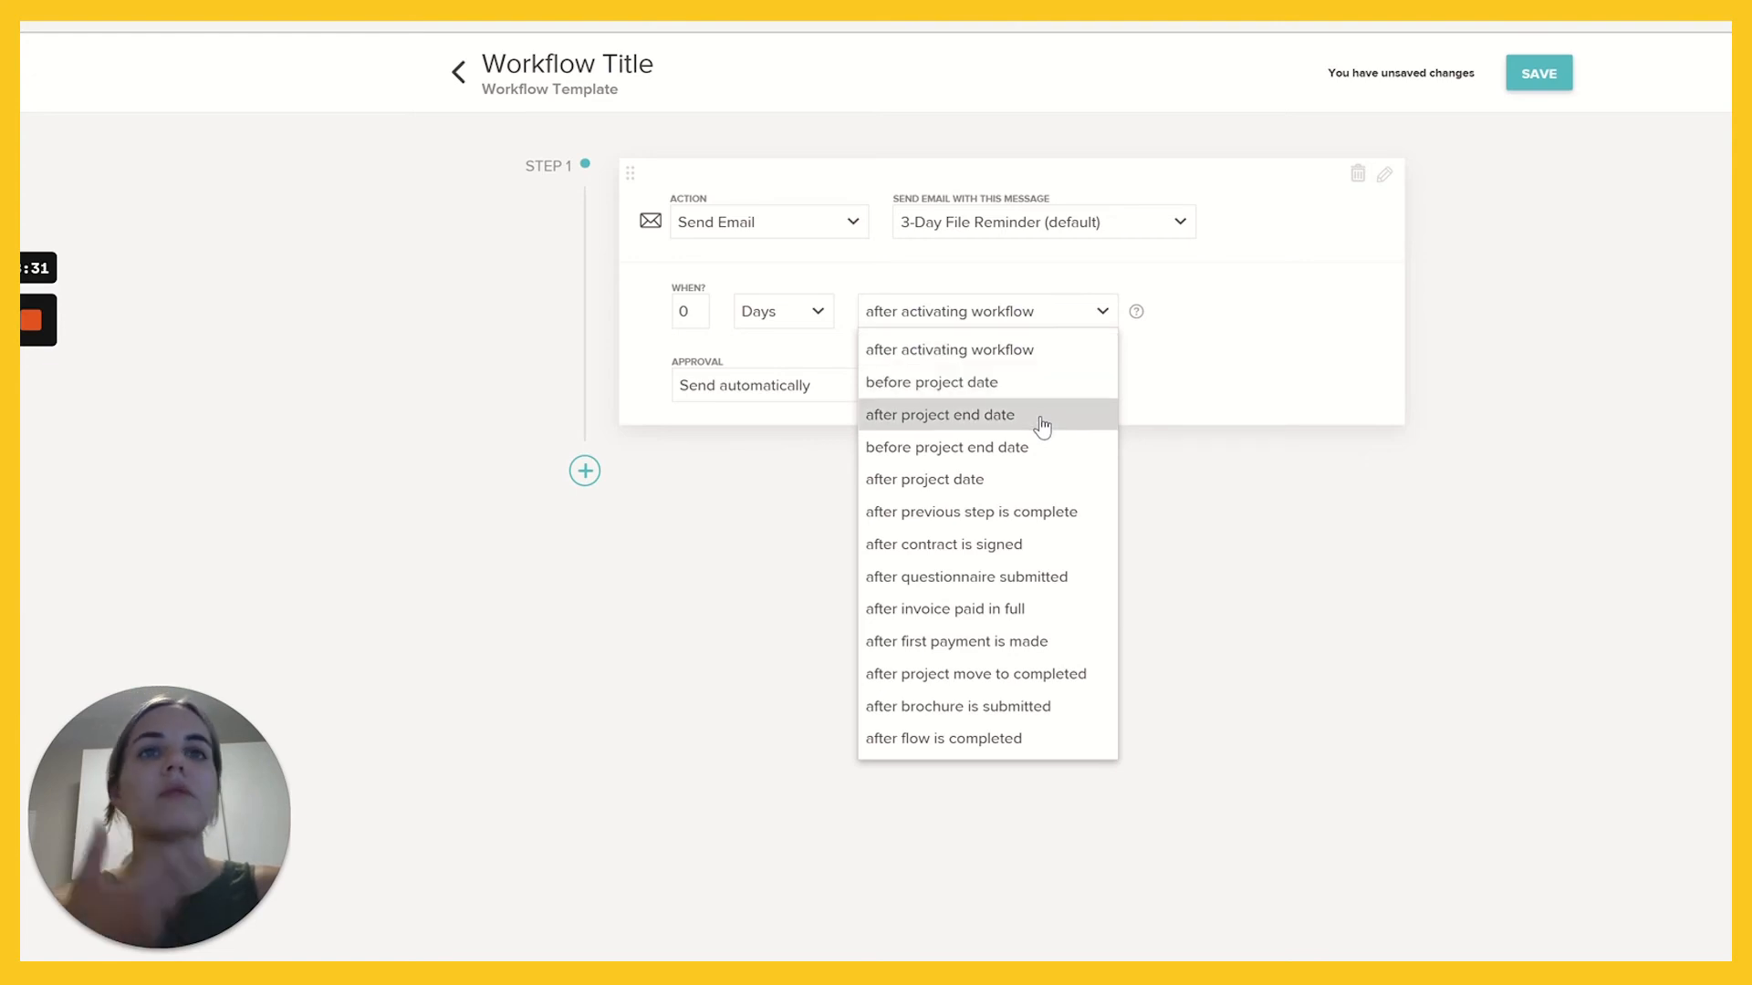
mouse_move(1050, 383)
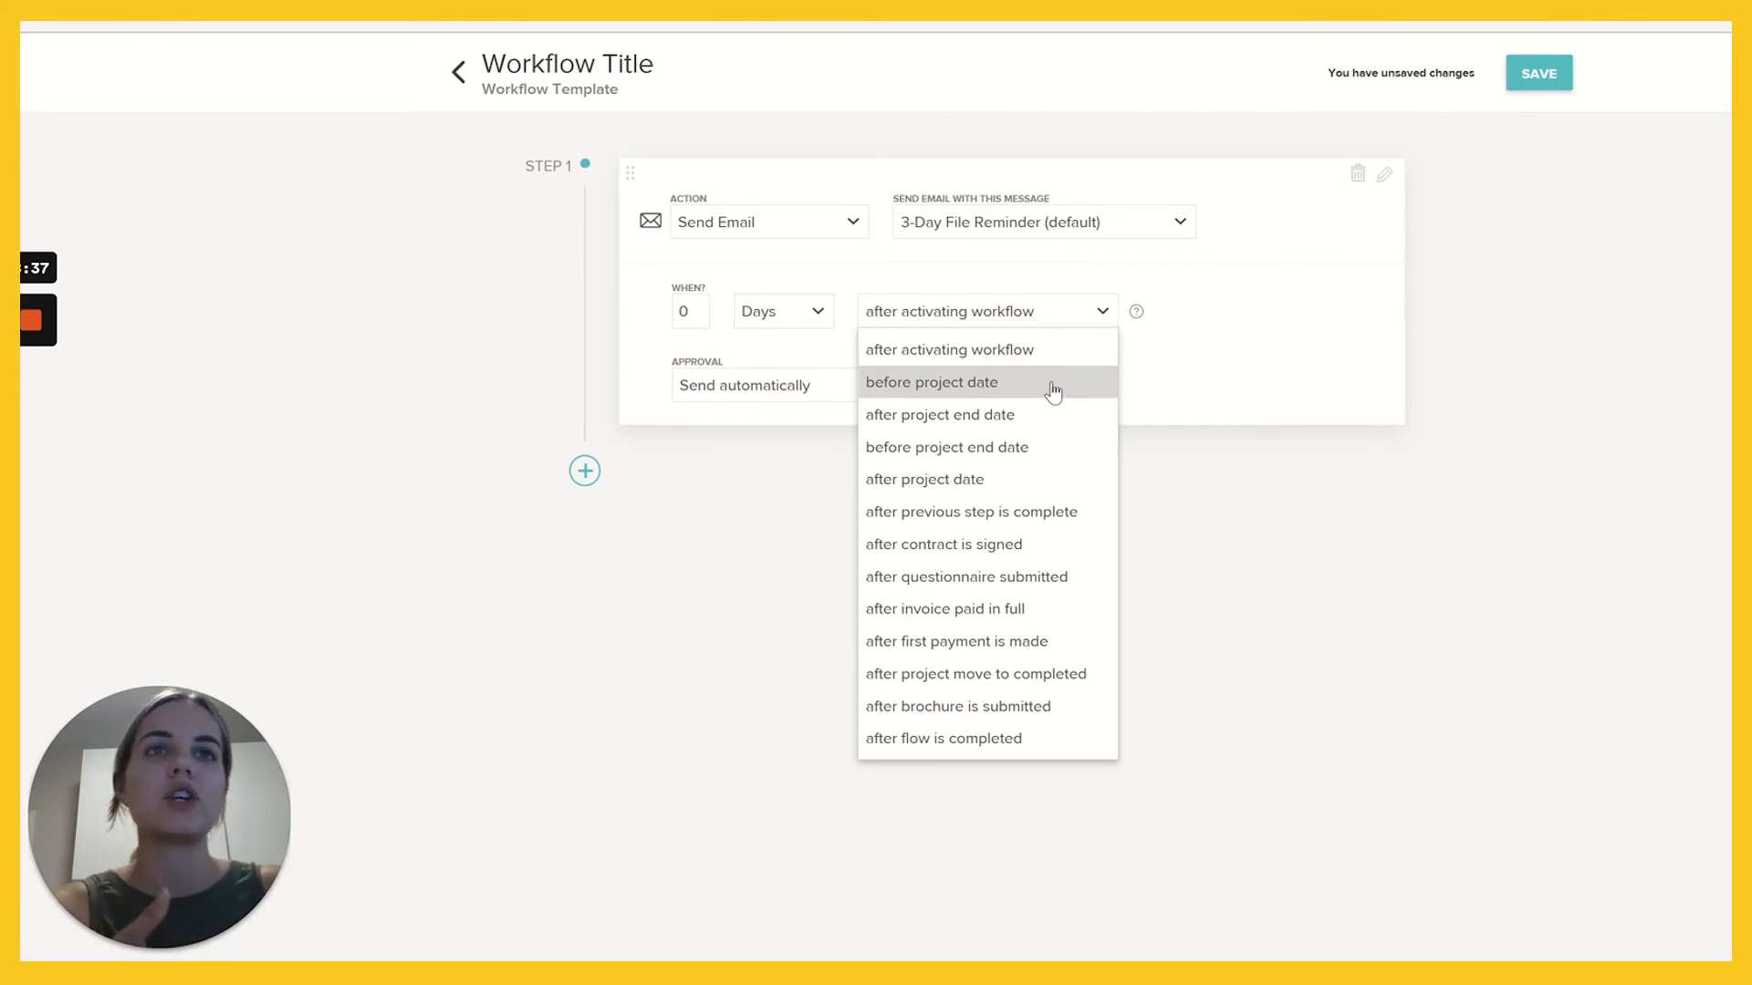
click(931, 383)
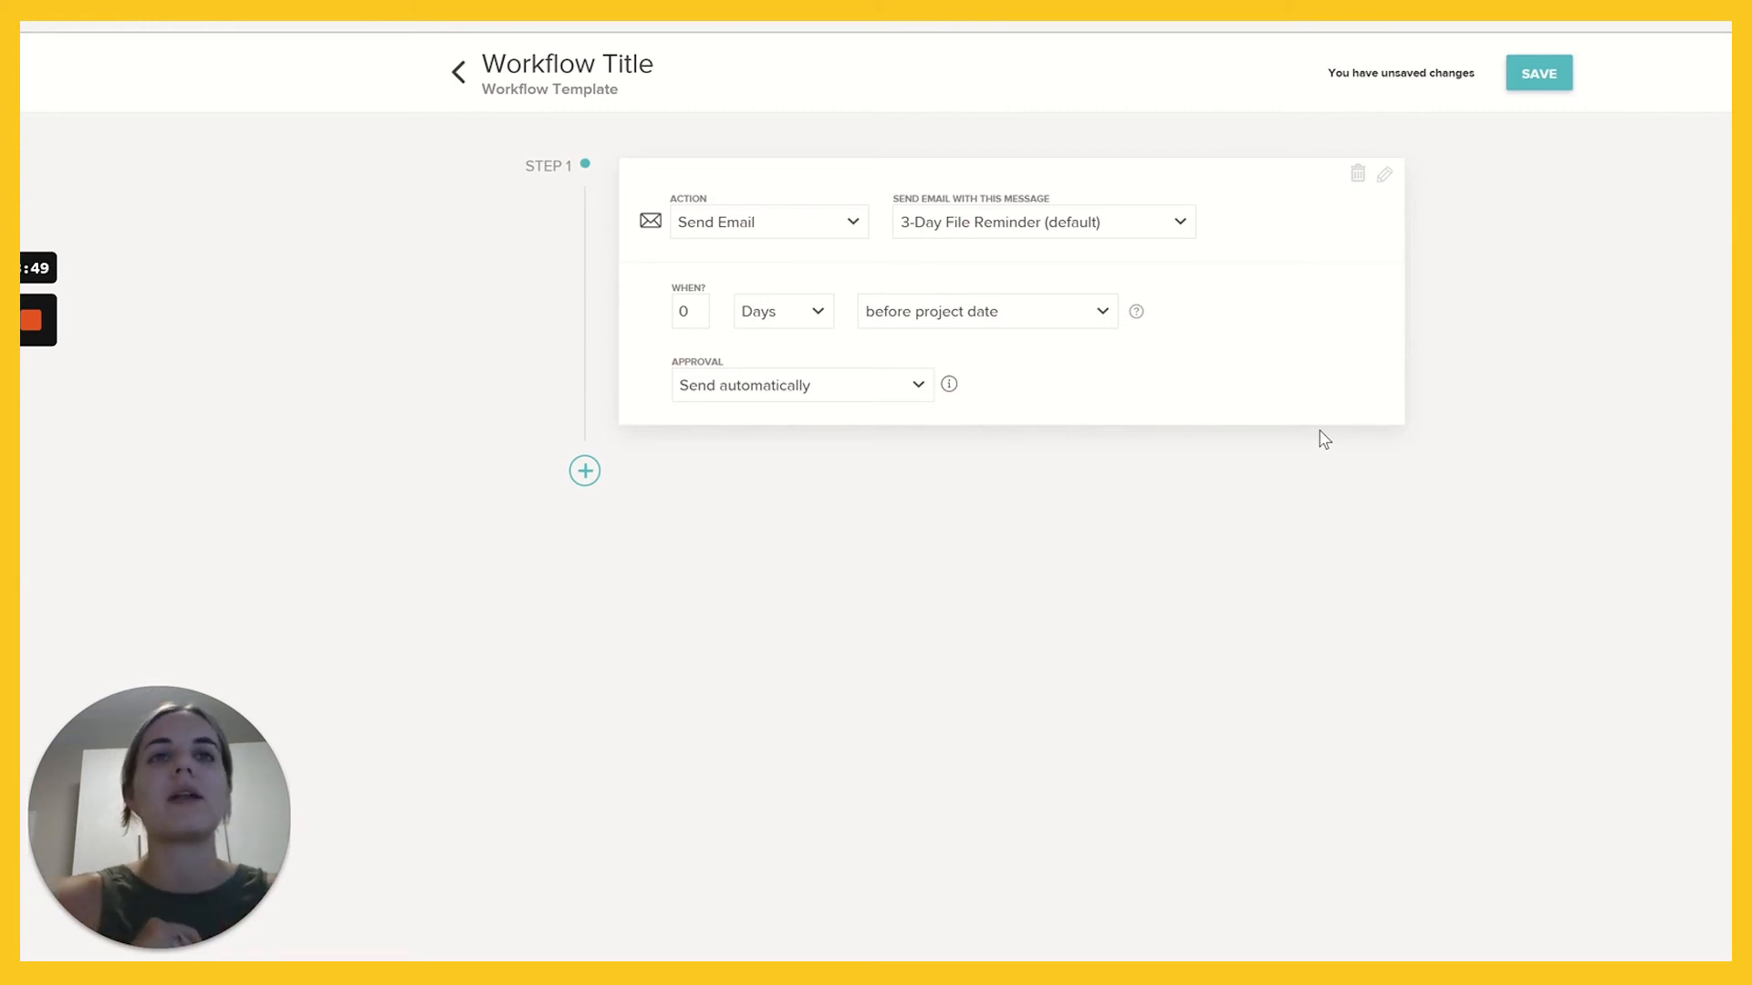
click(983, 310)
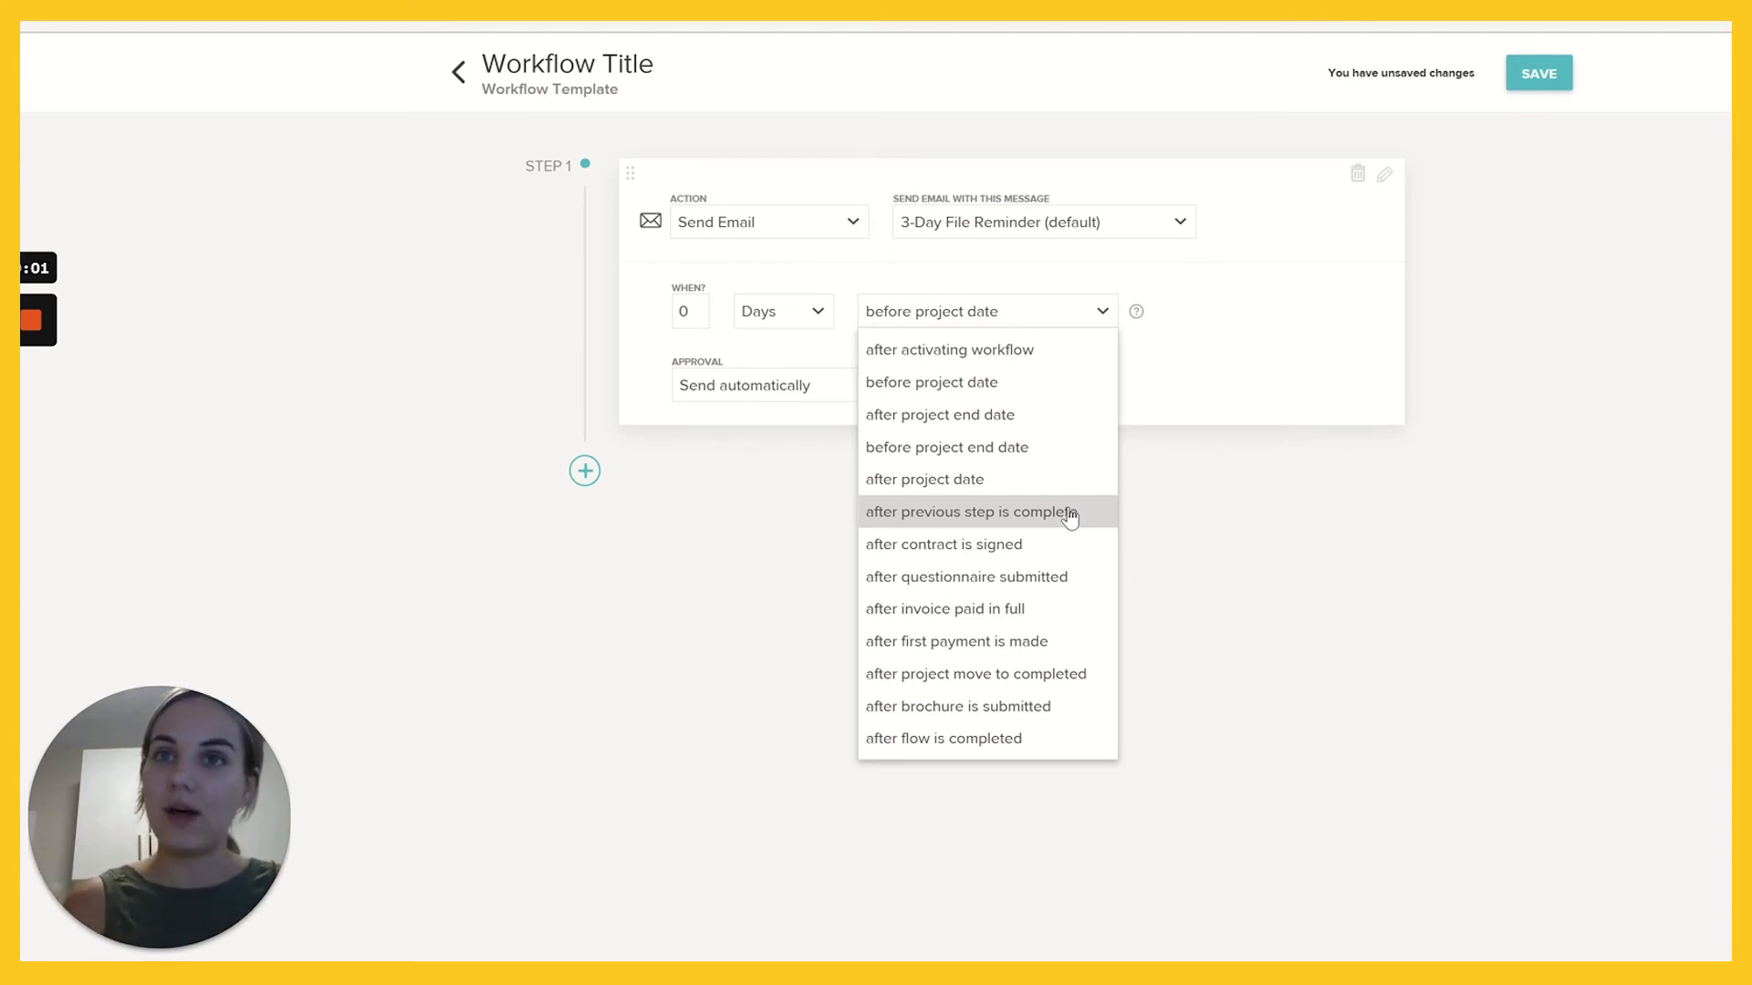
mouse_move(966, 544)
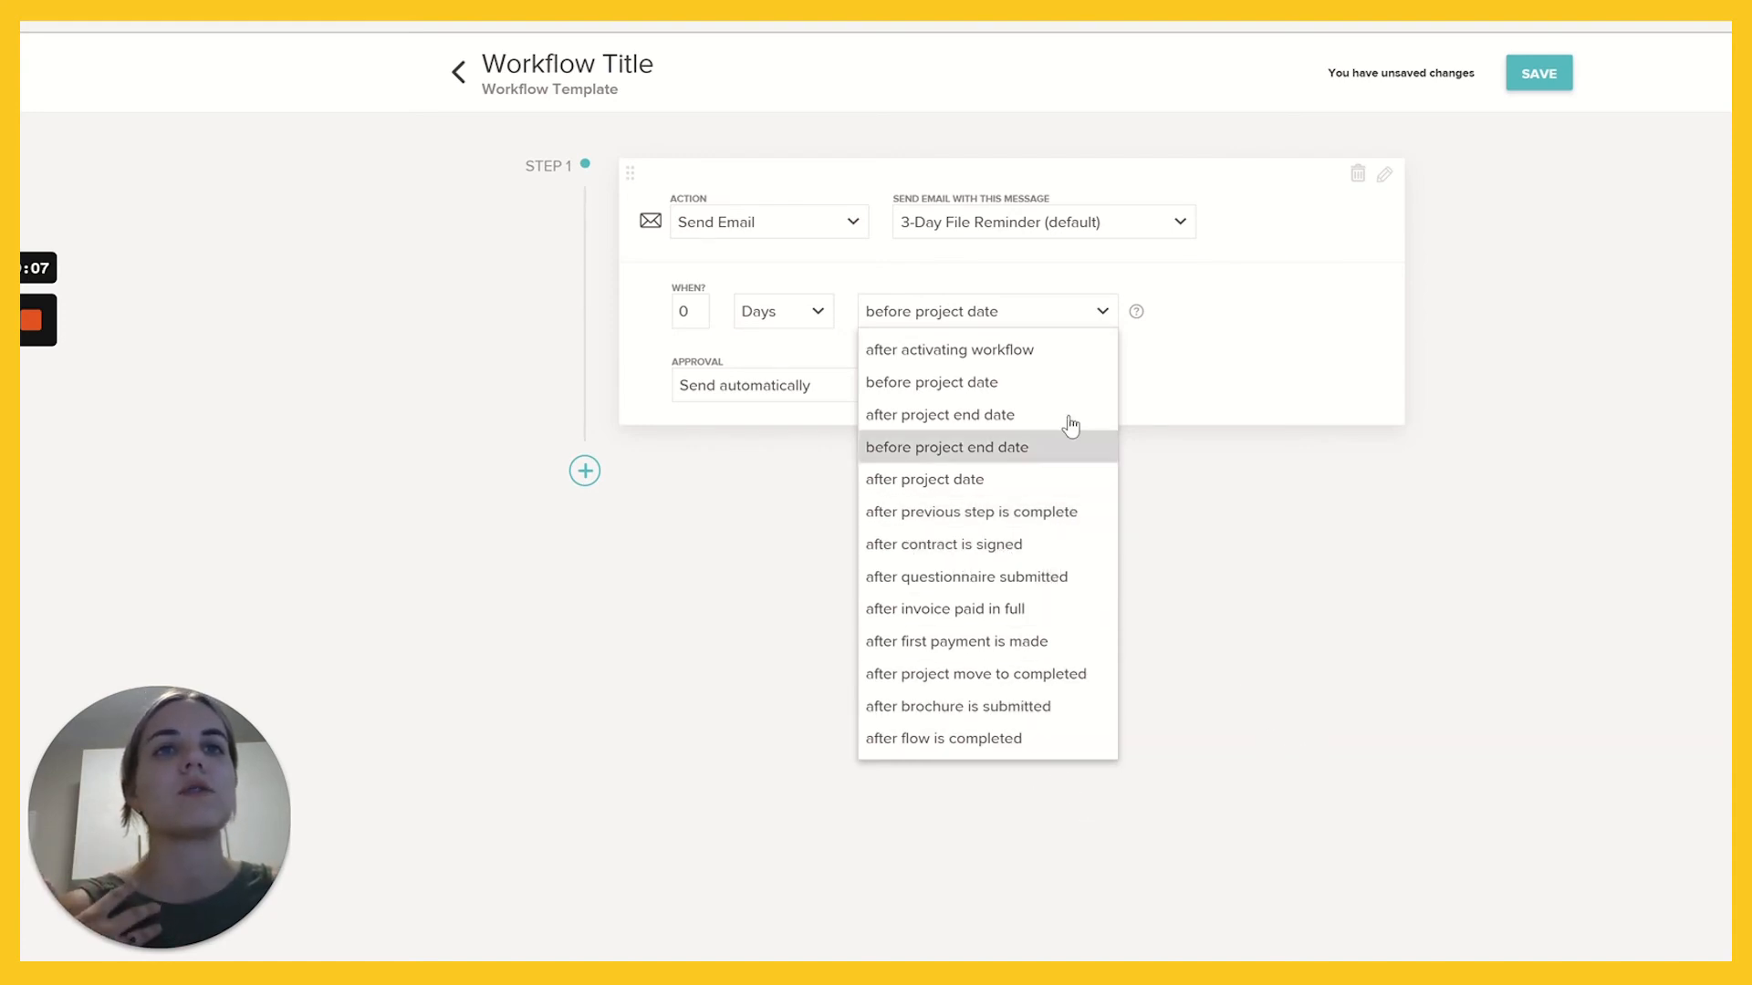
mouse_move(1056, 673)
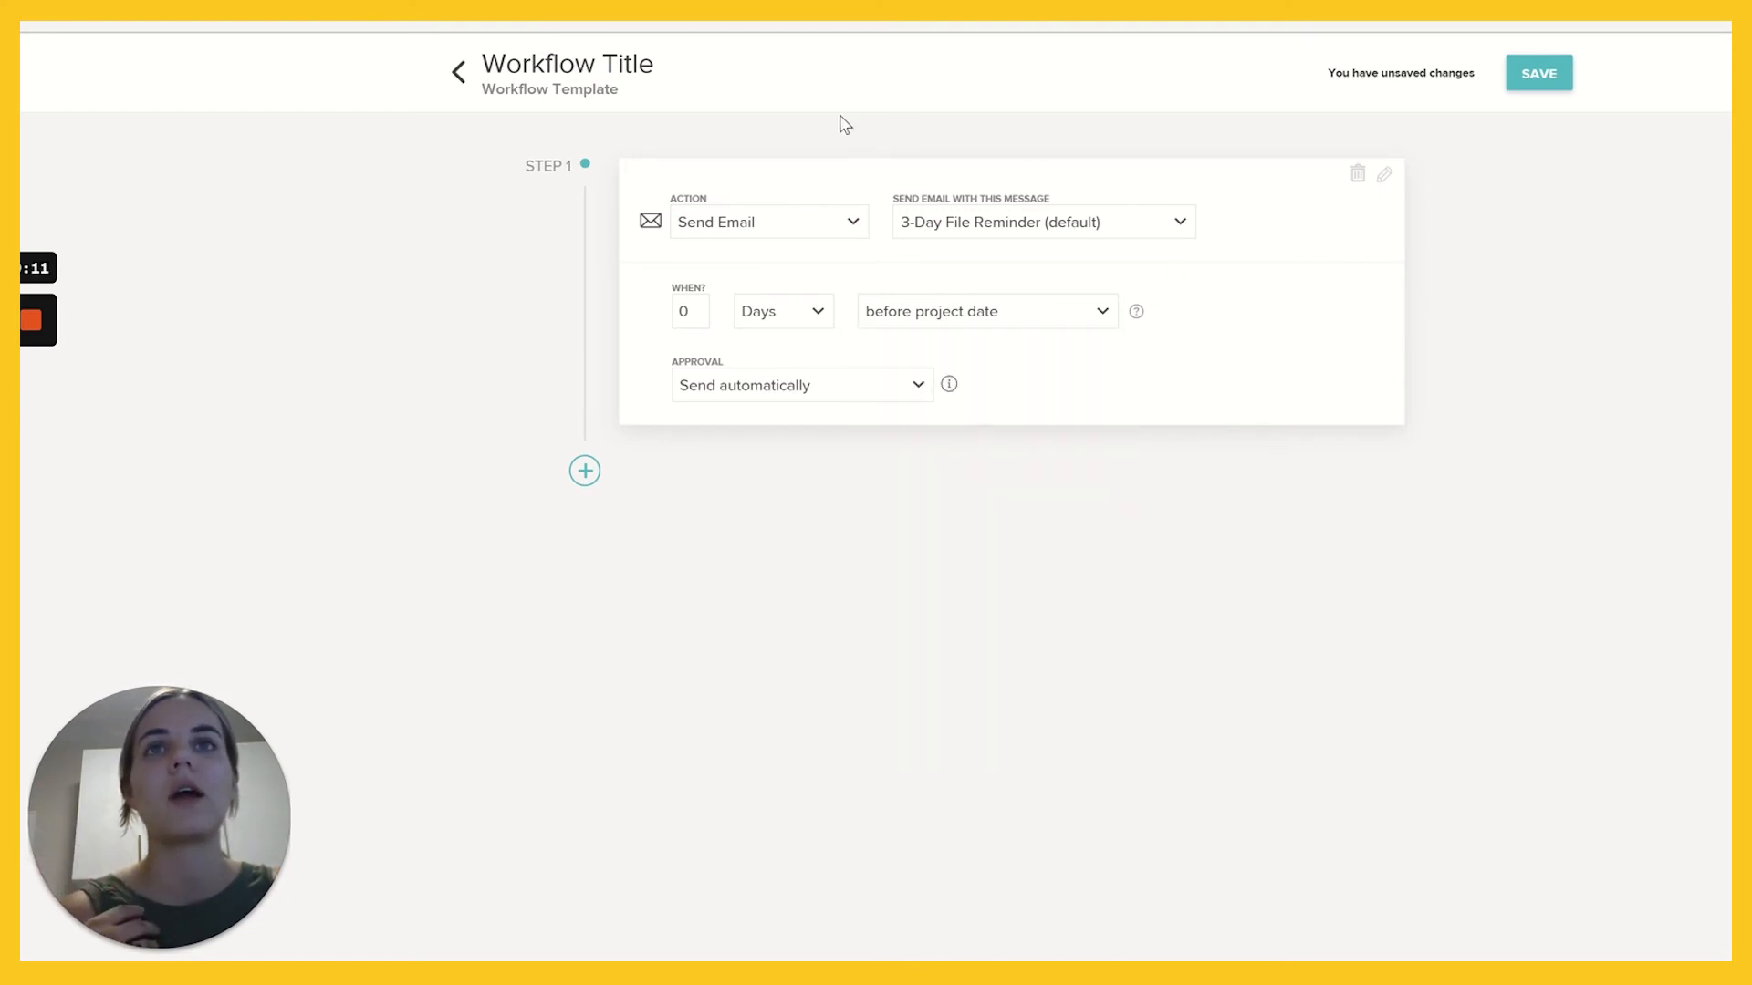
click(457, 71)
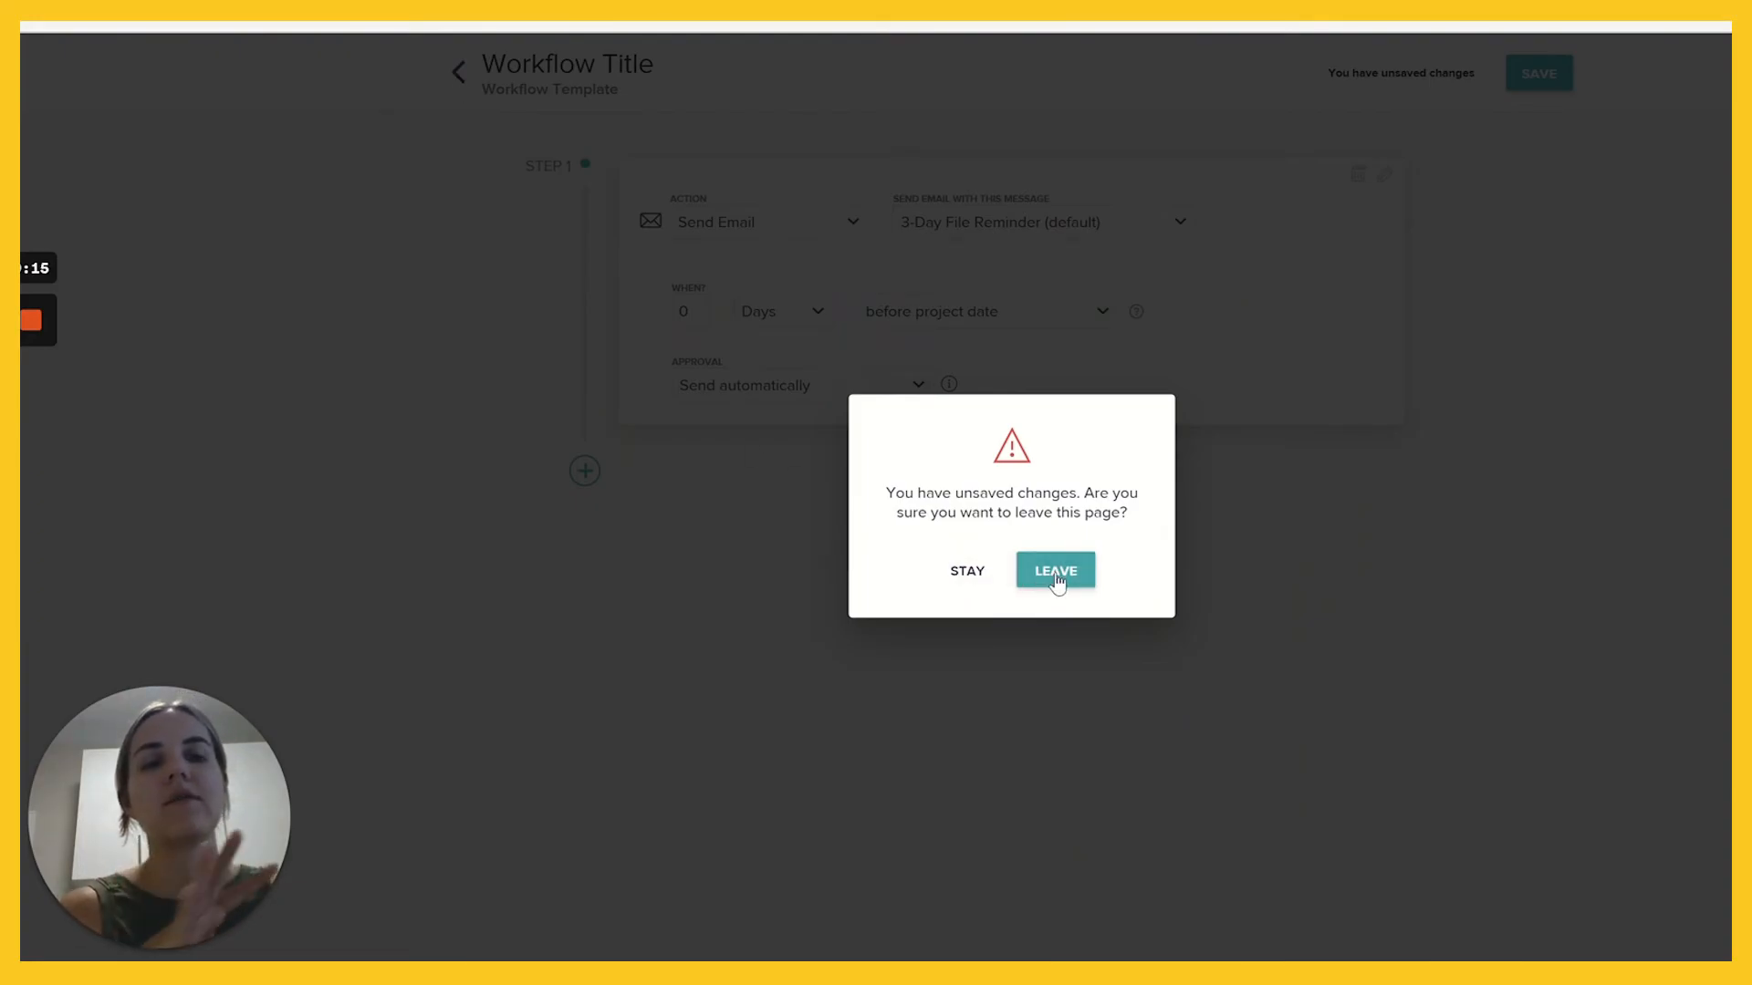
Confirm Leave to discard the unsaved workflow and return to the Workflow list.
click(1052, 572)
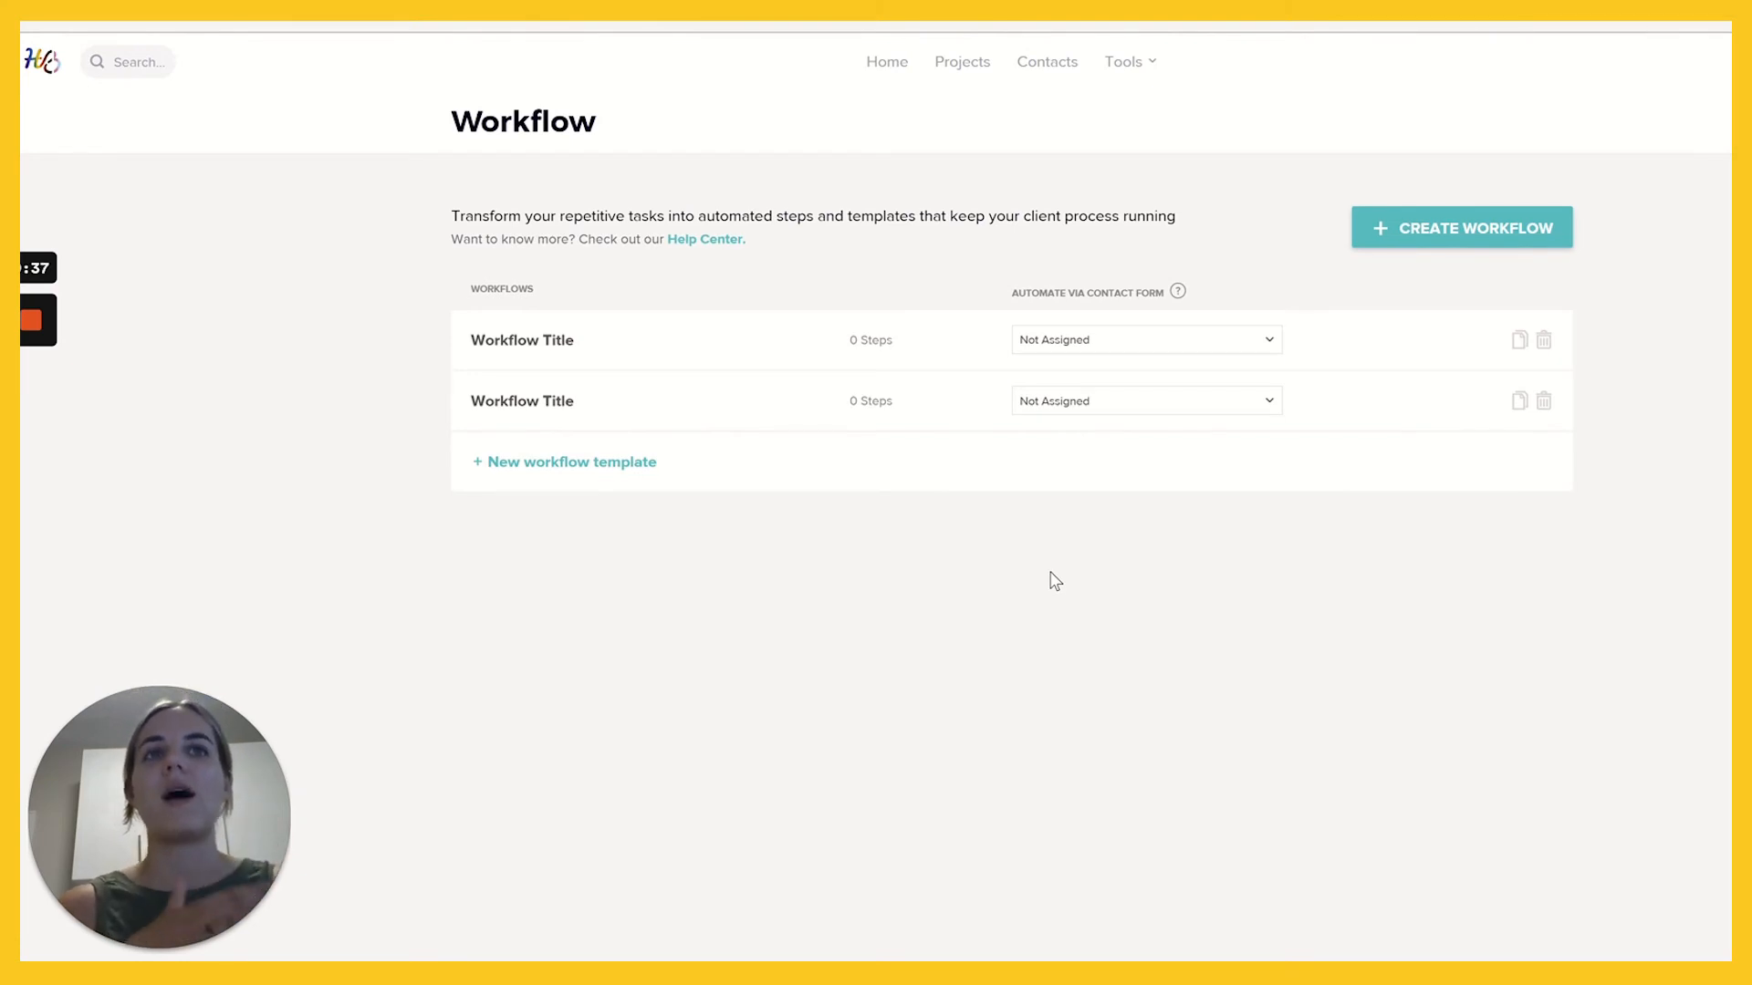
mouse_move(974, 582)
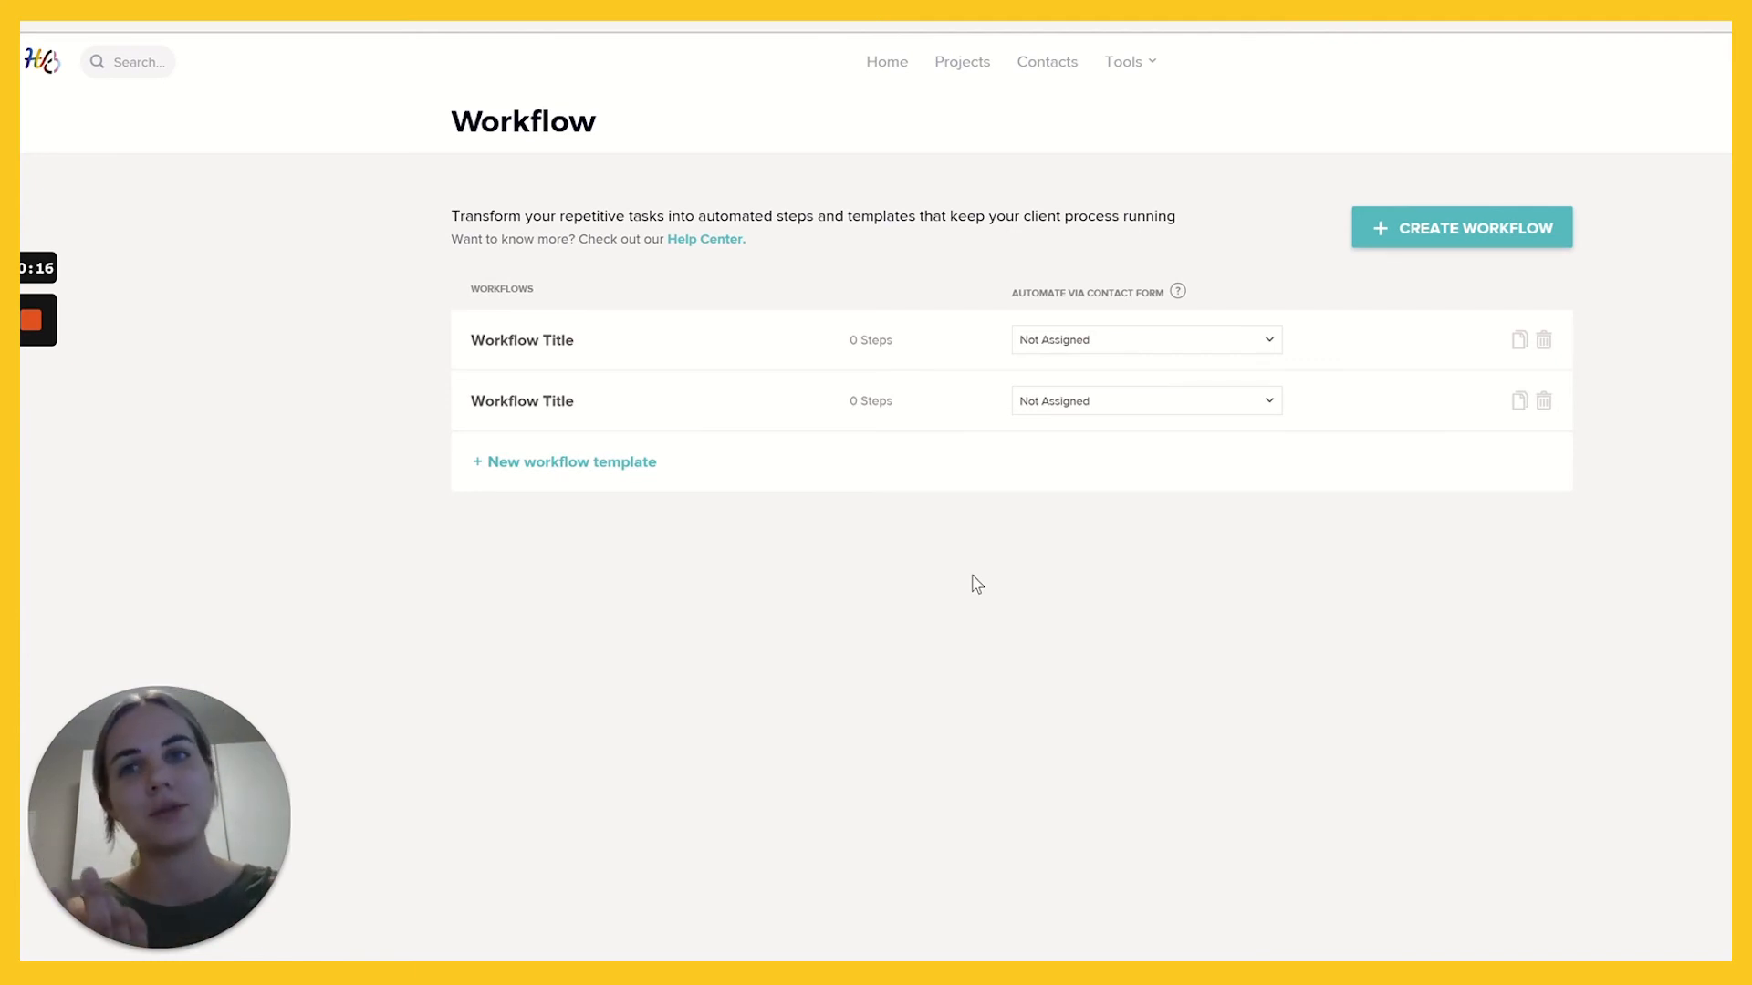
mouse_move(1054, 772)
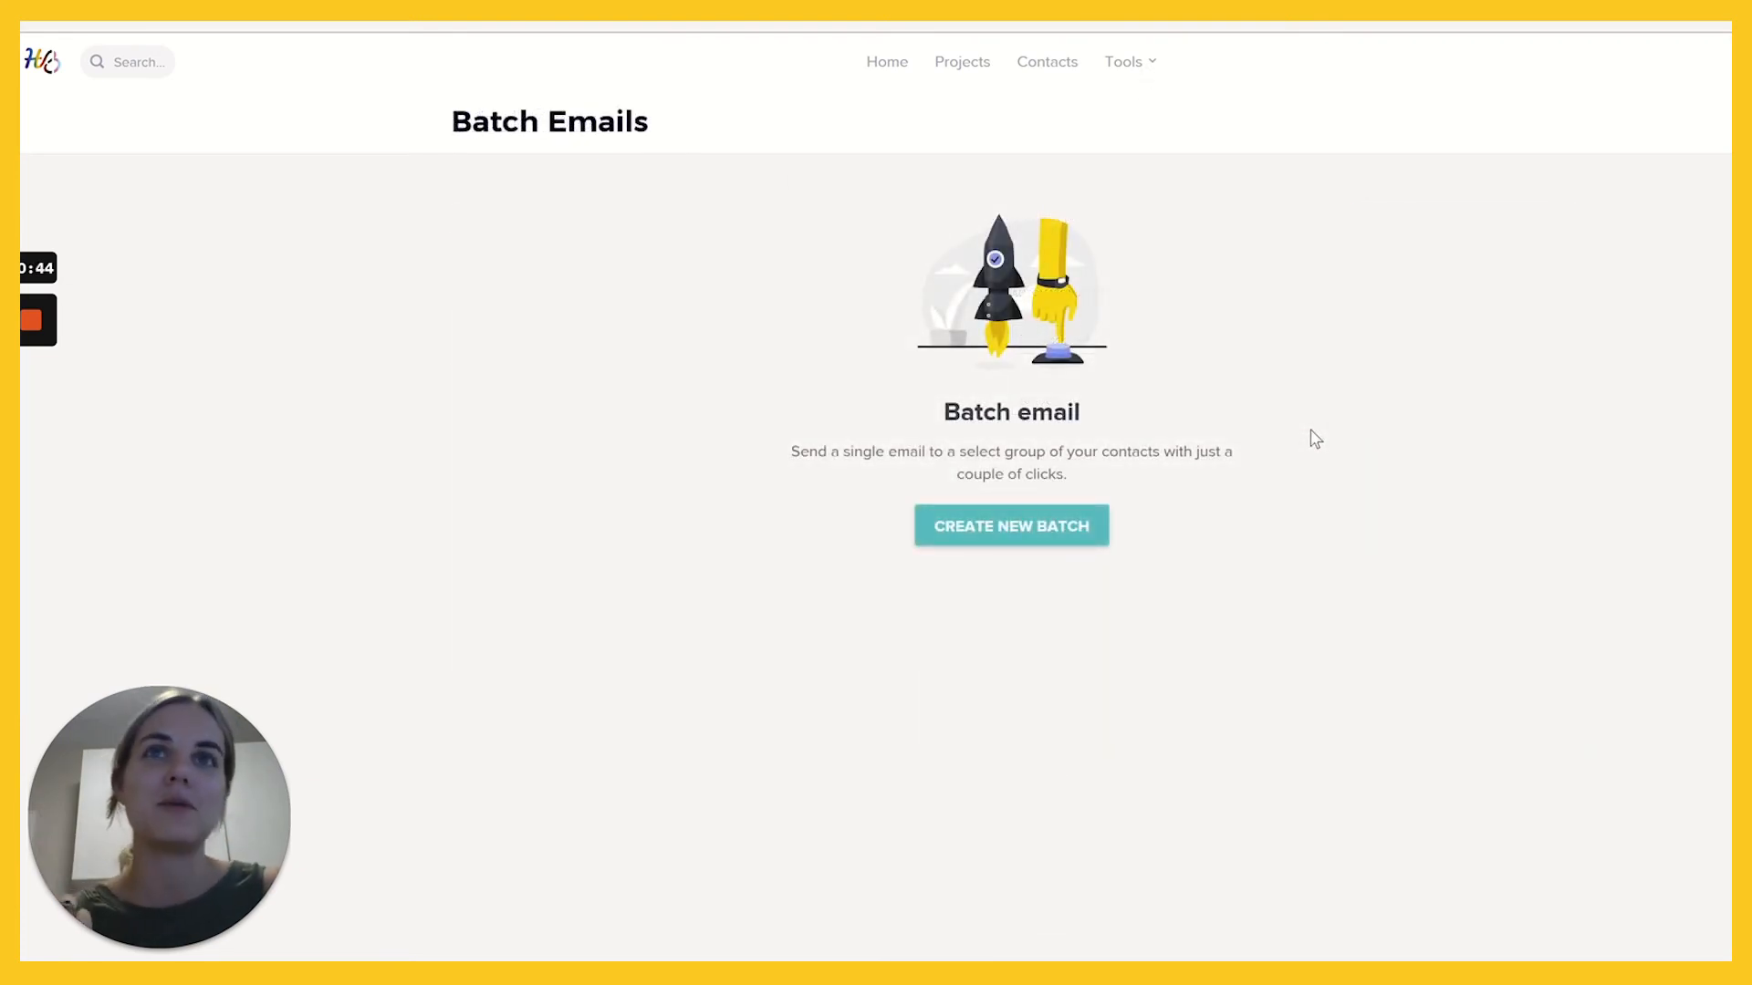
mouse_move(1329, 448)
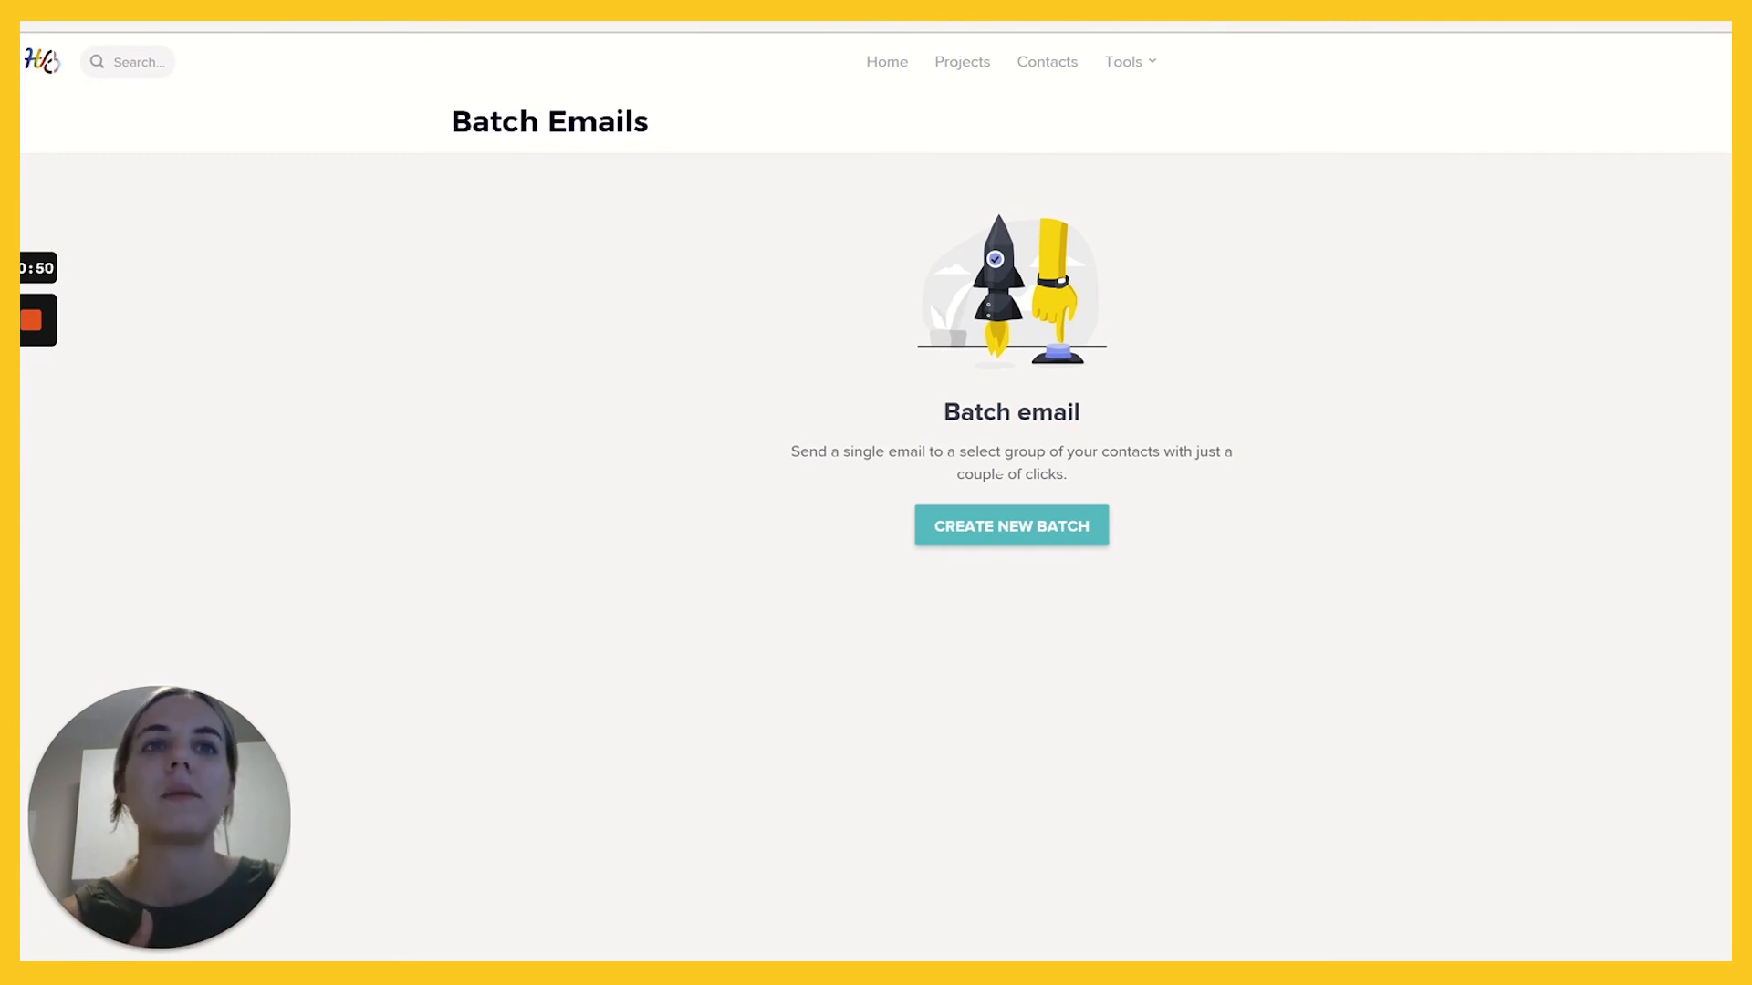
mouse_move(1278, 577)
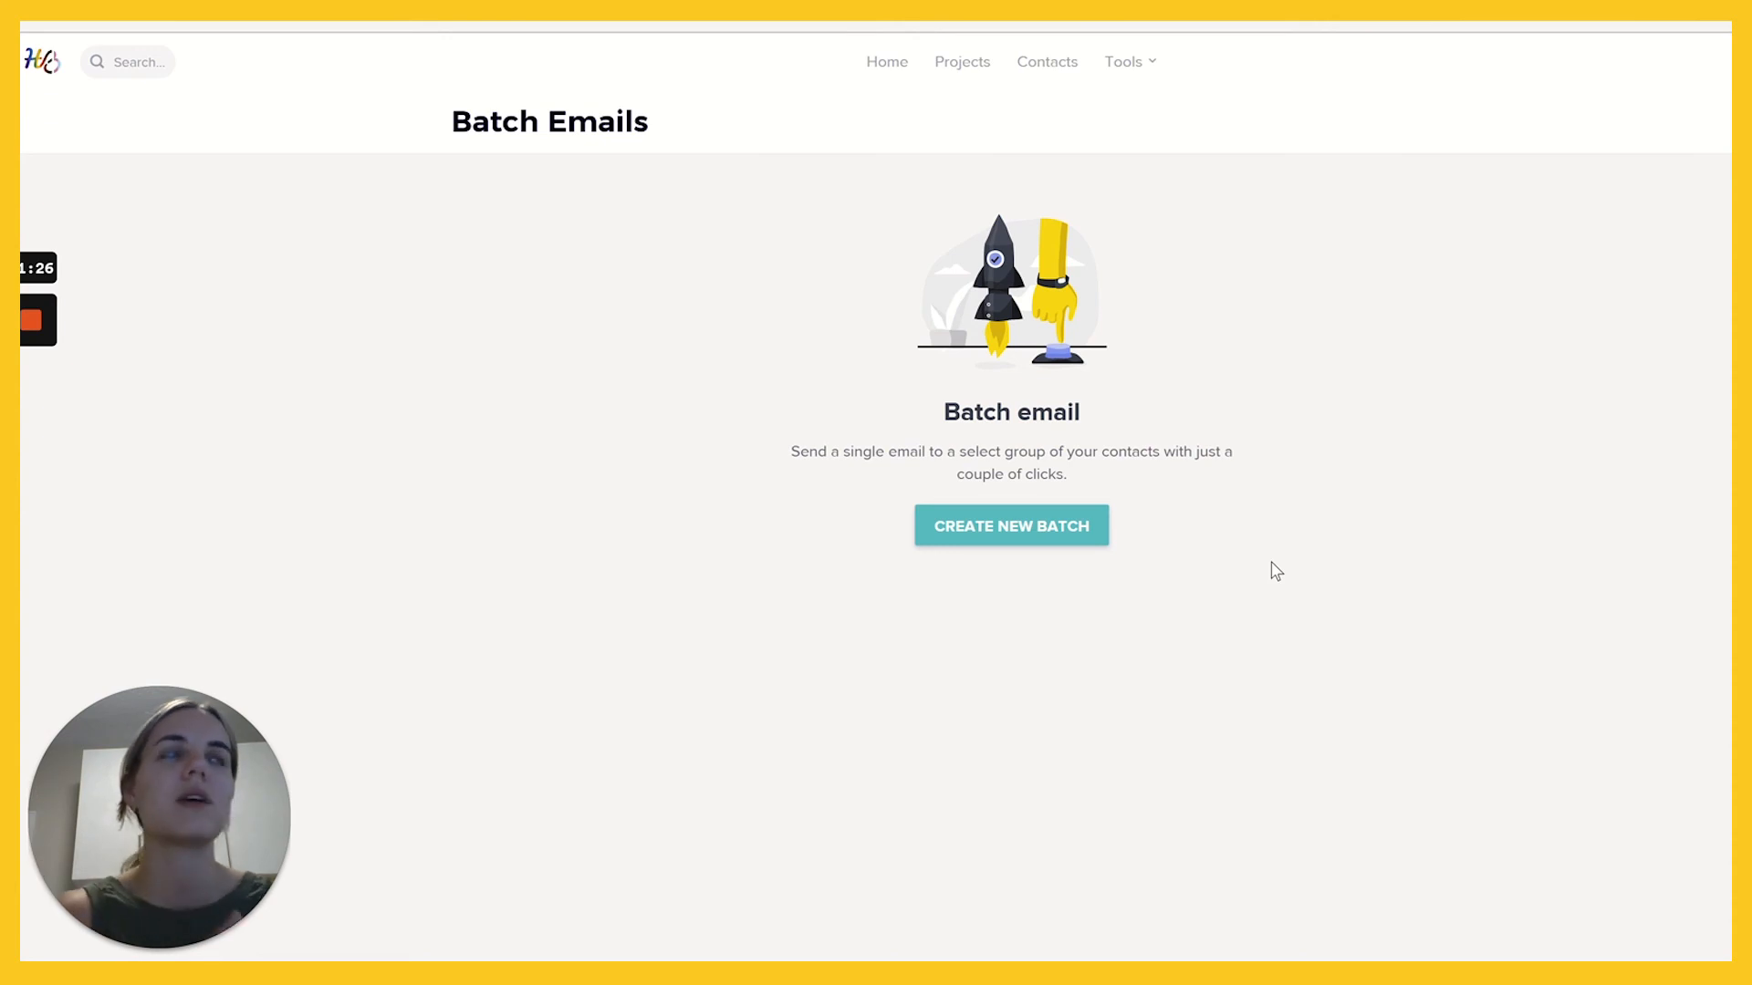
Go to Batch Emails from the Tools menu.
click(1124, 61)
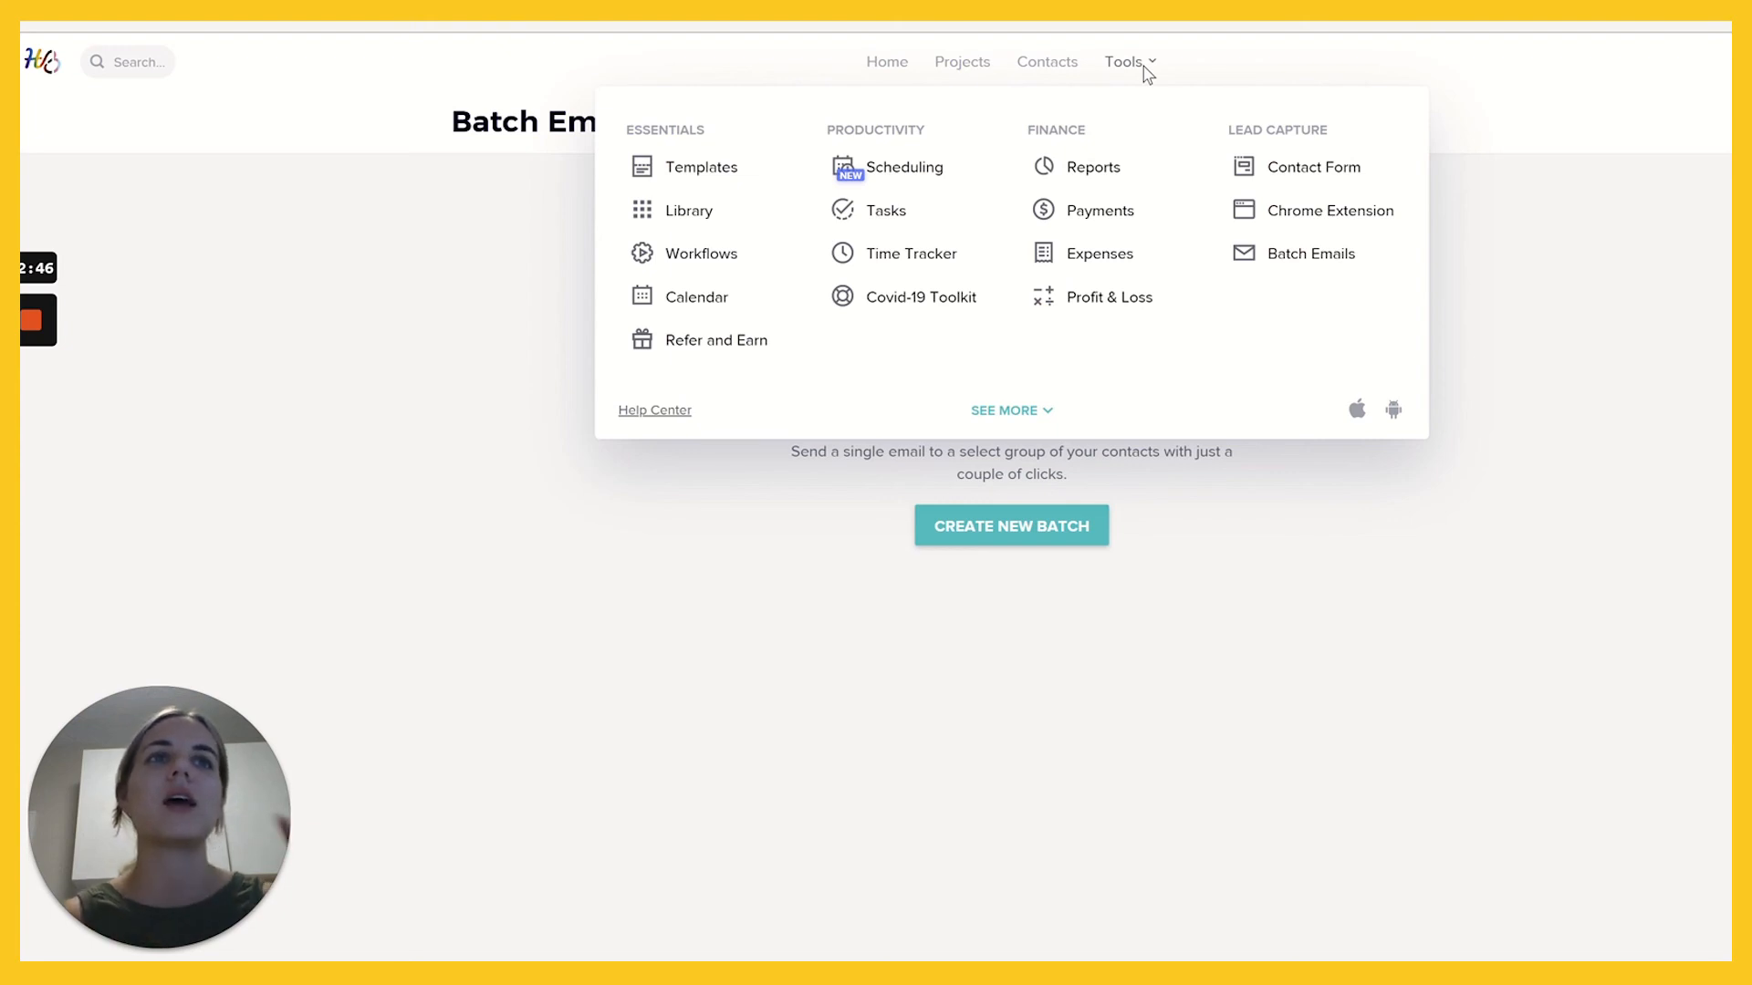
mouse_move(1330, 209)
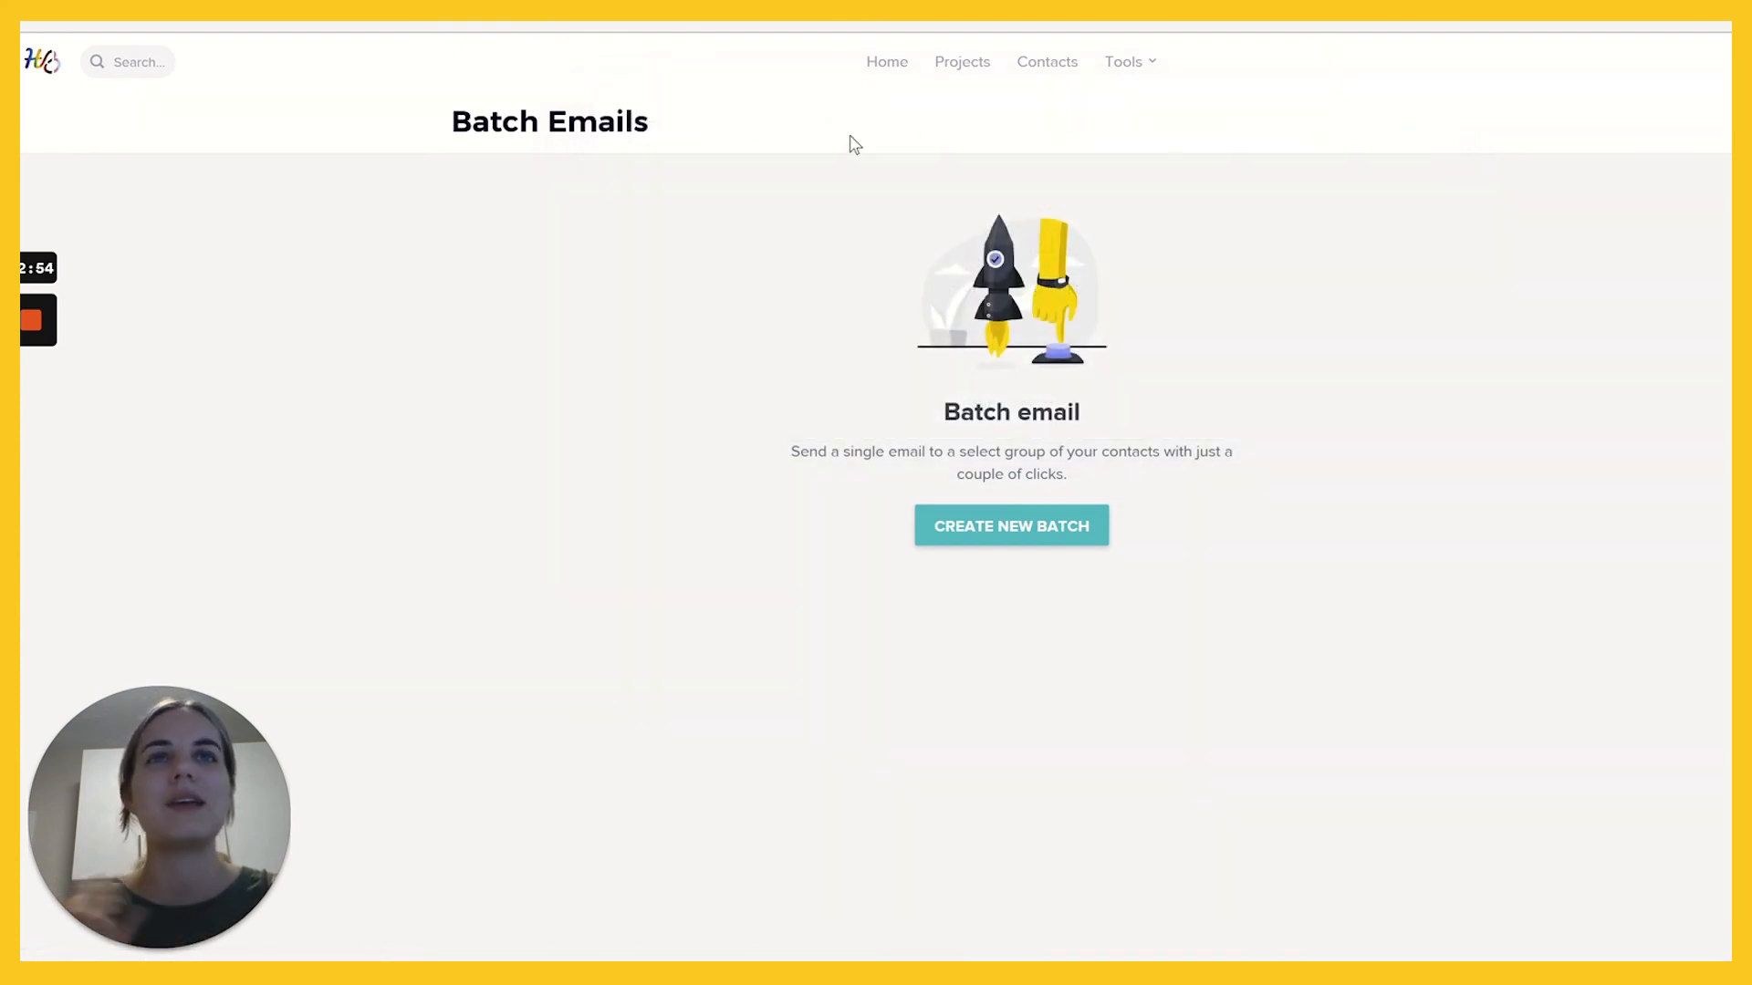
click(1124, 61)
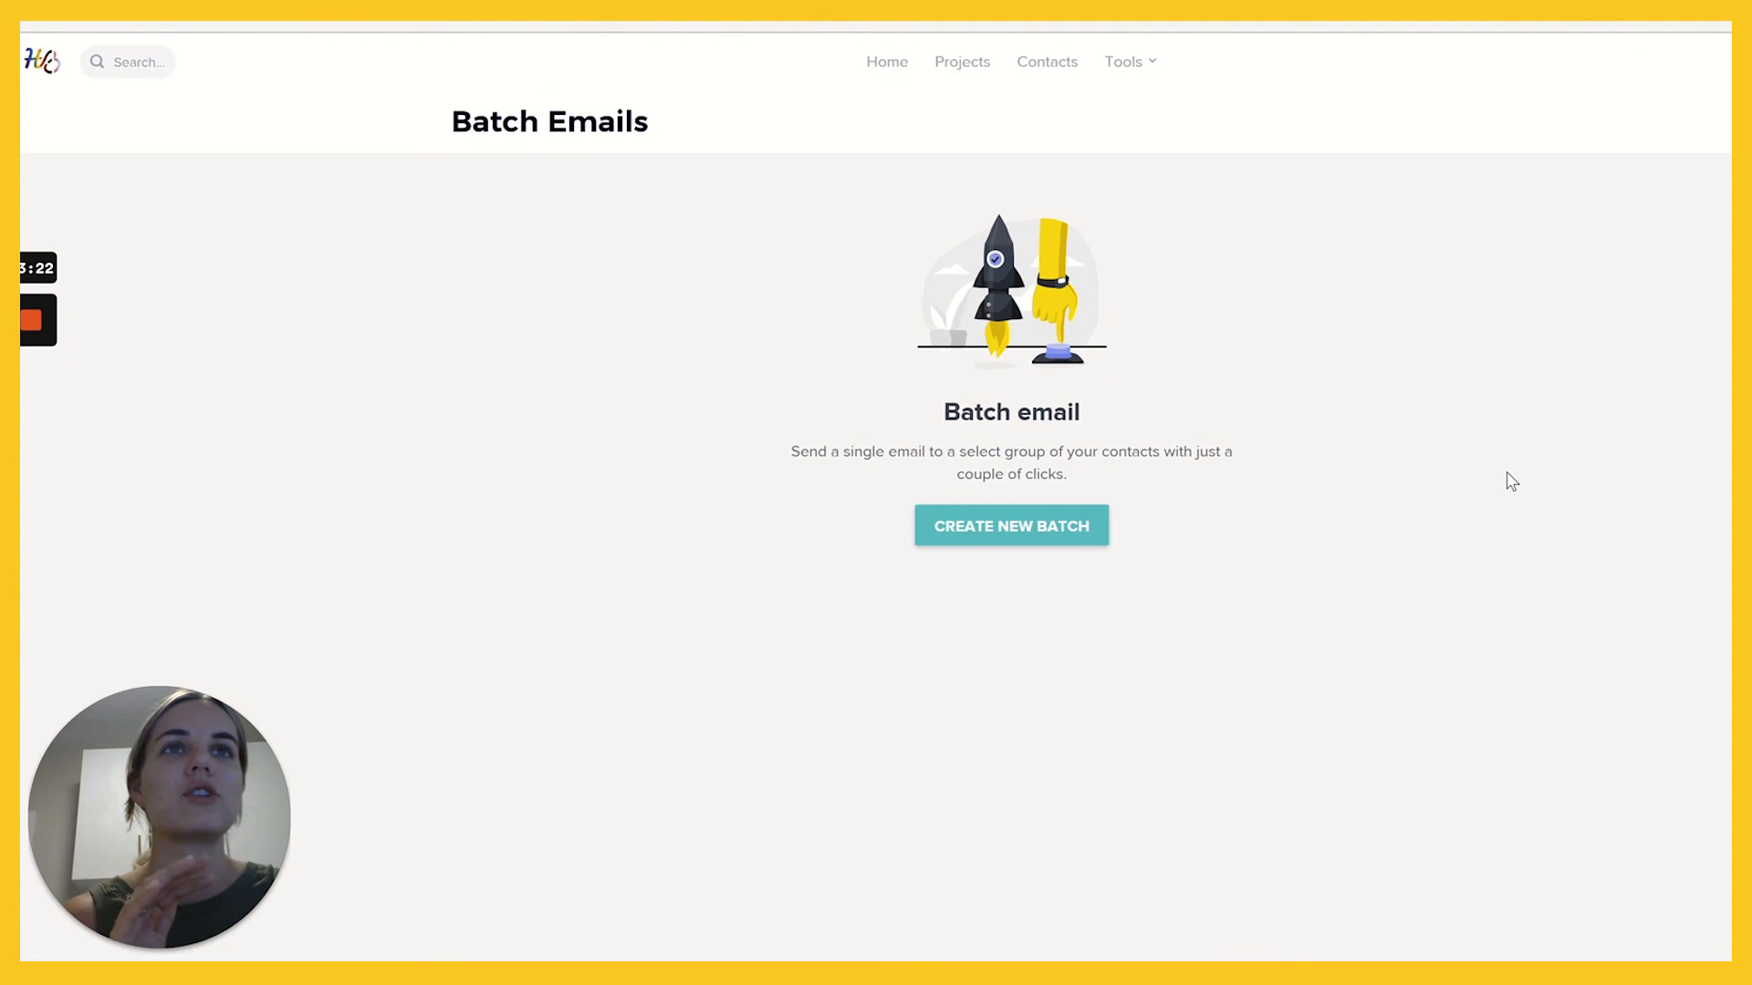
mouse_move(1528, 466)
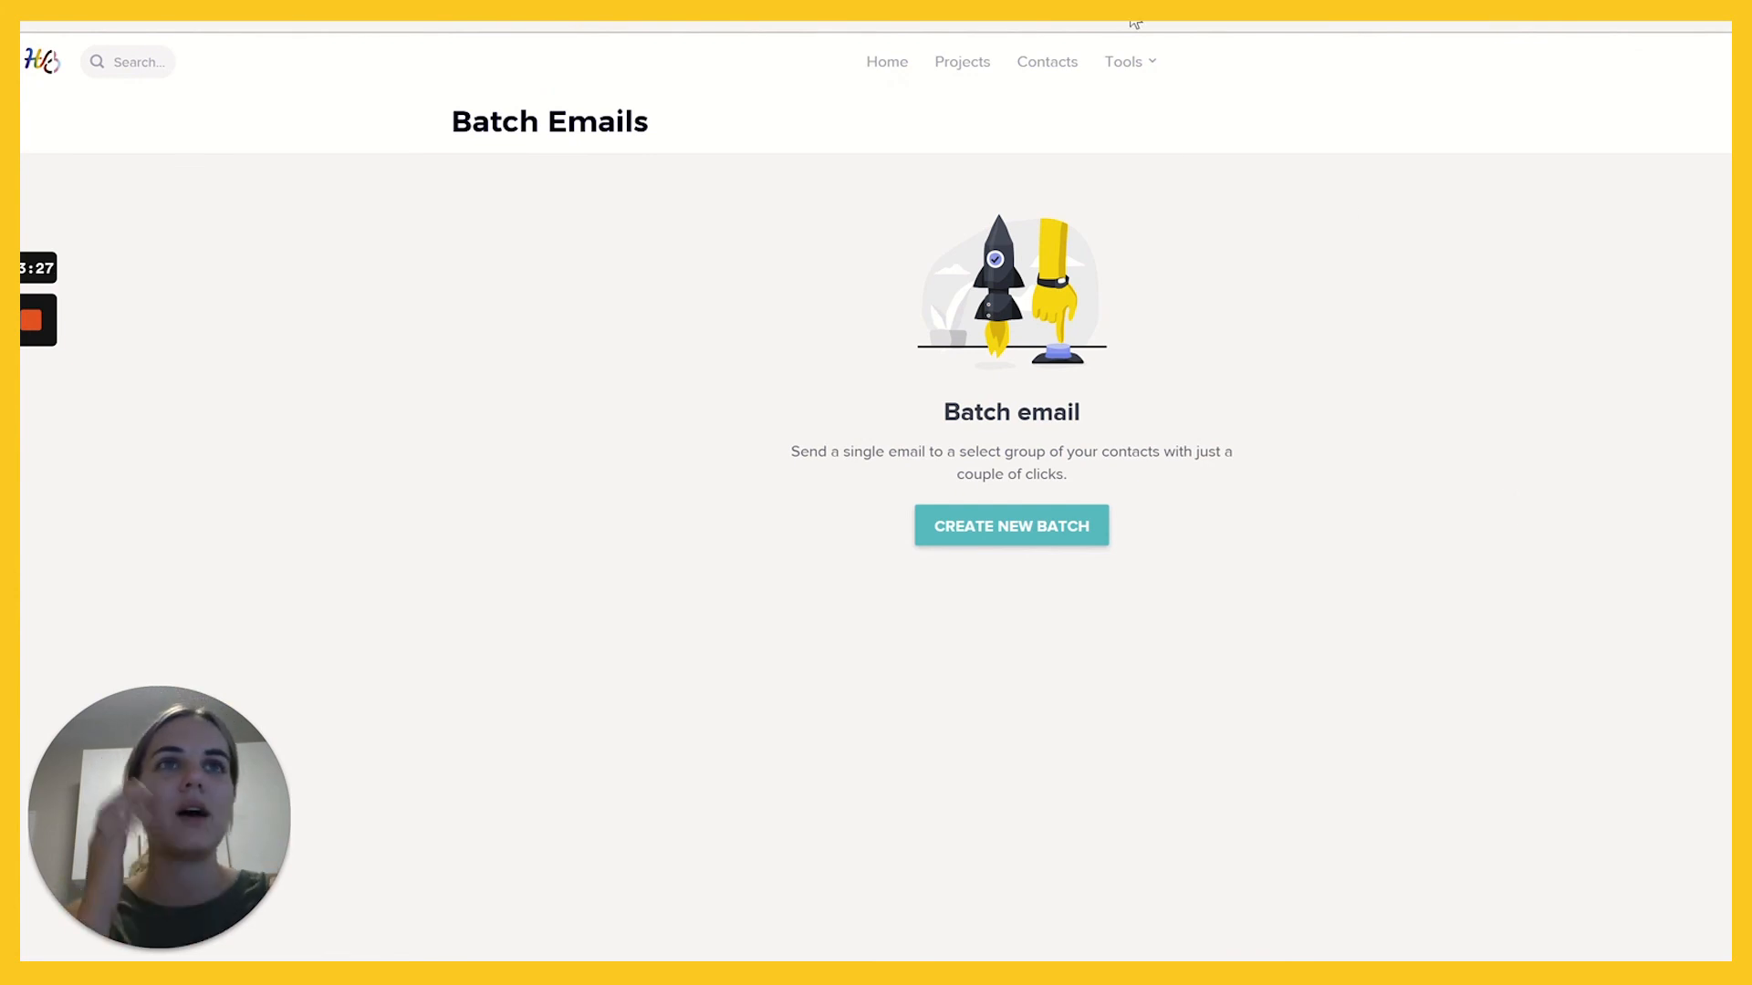
click(1123, 61)
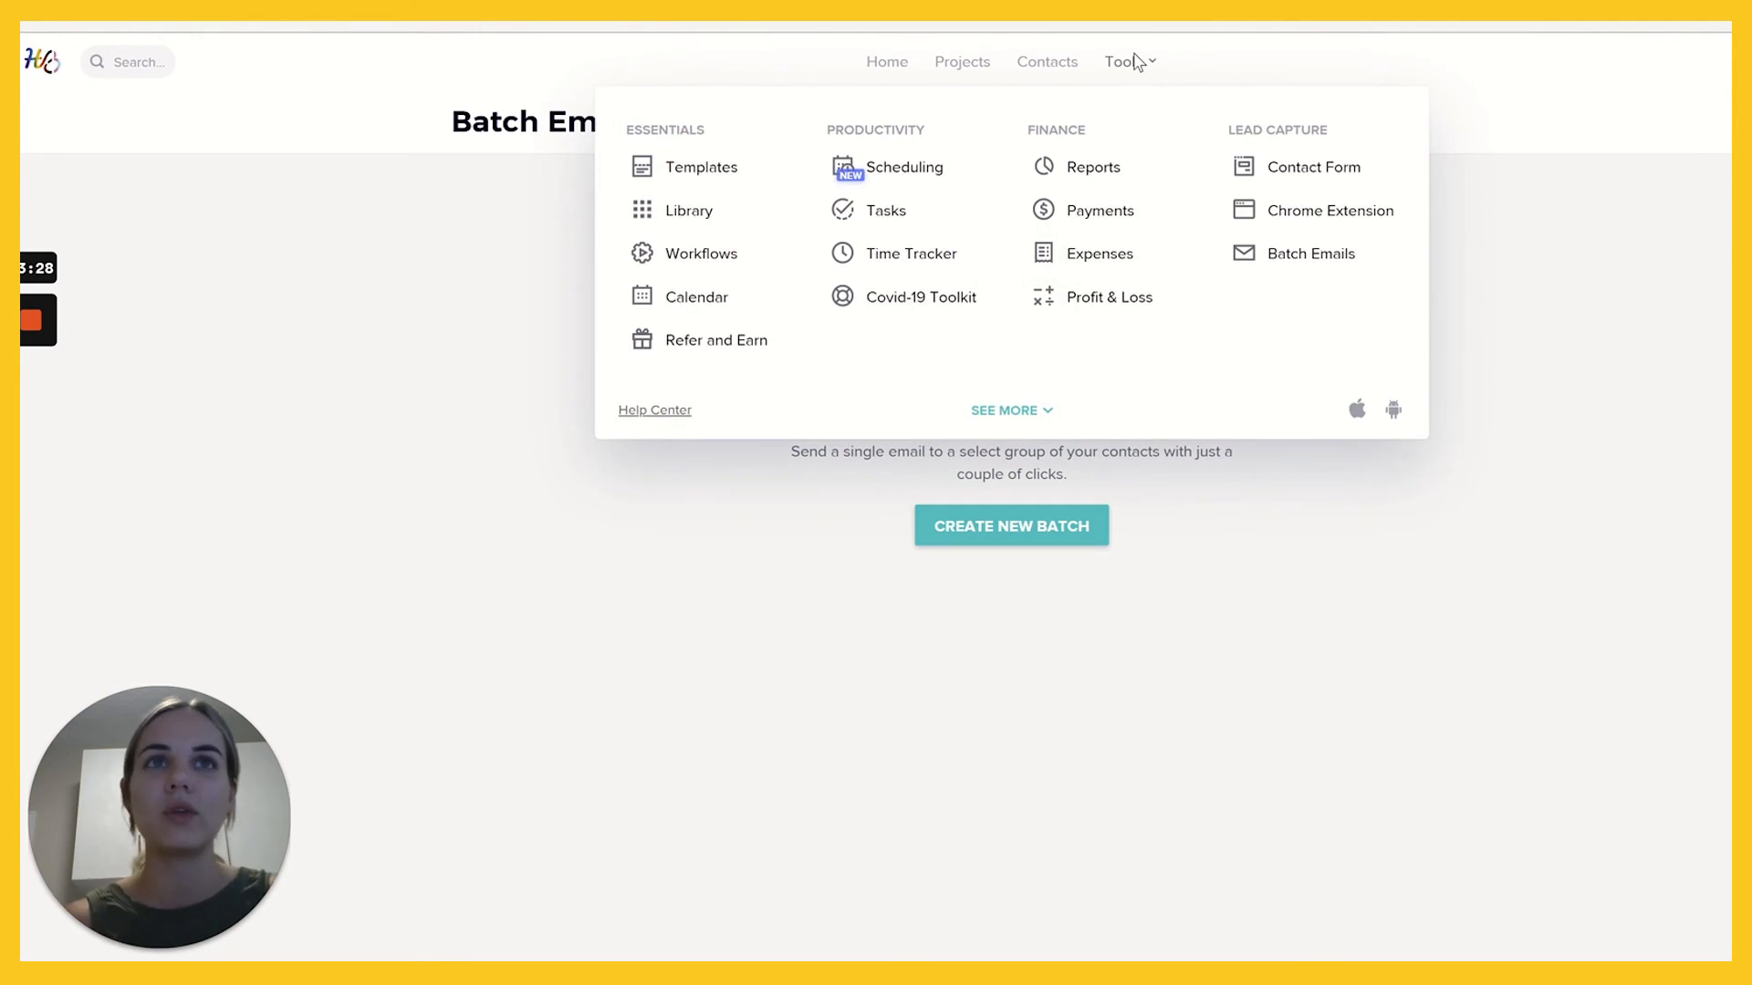
mouse_move(1309, 210)
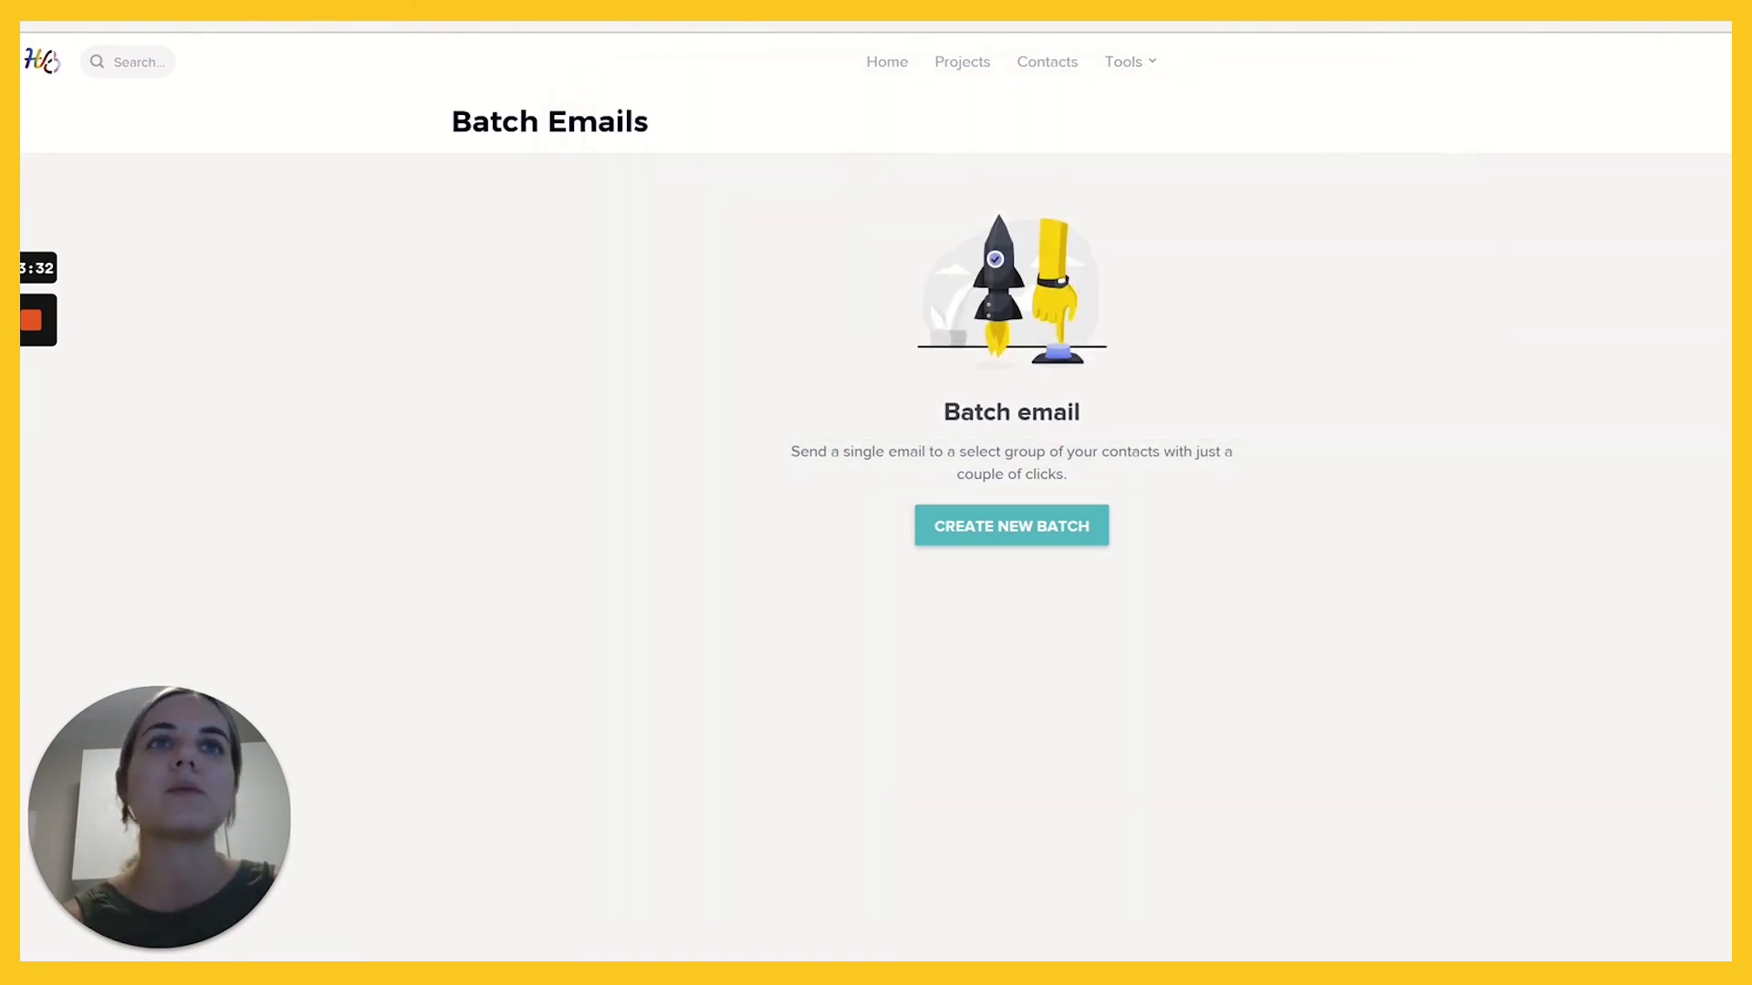
mouse_move(1398, 397)
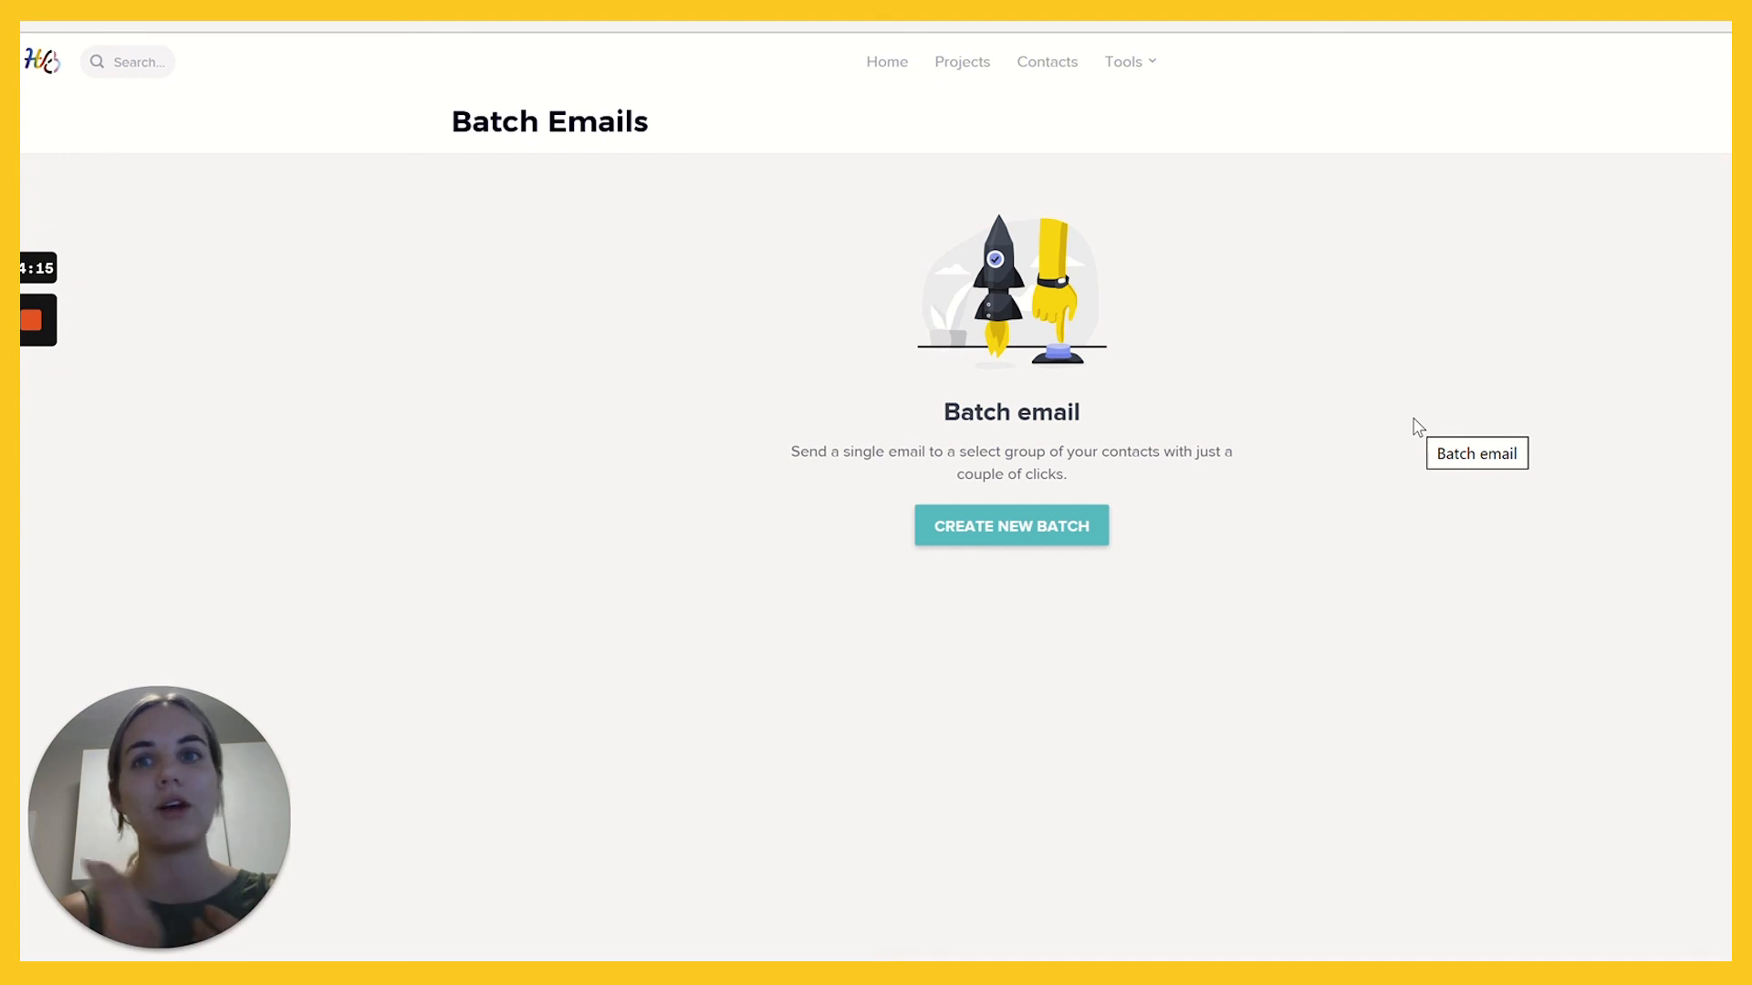
click(1010, 526)
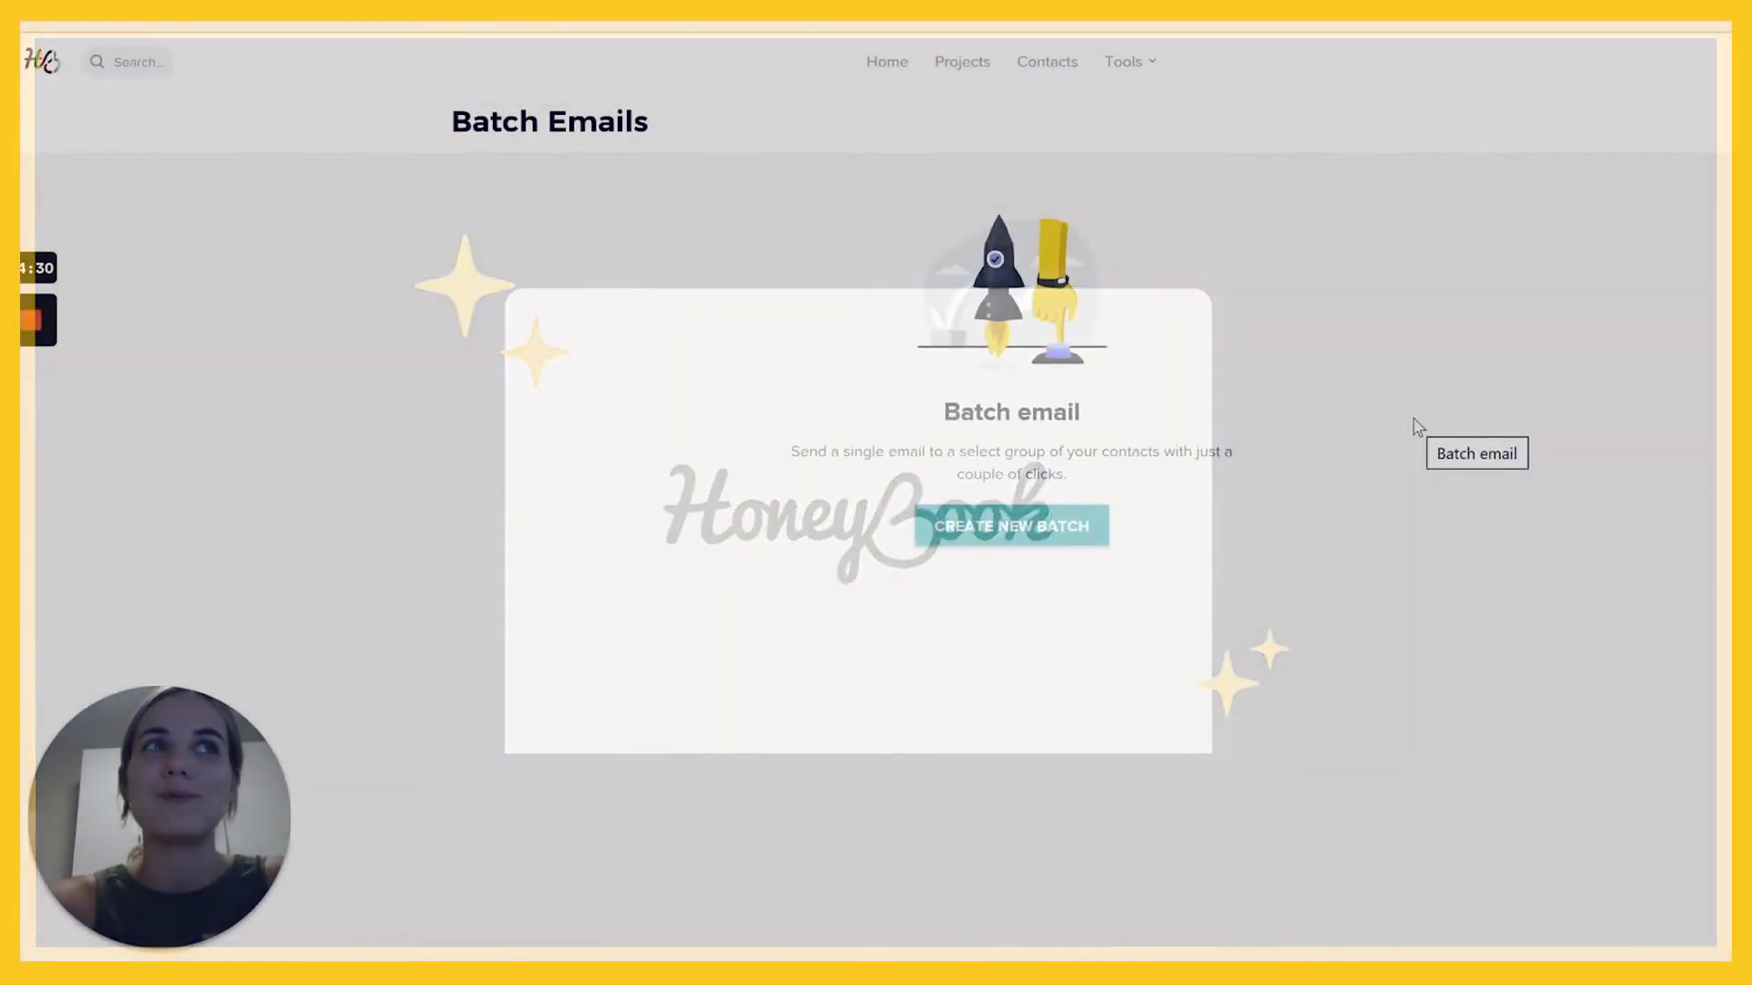